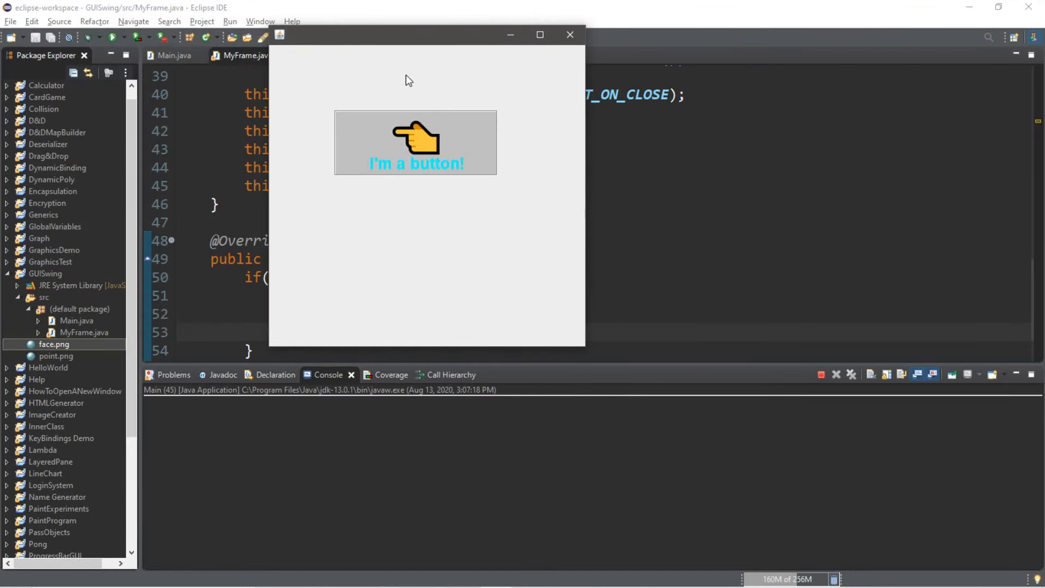
Click the running demo's button twice so it prints output to the console
left_click(416, 142)
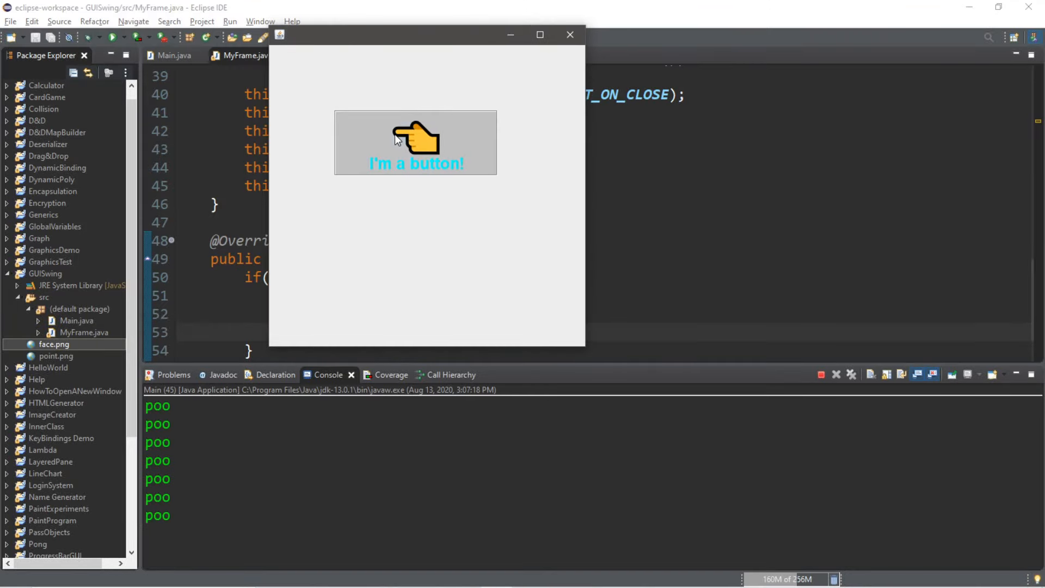
left_click(416, 142)
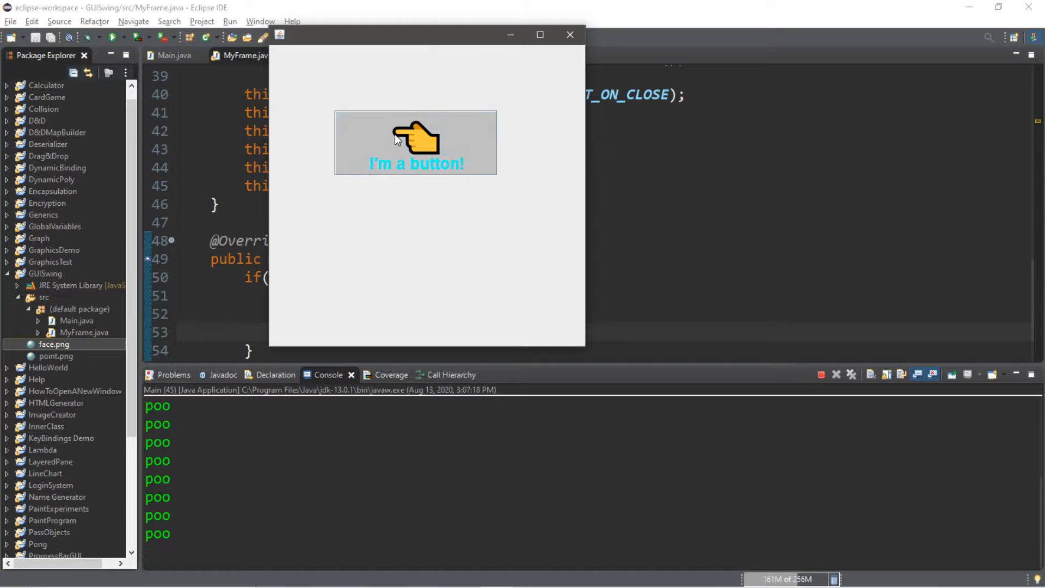
mouse_move(571, 35)
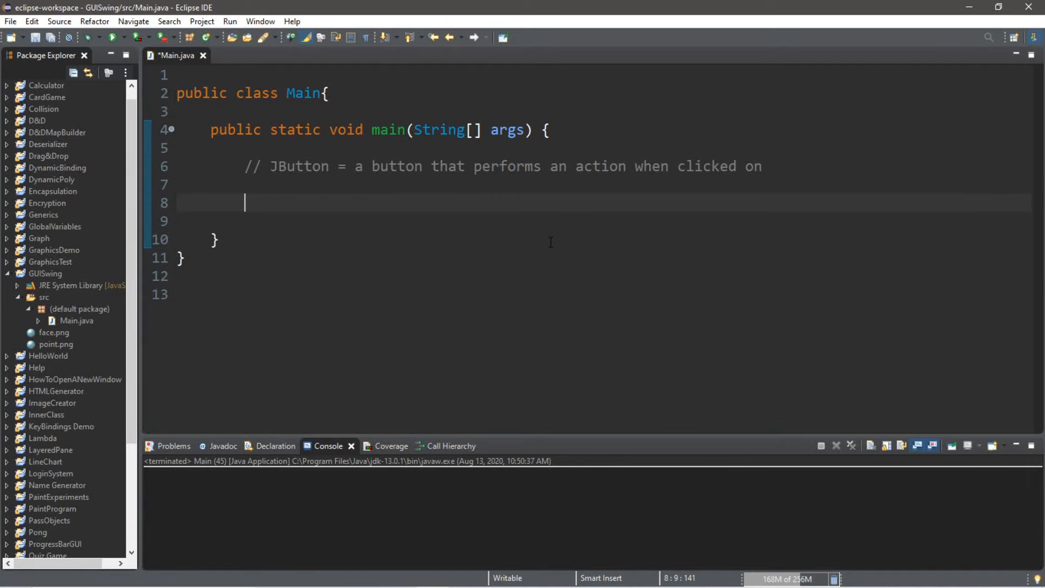
double_click(296, 166)
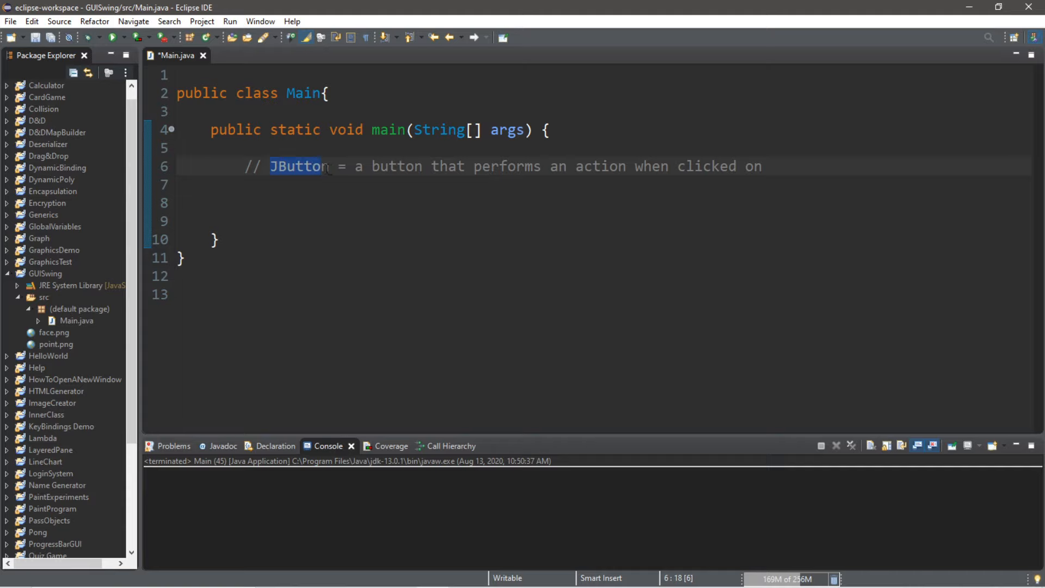
left_click(281, 187)
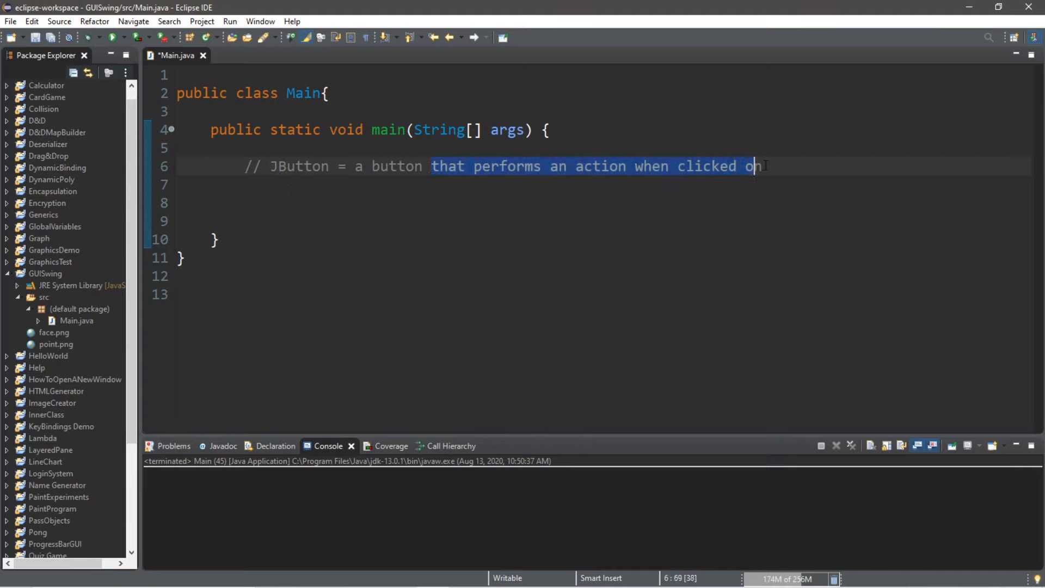
left_click(353, 203)
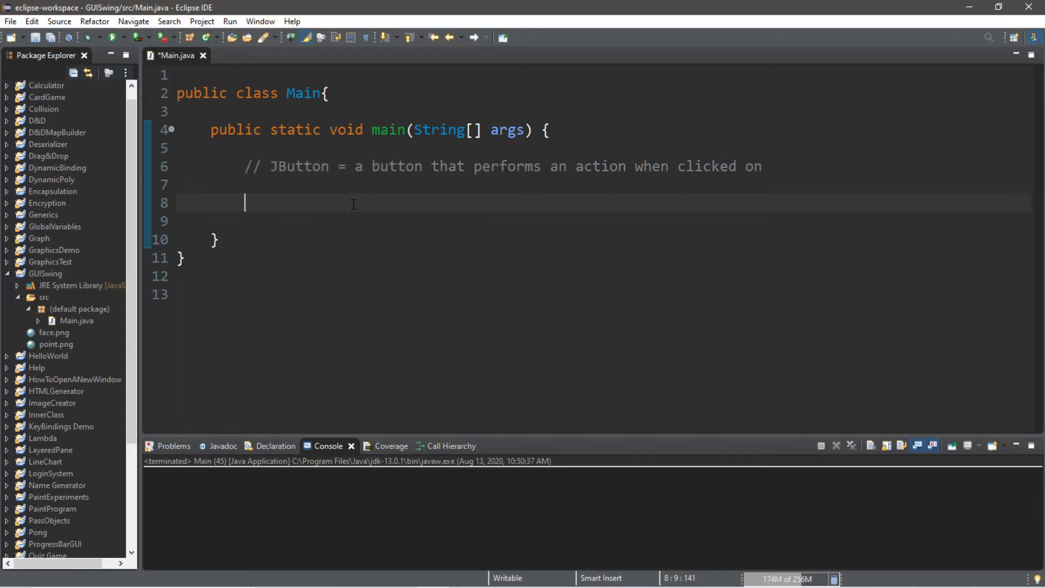
mouse_move(590, 192)
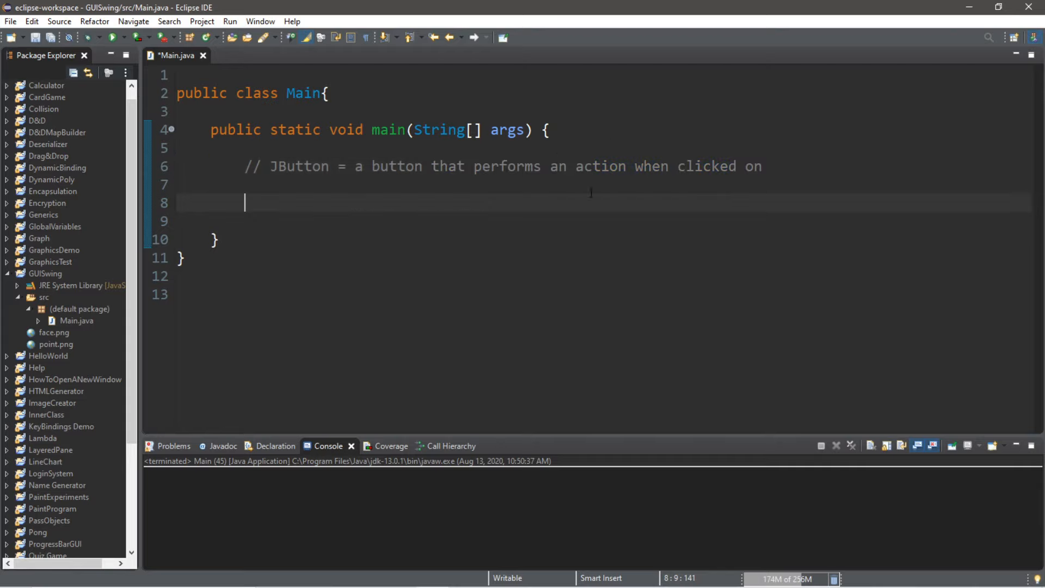
mouse_move(427, 209)
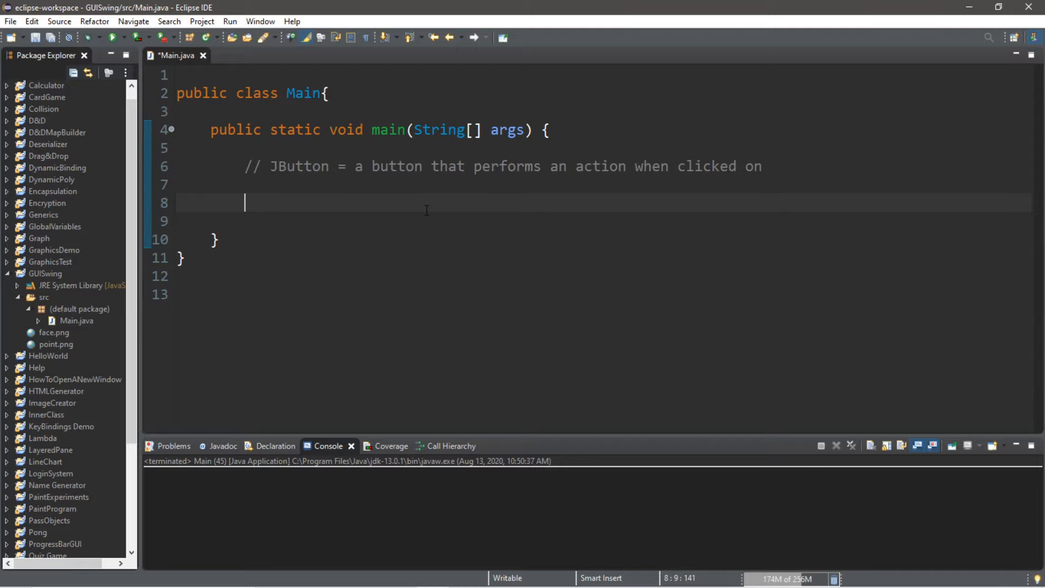
mouse_move(415, 205)
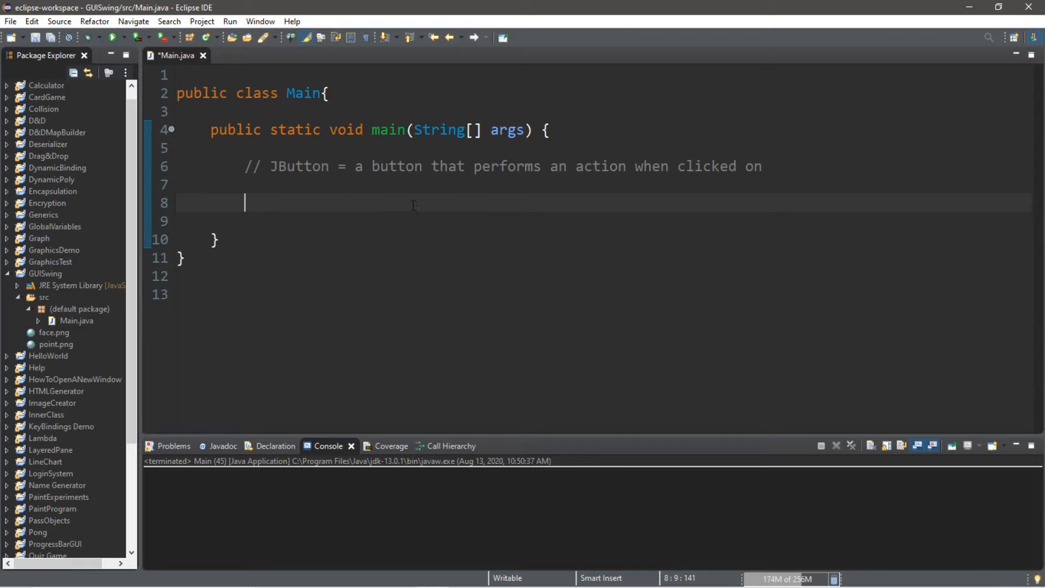
mouse_move(403, 205)
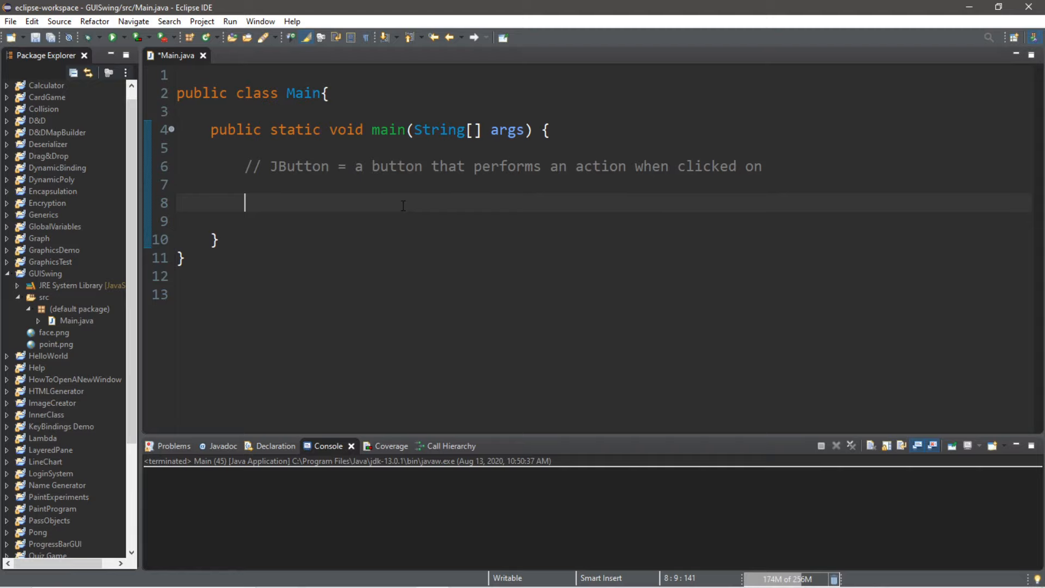
double_click(304, 93)
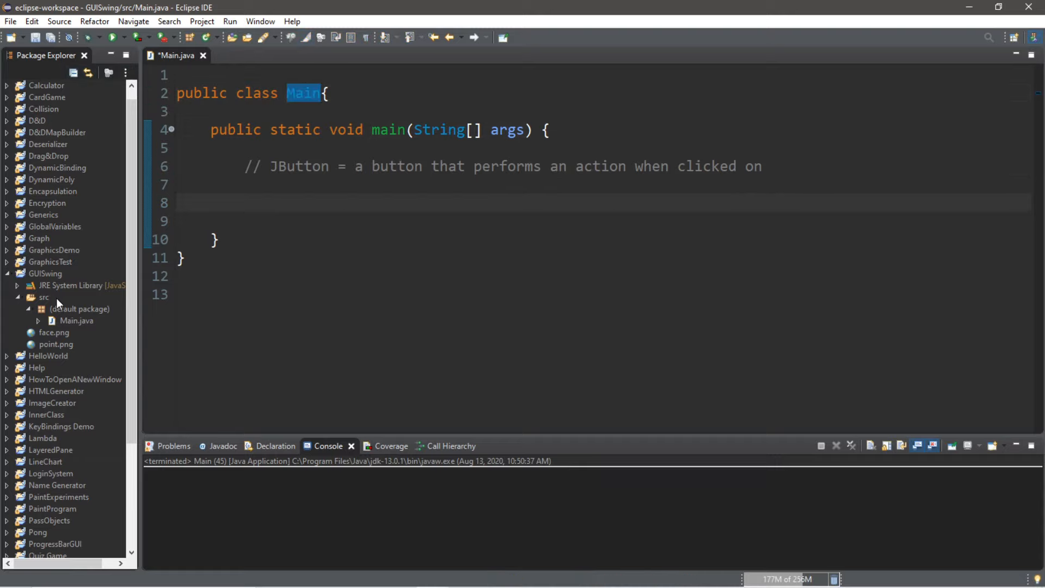
Create a new class MyFrame that extends JFrame, importing javax.swing.JFrame via quick fix
left_click(10, 21)
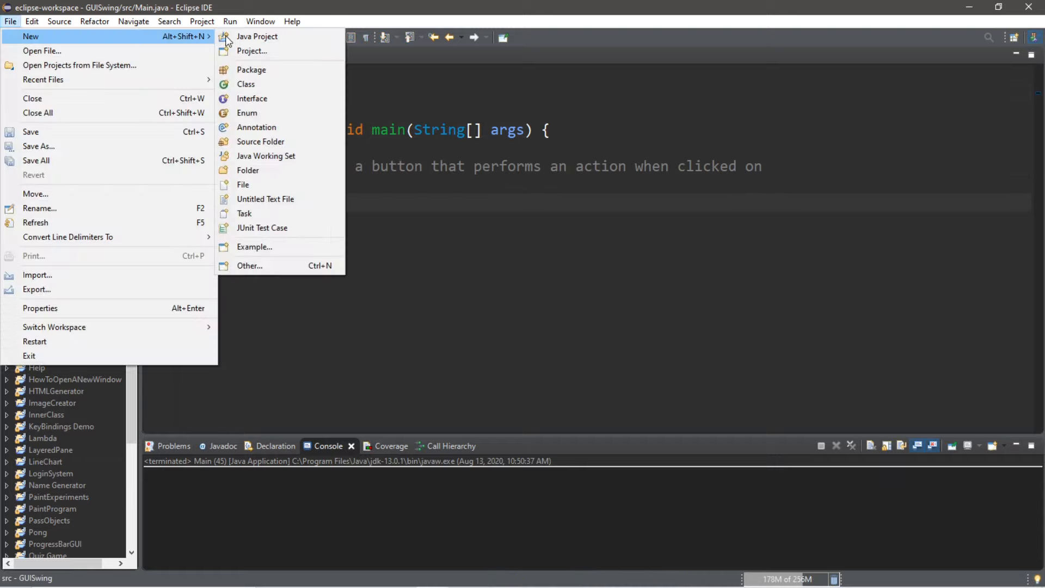
left_click(246, 84)
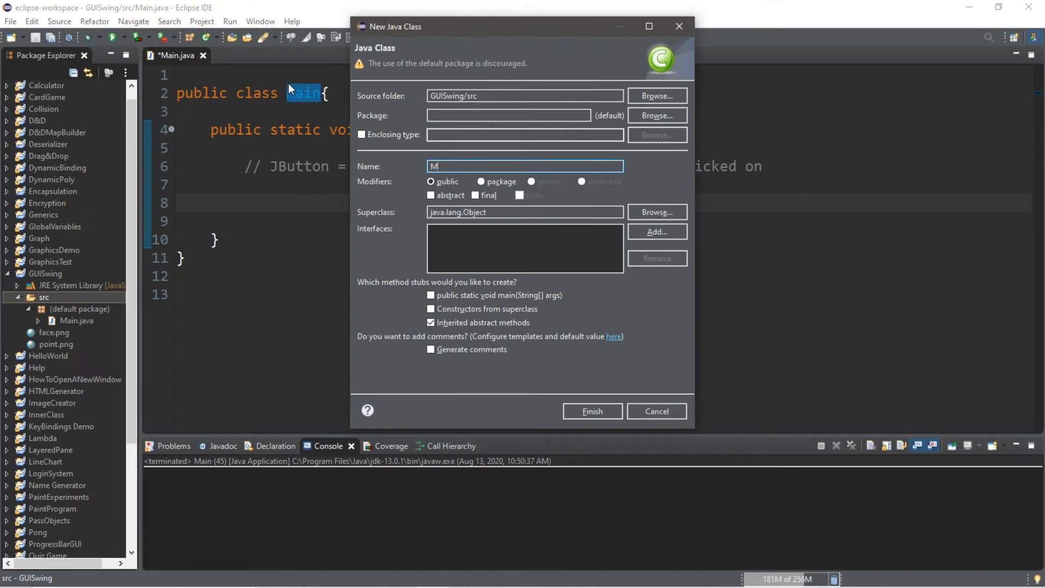
type("yFrame")
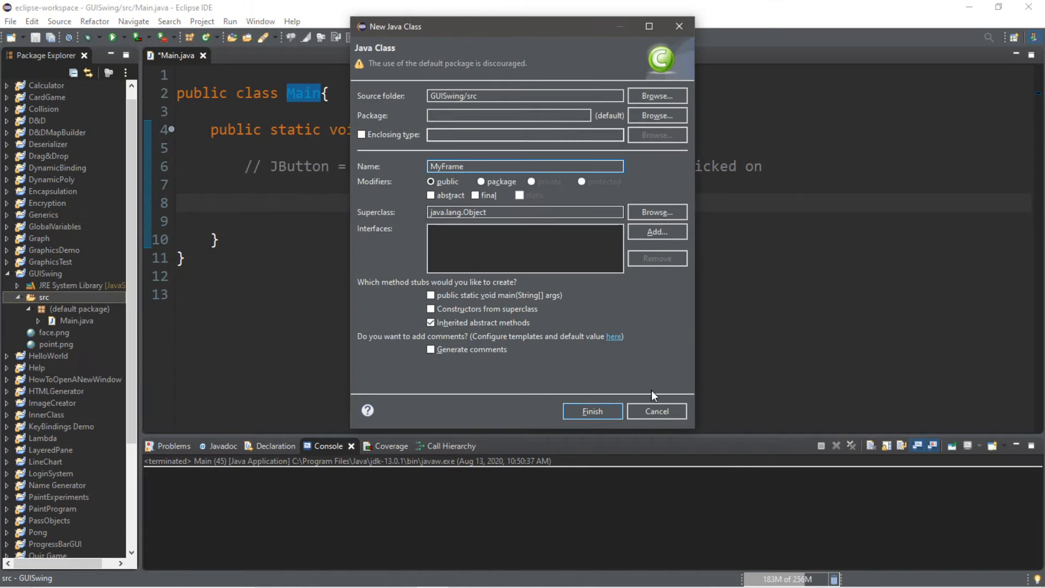
left_click(591, 412)
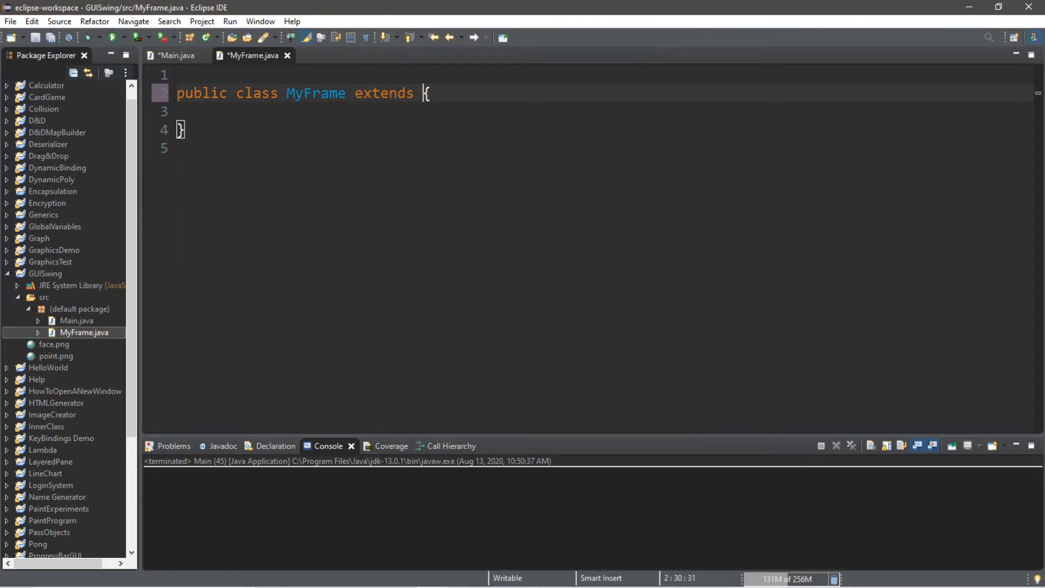
type("JFrame")
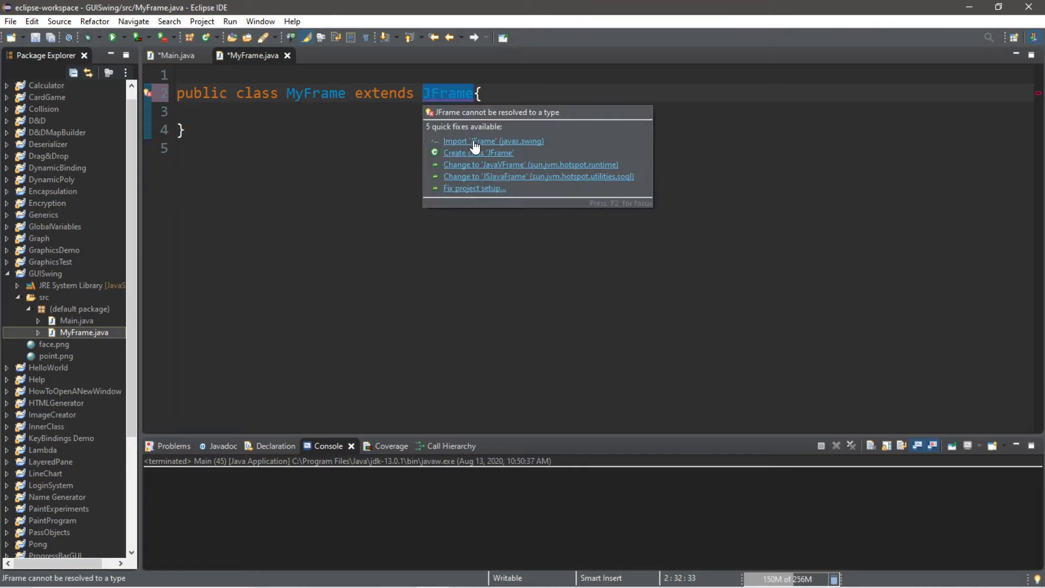
left_click(493, 141)
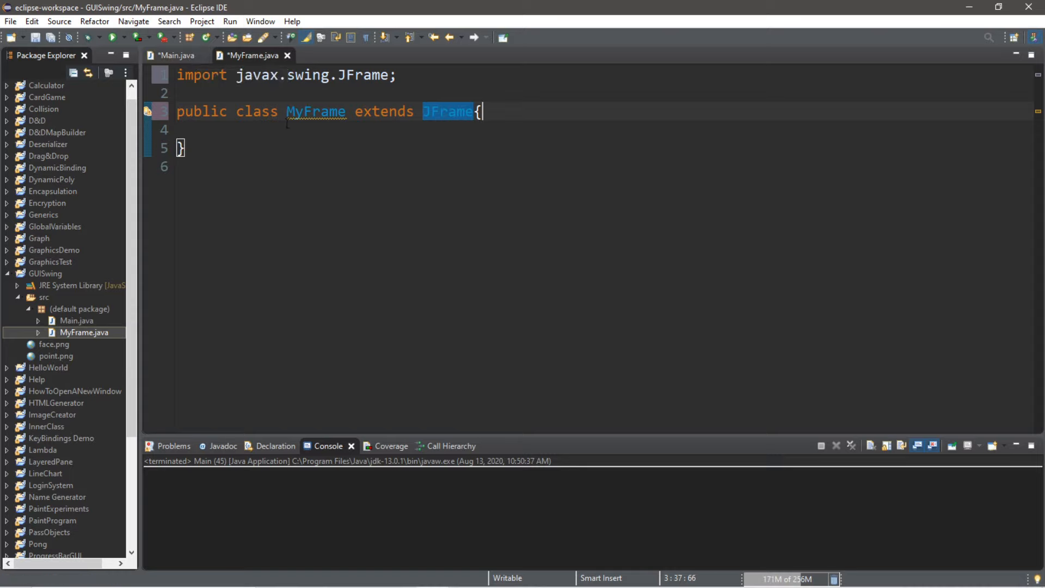
In Main's main method write MyFrame frame = new MyFrame(); then trim it to new MyFrame();
left_click(176, 56)
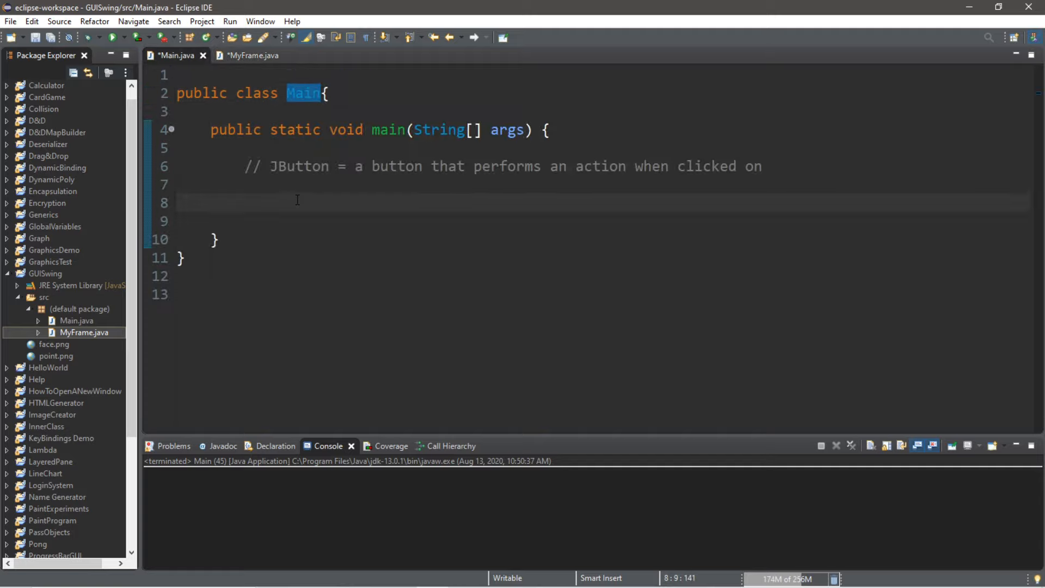
type("MyFr")
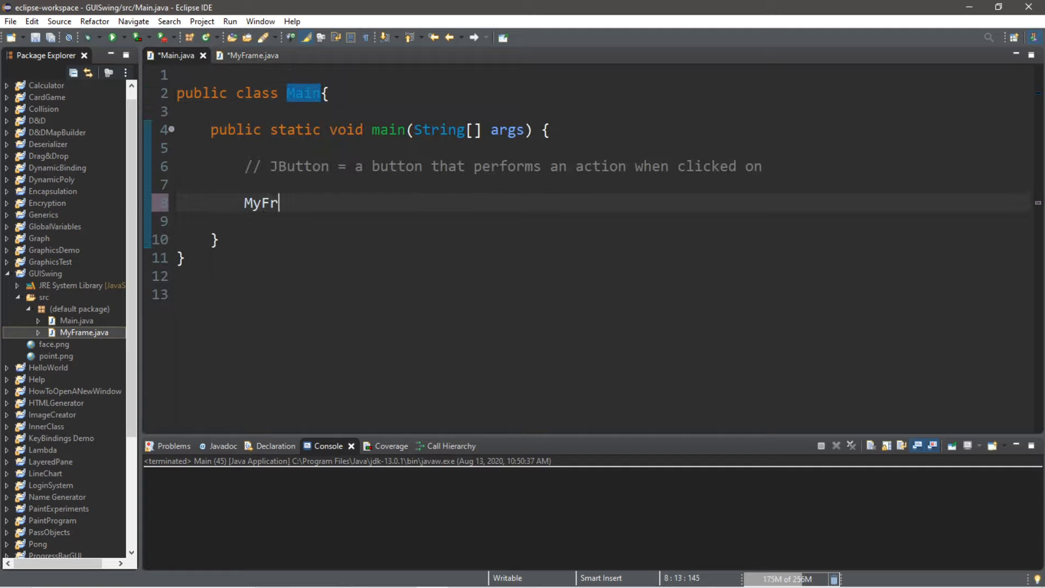
type("ame frame = n")
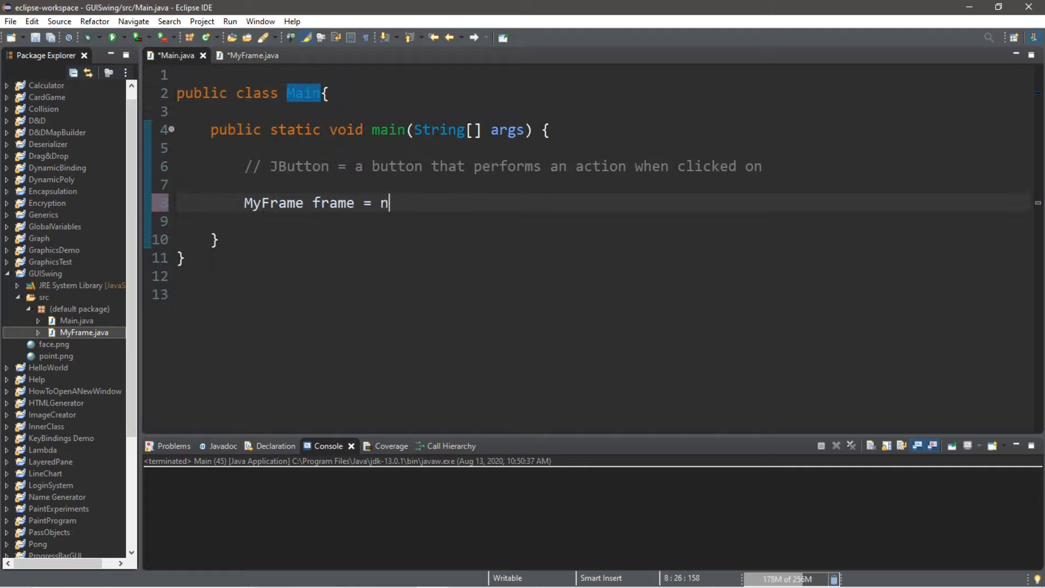
type("ew MyFrame")
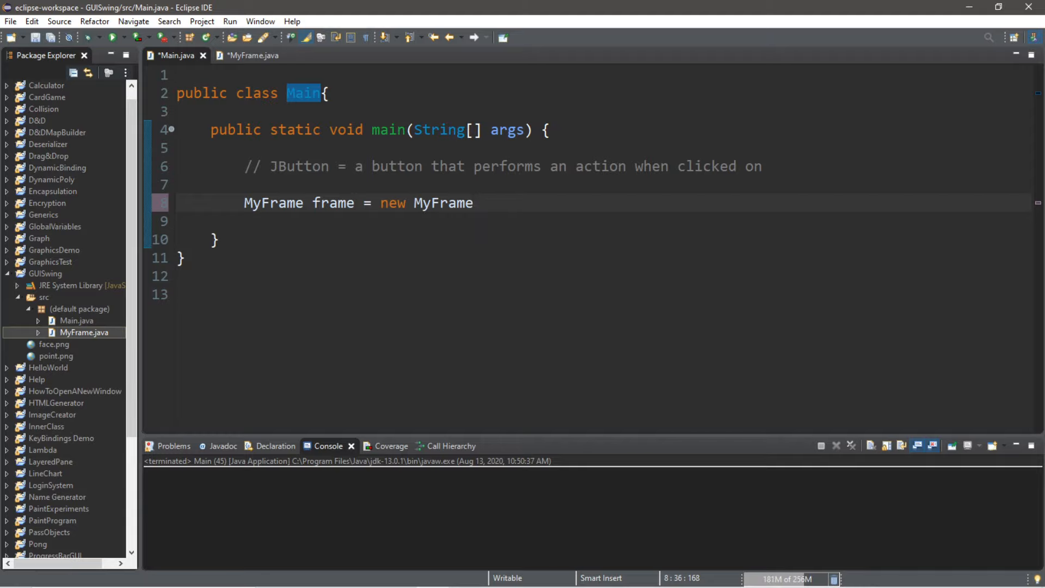
type("();")
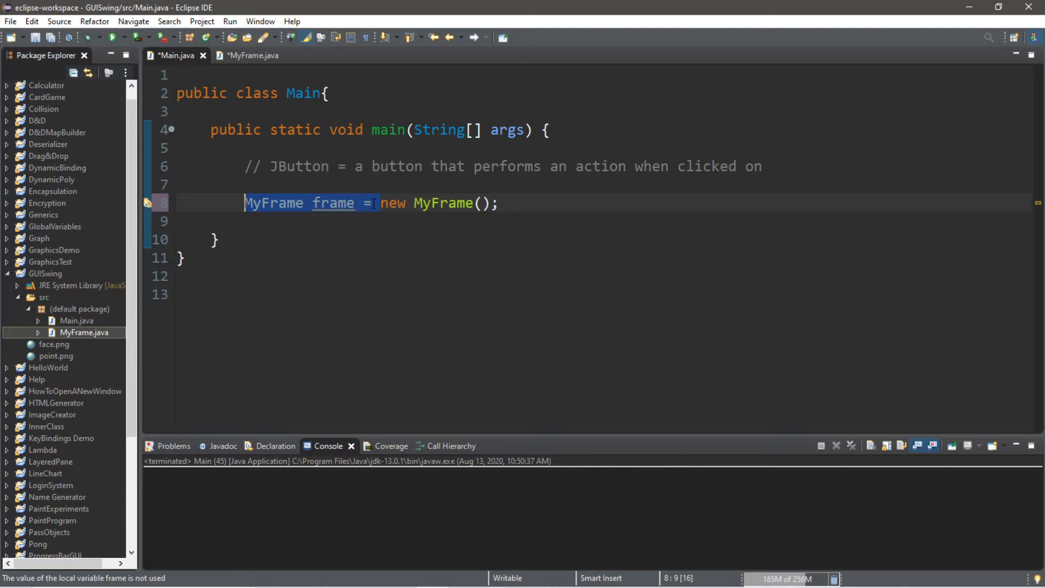
key("Delete")
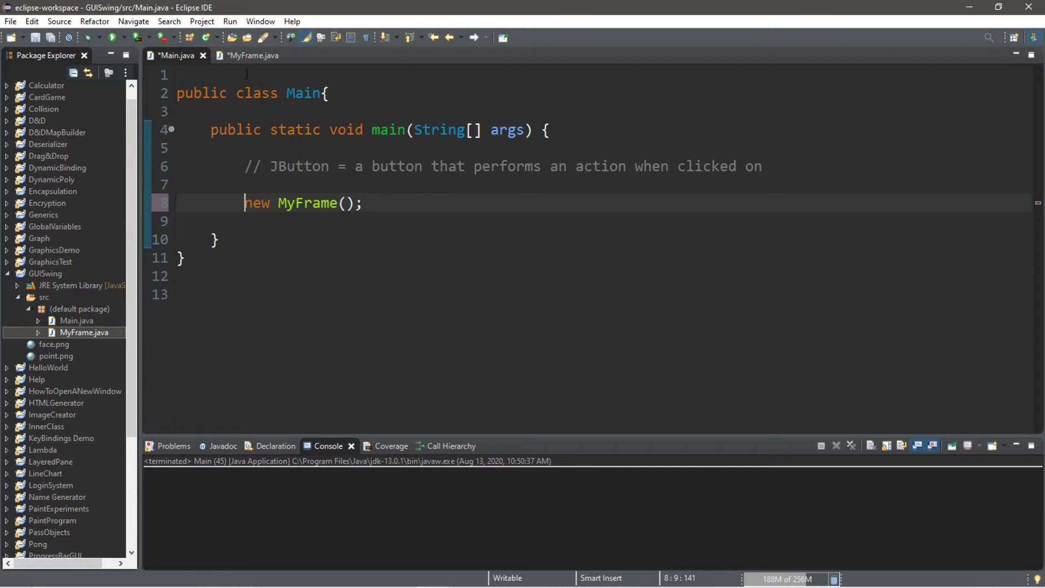
left_click(252, 56)
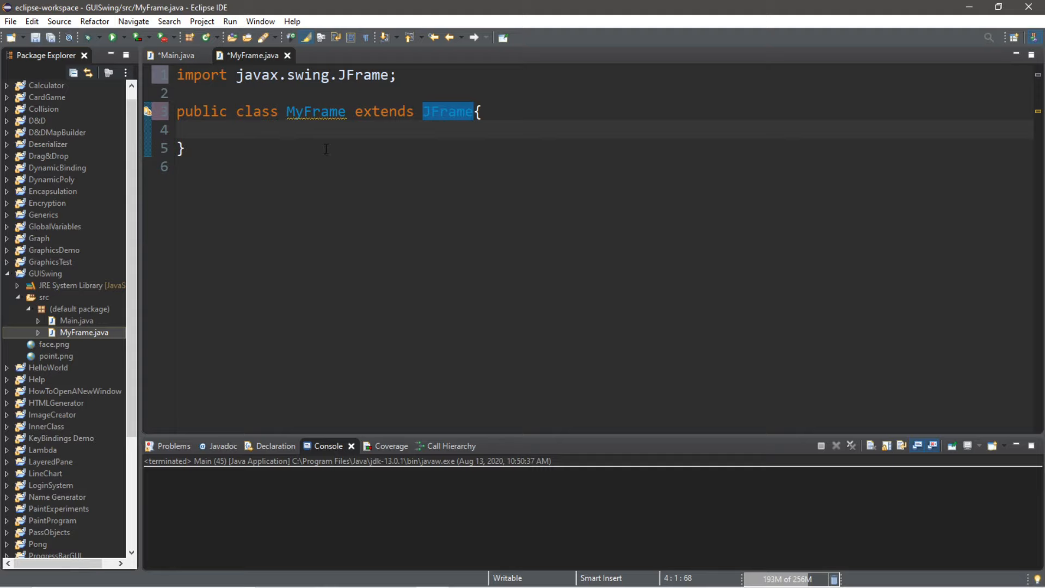
type("M")
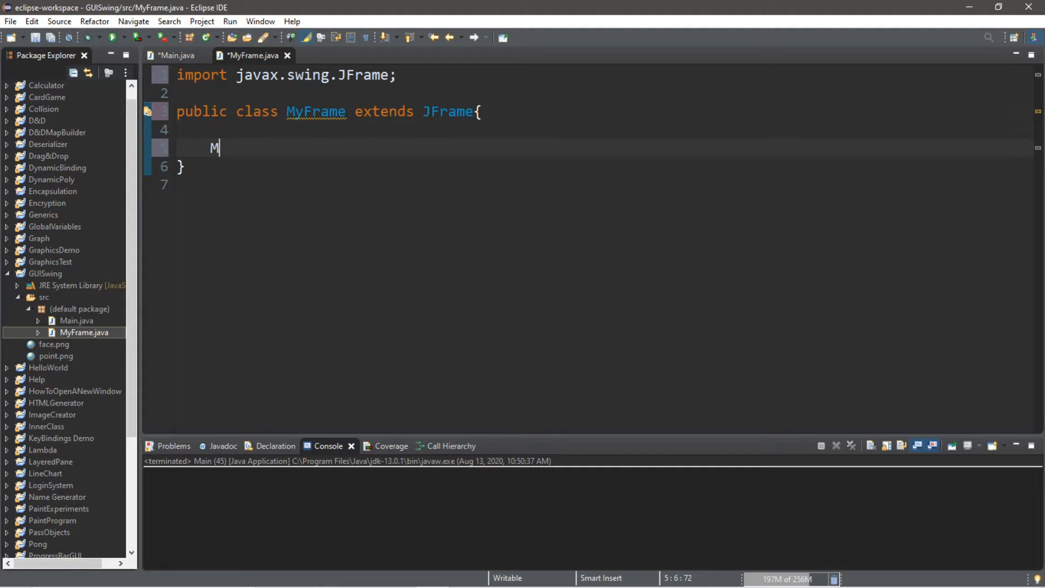
type("yFrame(")
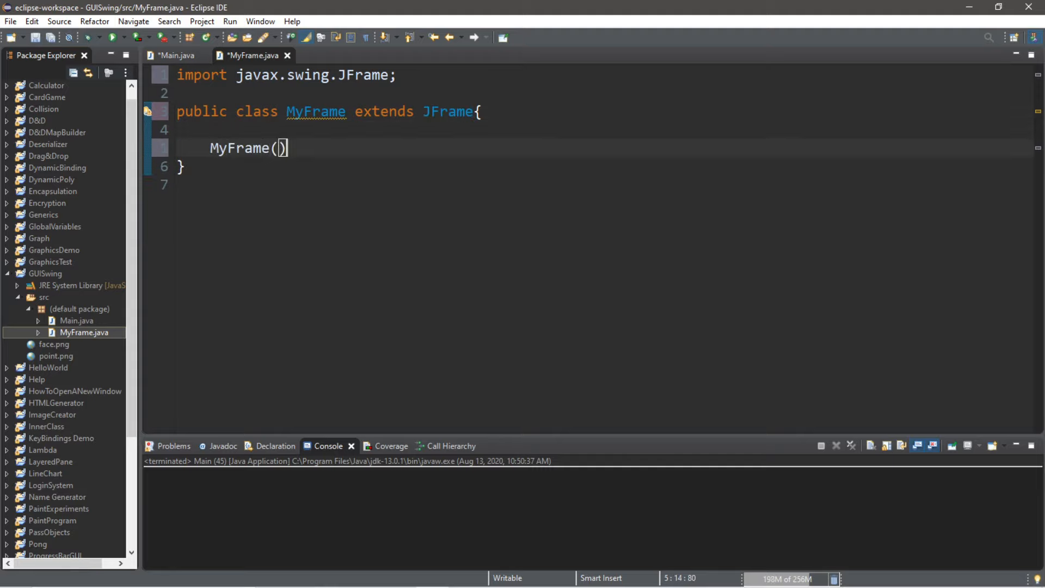
type("{")
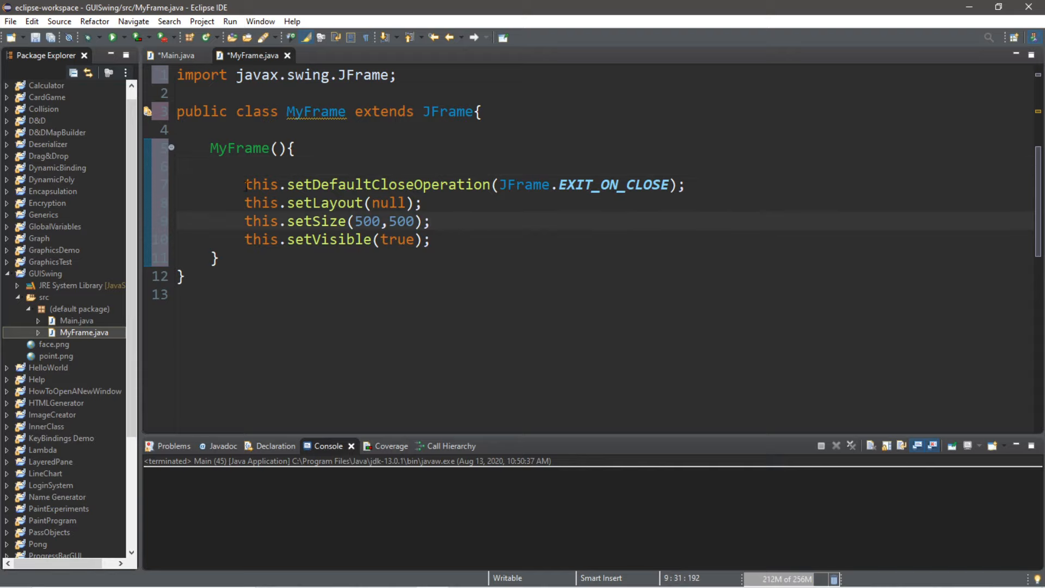
left_click(370, 202)
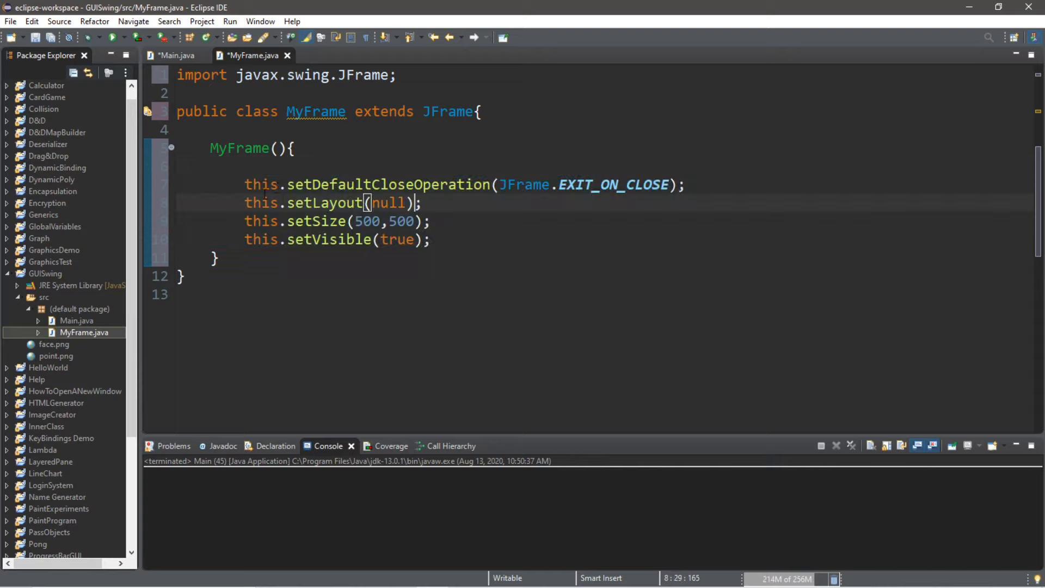
double_click(262, 184)
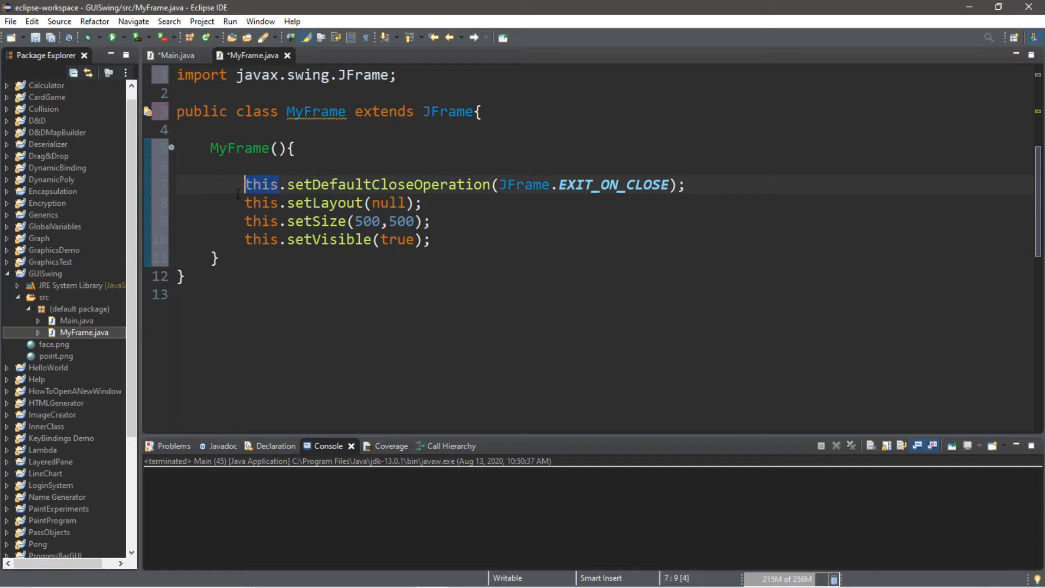
double_click(387, 184)
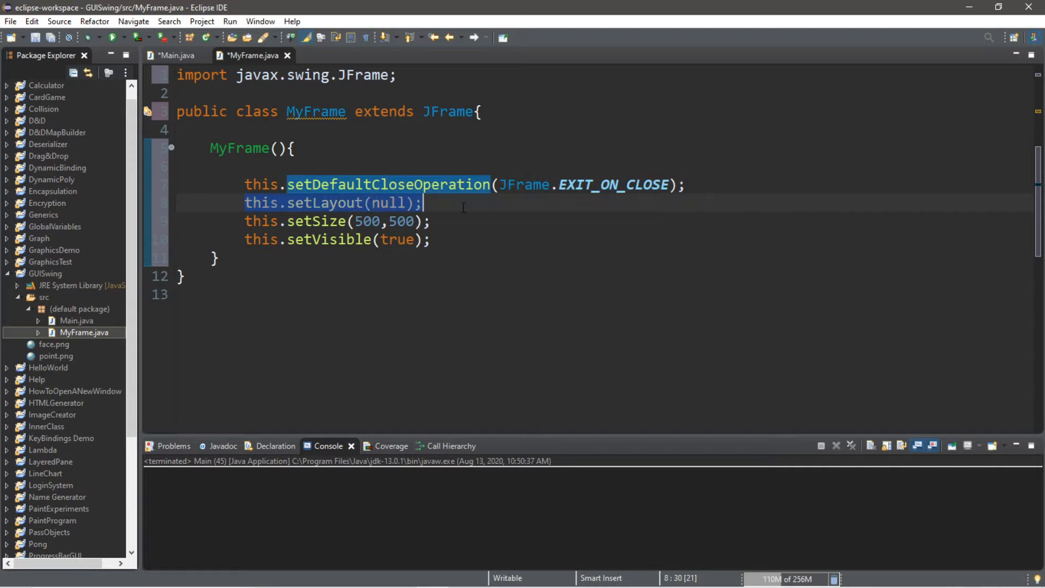
left_click(240, 203)
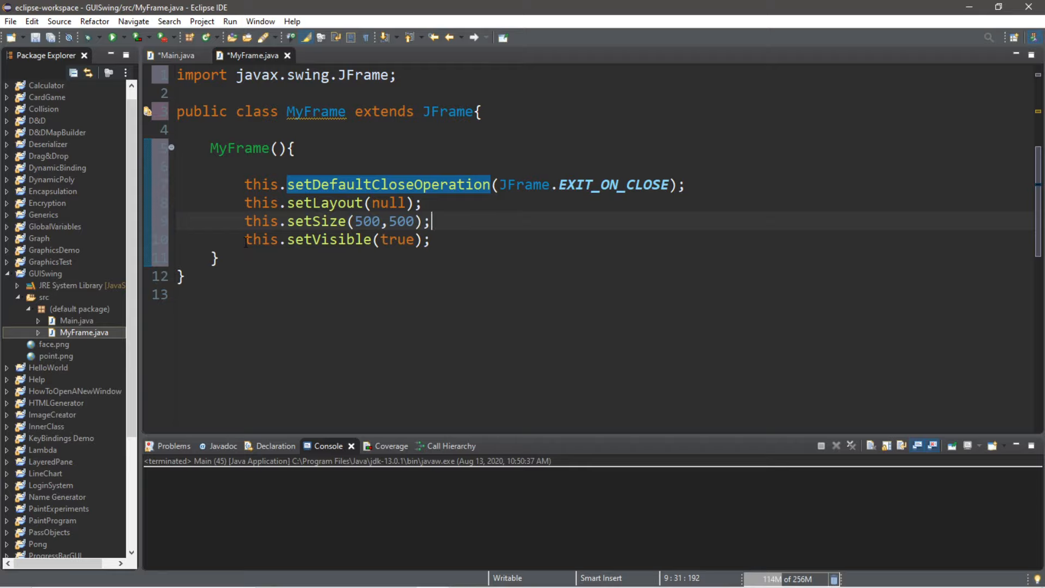
left_click(447, 240)
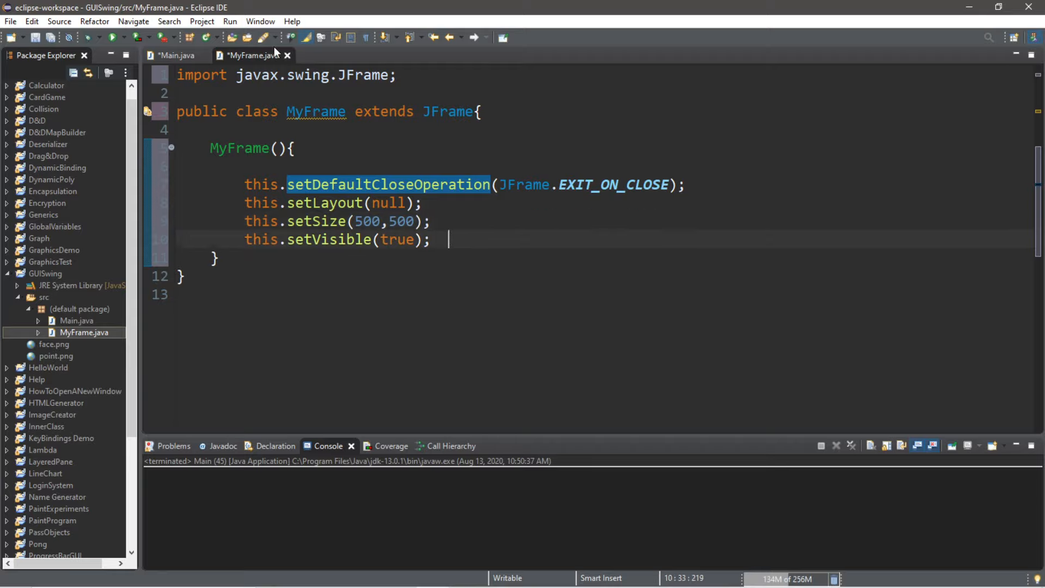
Run Main to show the empty MyFrame window, then close it
left_click(175, 56)
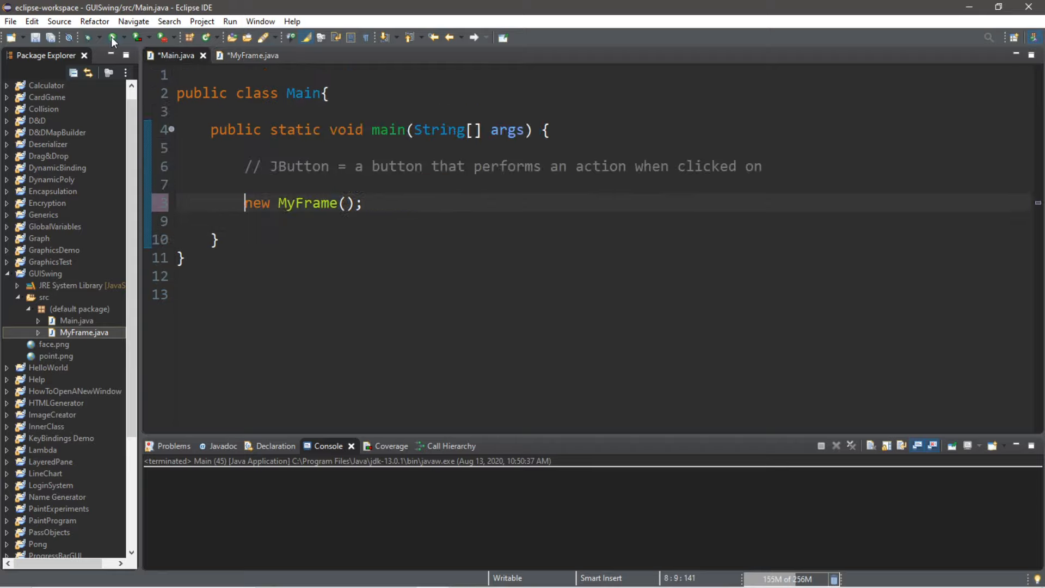
left_click(110, 36)
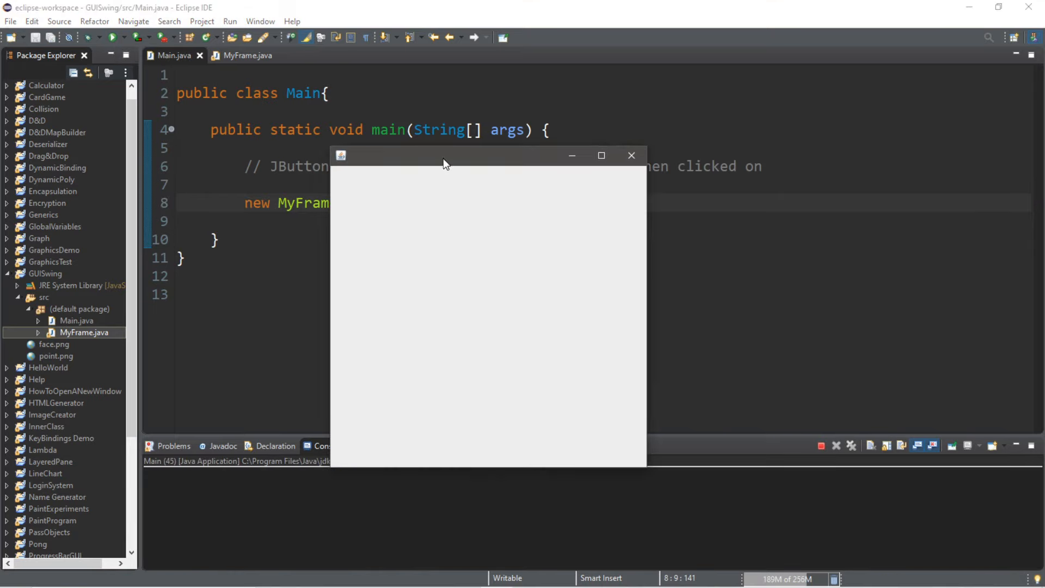
left_click(630, 155)
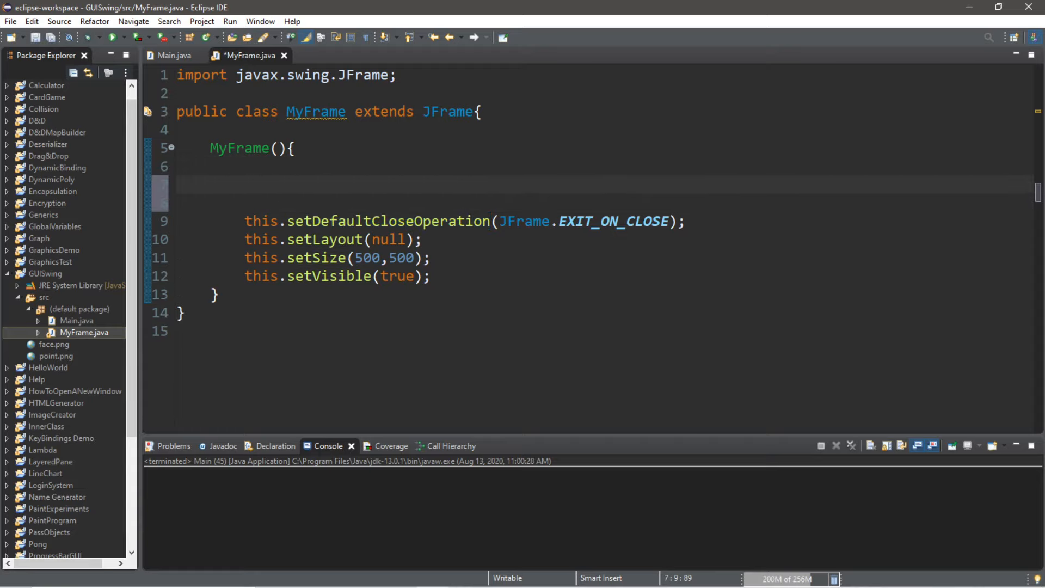
Declare JButton button = new JButton(); in the MyFrame constructor
type("JButton")
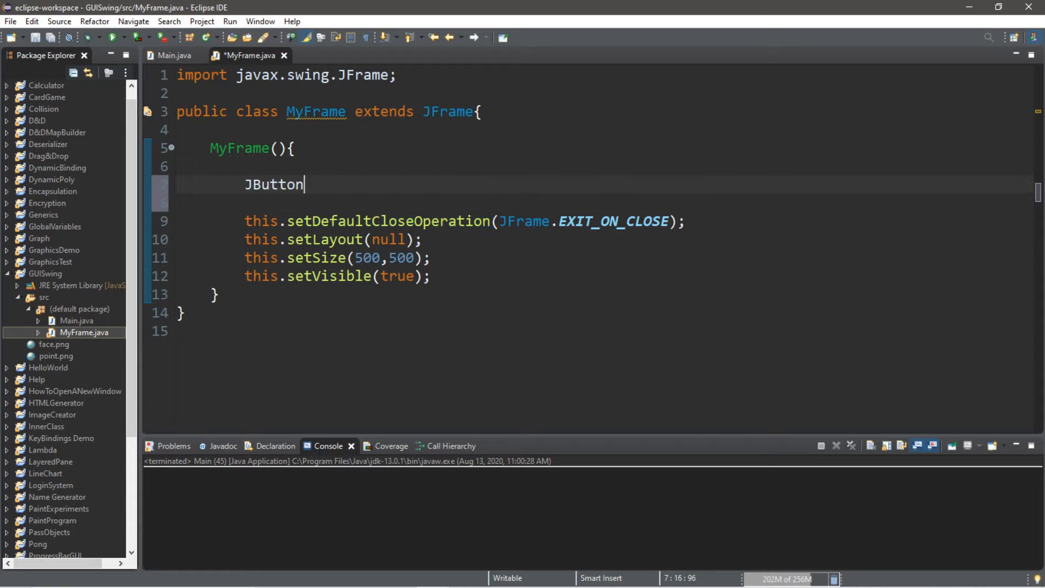
type("button =")
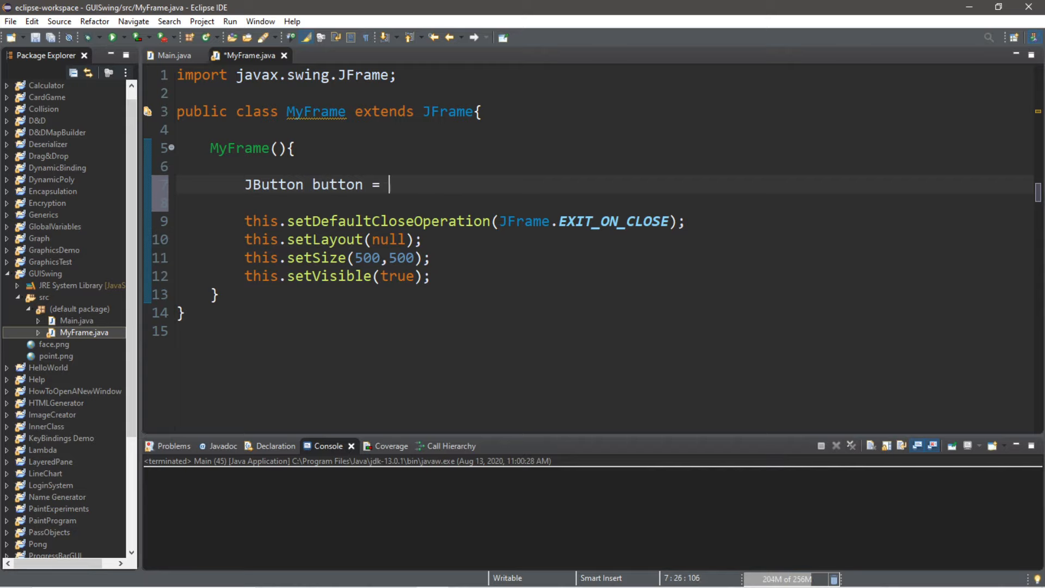
type("new JBut")
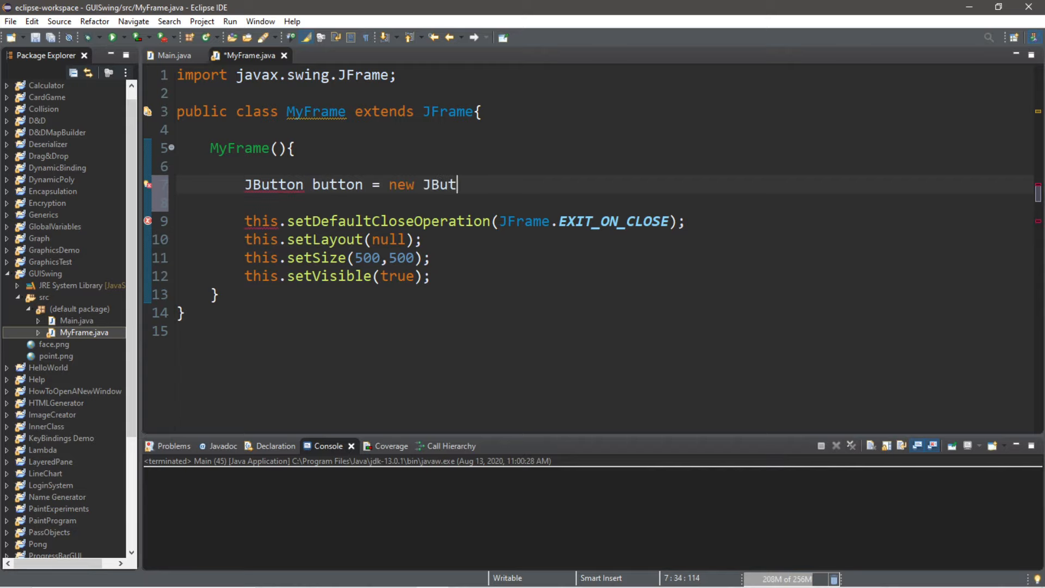
type("ton();")
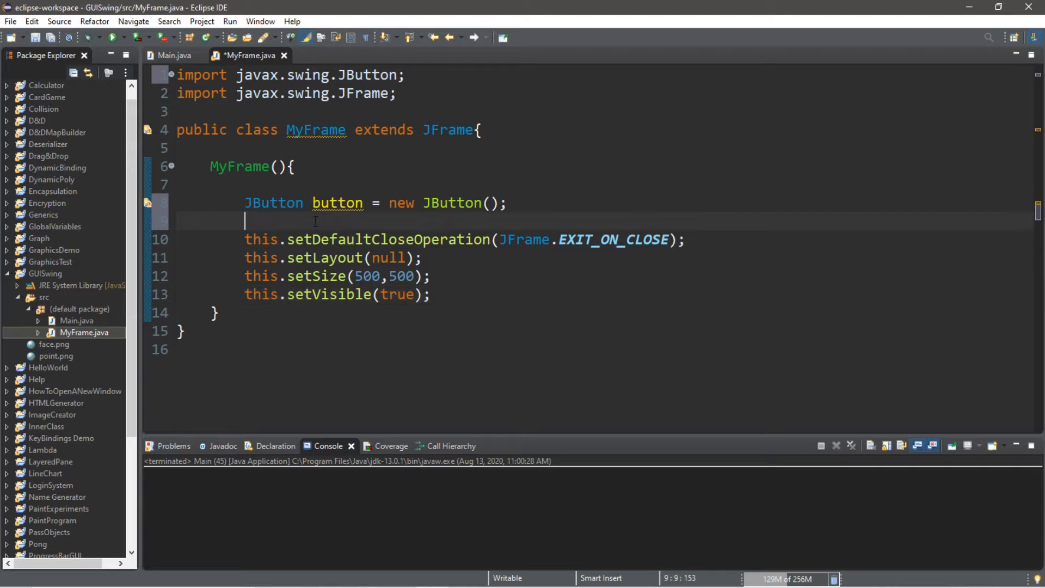
Call button.setBounds(200, 100, 100, 50) on the new button
type("buyt")
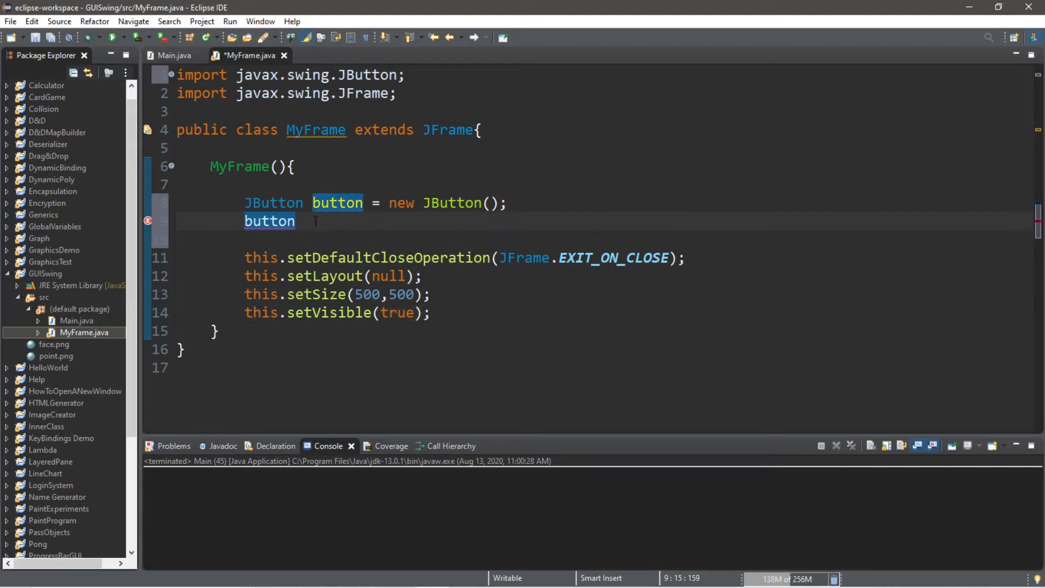
type(".setBounds(x, y, width, height);")
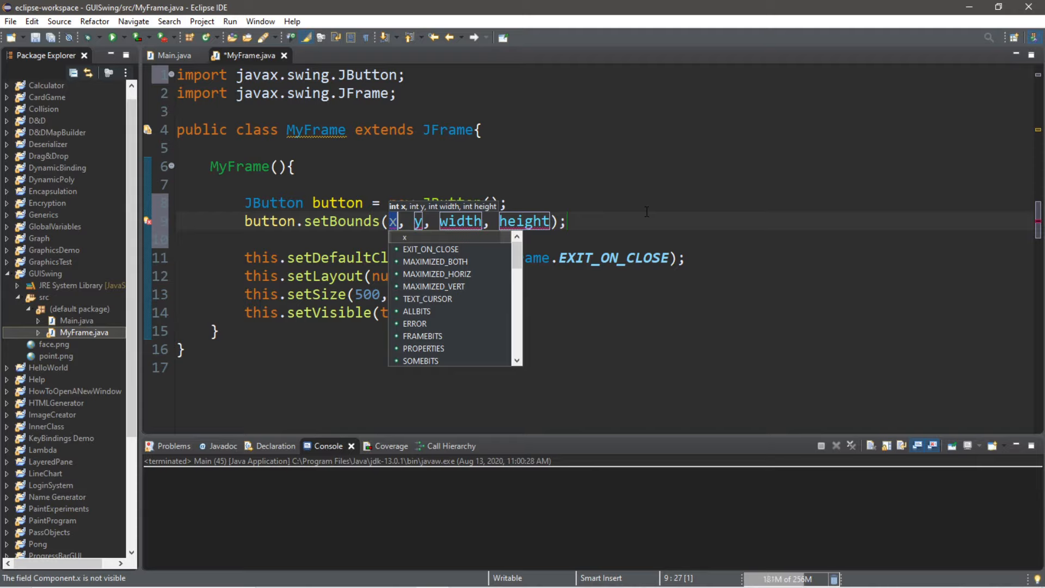
type("200,")
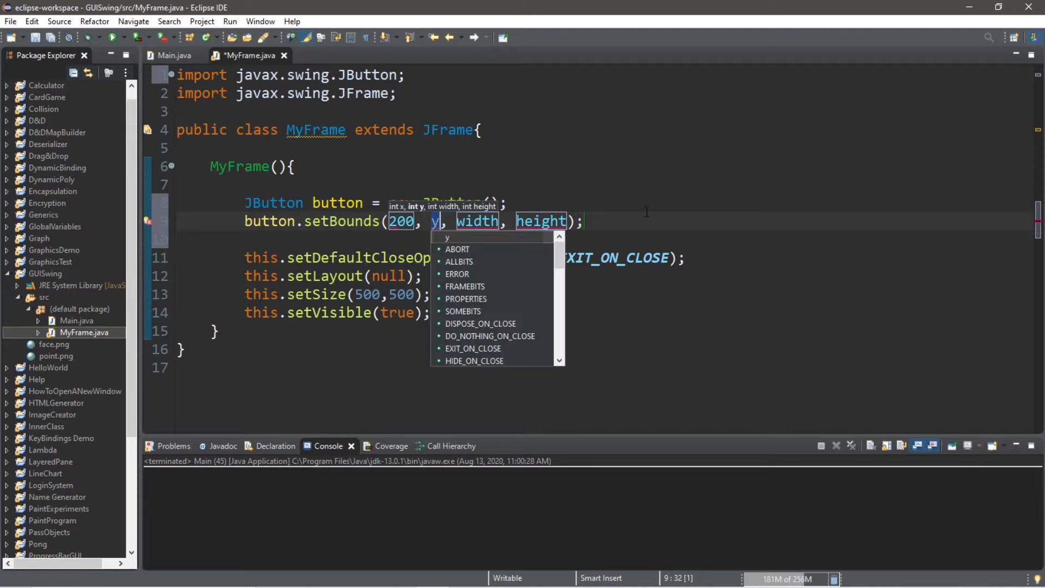
type("100")
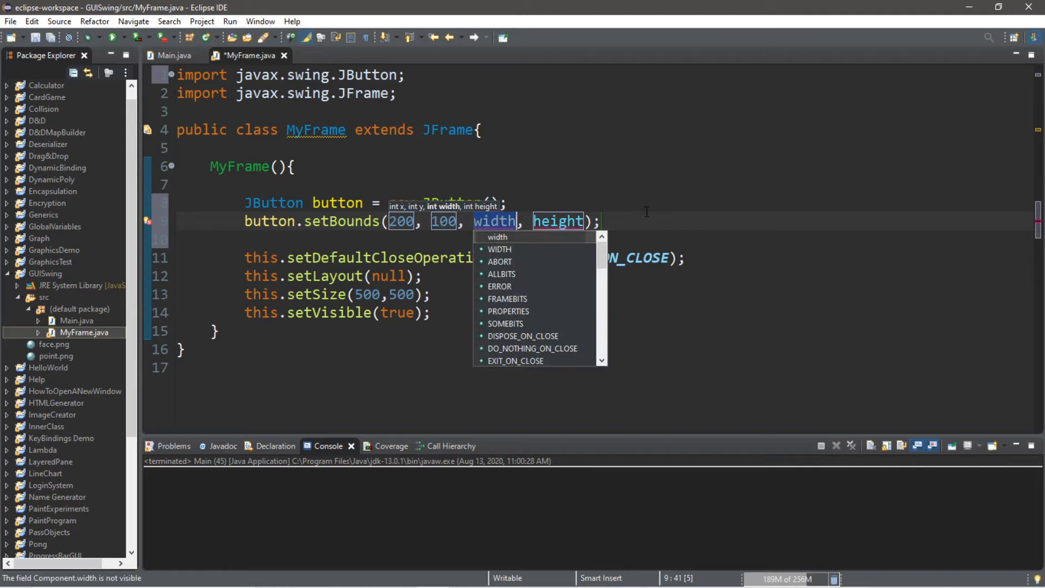
type("100")
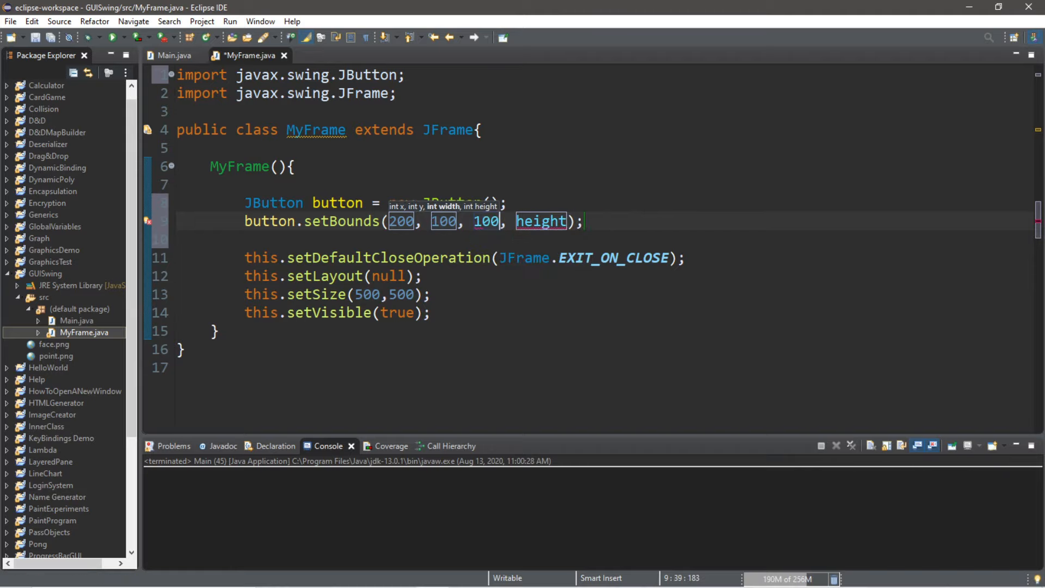
type("50")
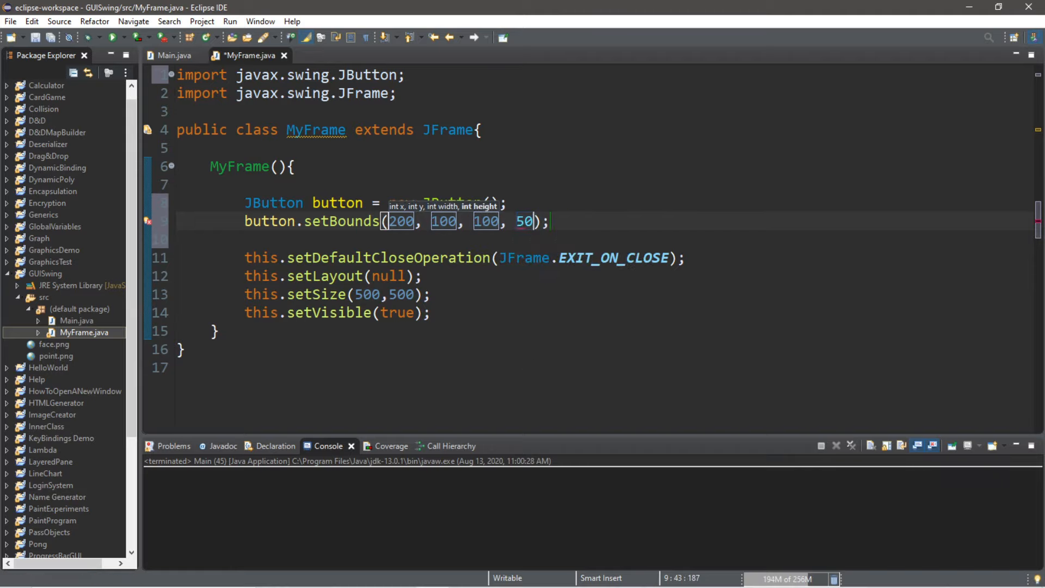
Add this.add(button); after the setVisible call in the constructor
left_click(445, 312)
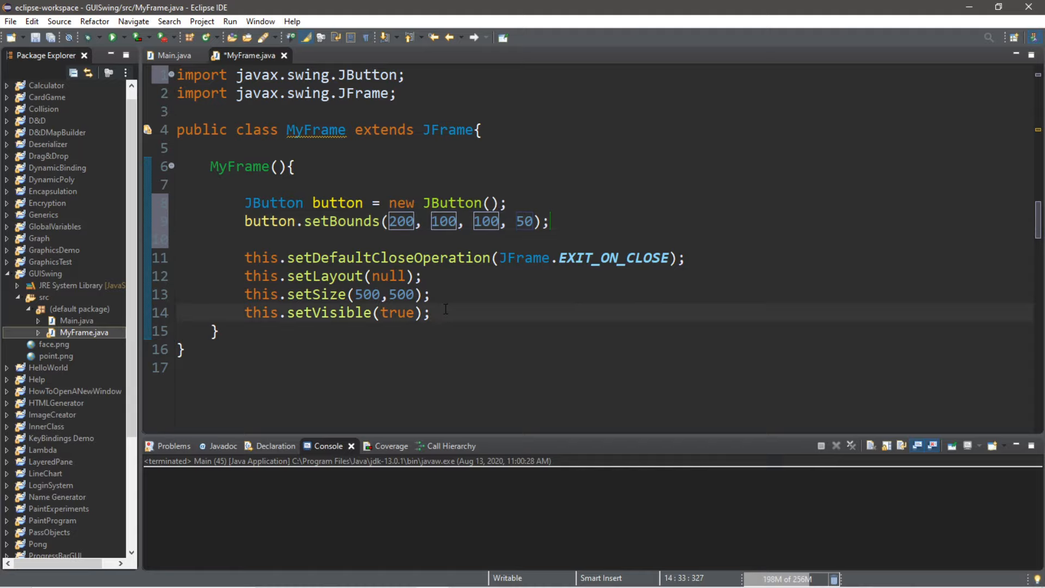
left_click(434, 312)
type("this")
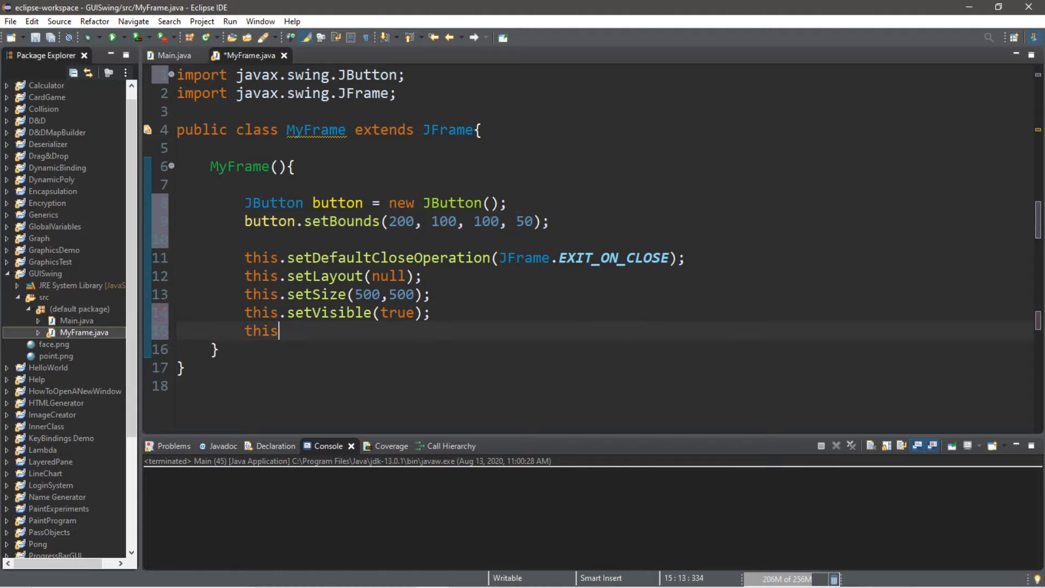
type(".add(")
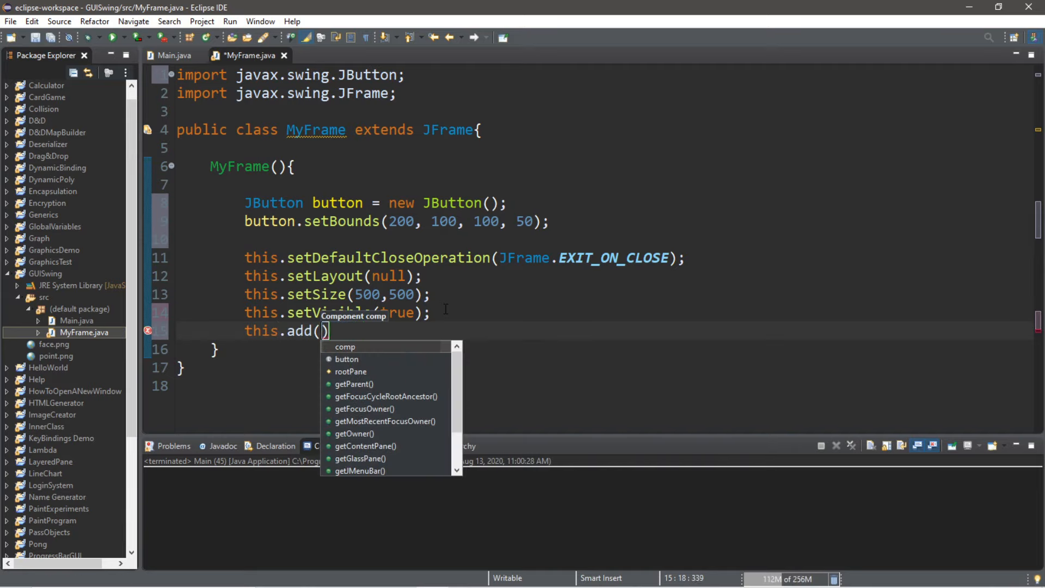
left_click(346, 359)
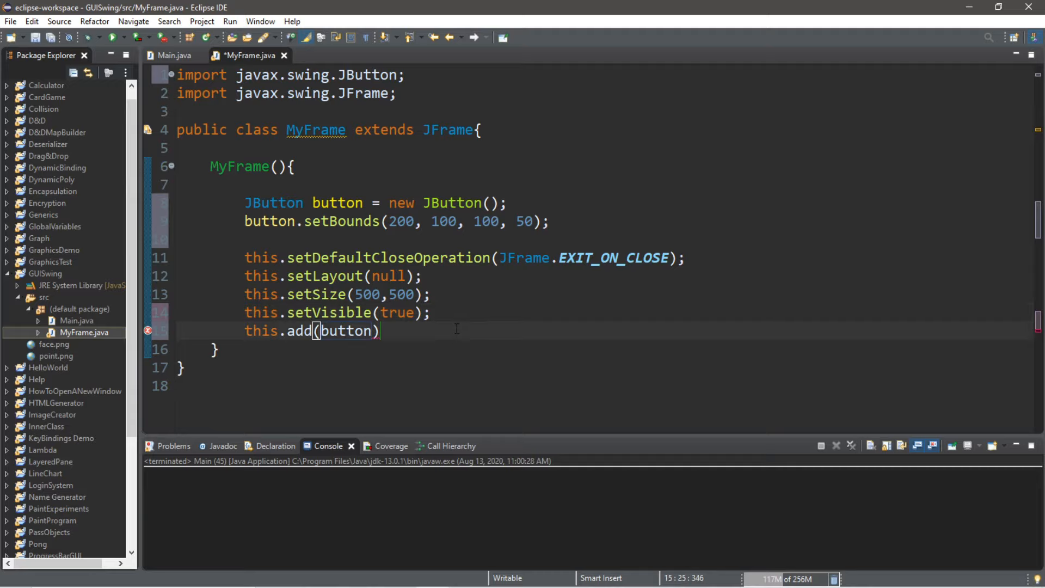
Save and run to see the blank button in the window, then close it
left_click(113, 38)
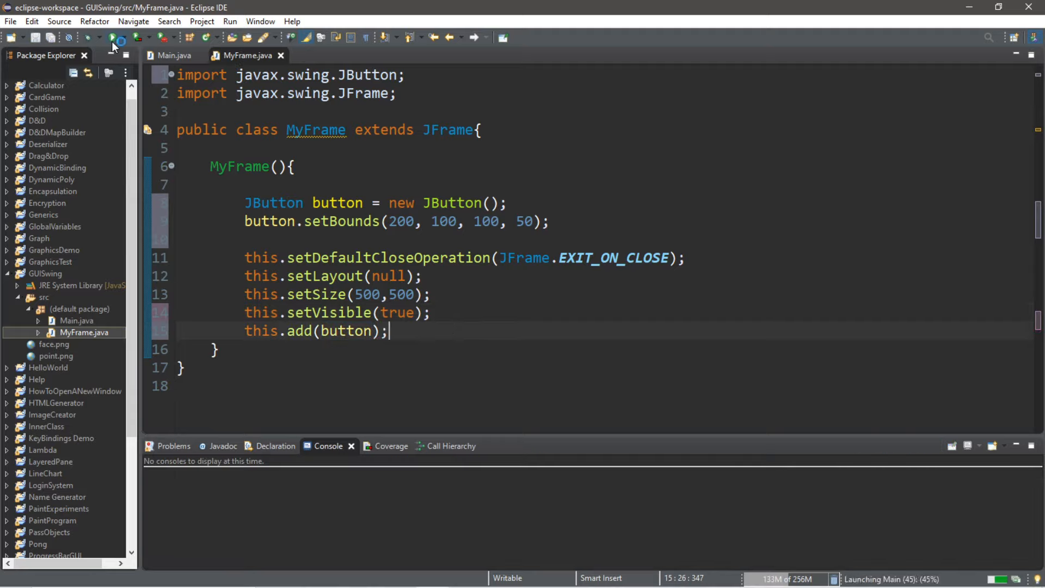
left_click(113, 38)
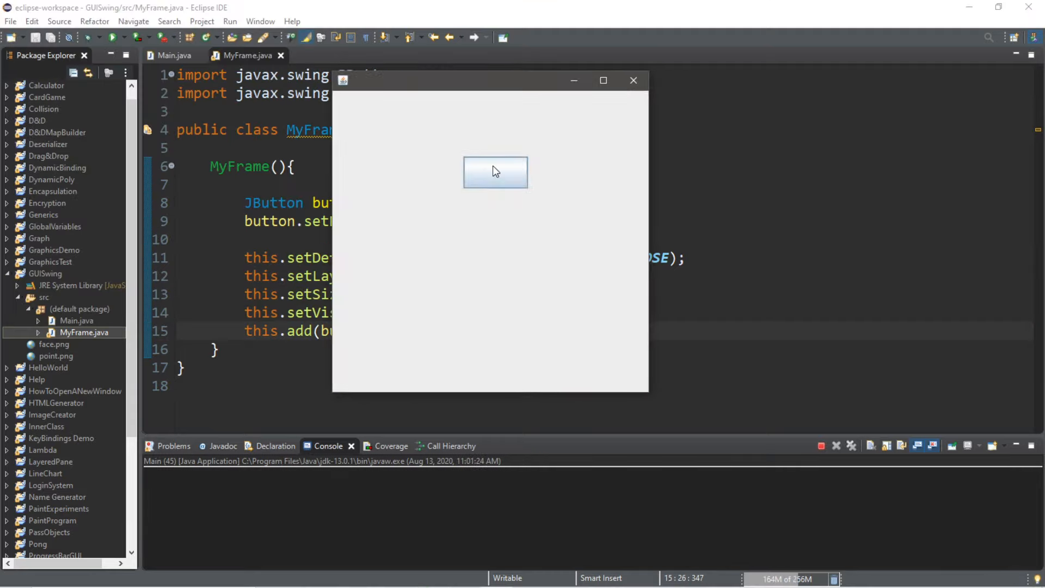
mouse_move(538, 125)
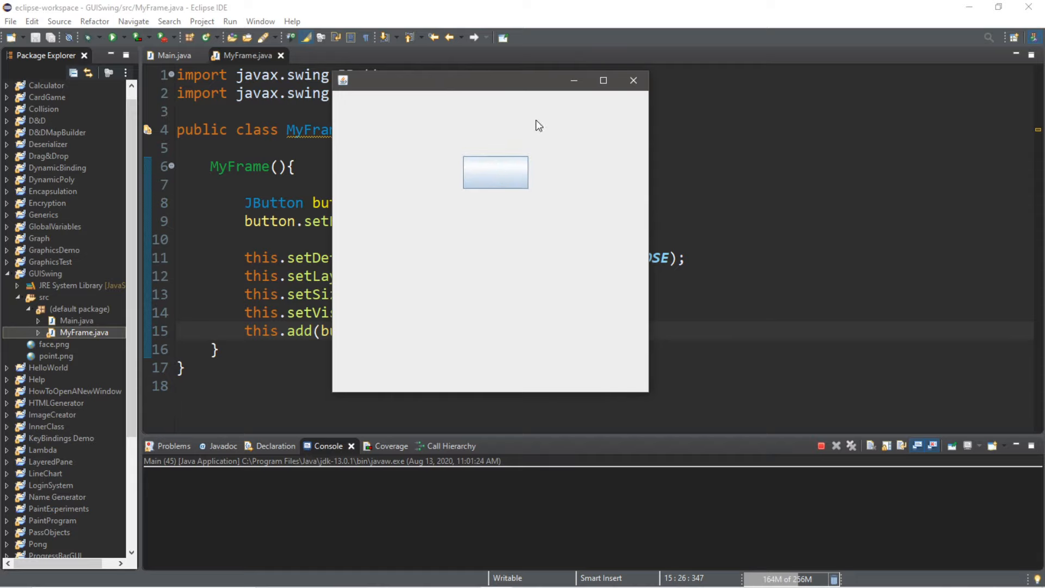
left_click(632, 80)
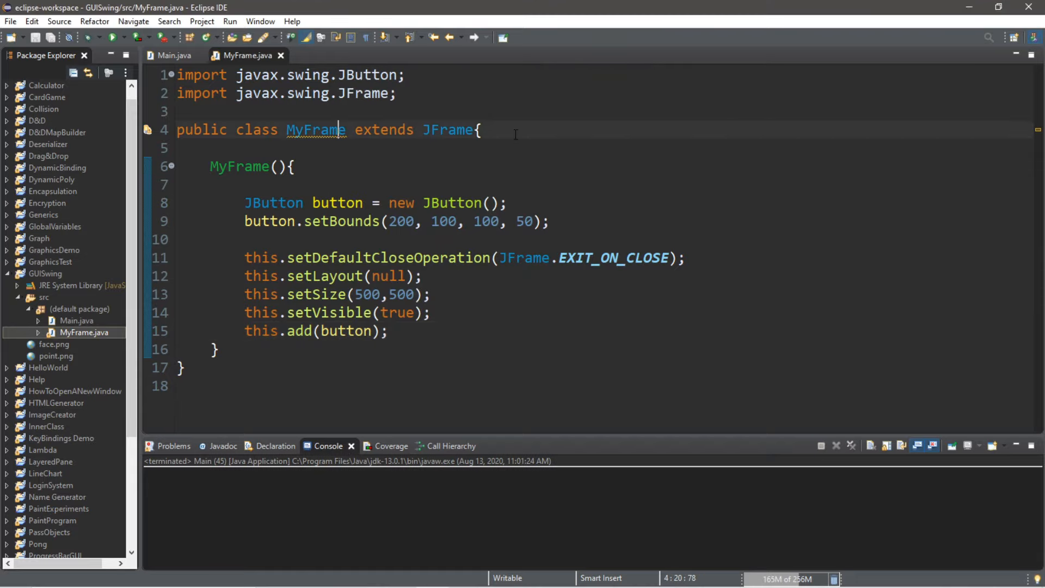
mouse_move(446, 130)
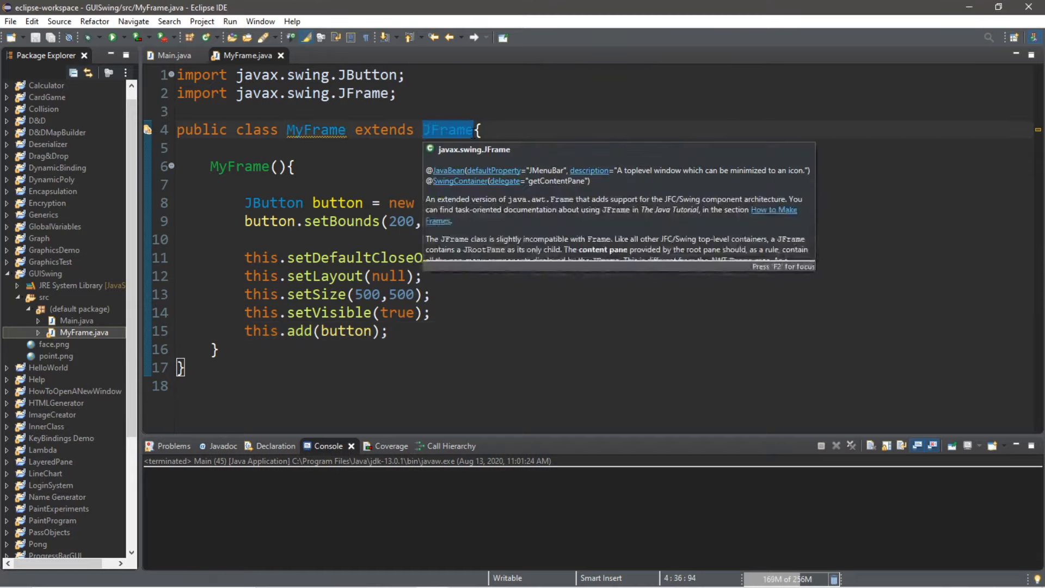
Make MyFrame implement ActionListener, import it, and add the empty actionPerformed override
type("implements ActionListener")
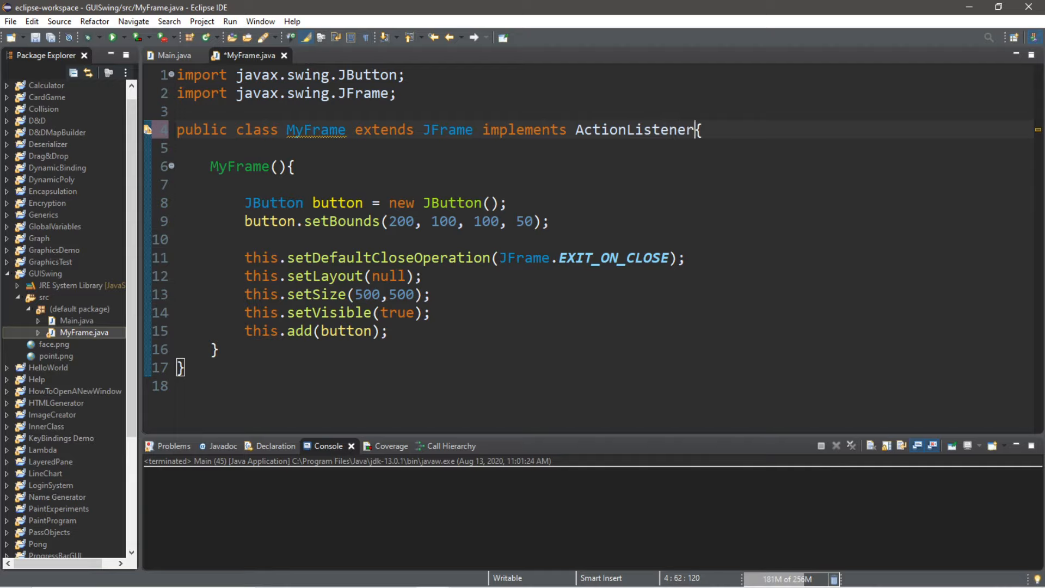
double_click(633, 130)
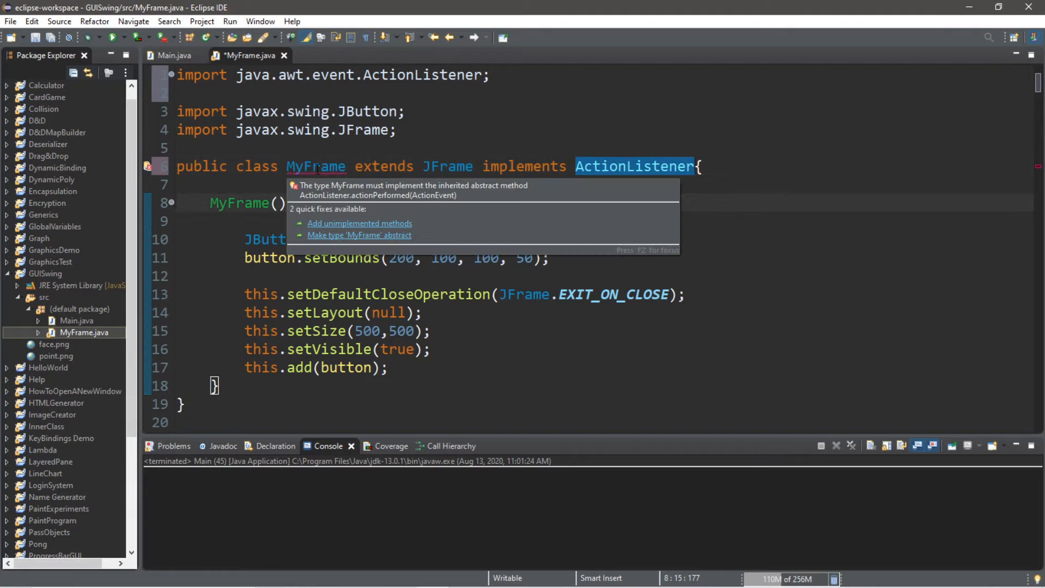
left_click(359, 224)
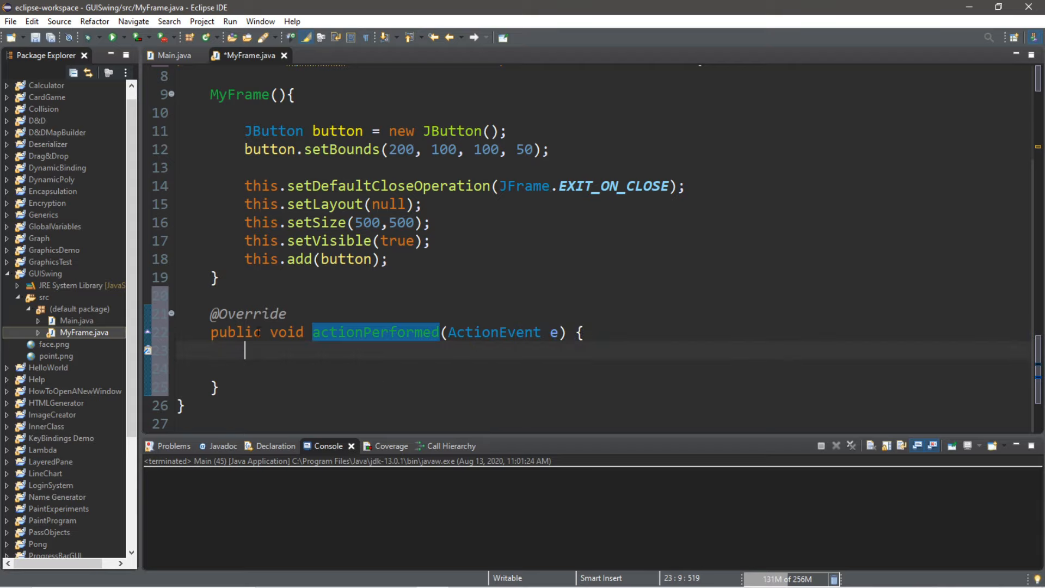
left_click(336, 350)
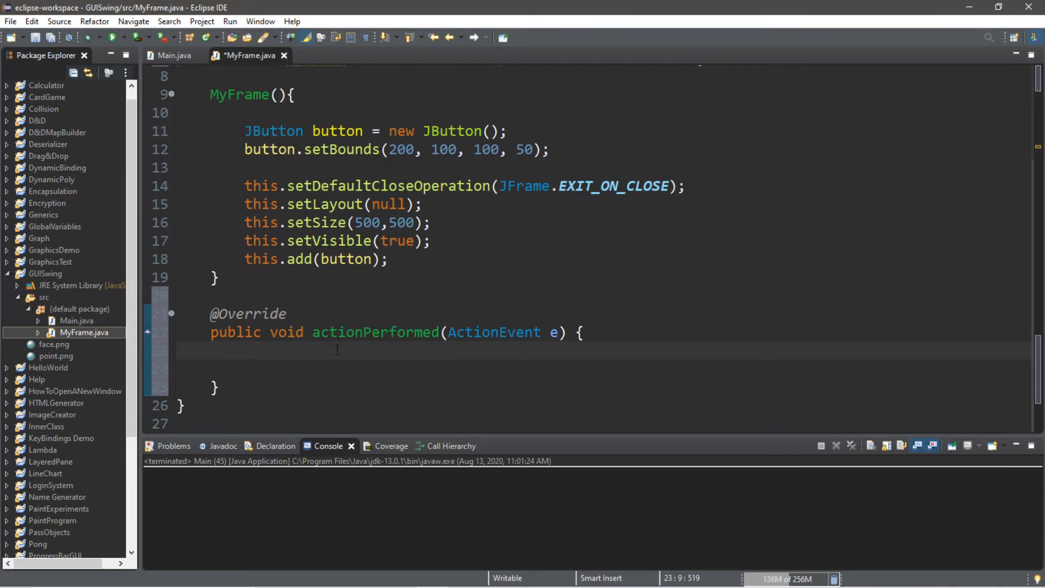
Write an empty if (e.getSource()==button) block inside actionPerformed
type("(")
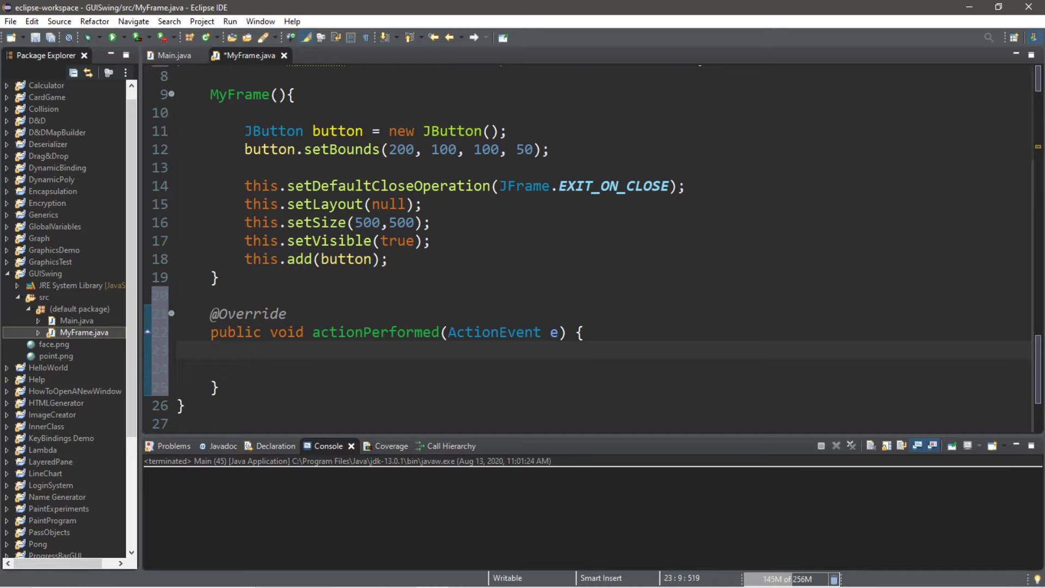
type("if")
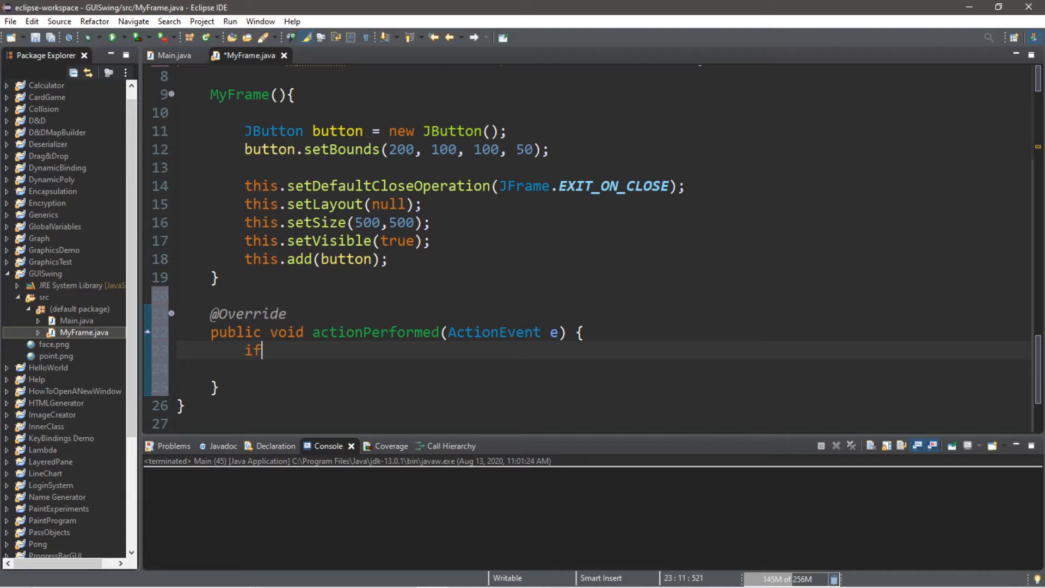
type("(e.get")
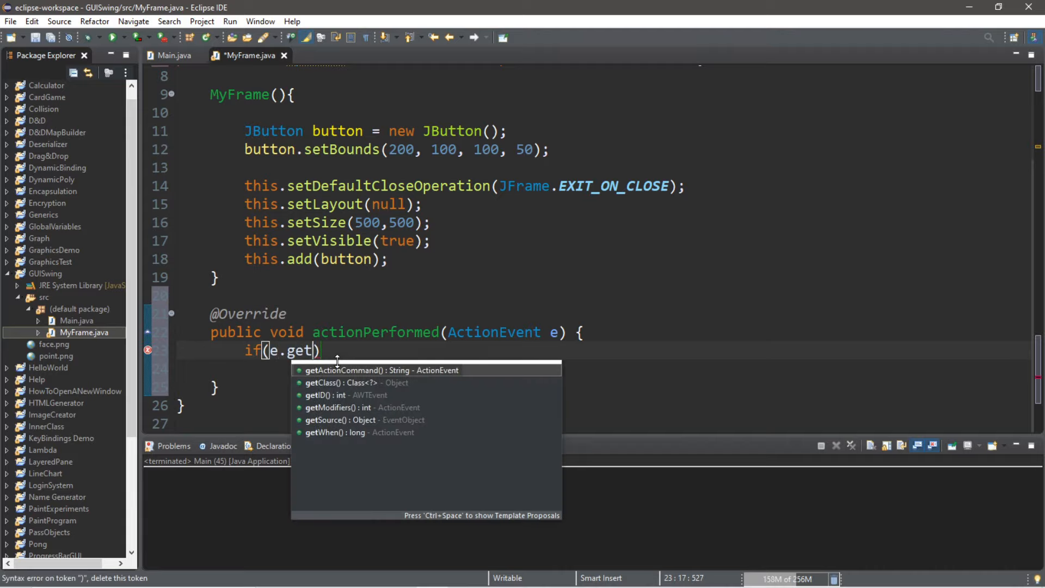
left_click(339, 420)
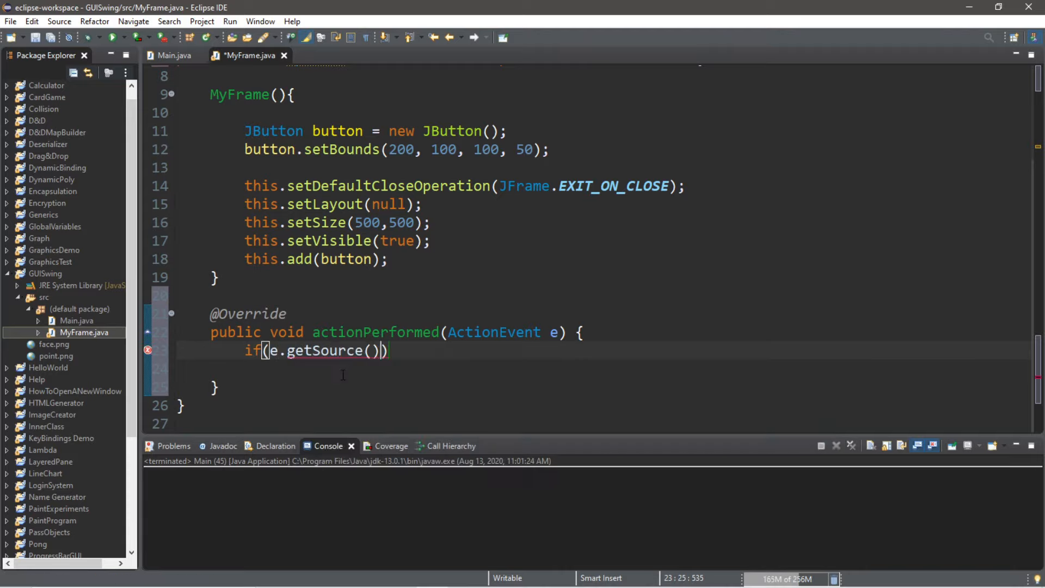
type("==button")
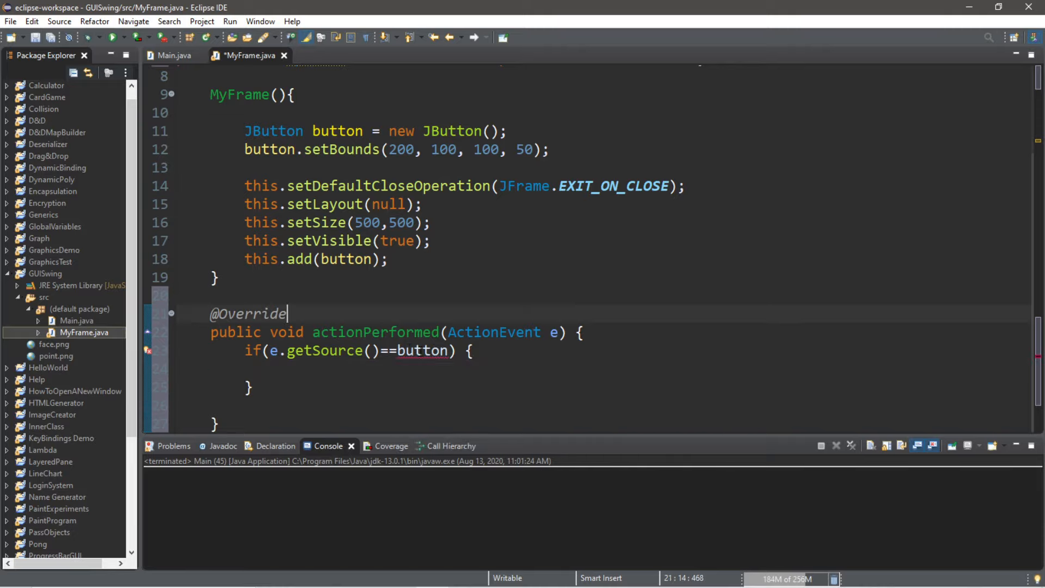
double_click(248, 313)
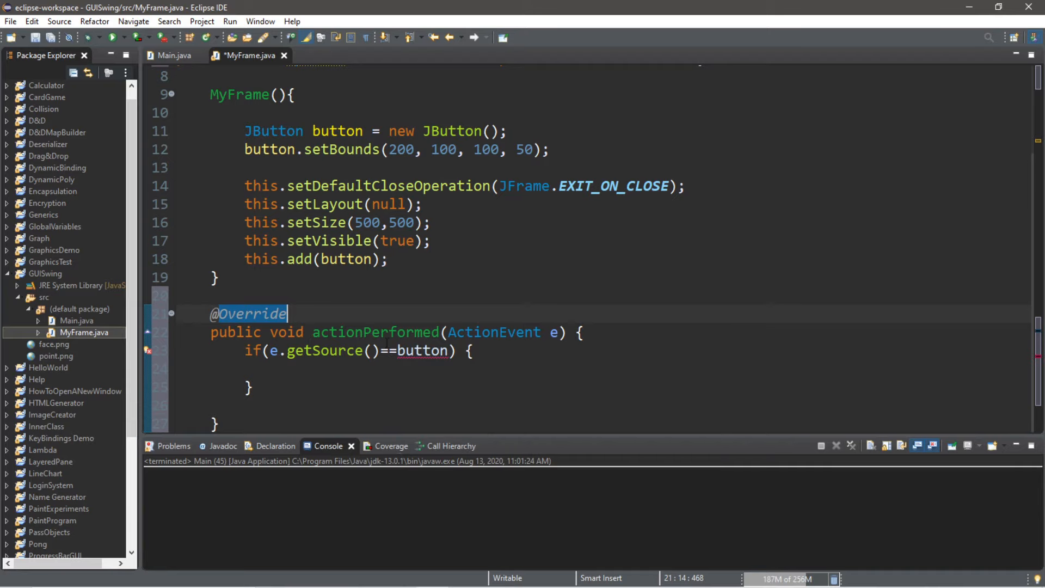
Declare JButton button; as a MyFrame field so the constructor assigns it instead of a local
scroll("up", 3)
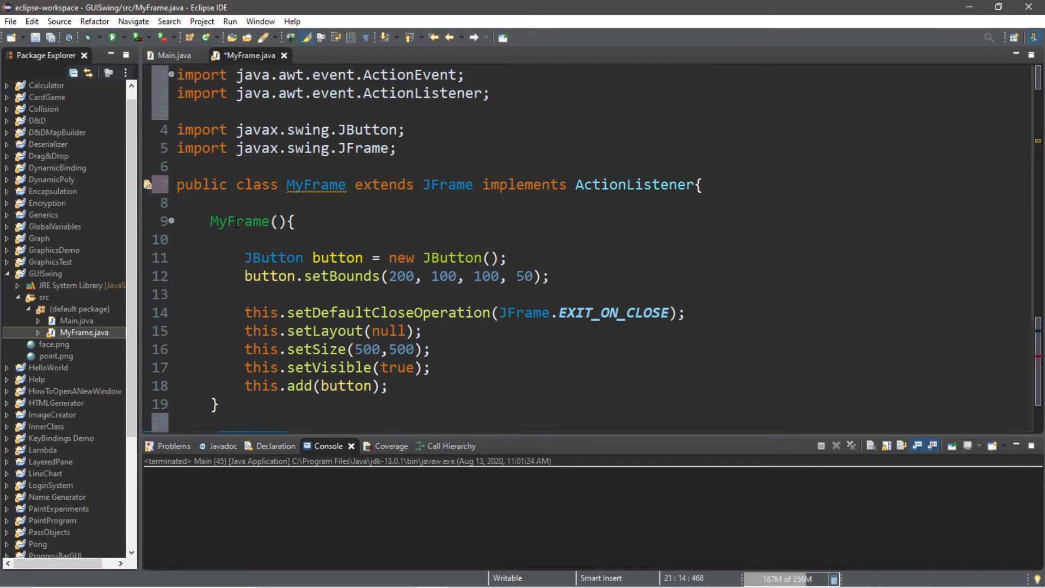
scroll("down", 3)
type("JButton button")
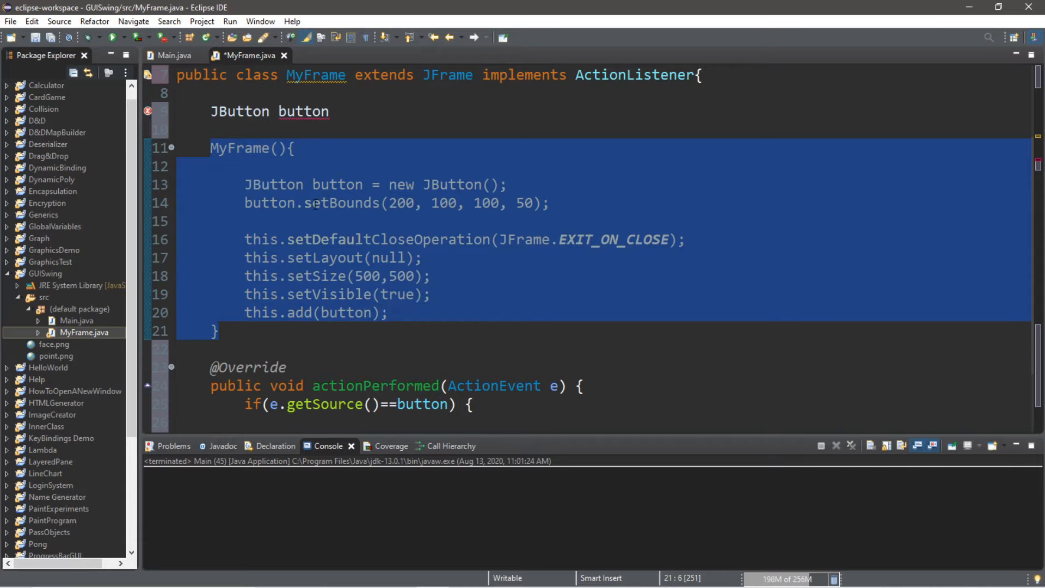
double_click(302, 111)
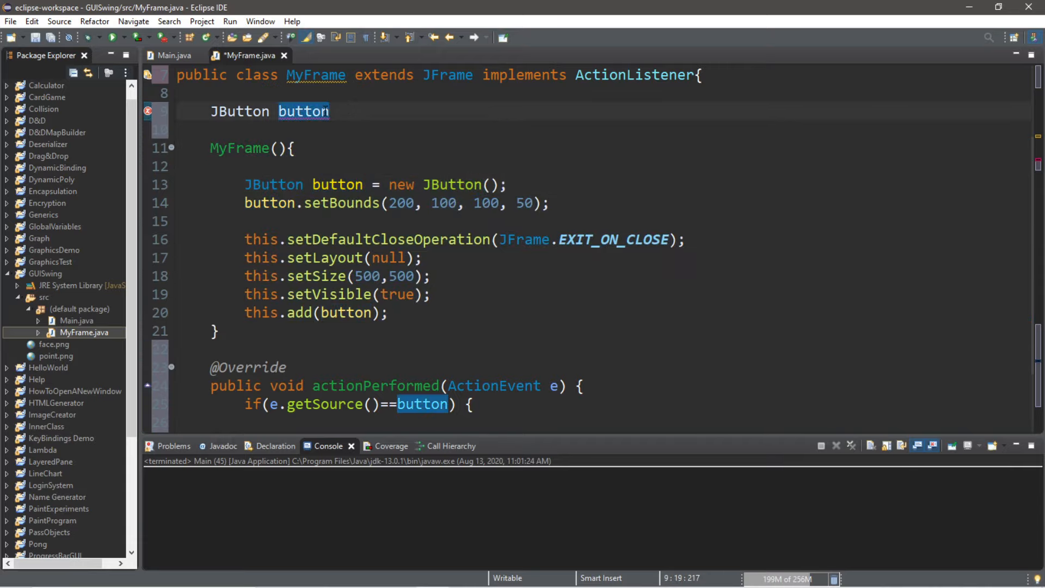
type(";")
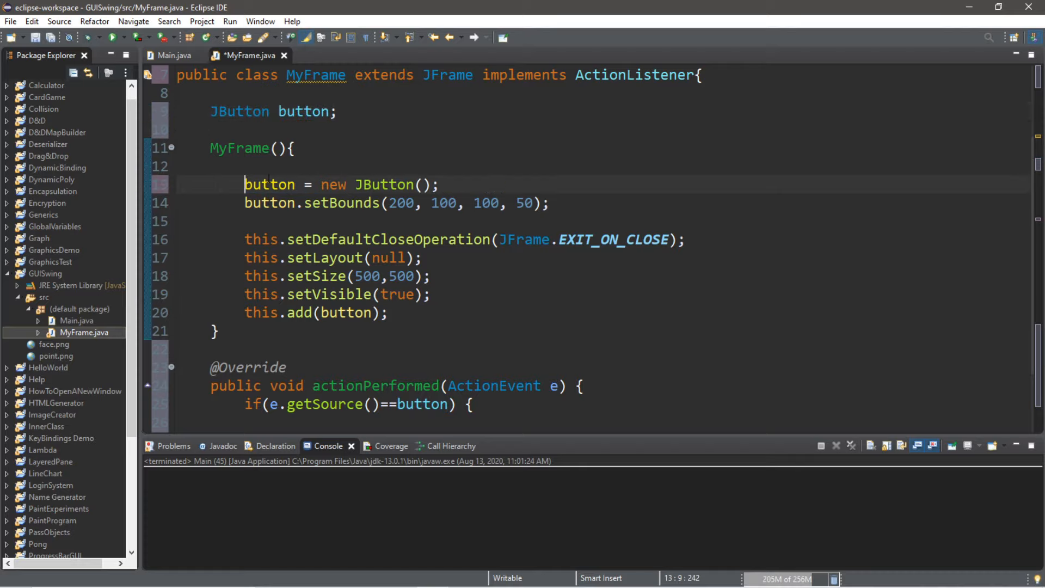
double_click(419, 314)
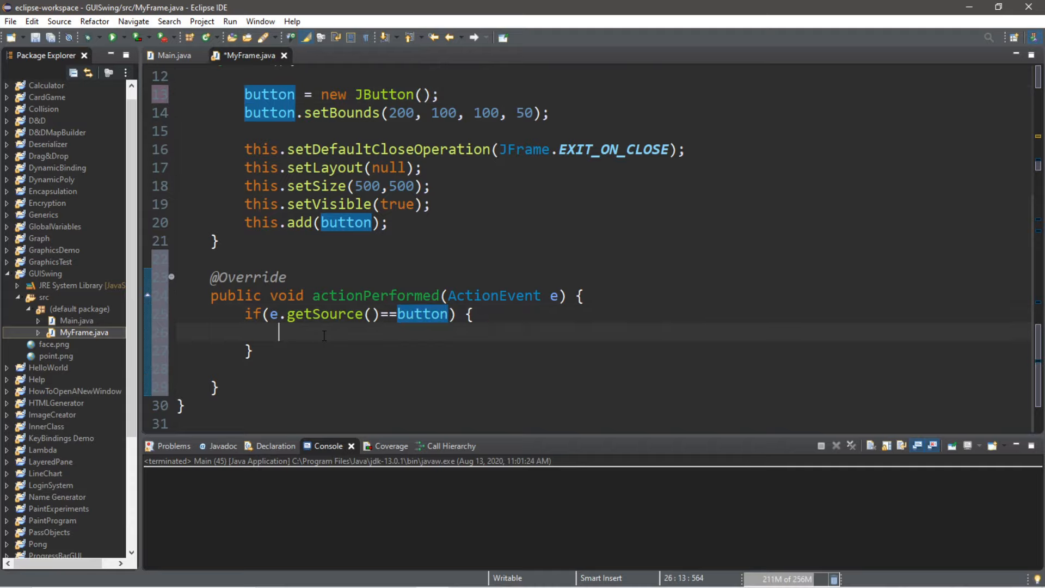
Print "poo" inside the if block using the sysout template
type("sysou")
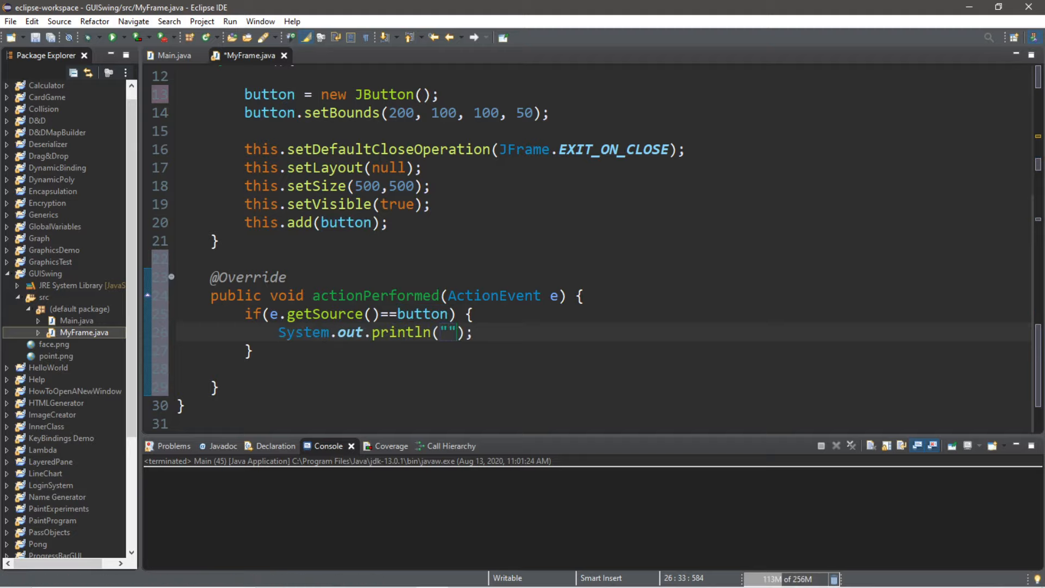
type("p")
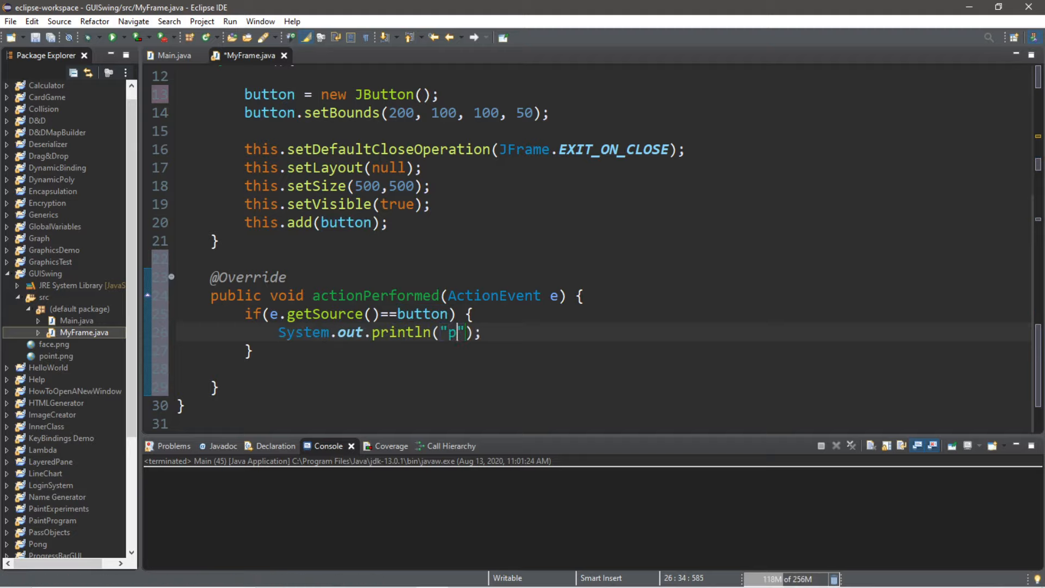
type("oo")
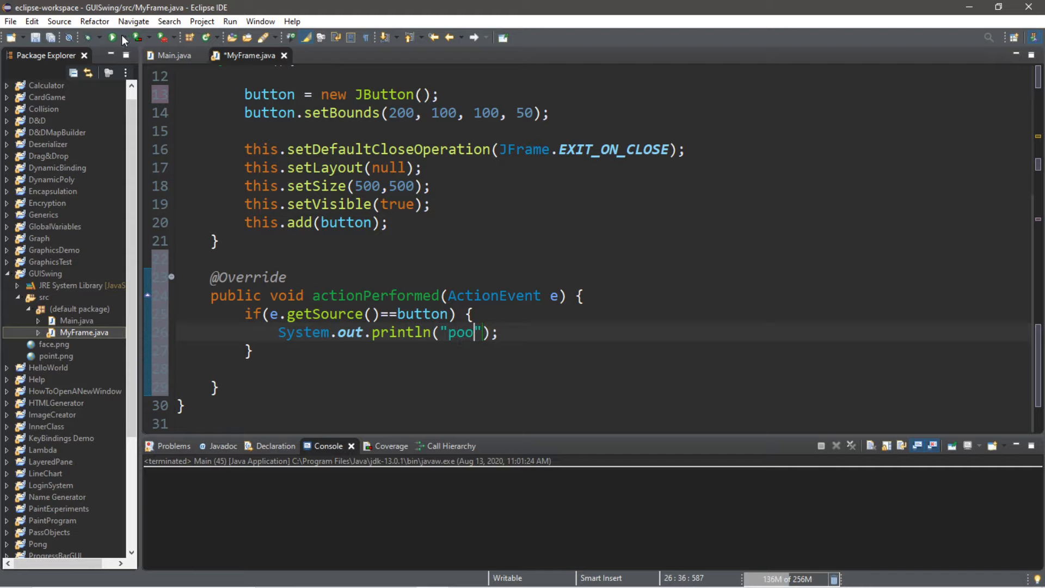
Run the frame, click its button to test the output, then close the window
left_click(113, 37)
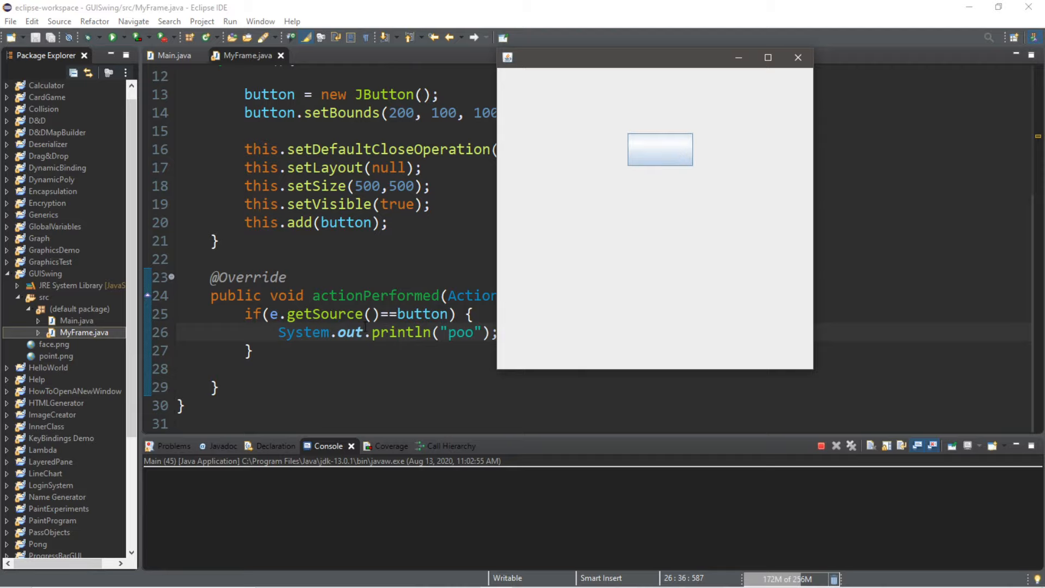
mouse_move(670, 163)
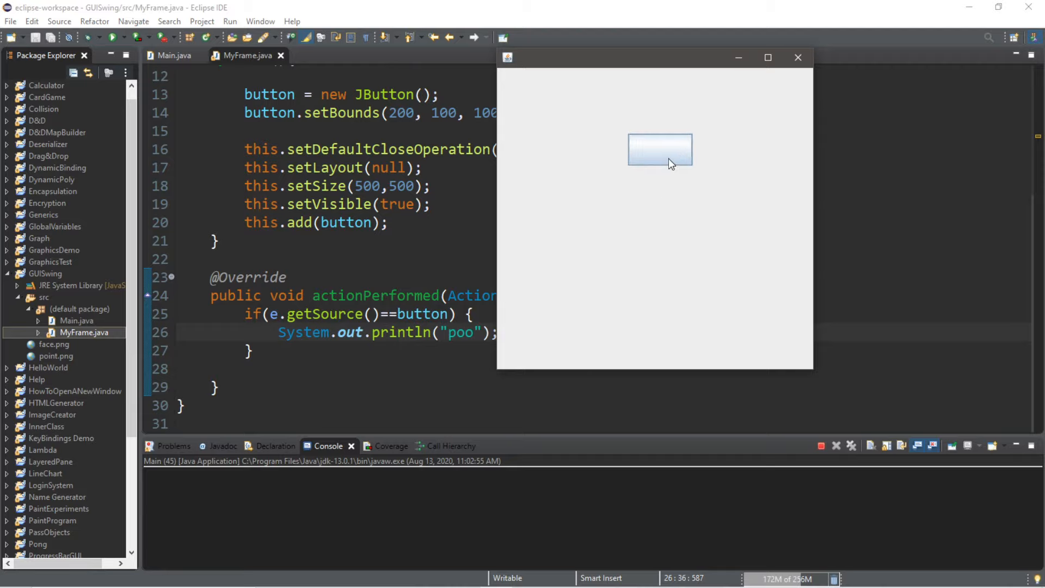
left_click(660, 149)
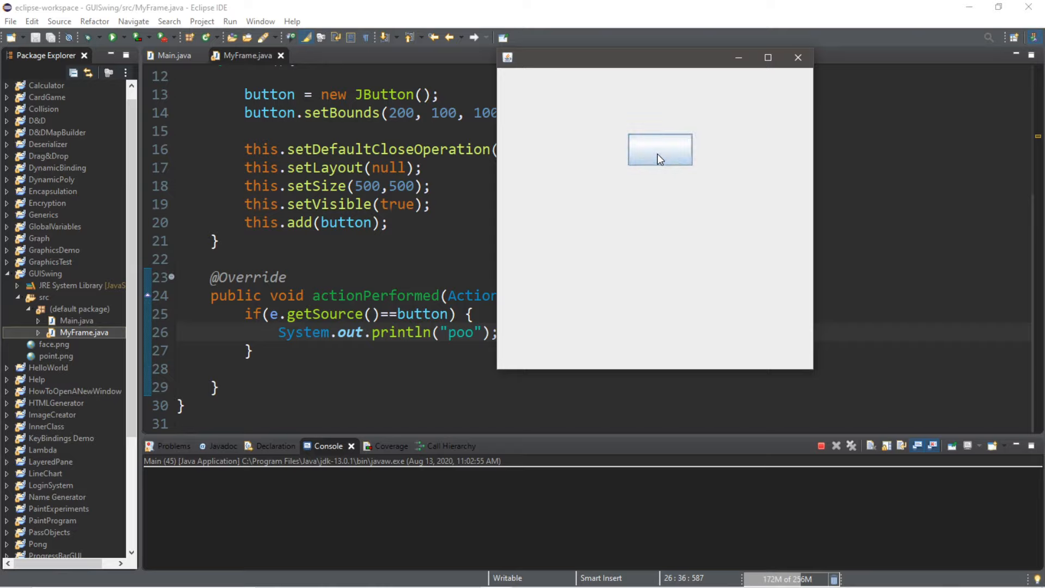
left_click(797, 57)
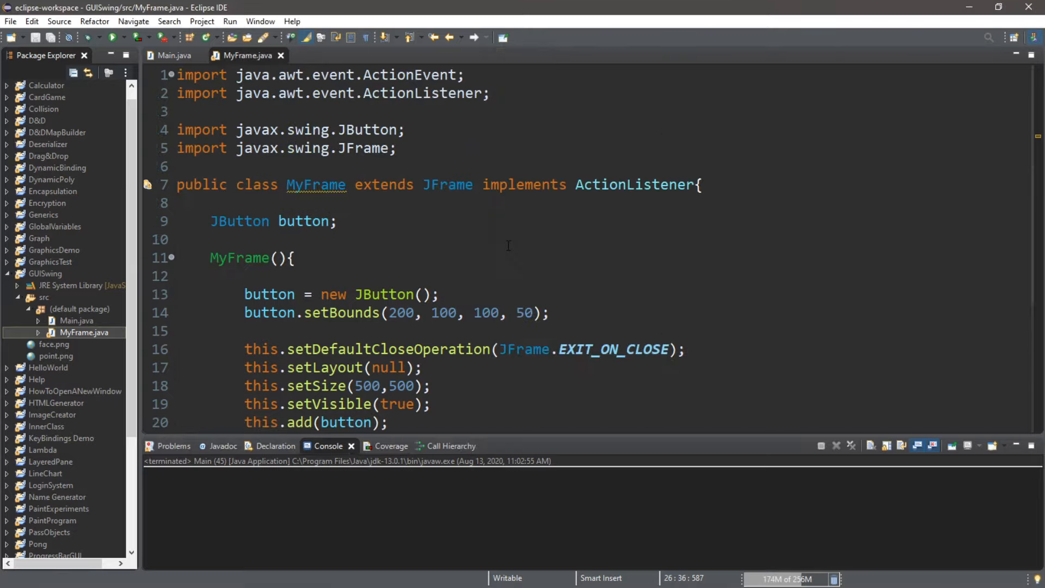
scroll("down", 3)
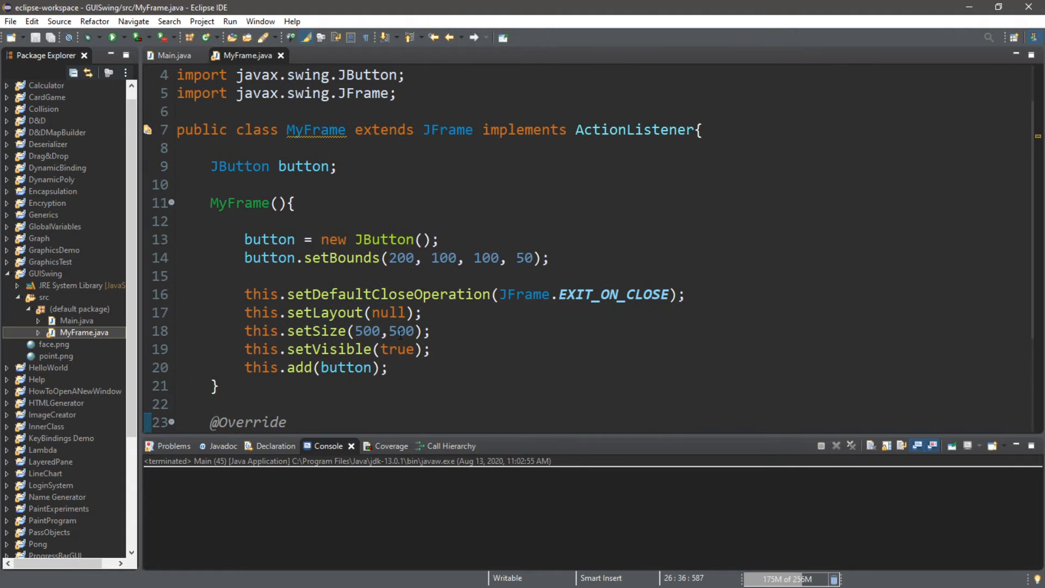
Register the frame as the button's listener with button.addActionListener(this)
left_click(280, 275)
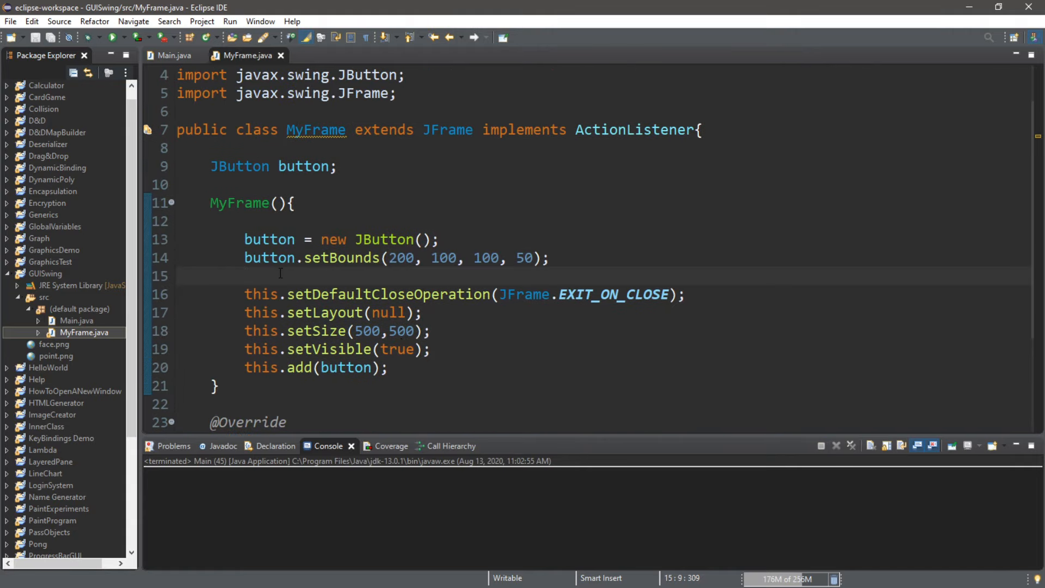
type("button.")
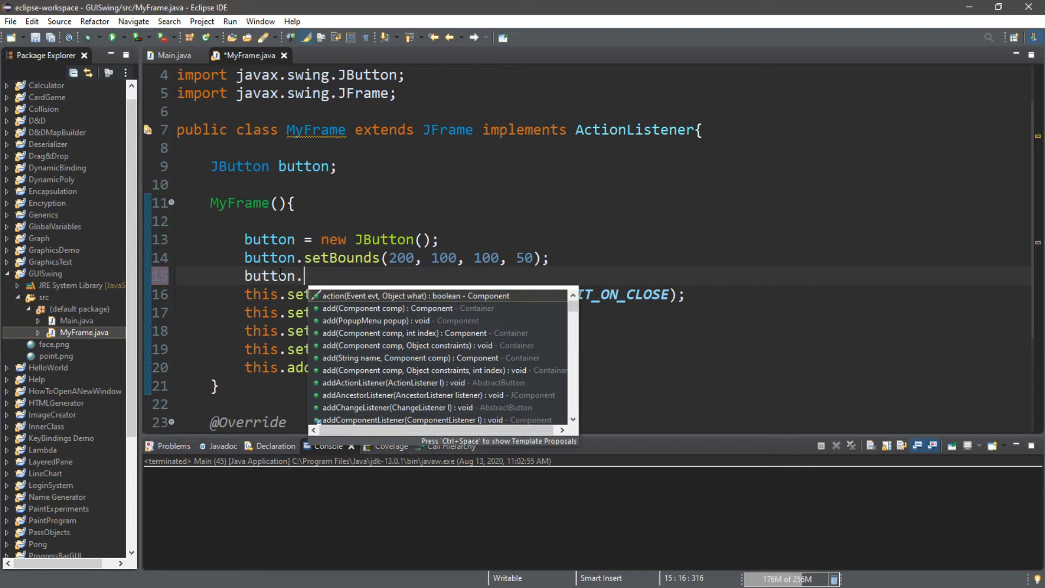
type("addActionListener(this);")
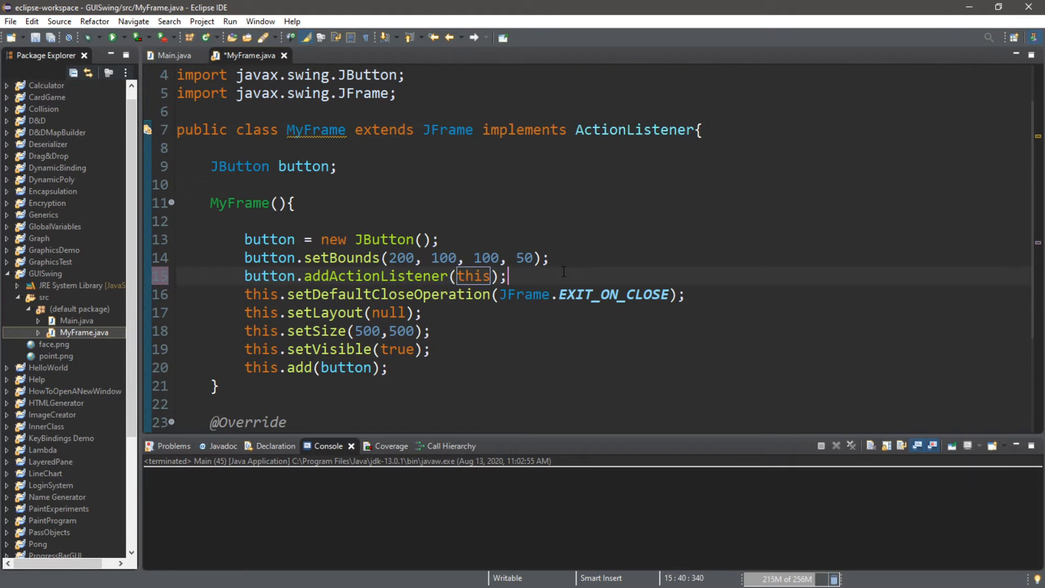
key("Return")
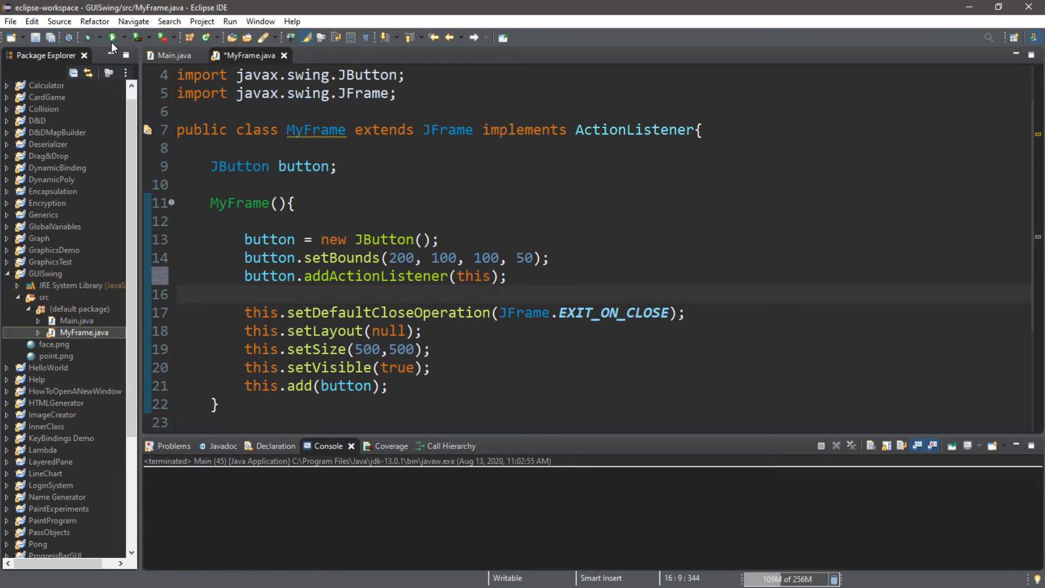
Run the program, press the button to print poo, and close the test frame
left_click(113, 37)
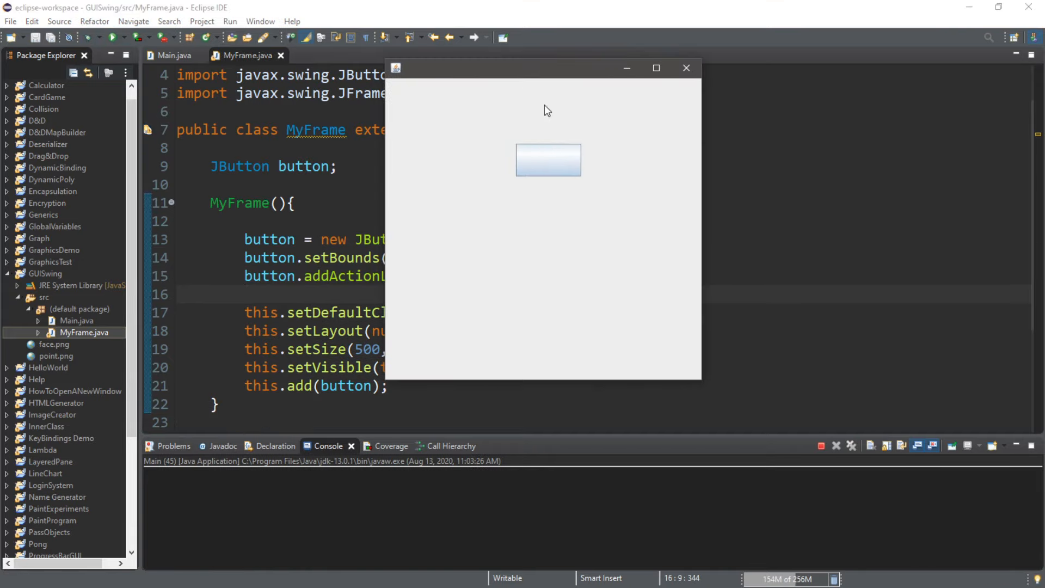
left_click(548, 160)
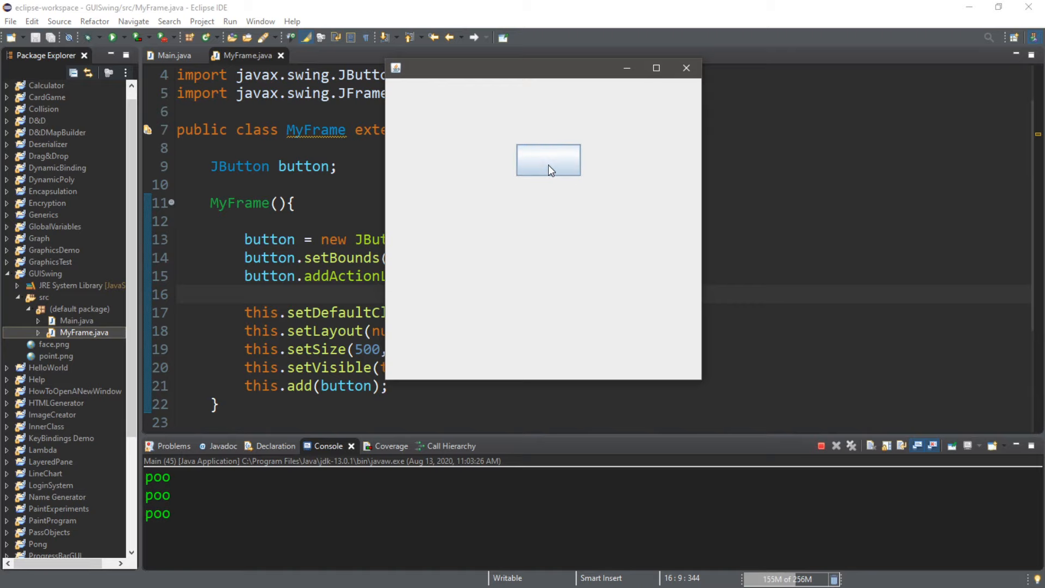
left_click(686, 67)
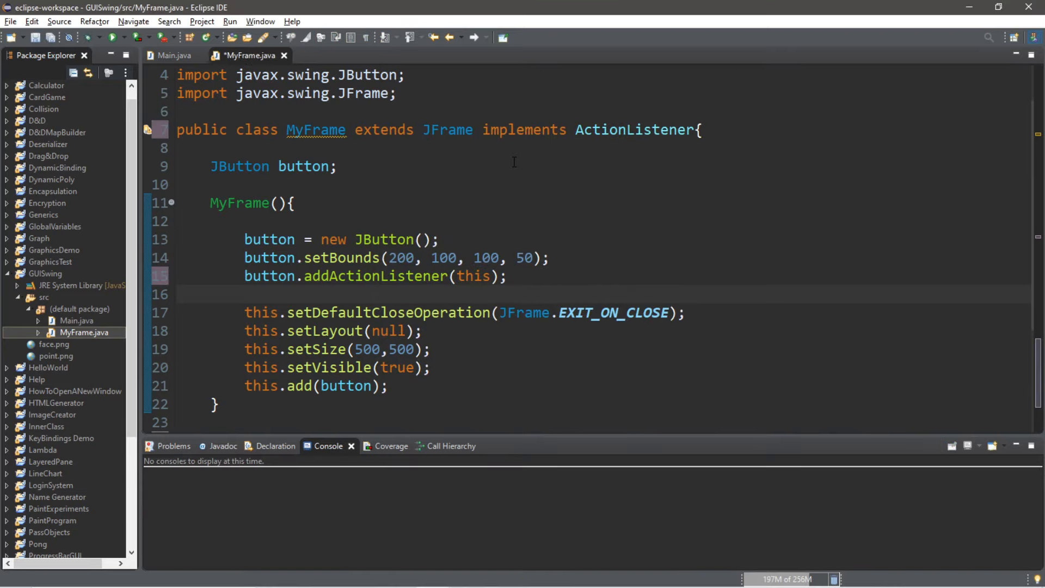
mouse_move(485, 166)
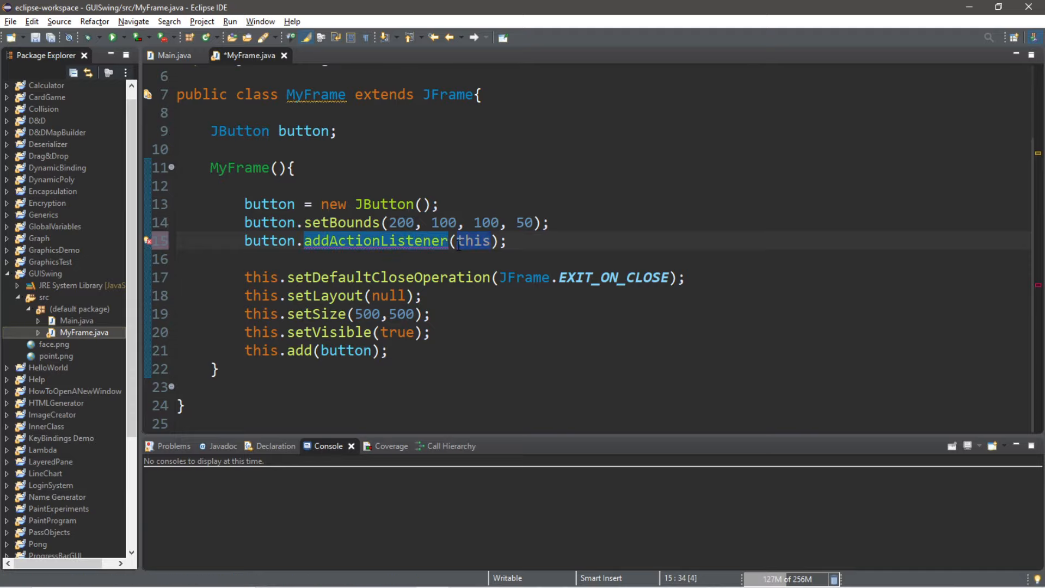
Replace this with a lambda e -> System.out.println("poo") and launch the saved program
key("Delete")
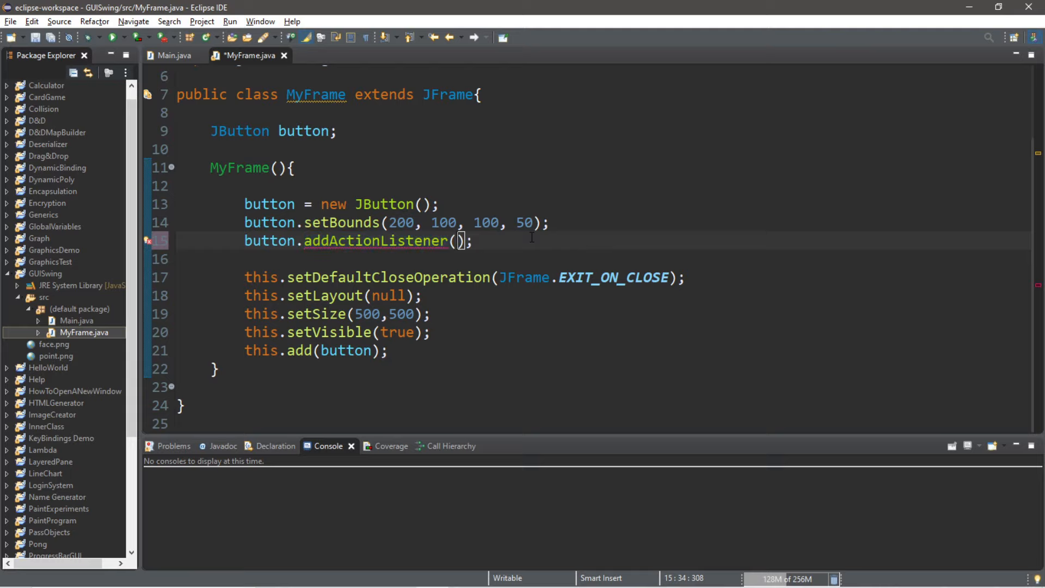
type("e")
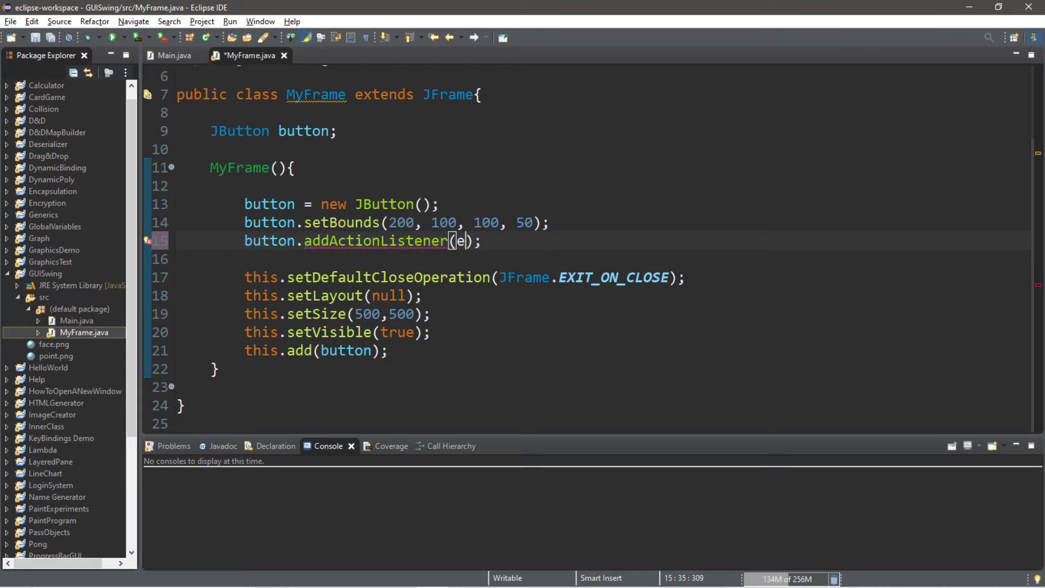
type("->")
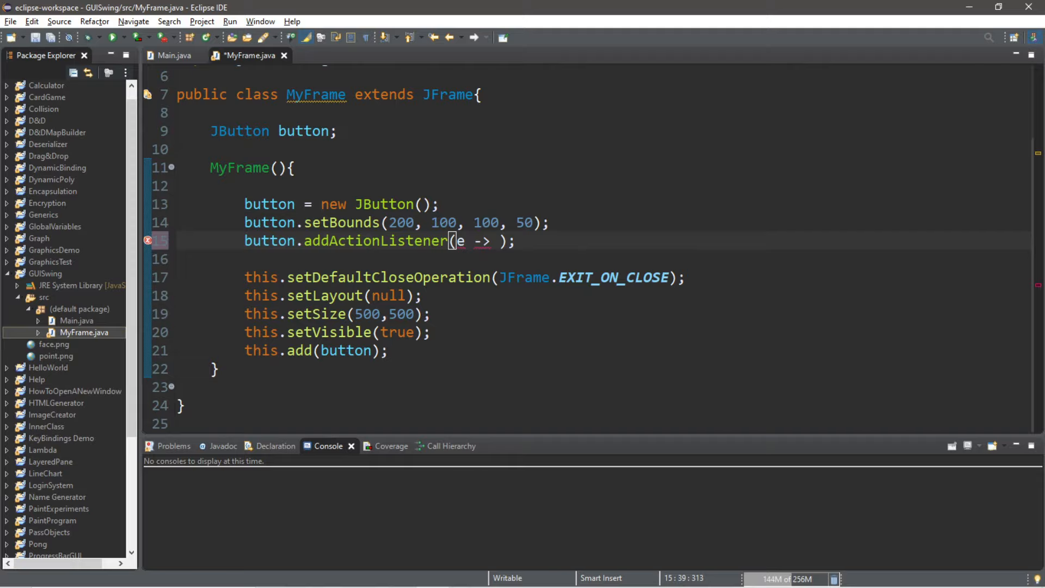
type("sysout")
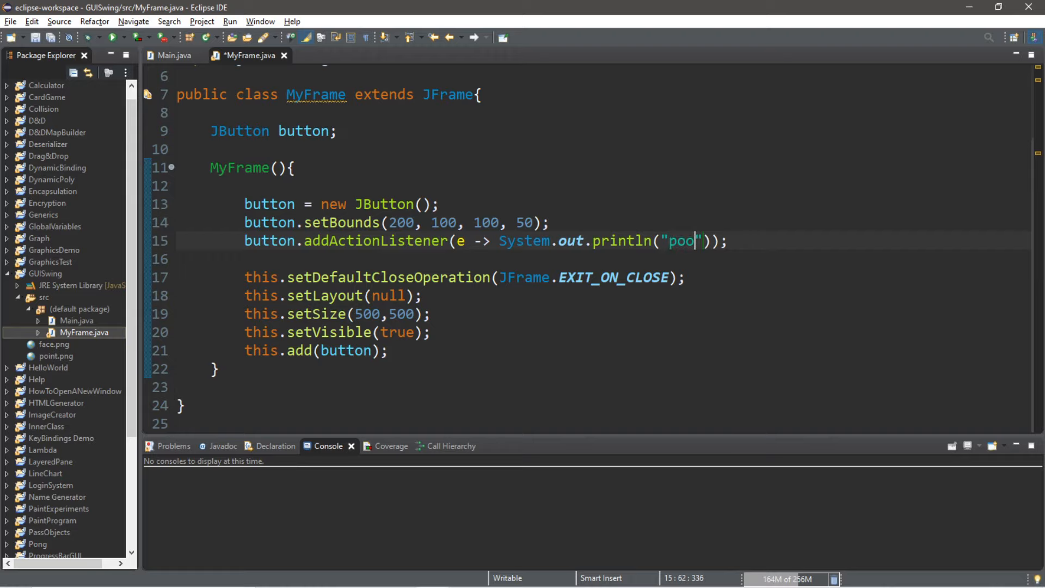
left_click(113, 37)
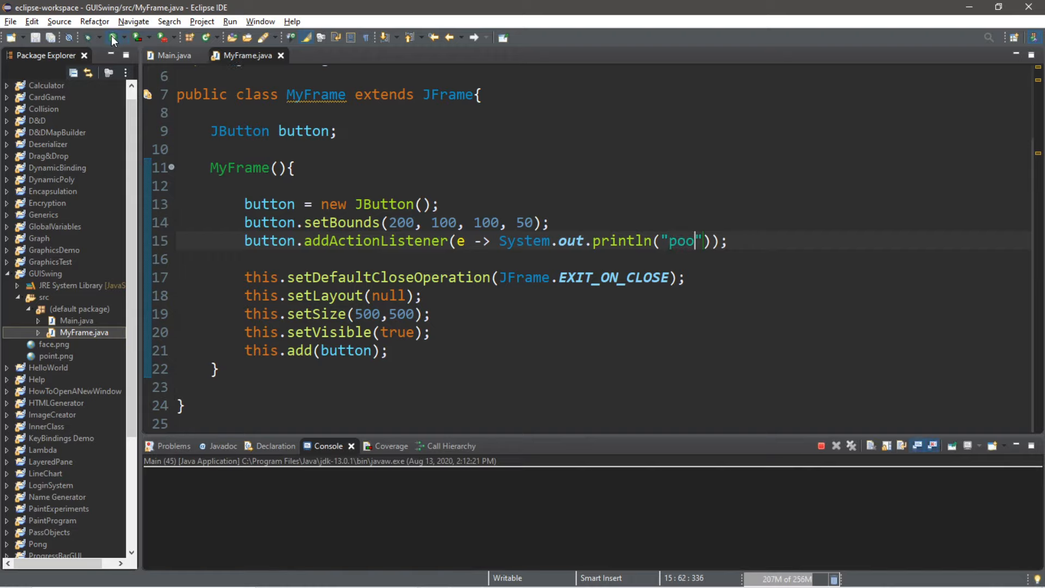
Test the lambda button's console output, revert to addActionListener(this), and close the runs
left_click(113, 36)
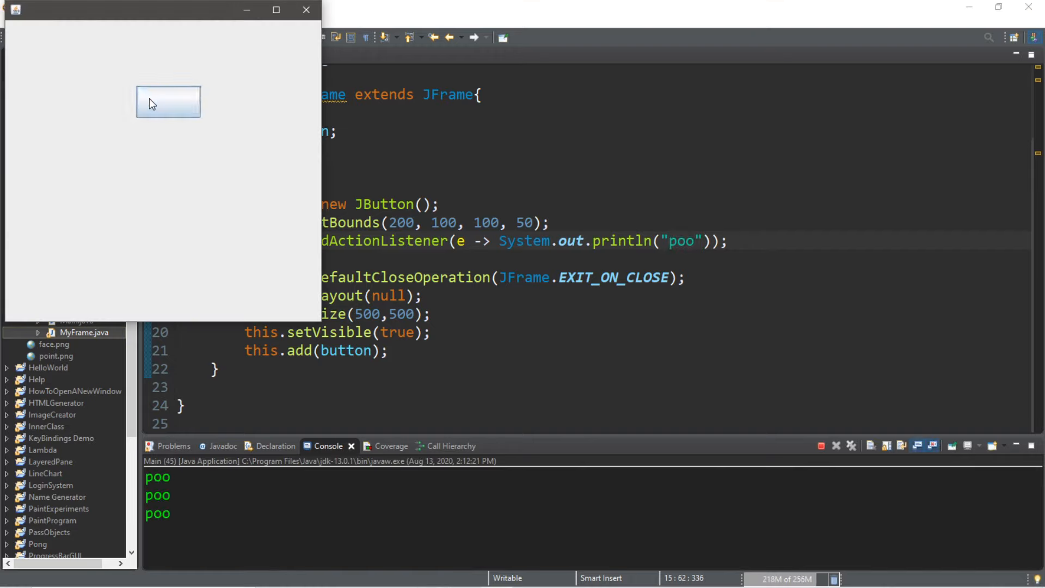
left_click(169, 101)
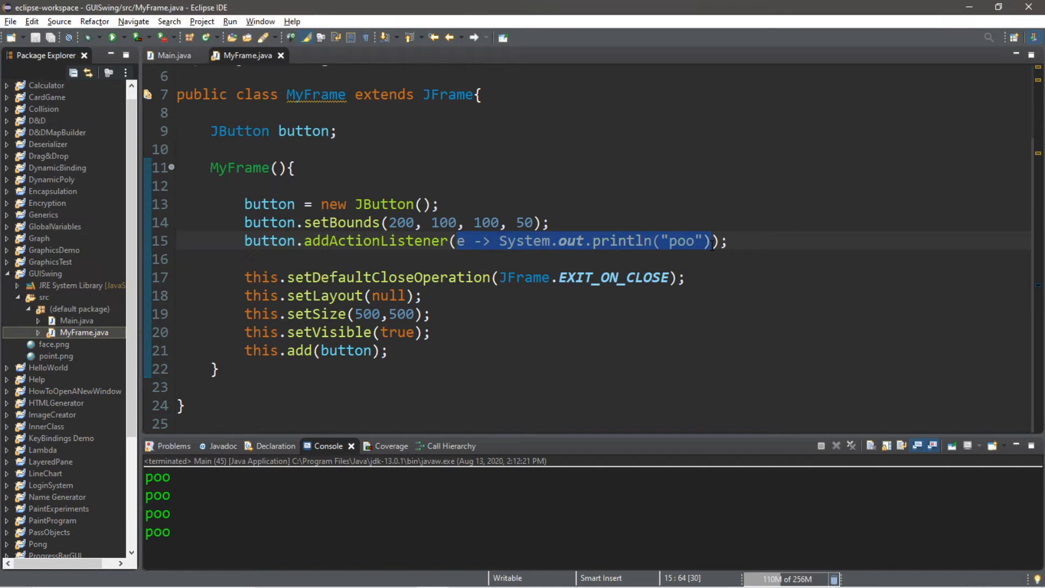
left_click(267, 259)
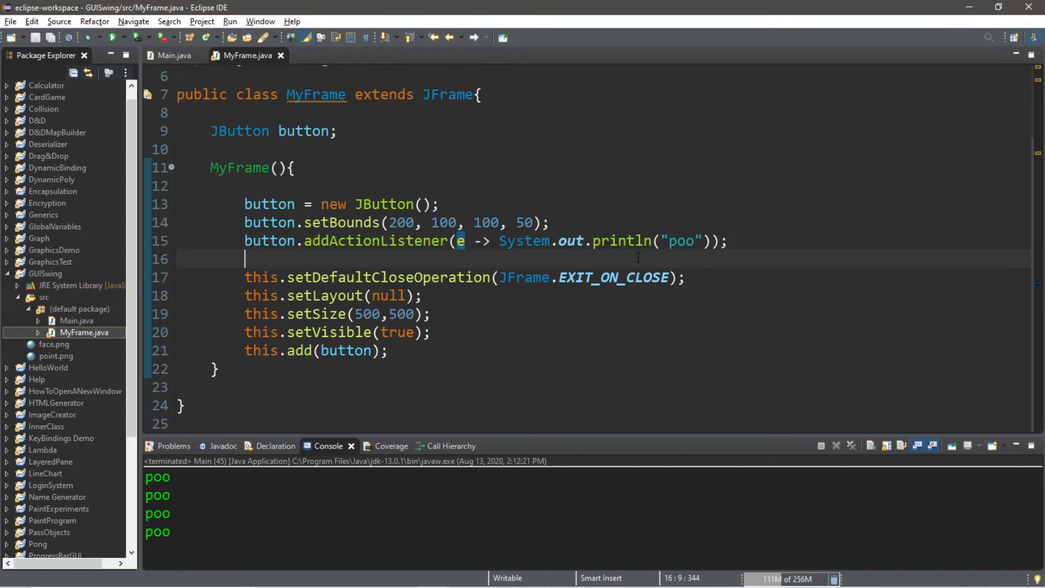
mouse_move(566, 223)
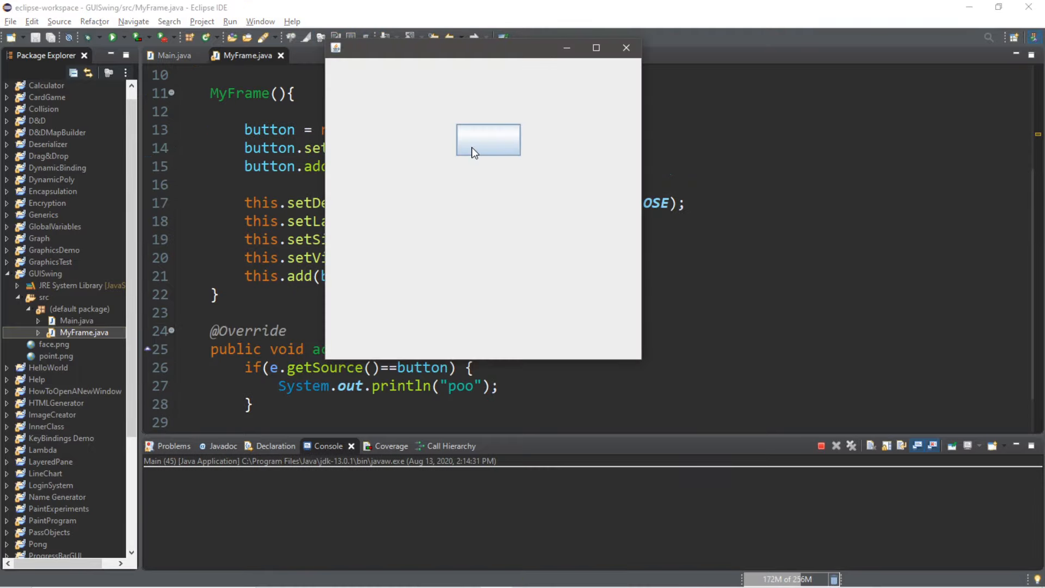
mouse_move(422, 150)
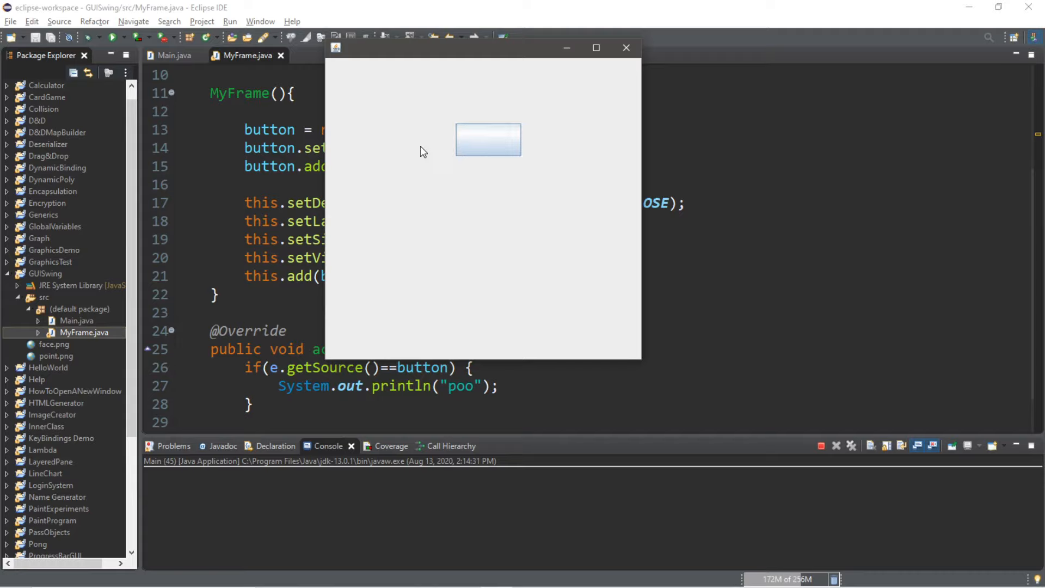
mouse_move(421, 151)
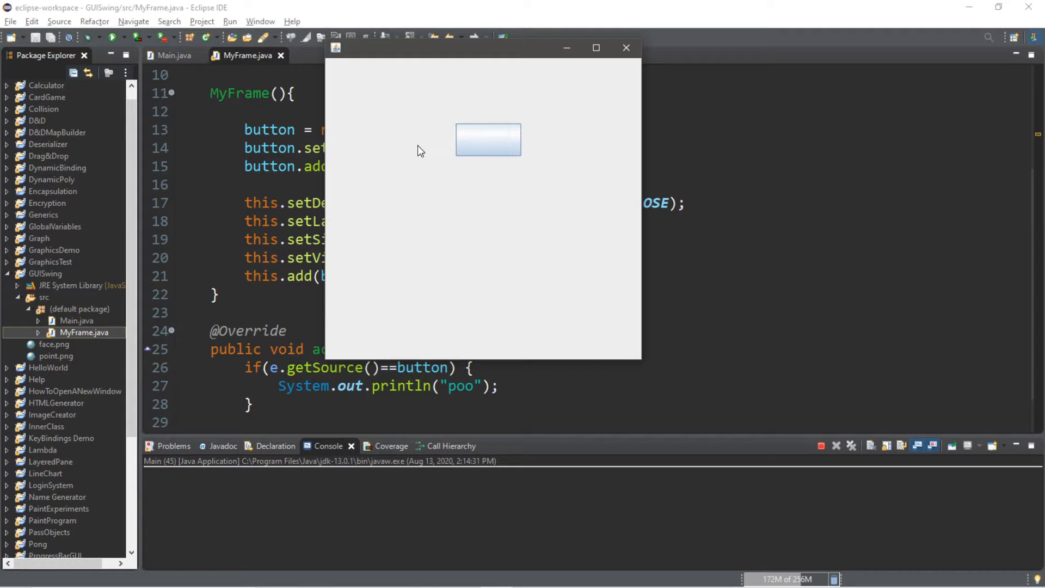
left_click(625, 47)
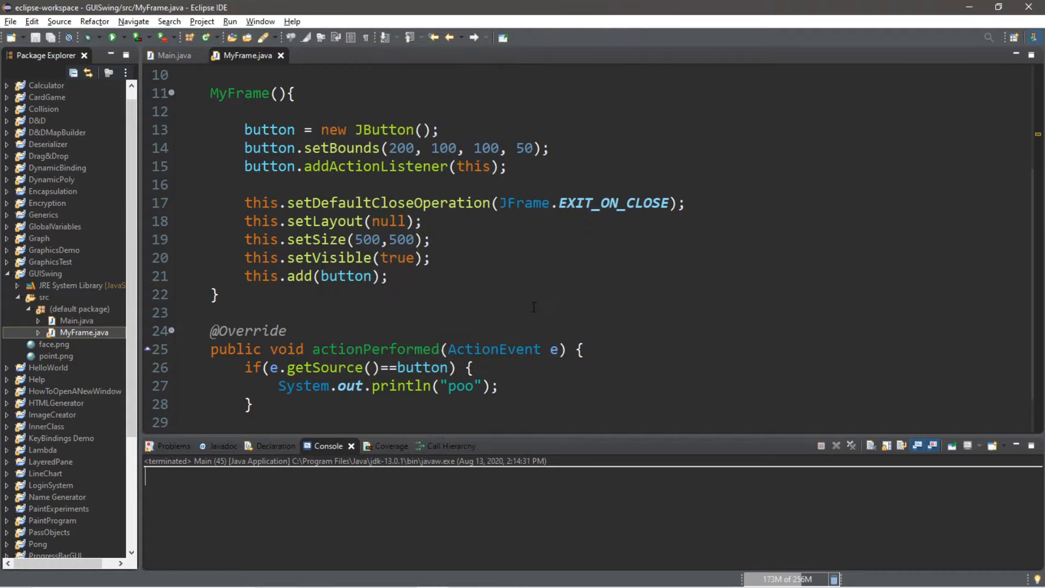
Label the button "I'm a button!" via setText, view it in a test run, and close the window
left_click(378, 184)
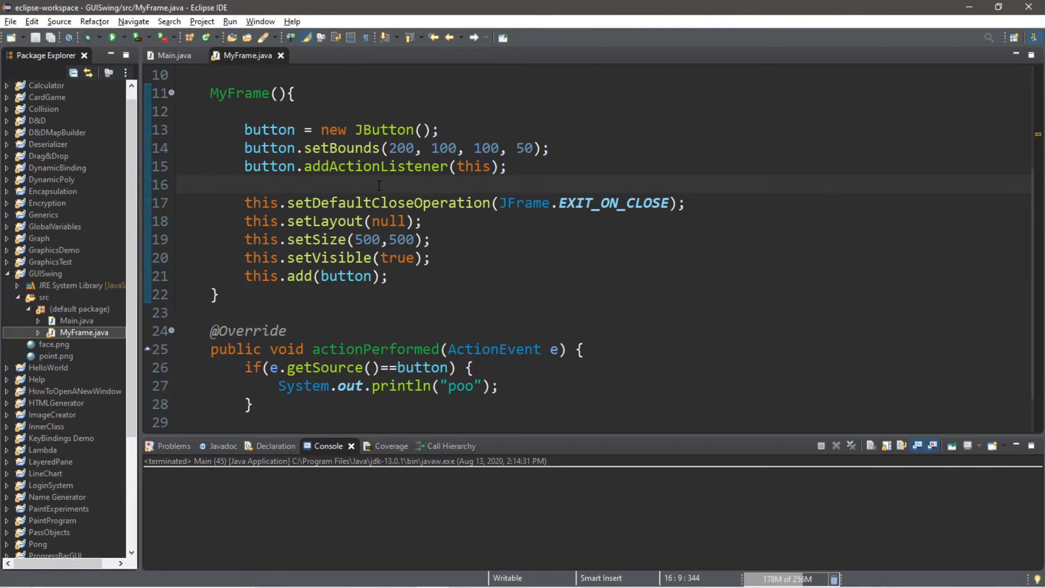
type("button")
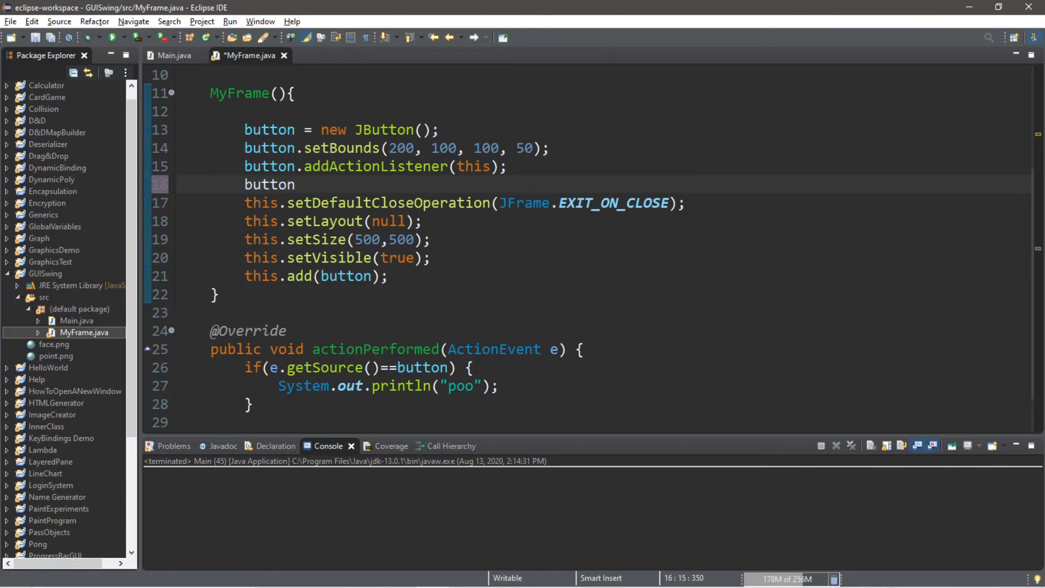
type(".setText")
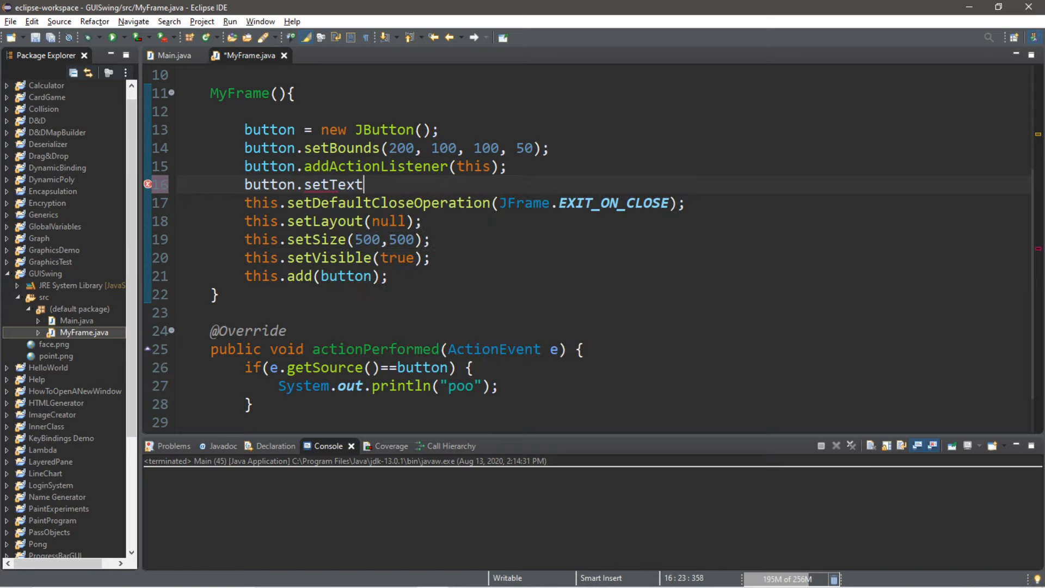
type("(\"\")")
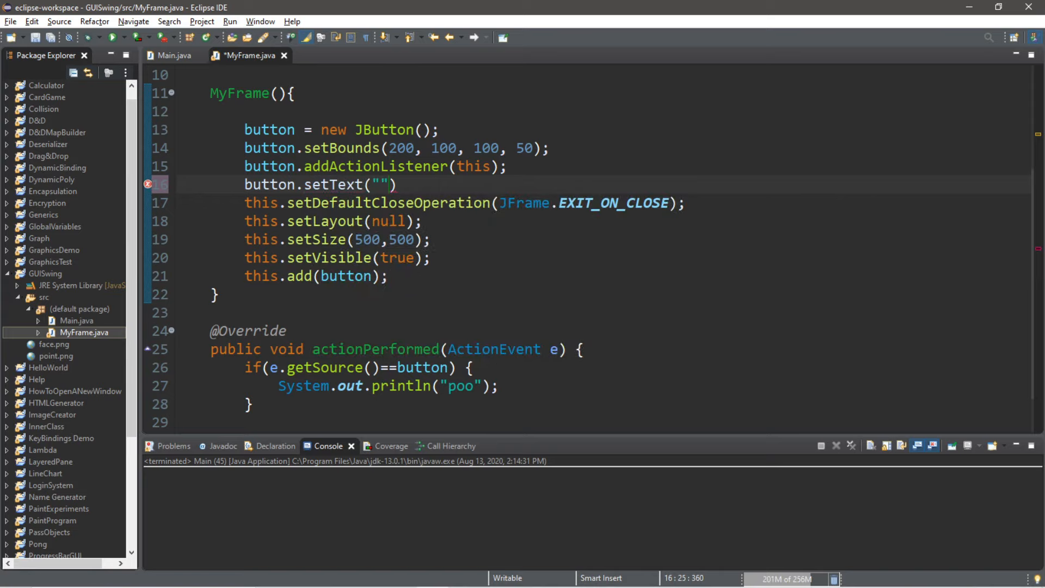
type("I'm a but")
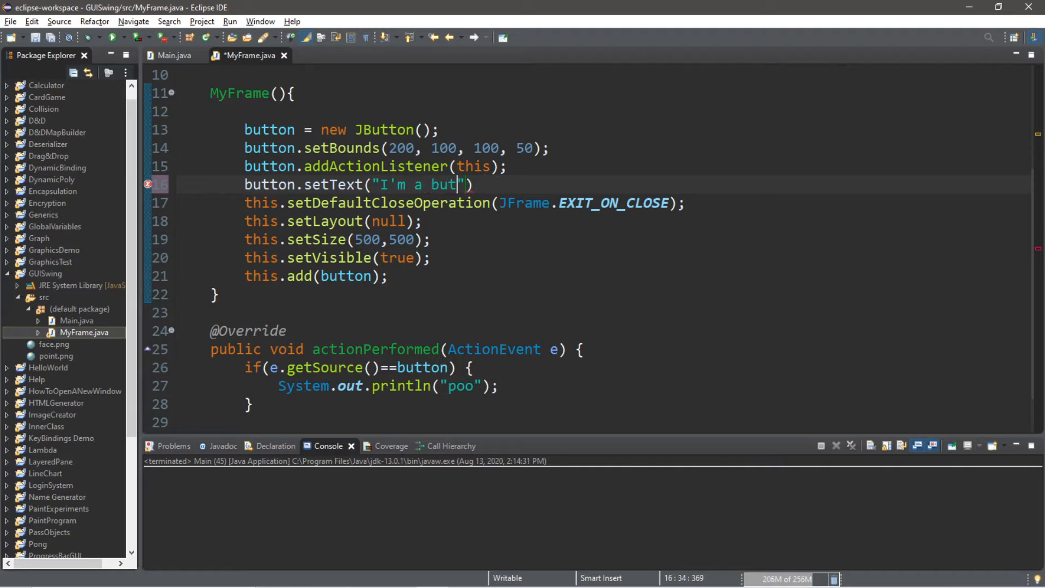
type("ton!\");")
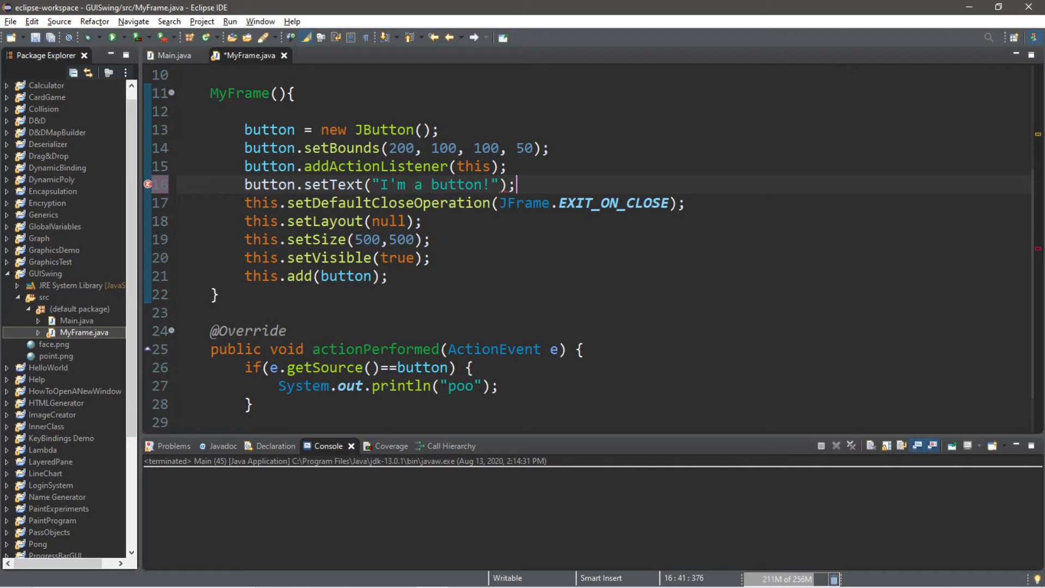
key("enter")
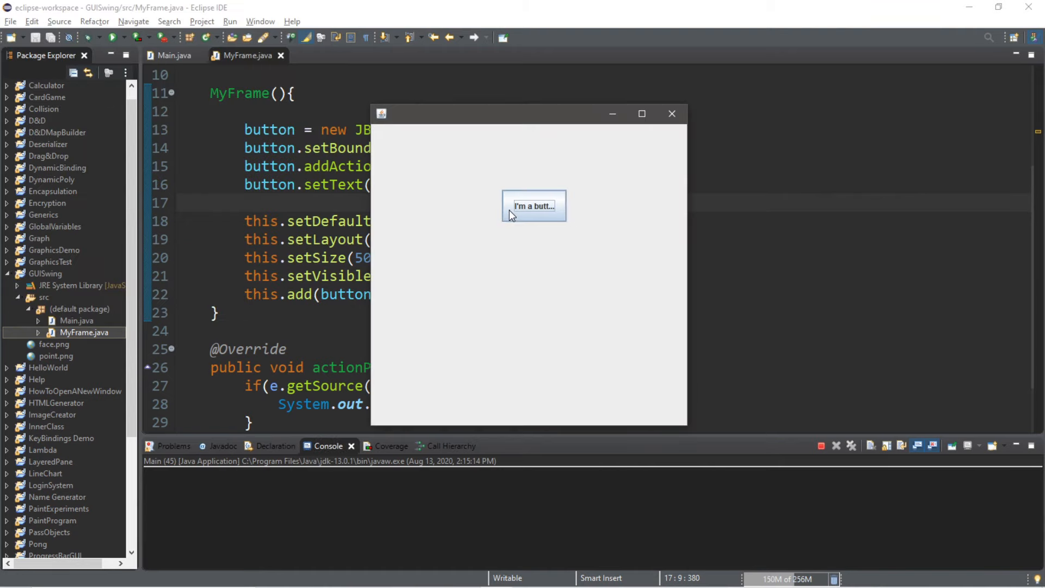
mouse_move(502, 213)
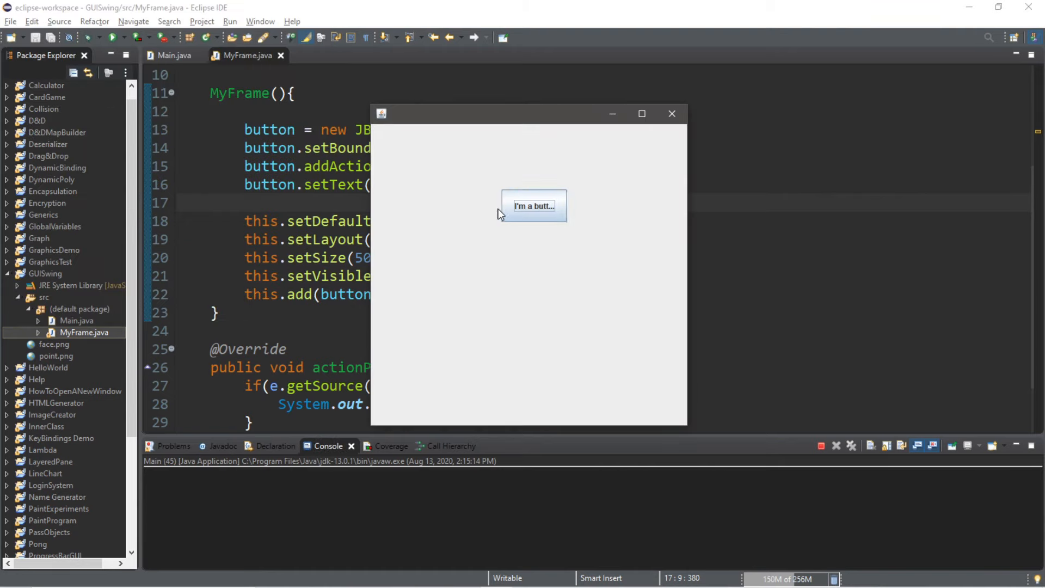
mouse_move(516, 214)
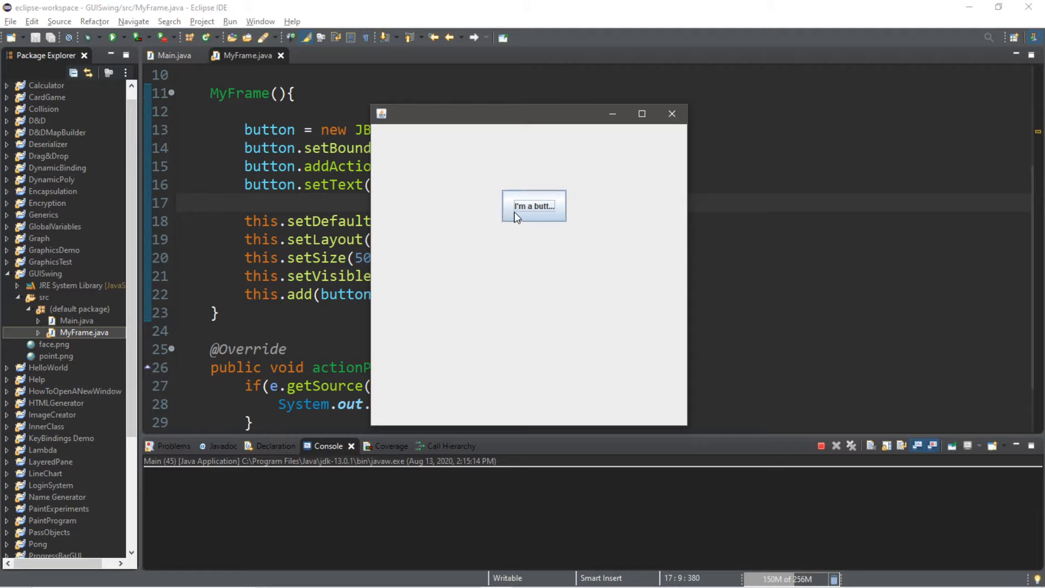
mouse_move(671, 120)
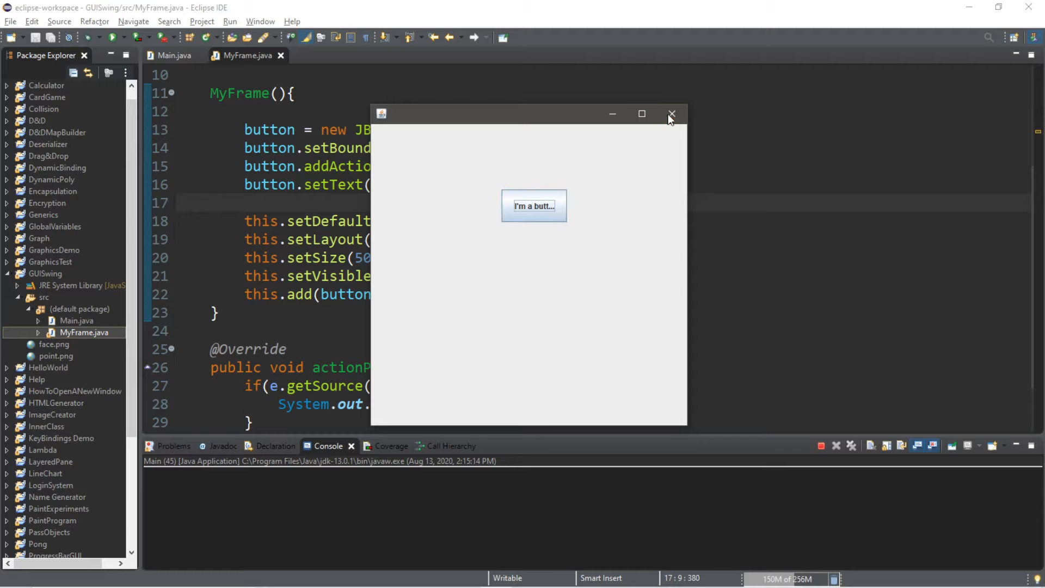
left_click(672, 114)
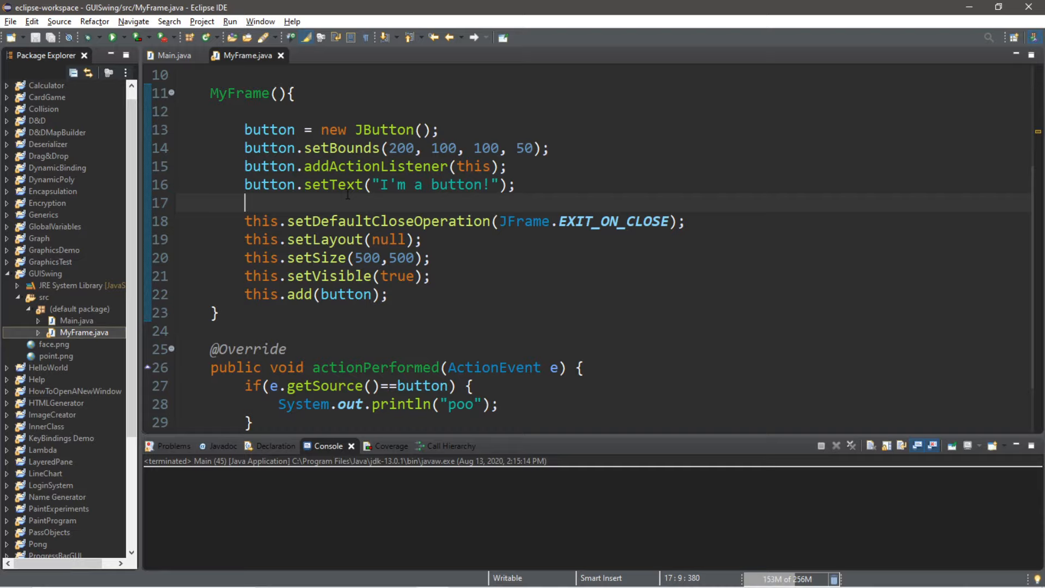
Make the button non-focusable with button.setFocusable(false) and launch the saved program
type("button.setFocua")
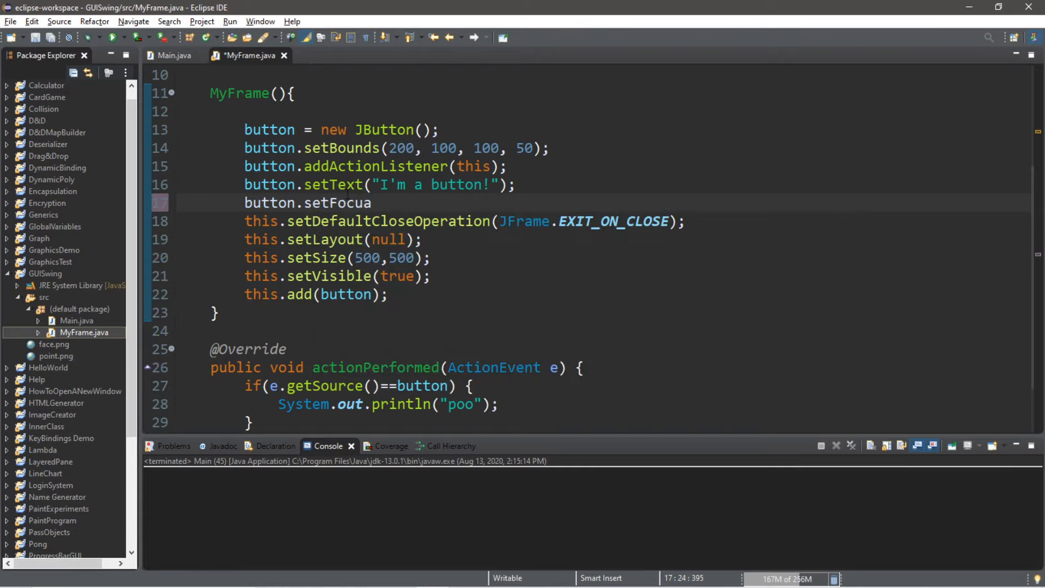
type("sable()")
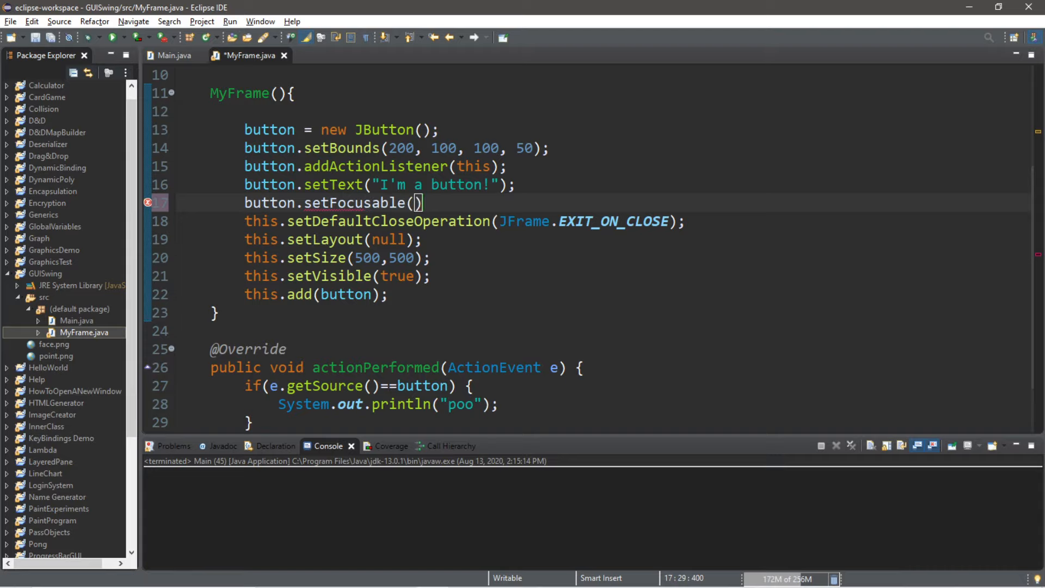
type("false")
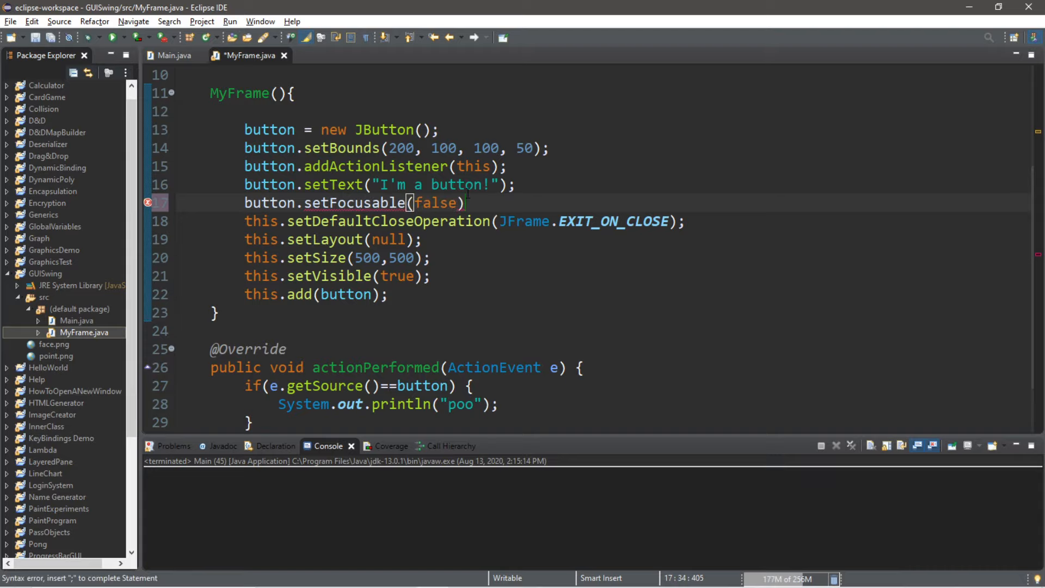
type(";")
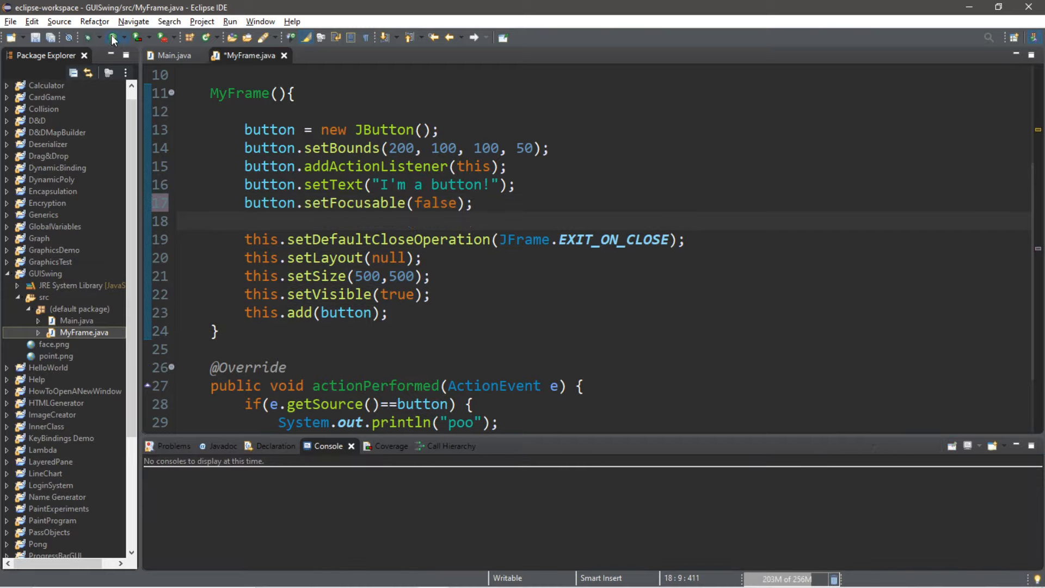
left_click(133, 38)
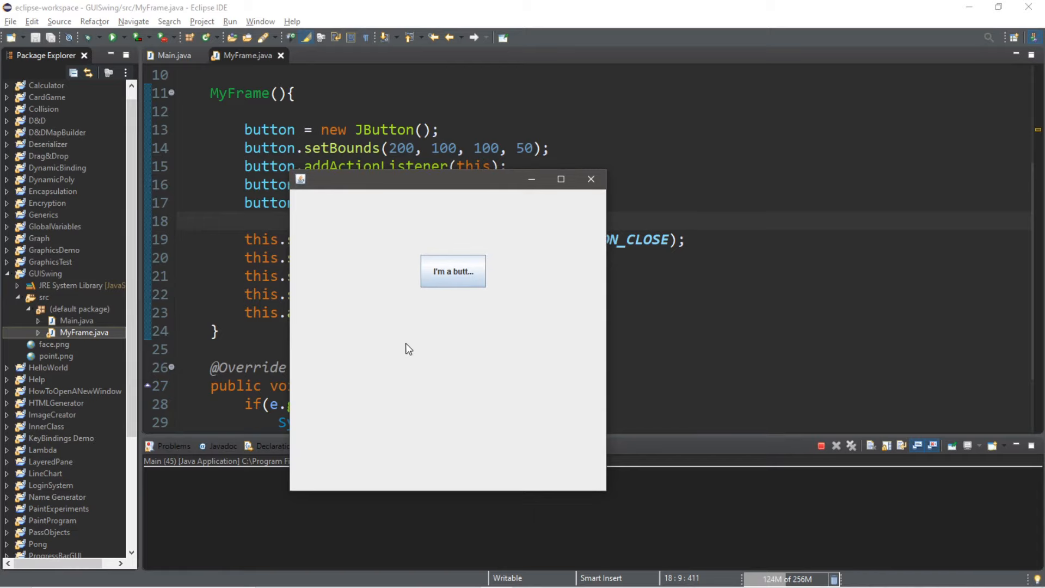
Widen the button's bounds to 100, 100, 250, 100 and run to test the positioning
left_click(589, 179)
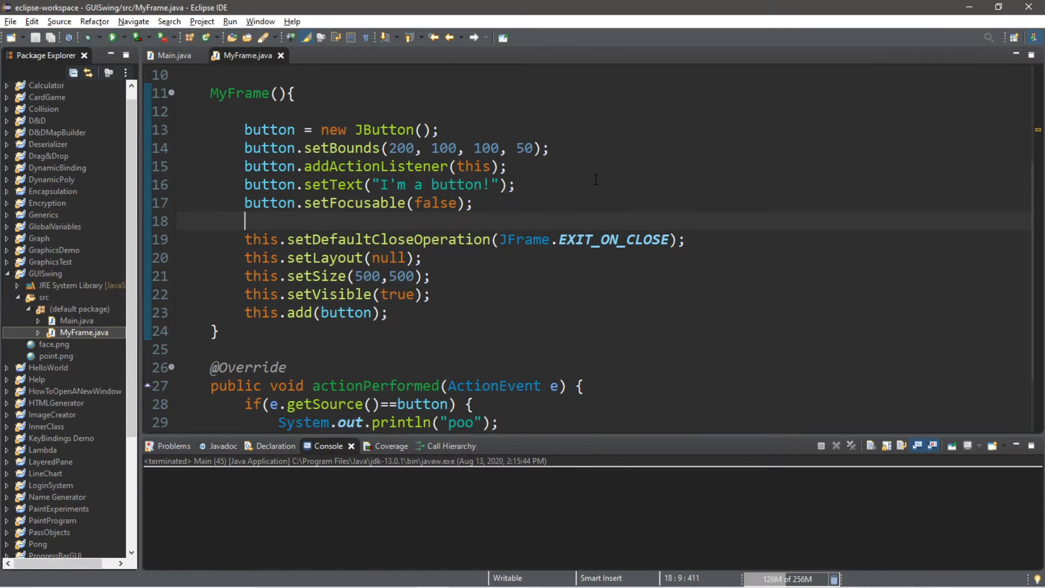
double_click(486, 148)
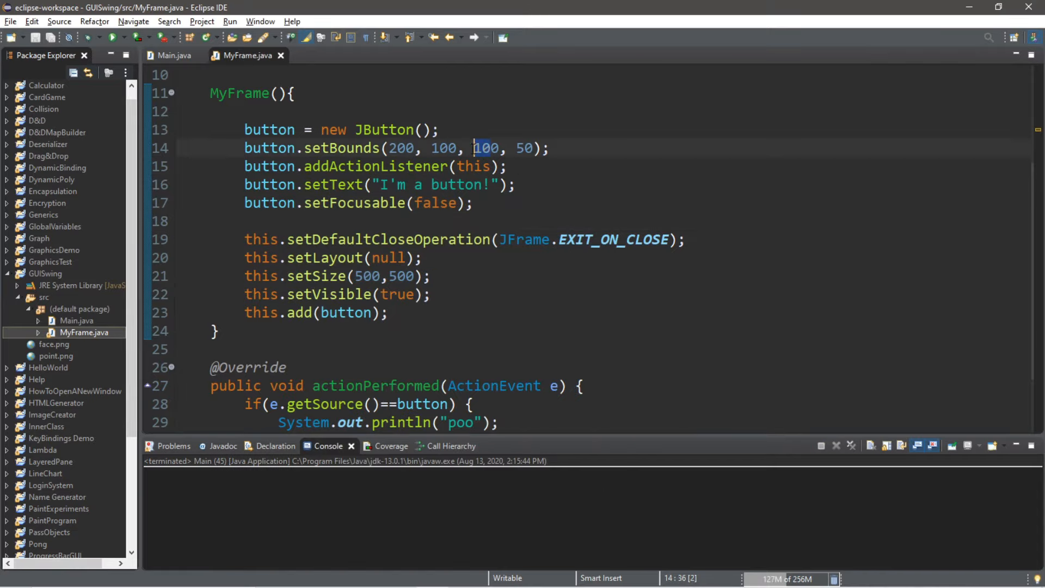
type("250,")
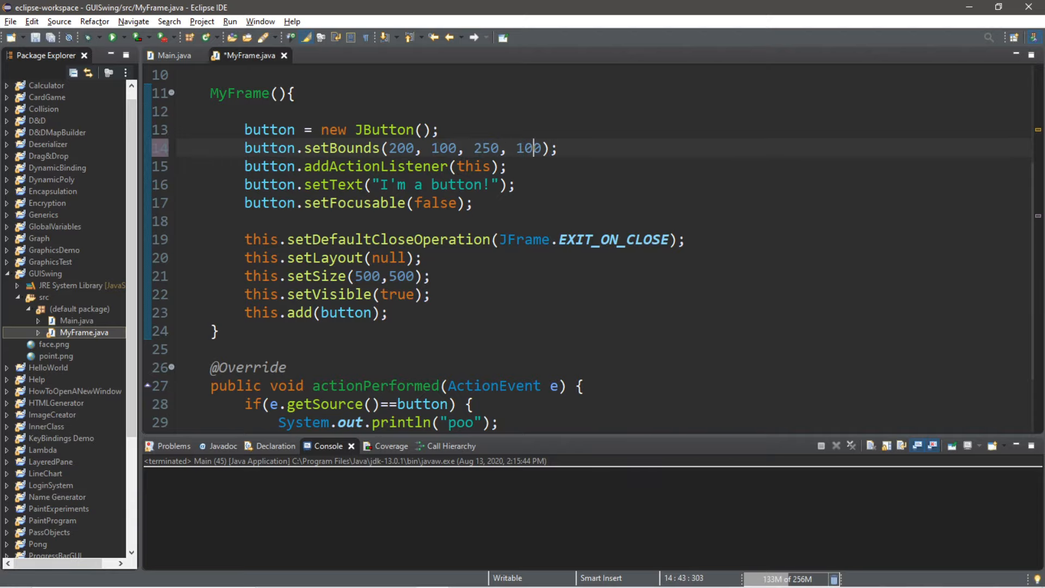
left_click(114, 37)
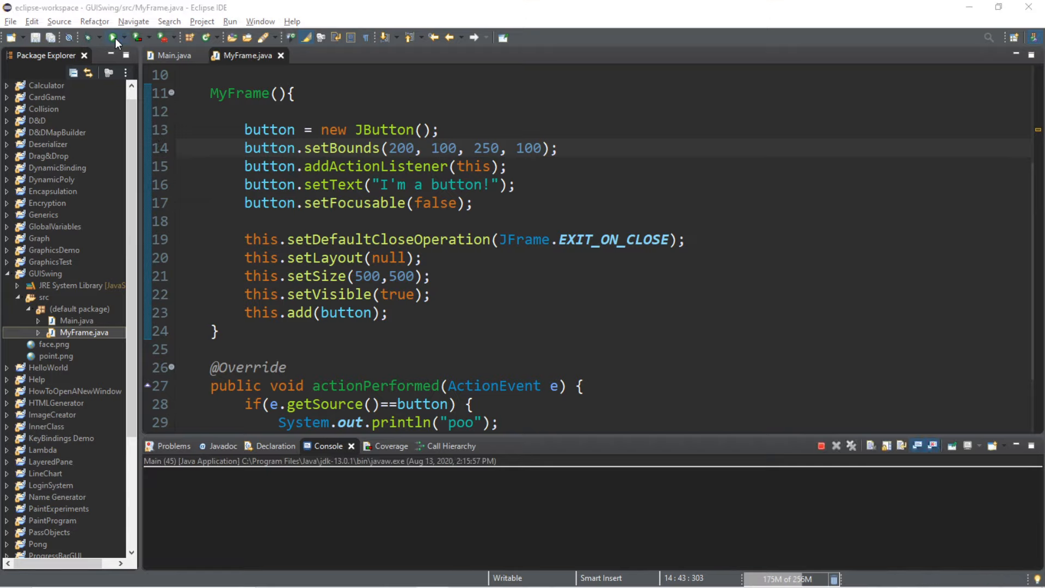
left_click(114, 37)
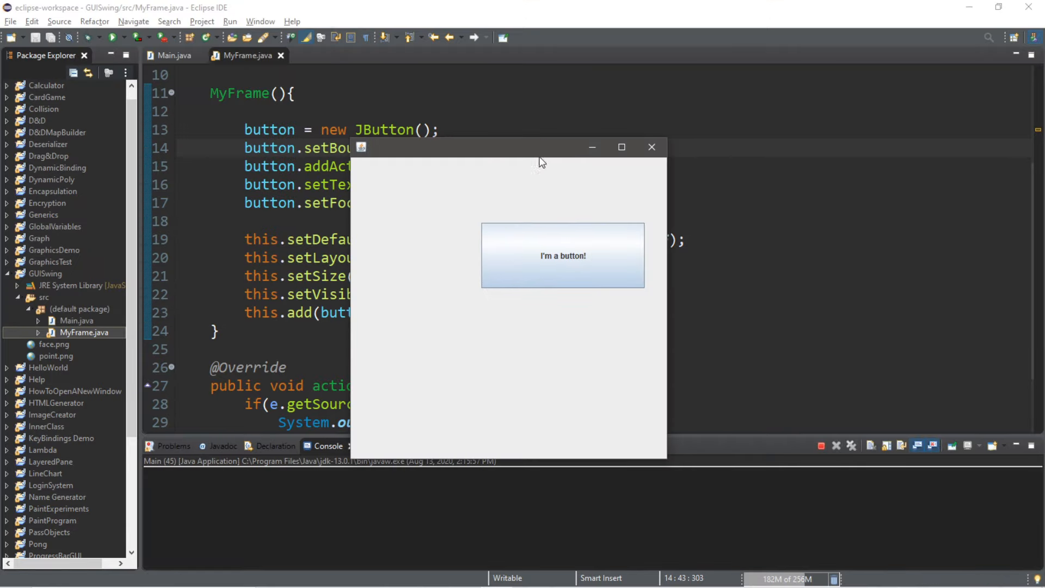
Close the frame, rerun to confirm the full label shows, and close it again
left_click(651, 147)
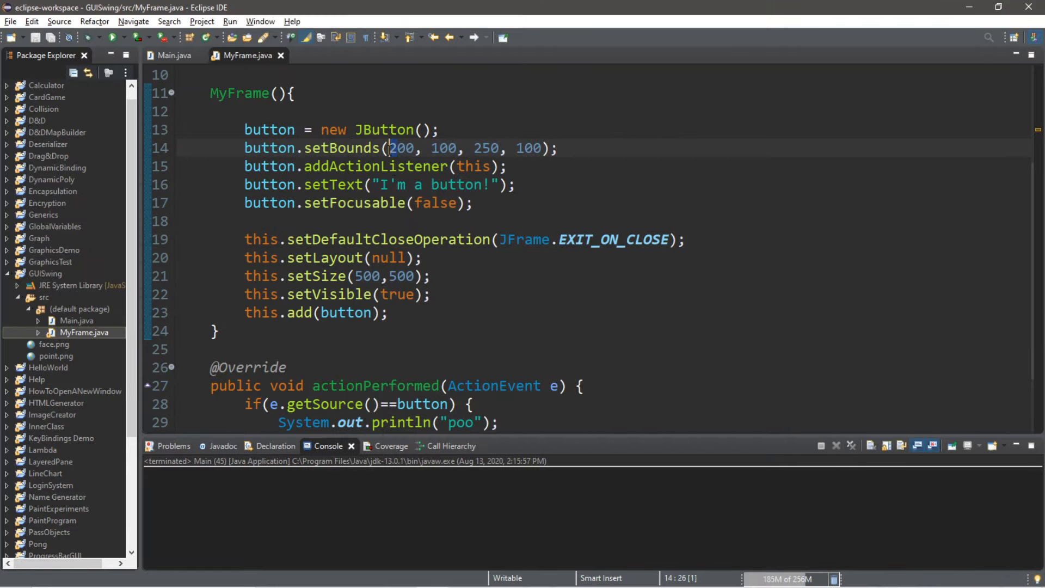
left_click(115, 38)
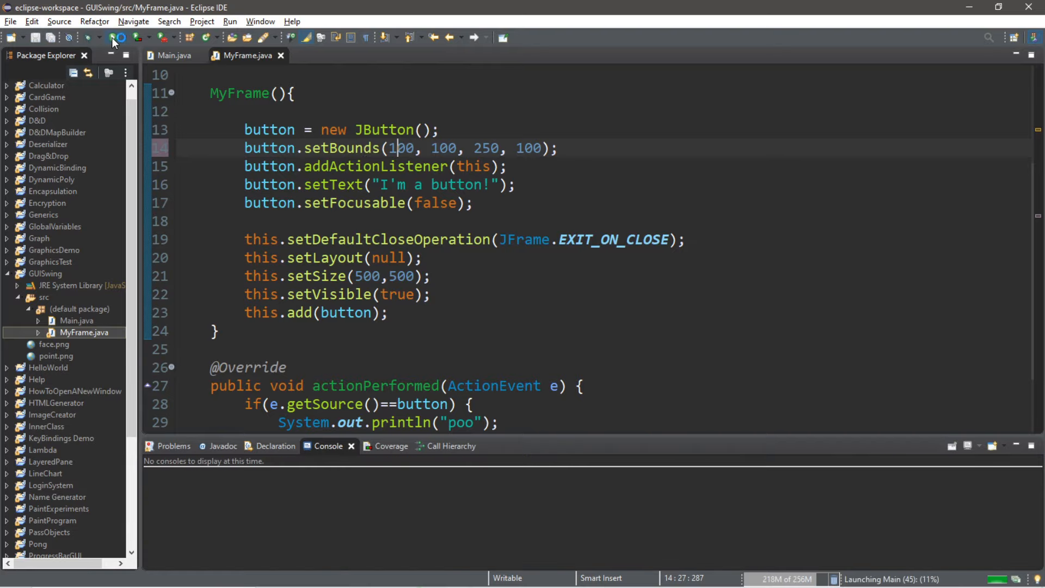
left_click(112, 37)
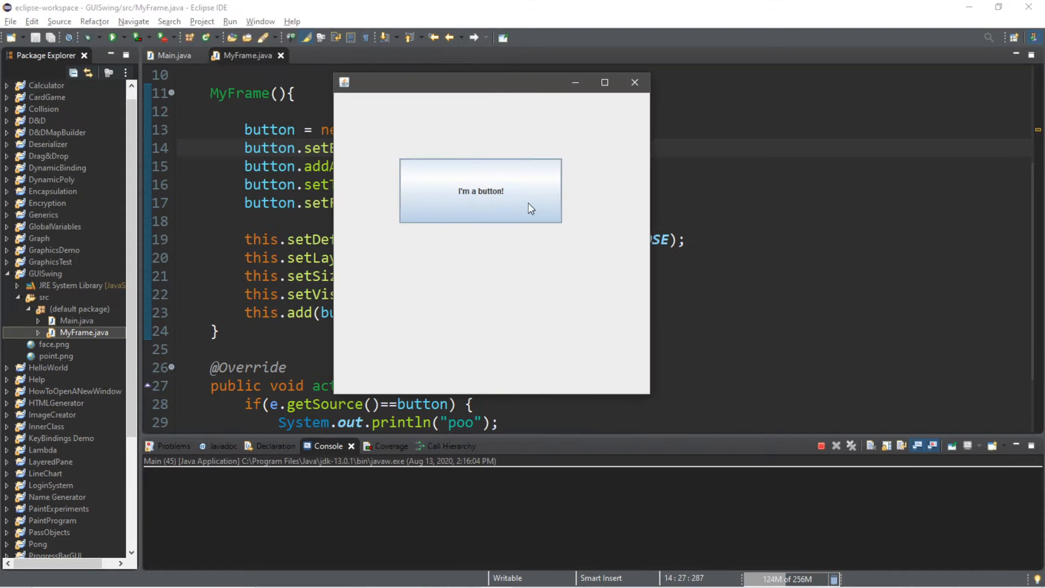
left_click(633, 82)
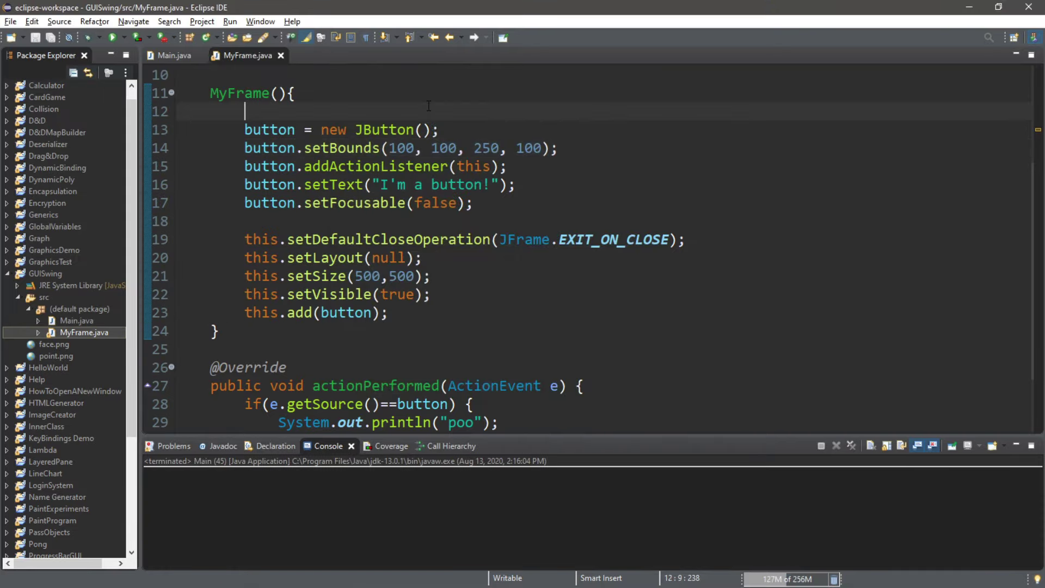
Declare ImageIcon icon = new ImageIcon("point.png") in the constructor
key("Enter")
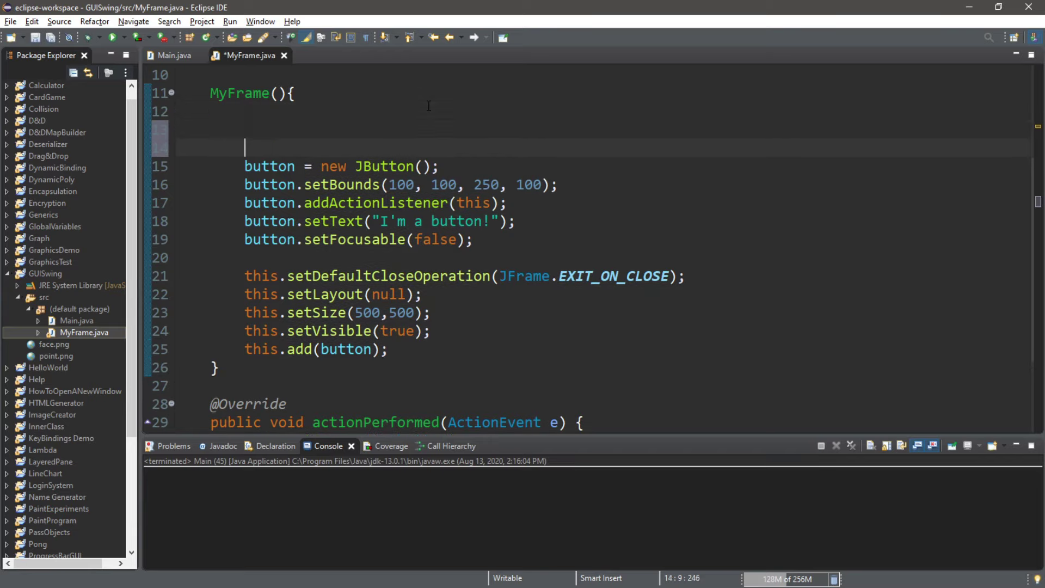
type("ImageI")
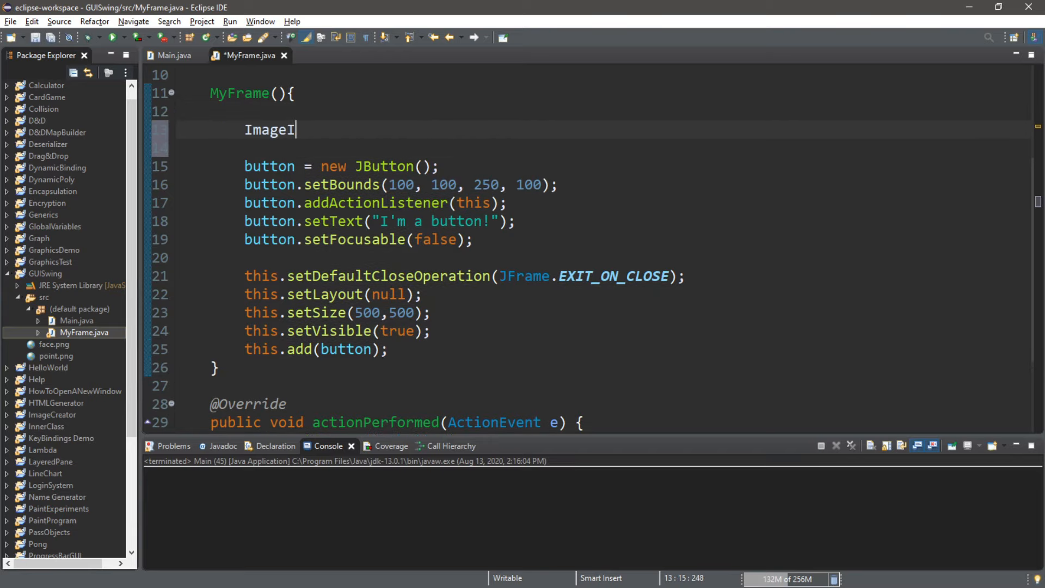
type("con icon")
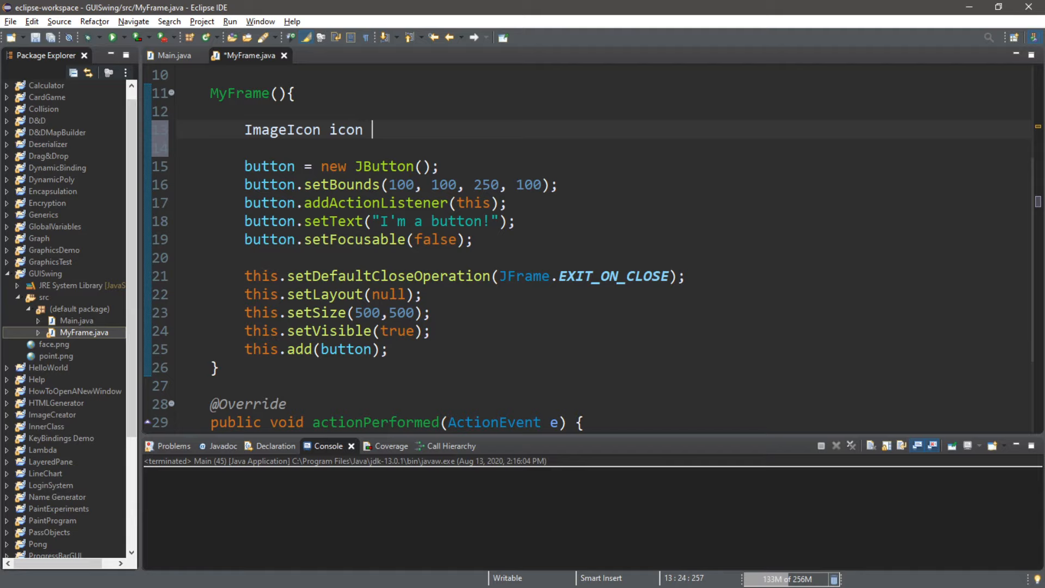
type("= new Image")
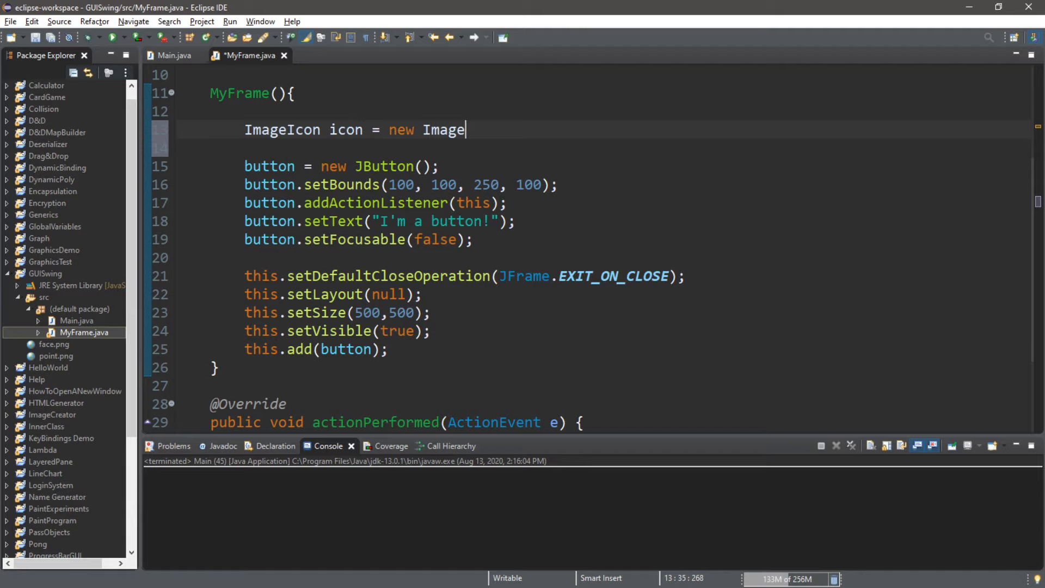
type("Icon()")
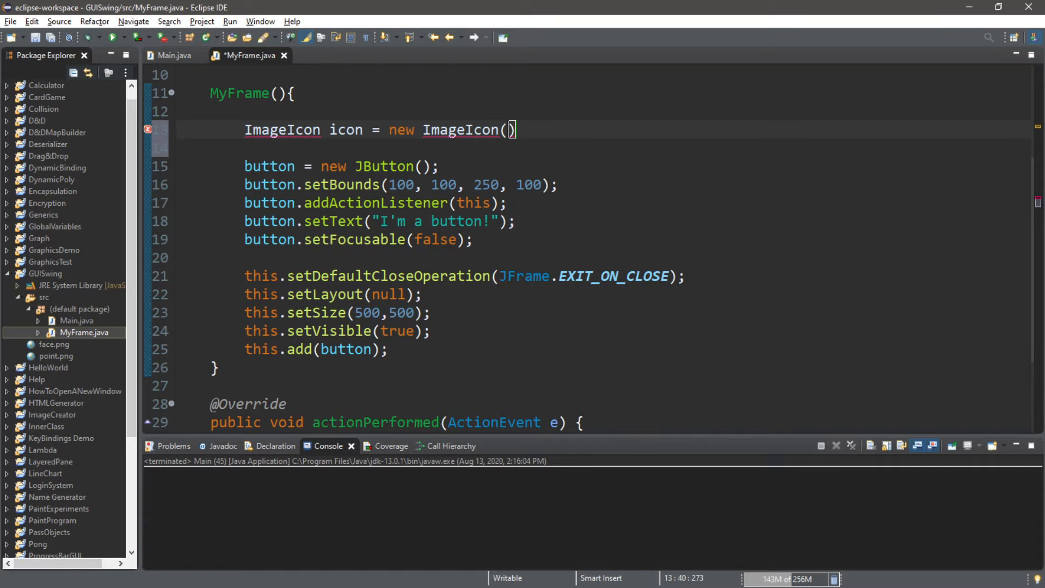
type("\"\"")
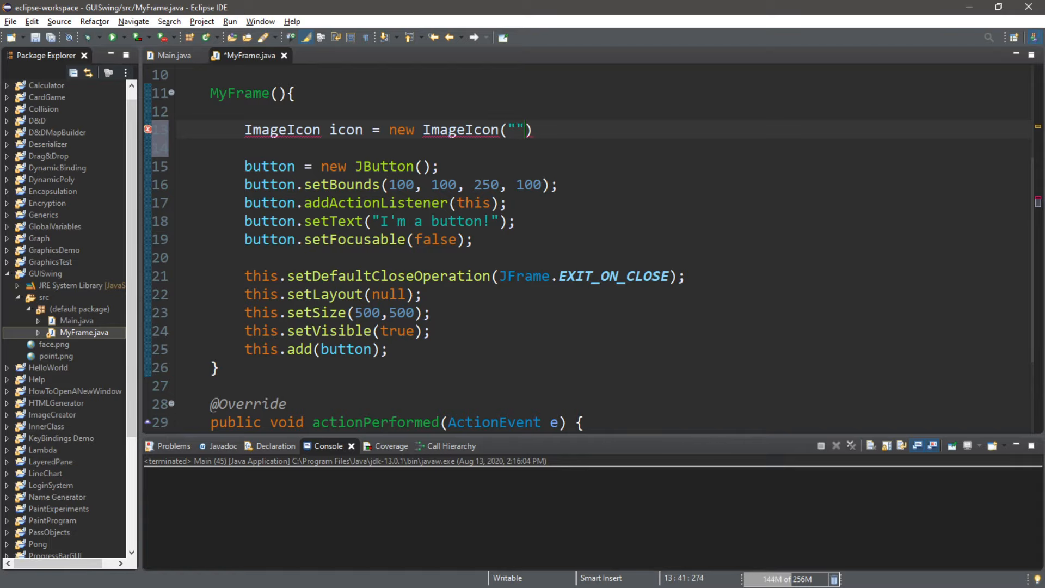
mouse_move(56, 356)
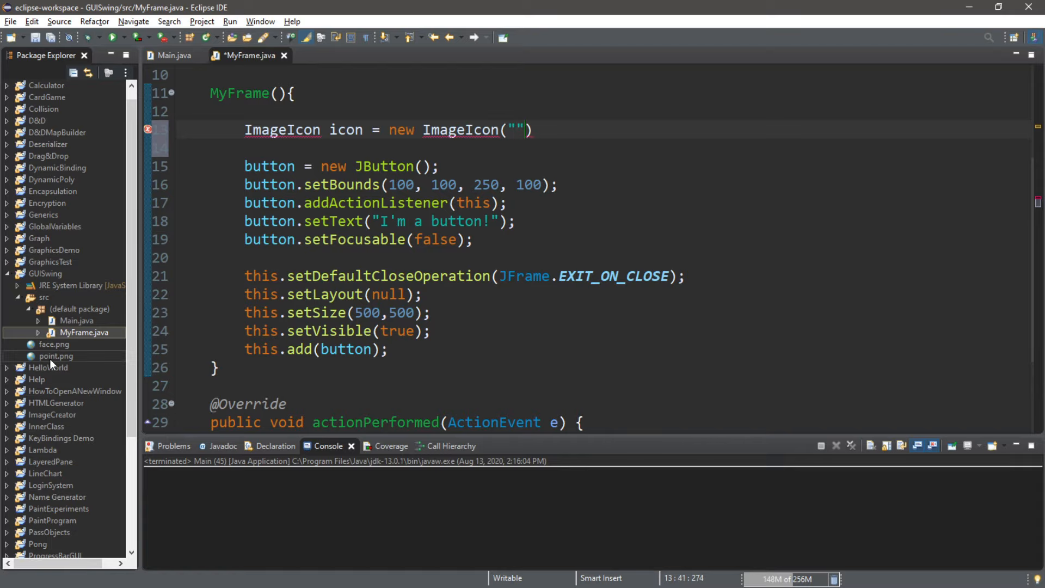
double_click(56, 355)
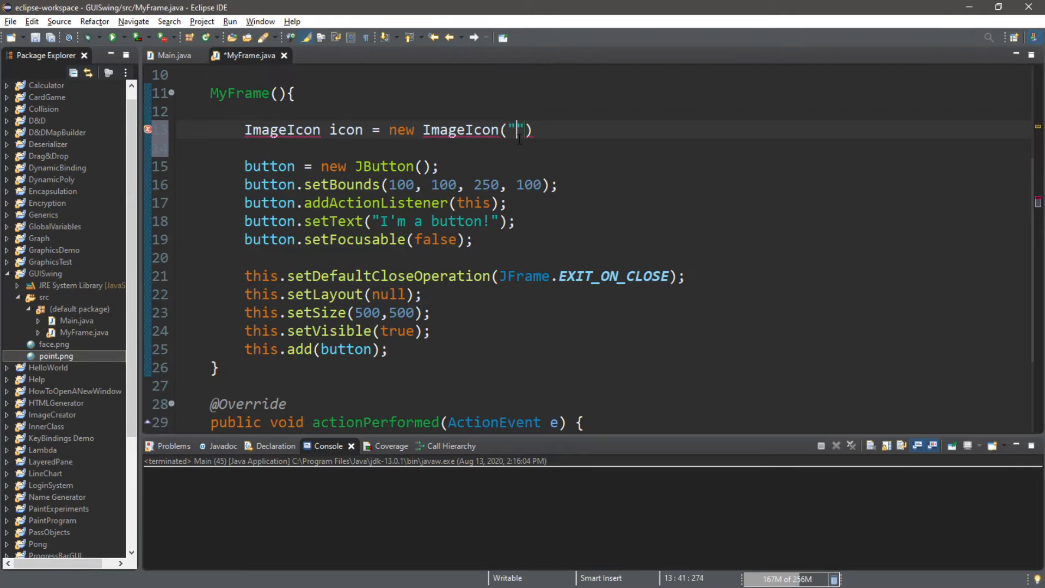
type("point")
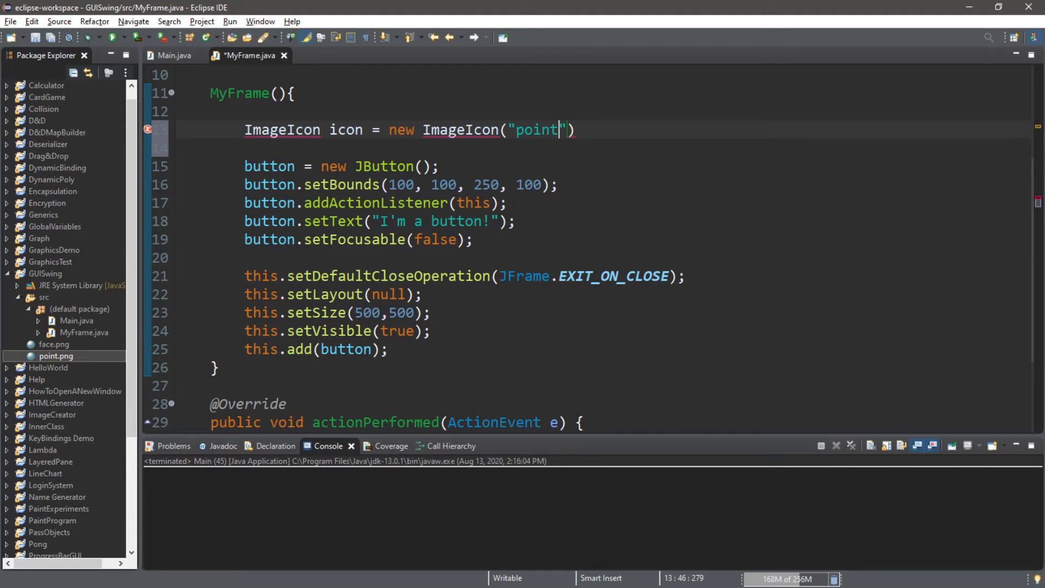
type(".png")
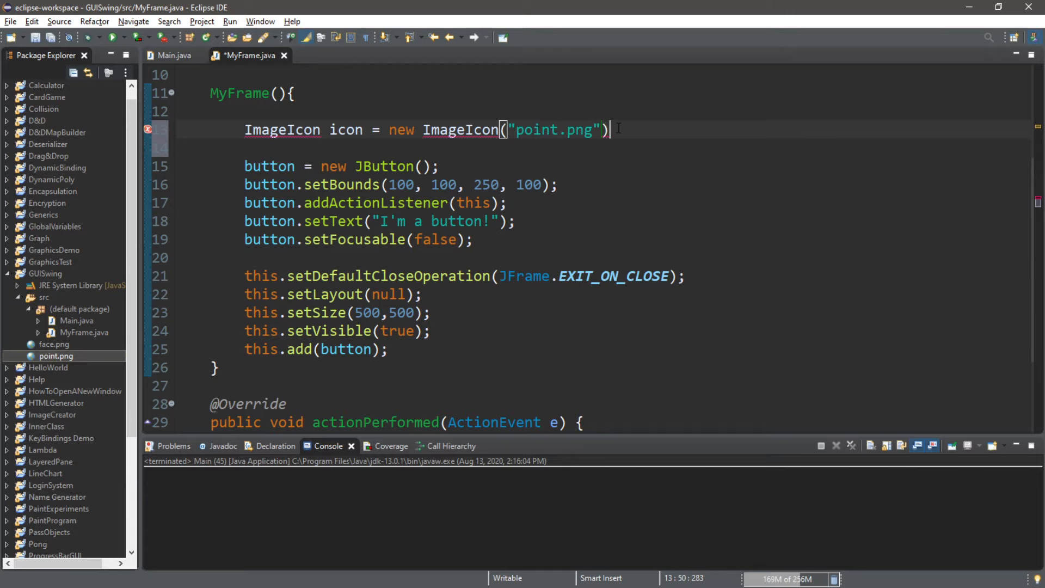
type(";")
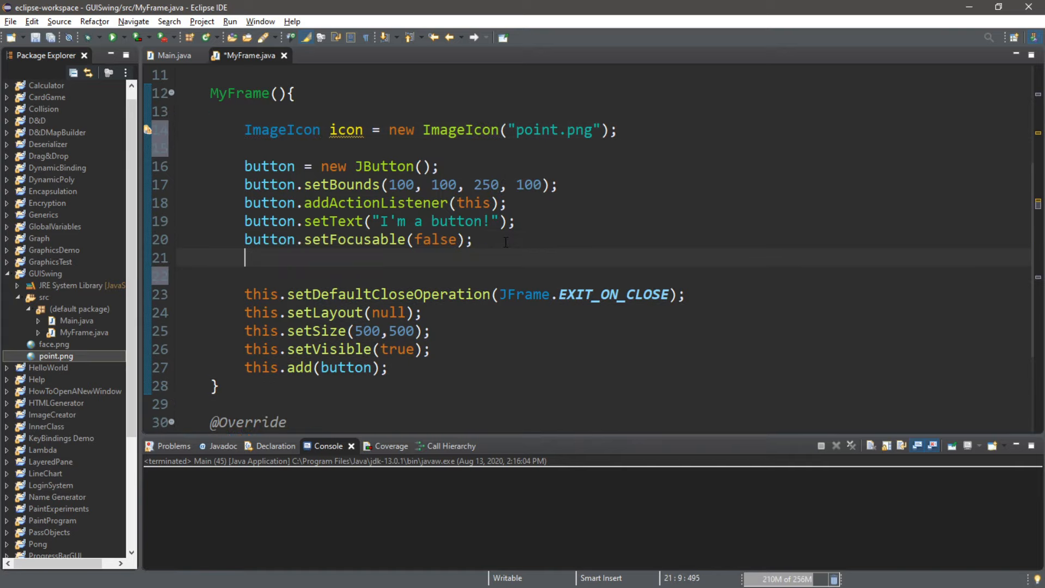
Assign the icon with button.setIcon(icon) and run to see it on the button
type("button.set")
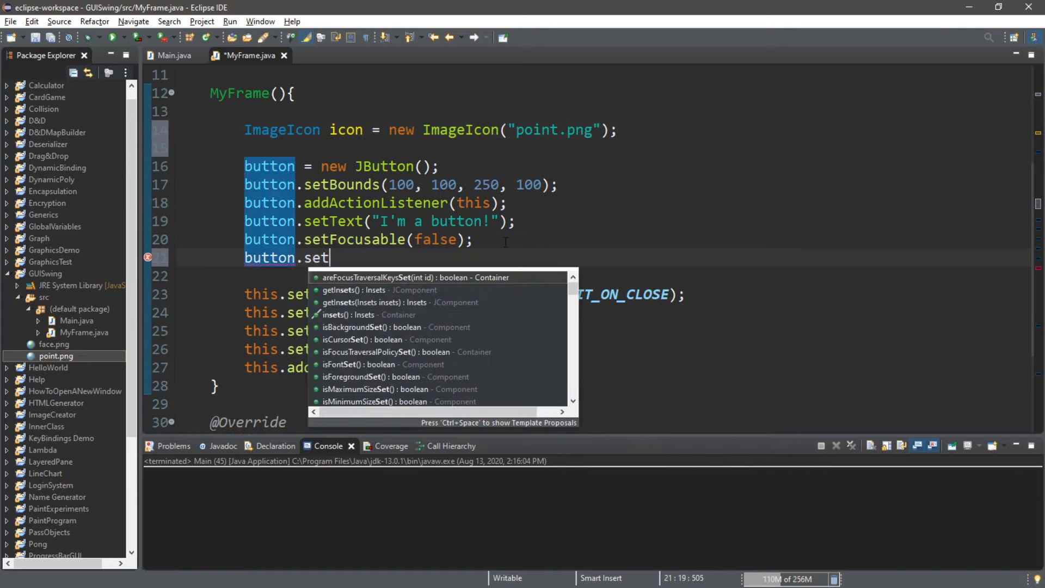
type("Icon(icon);")
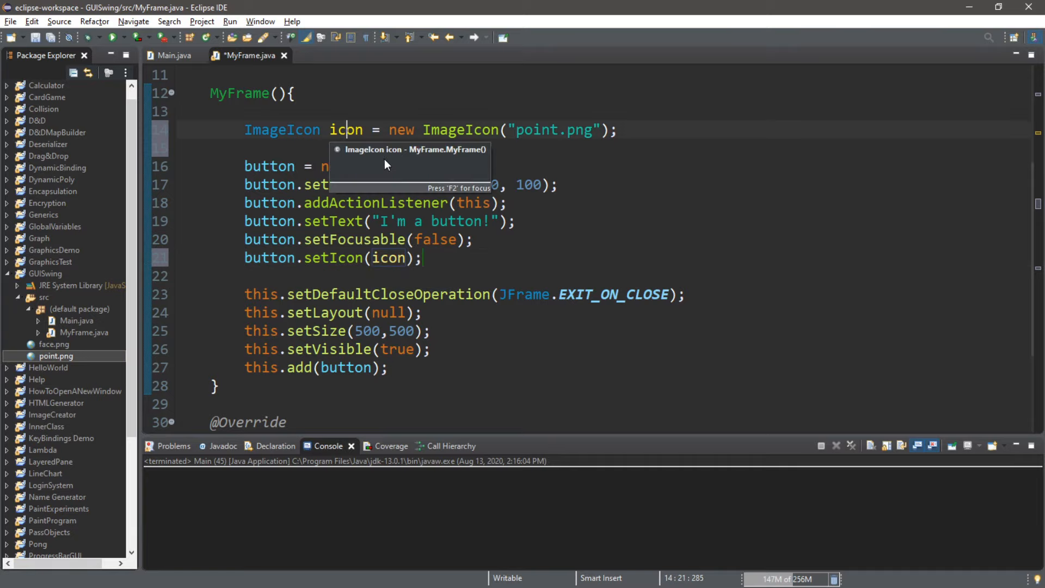
left_click(113, 37)
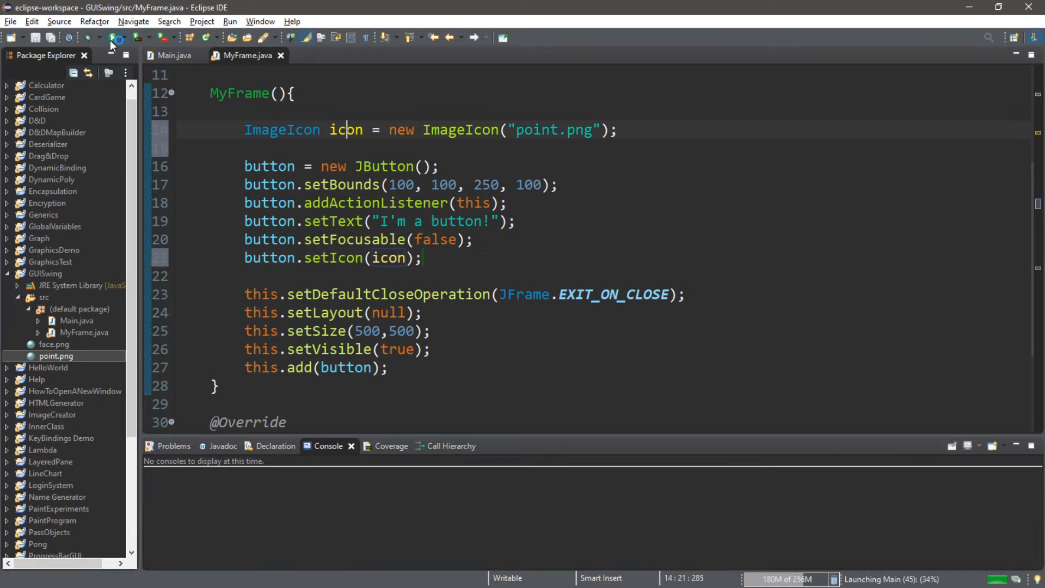
left_click(112, 37)
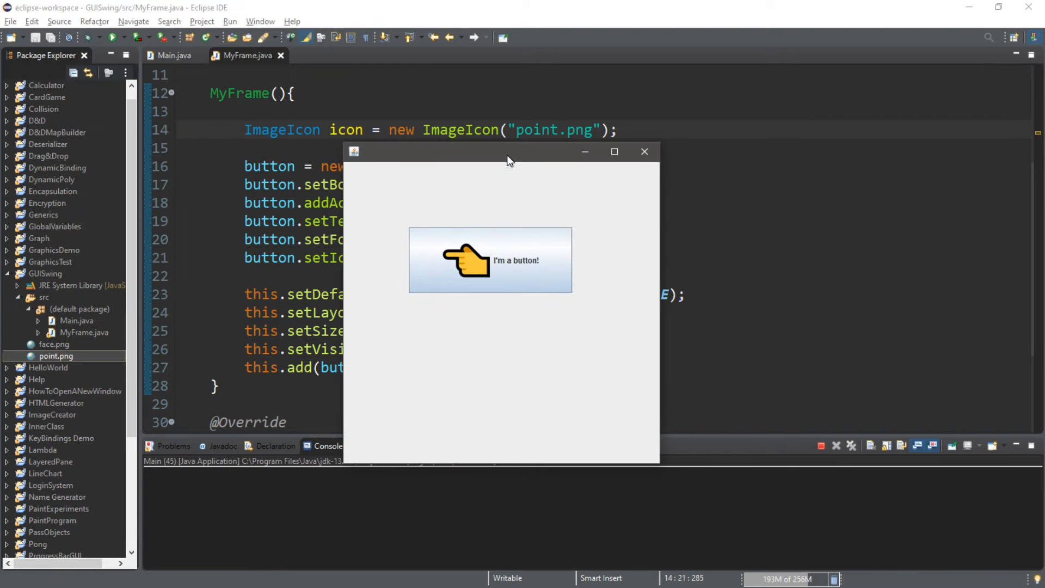
mouse_move(507, 259)
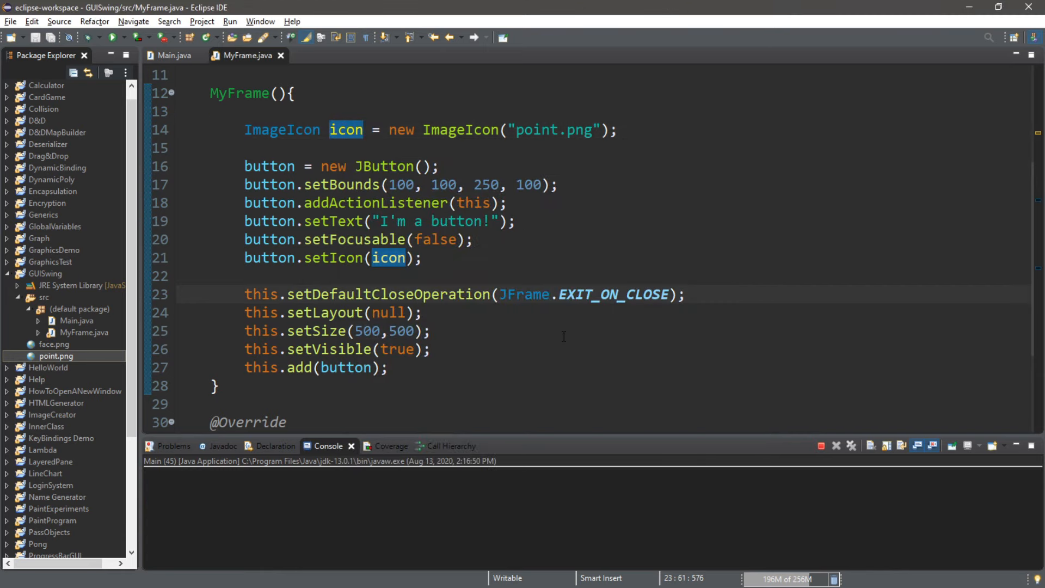
Centre the caption beneath the icon via horizontal CENTER and vertical text positions, then test the run
left_click(472, 258)
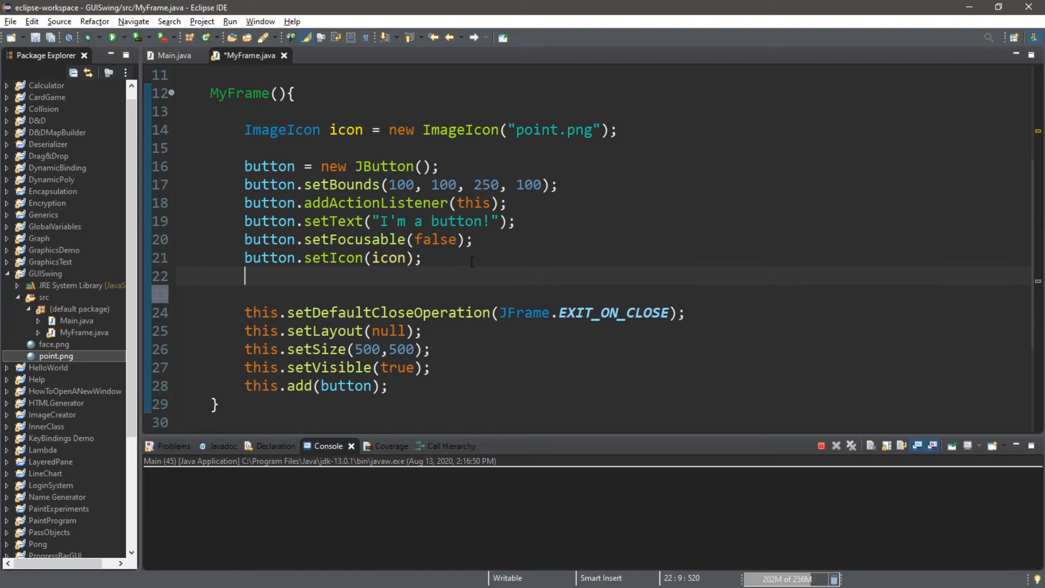
type("button.se")
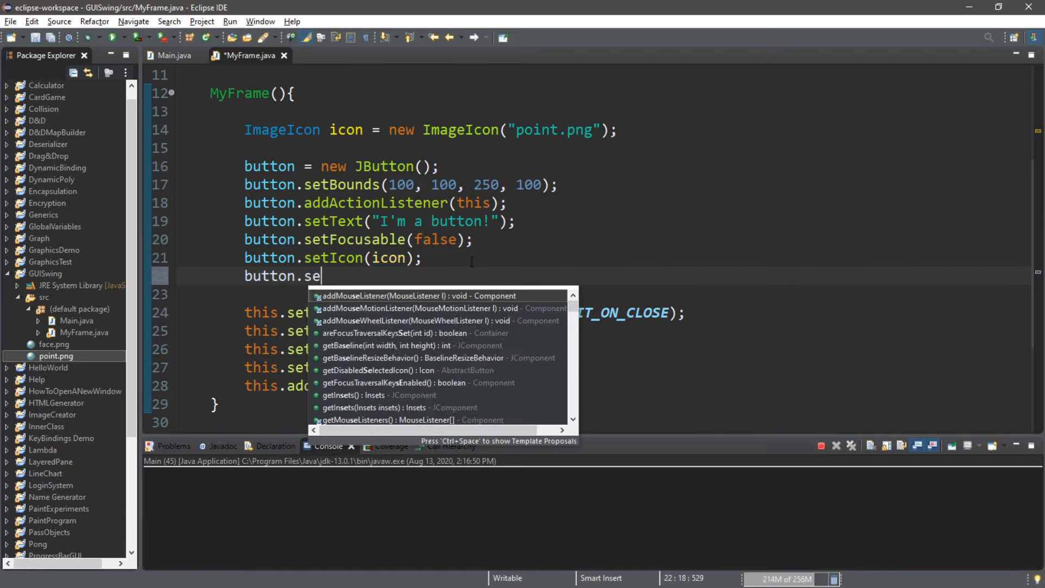
type("H")
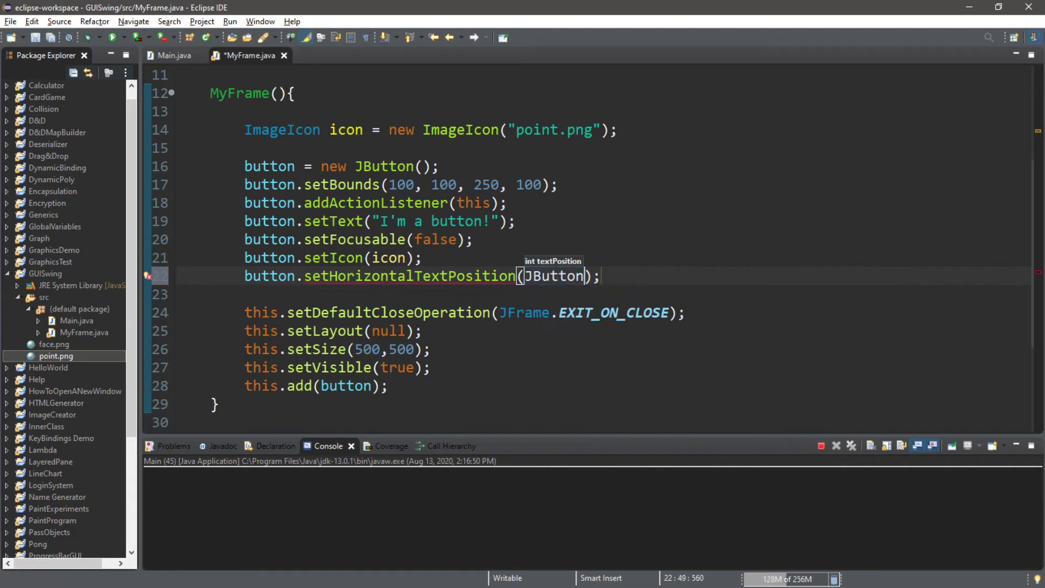
type(".")
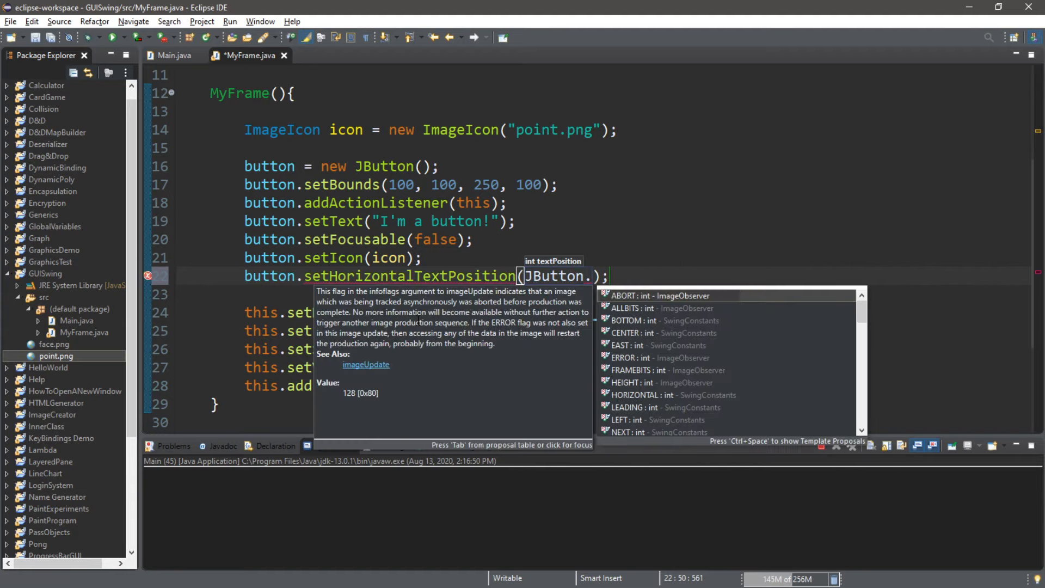
type("CENTER")
left_click(588, 294)
type("button.setVerticalTextPosition(JBut);")
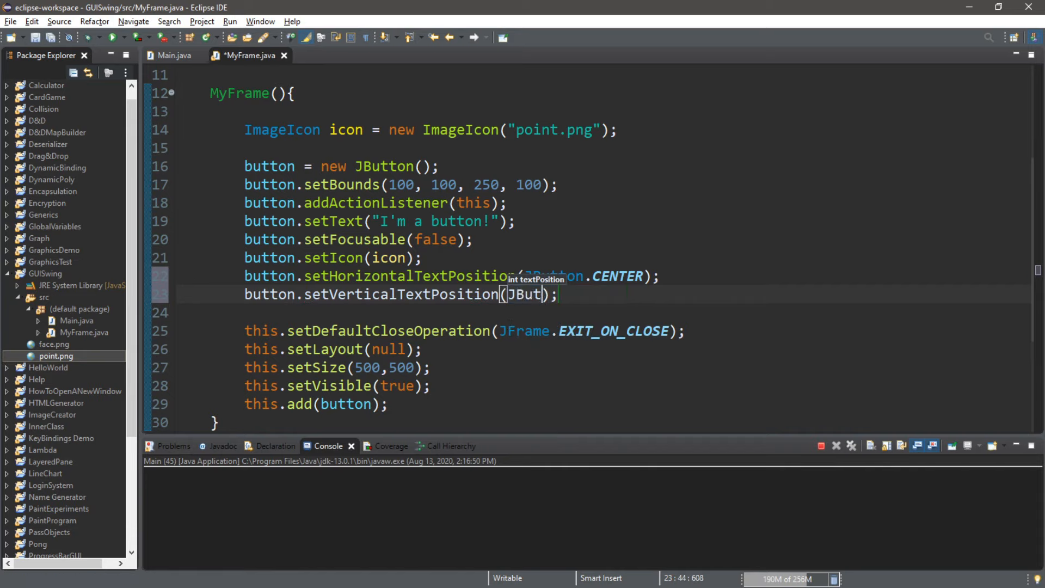
type(".BOTTOM")
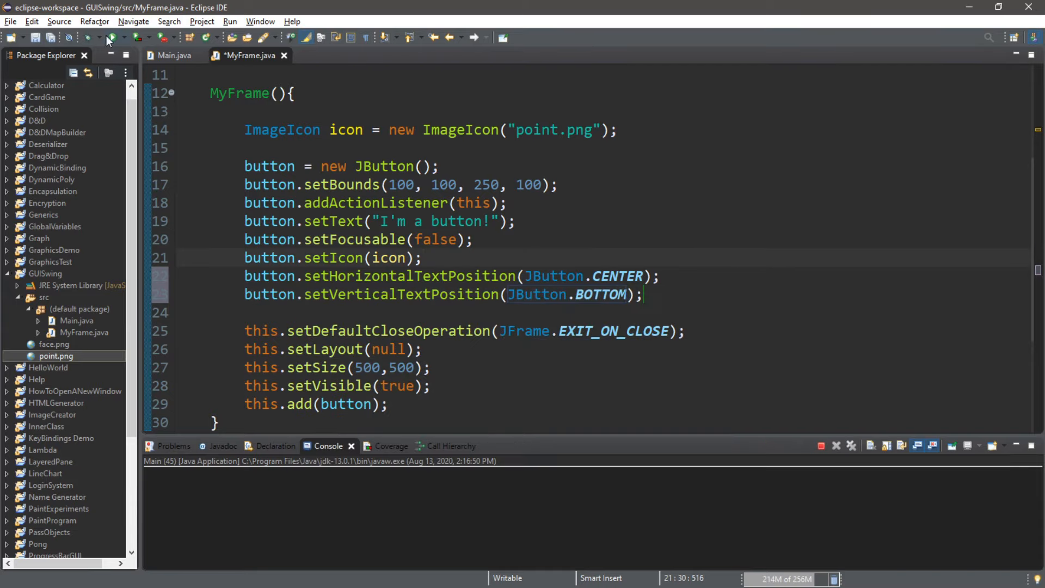
left_click(114, 38)
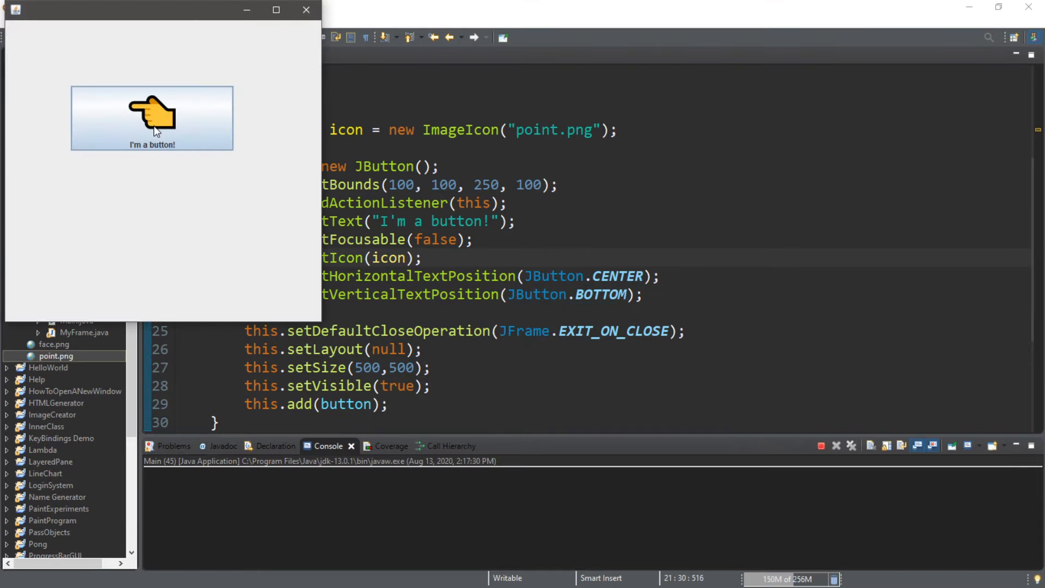
mouse_move(213, 99)
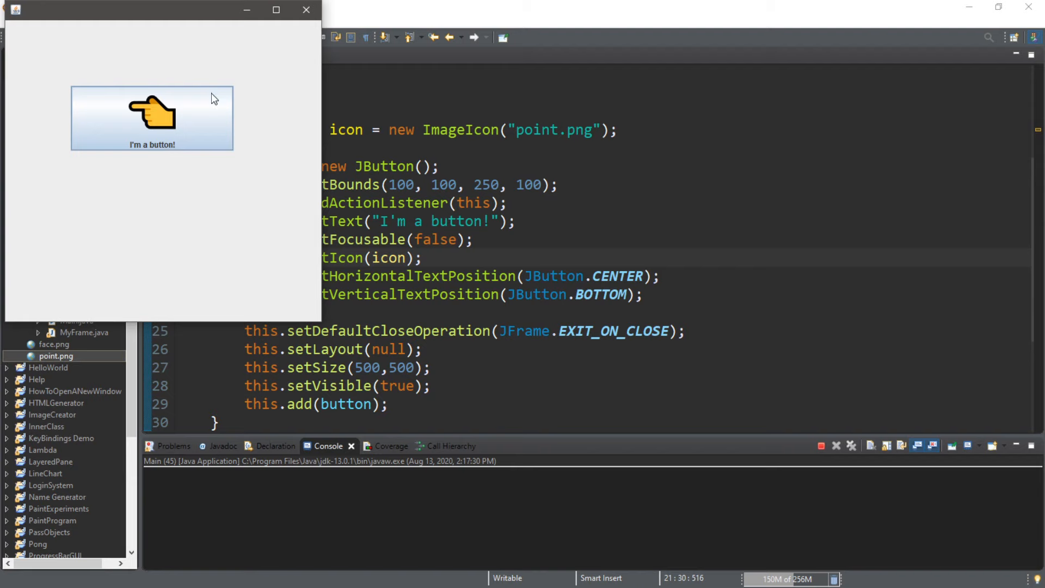
Set the button font to new Font("Comic Sans", Font.BOLD, 25)
left_click(306, 9)
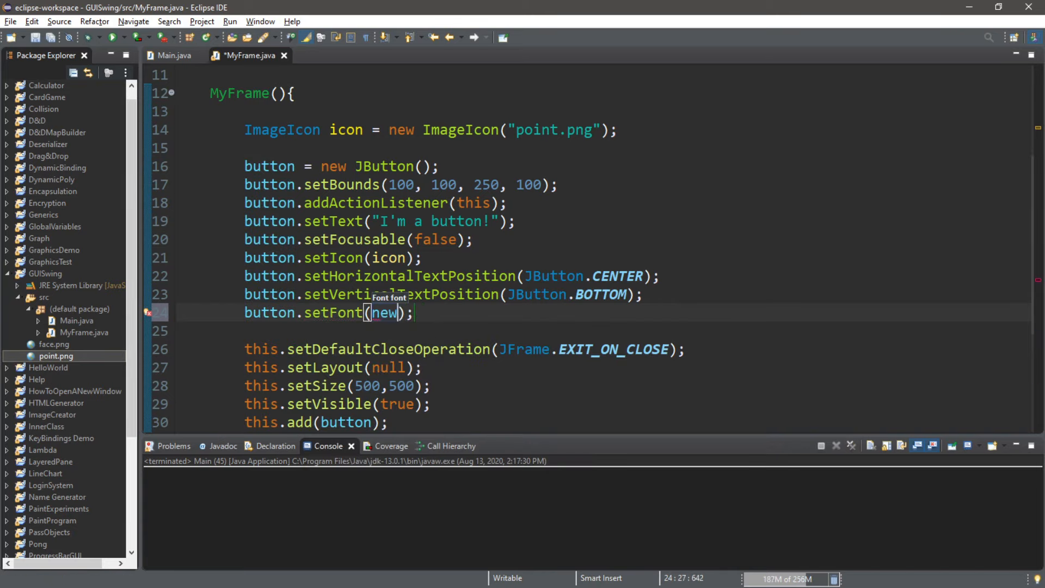
type("Font()")
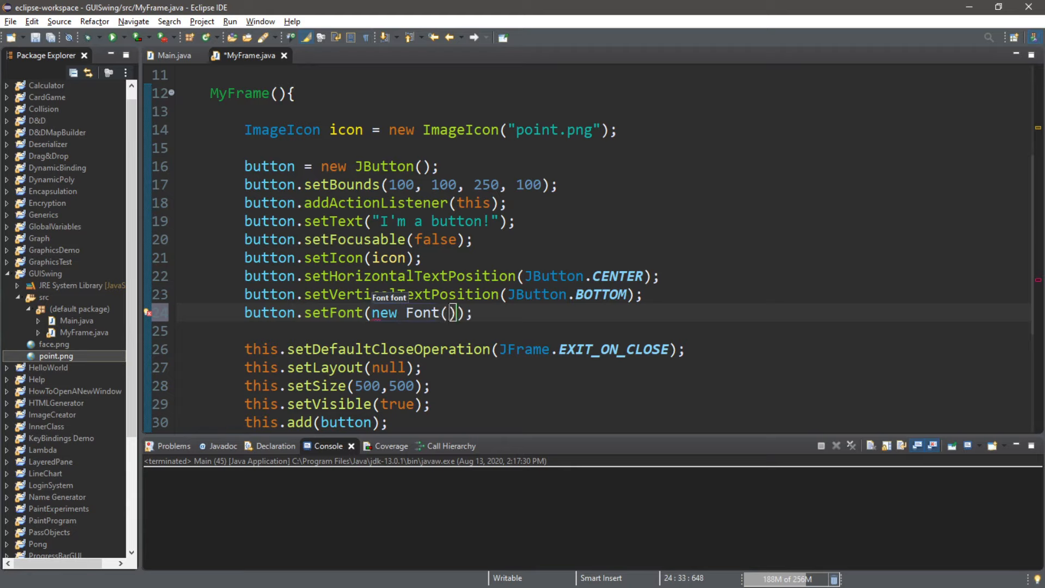
type("\"\"")
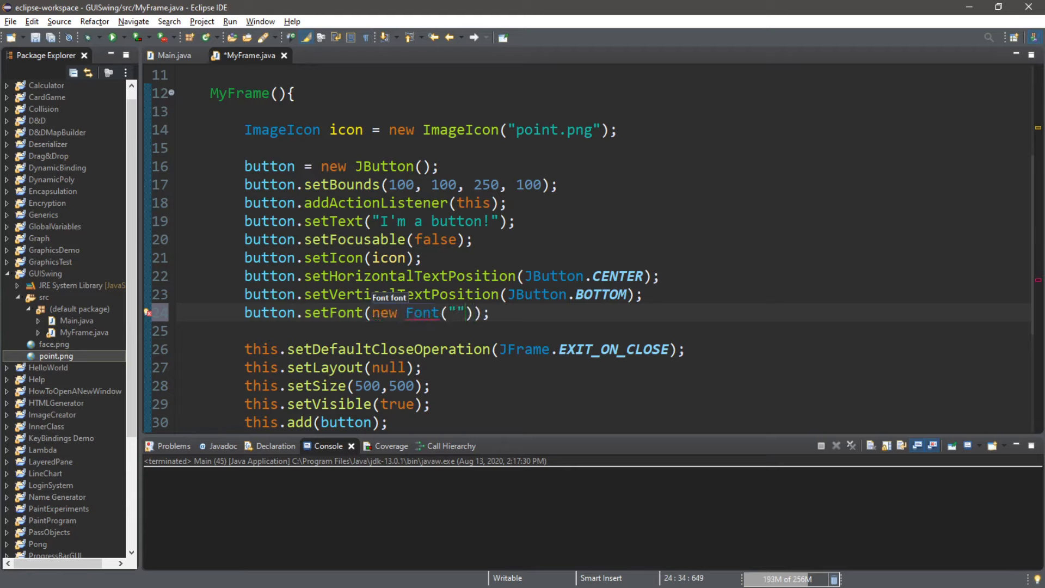
type("Comic")
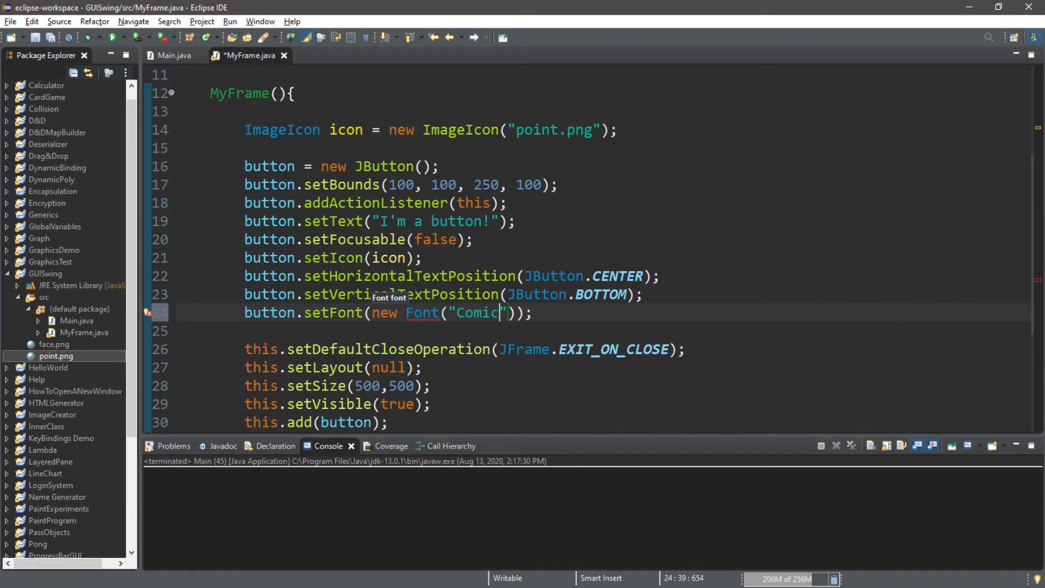
type("Sans")
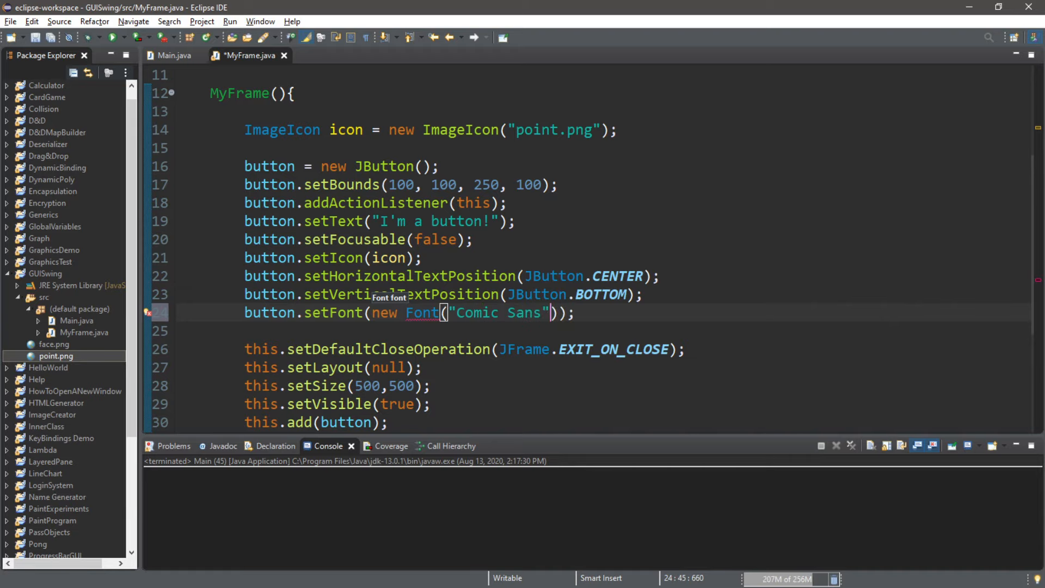
type(",")
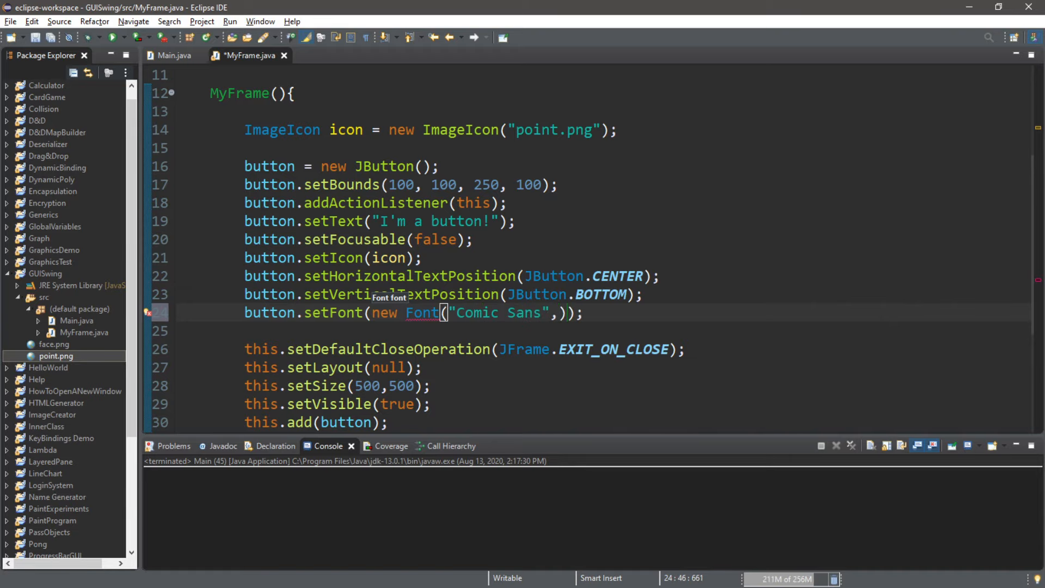
type("Font")
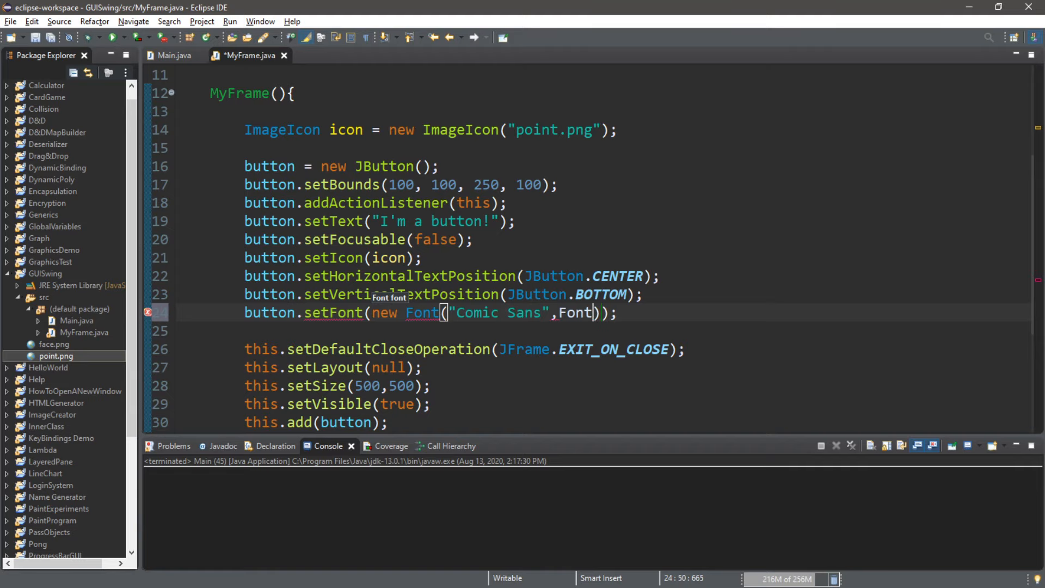
type(".BOLD,")
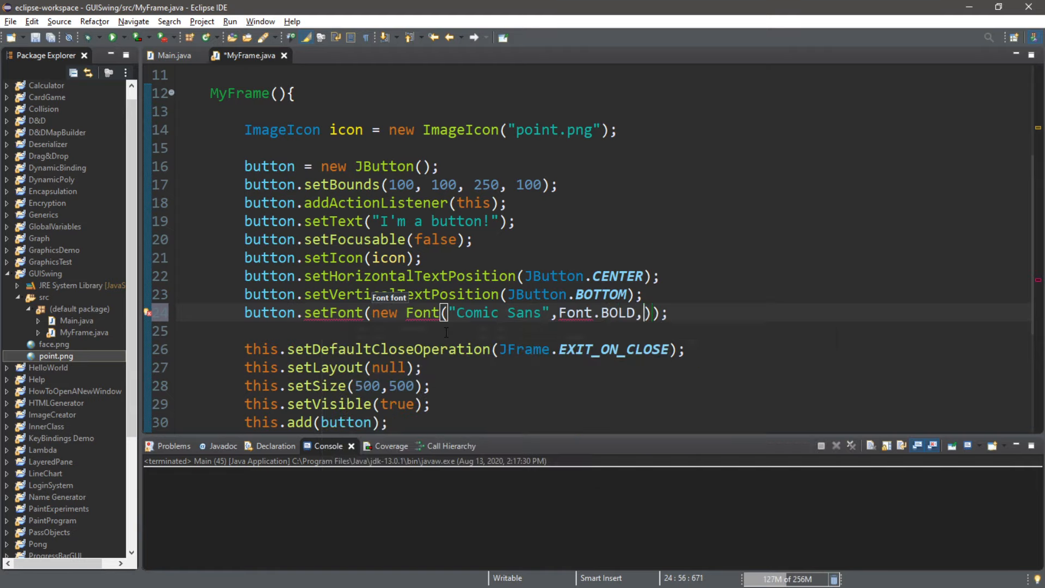
type("25")
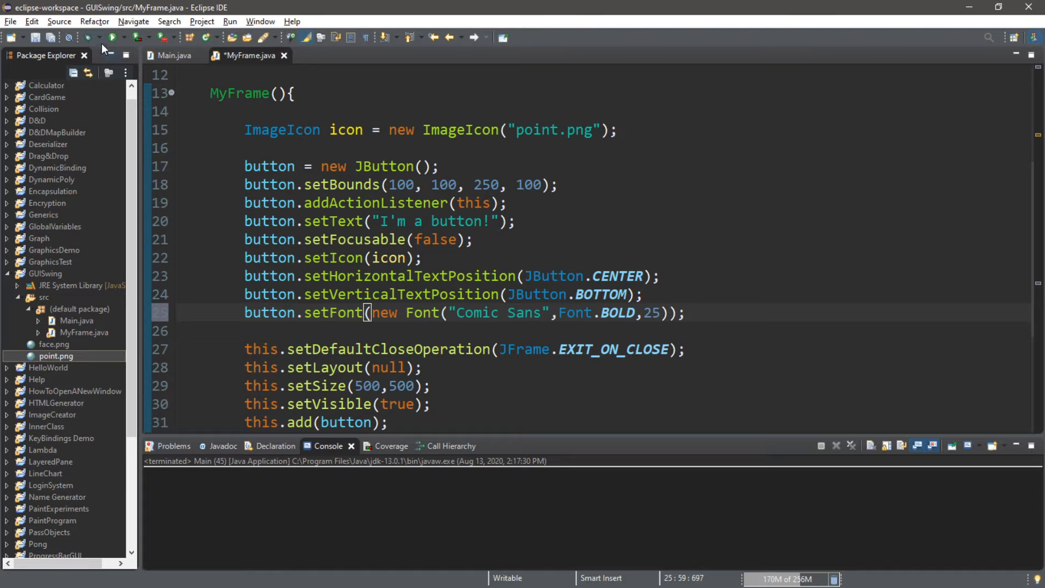
Run to preview the larger caption and move the frame toward the screen centre
left_click(112, 36)
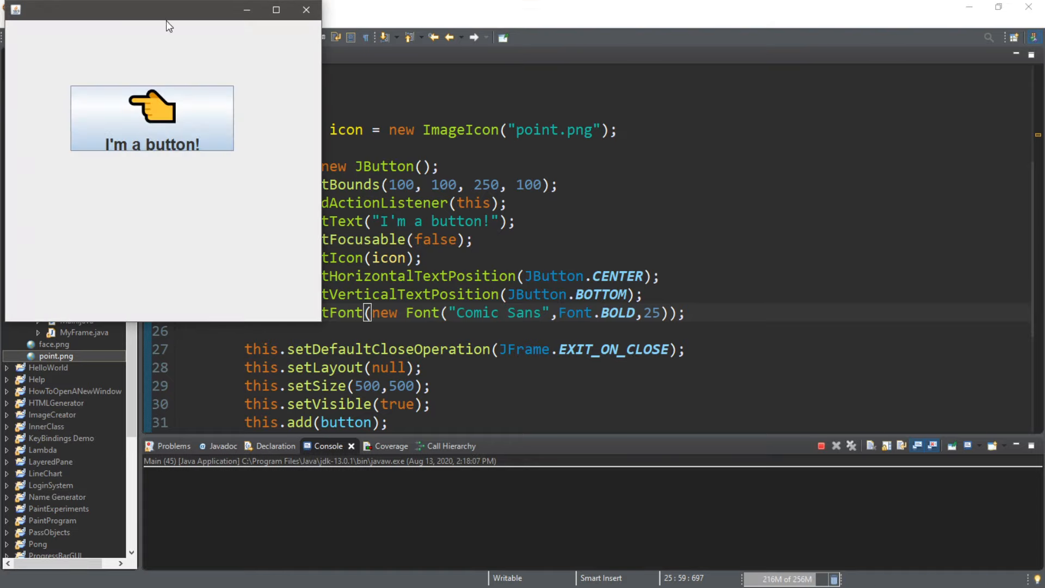
left_click_drag(160, 9, 458, 103)
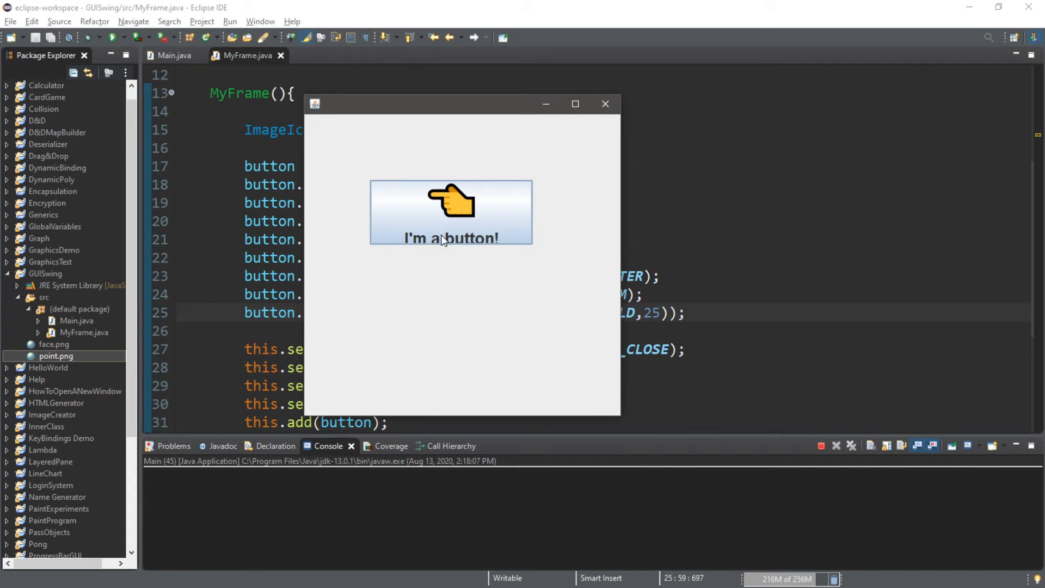
Set button.setIconTextGap(-15), run to check the tighter icon gap, and close the frame
left_click(604, 104)
type("butto")
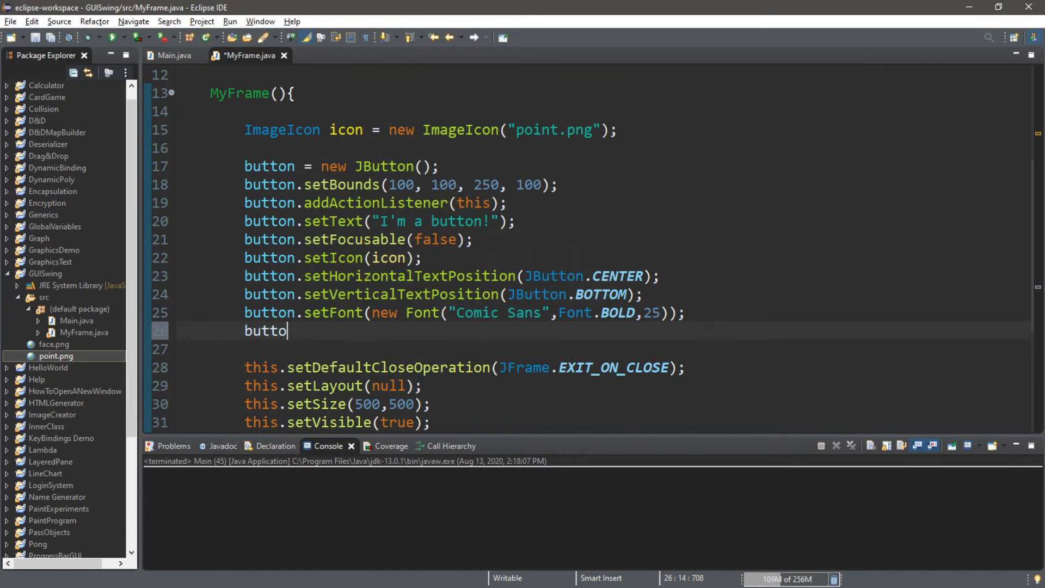
type("n.set")
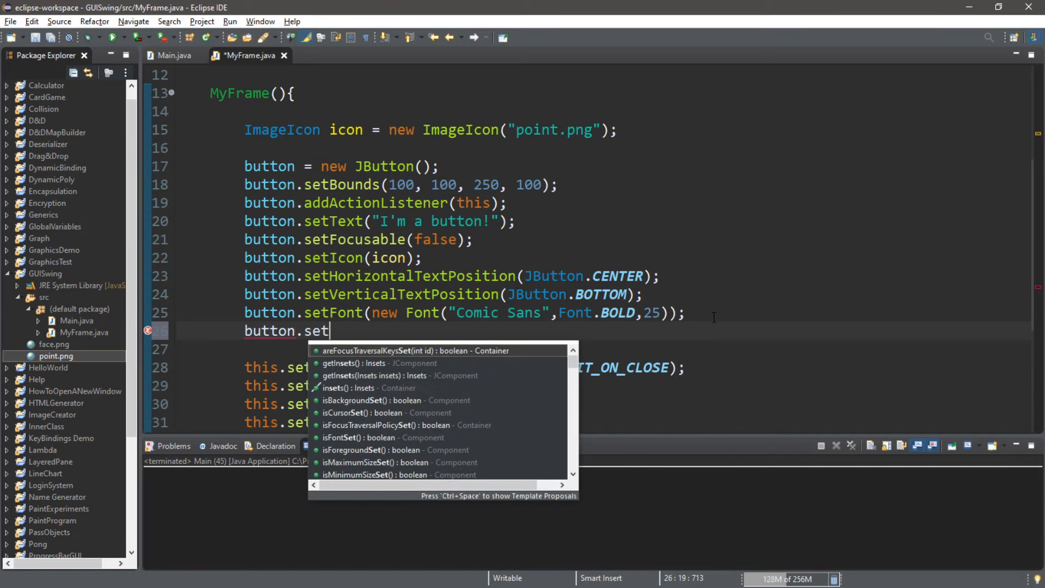
type("IconTextGap();")
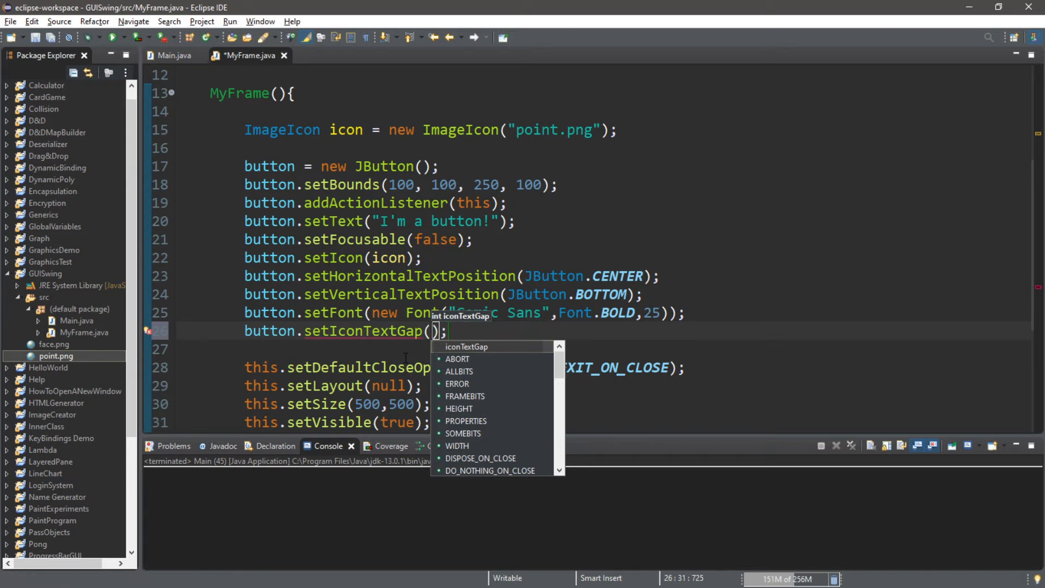
type("-15")
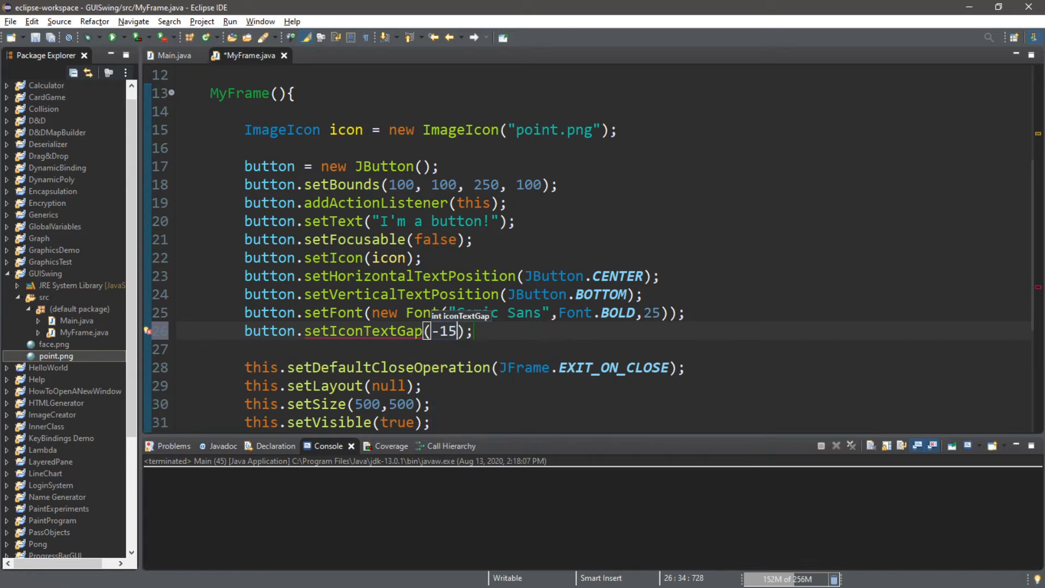
left_click(113, 37)
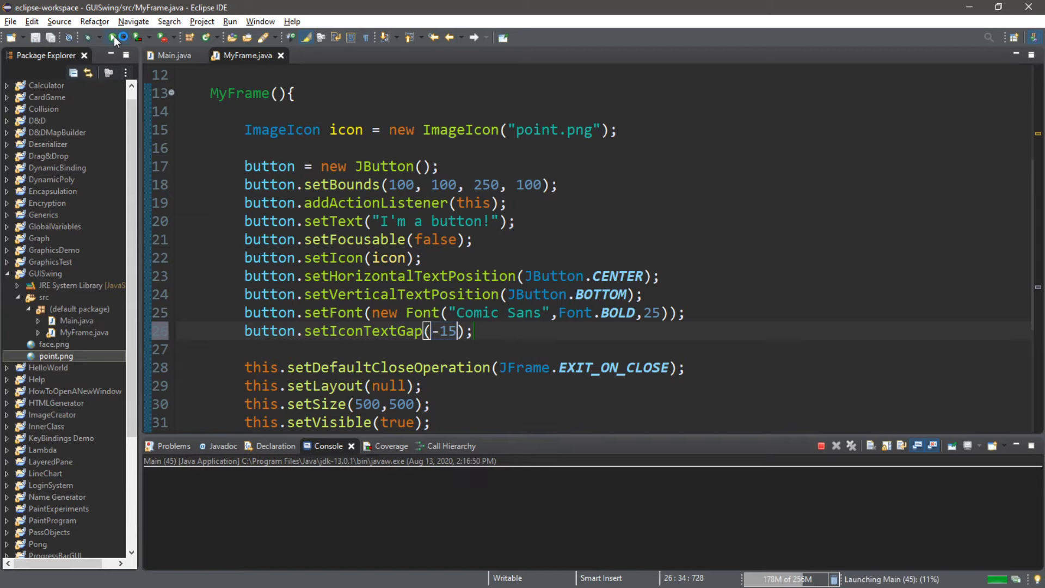
left_click(113, 37)
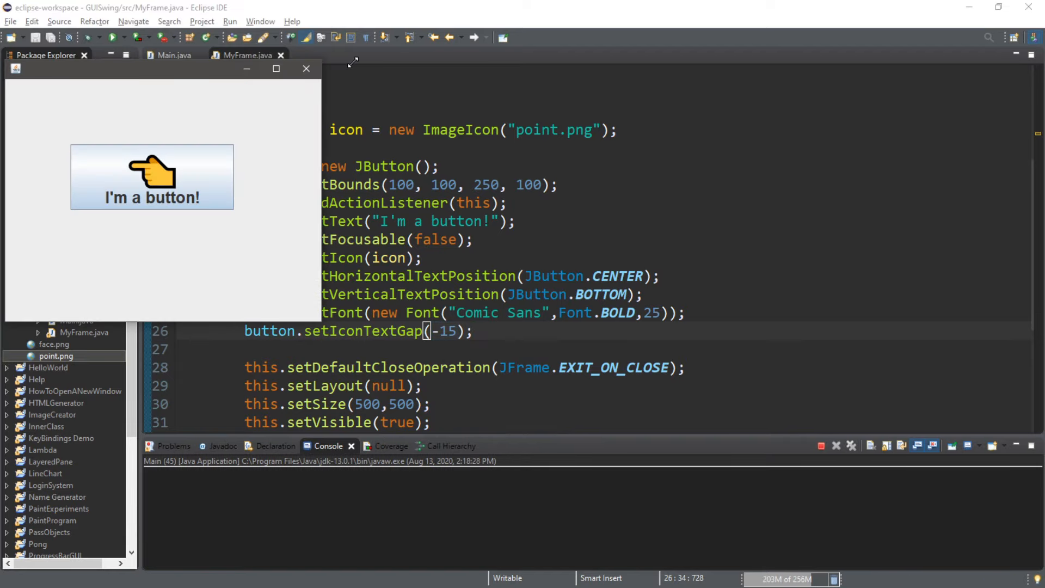
left_click(306, 69)
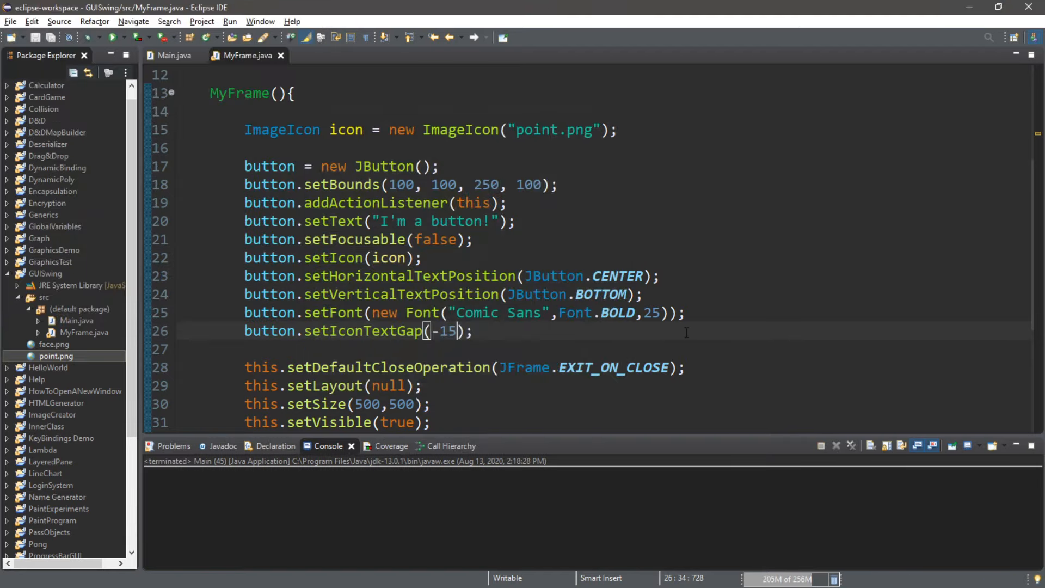
Set the button's foreground to Color.cyan and preview it in a test run
type("button.setForeground(Color.);")
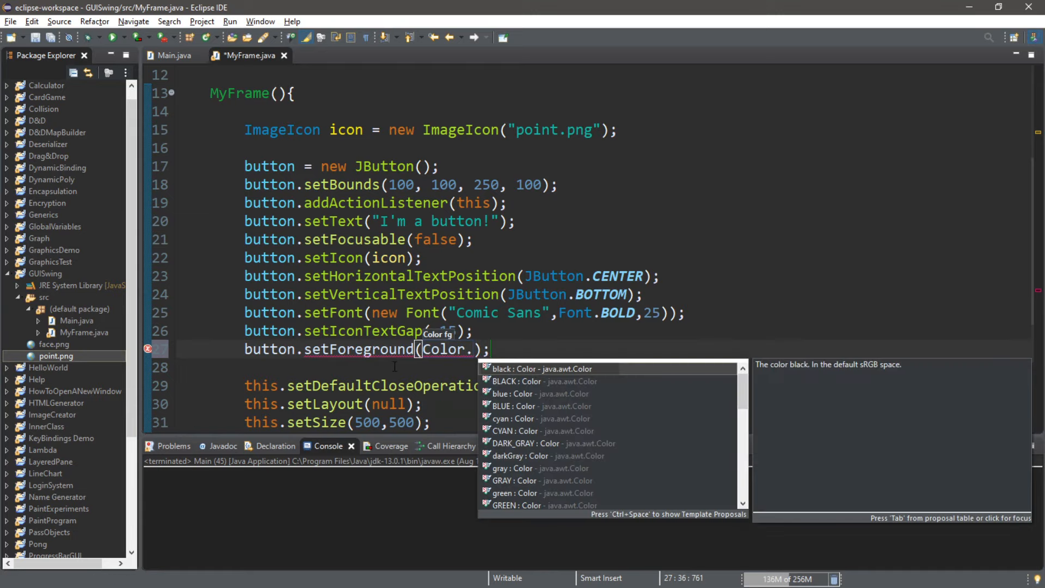
type("cyan")
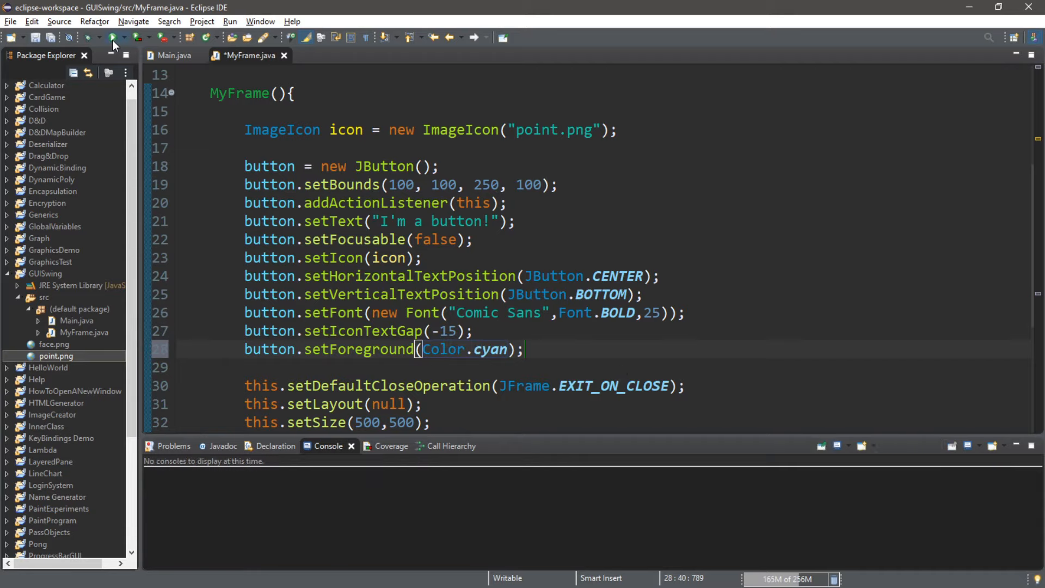
left_click(112, 38)
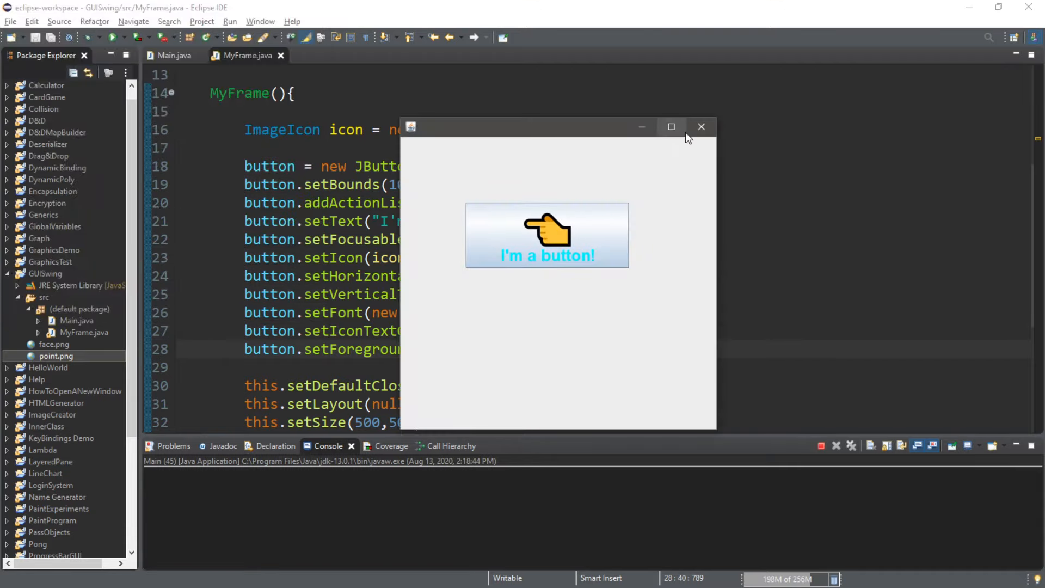
left_click(700, 126)
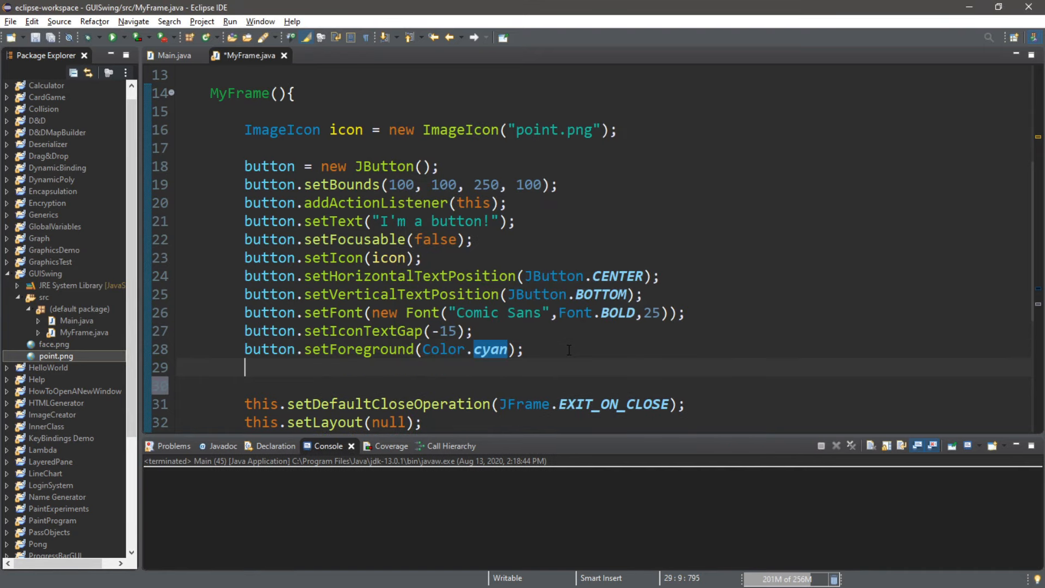
Set the background to Color.lightGray, run to preview it, and test the button's click
type("button.se")
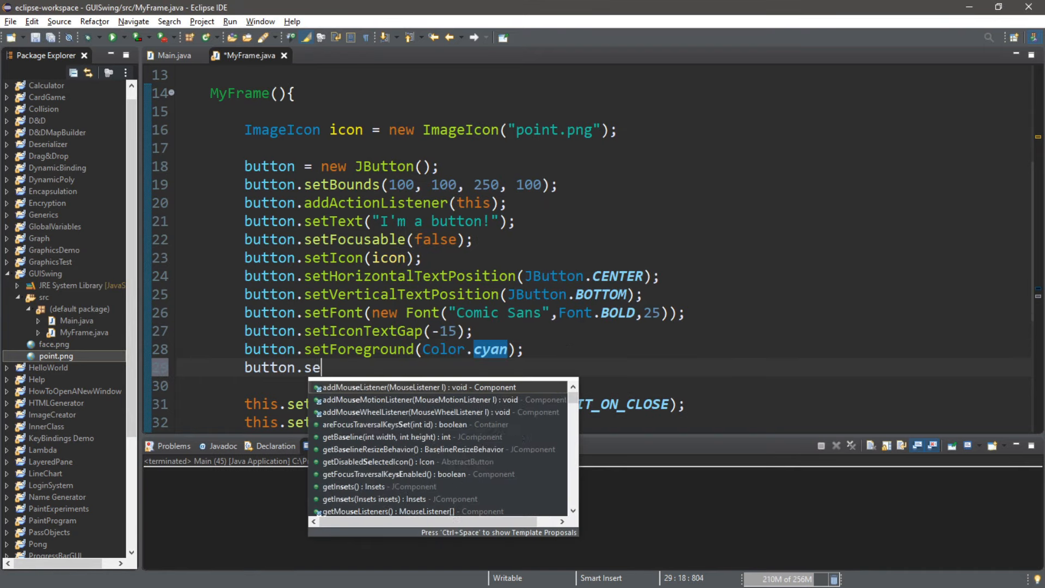
type("tBackground(Color);")
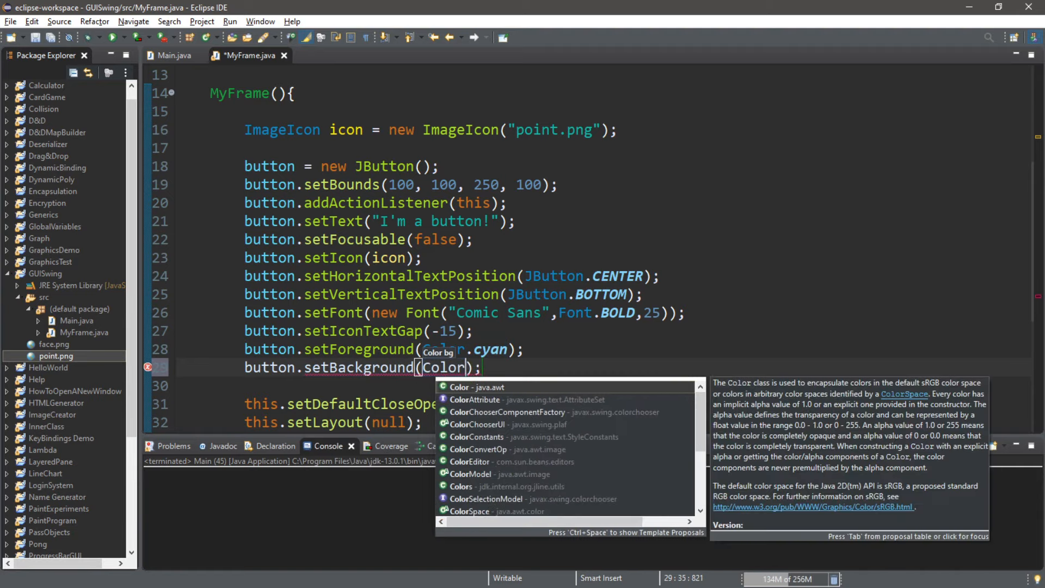
type(".lightGray")
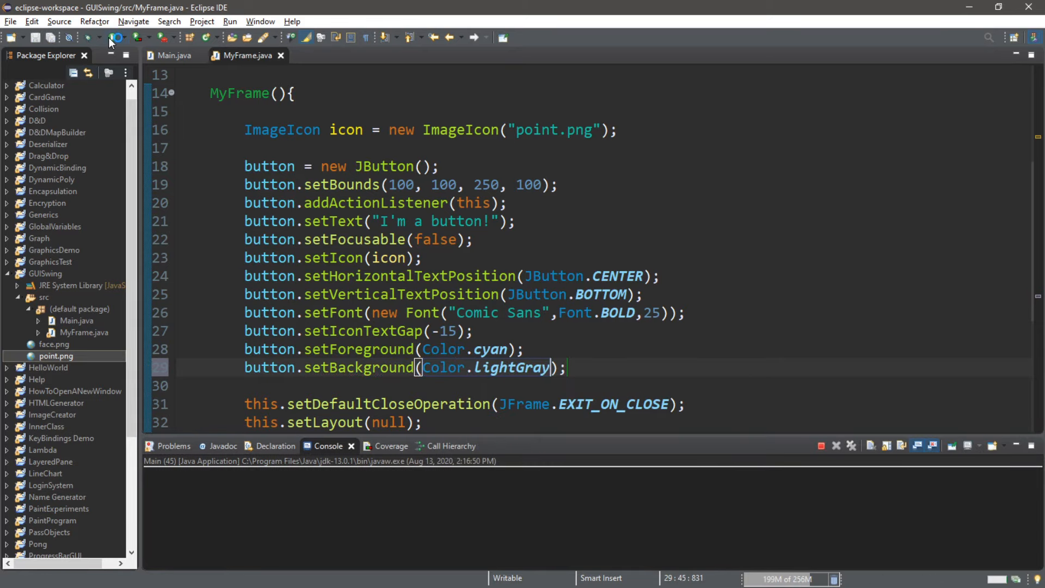
left_click(115, 37)
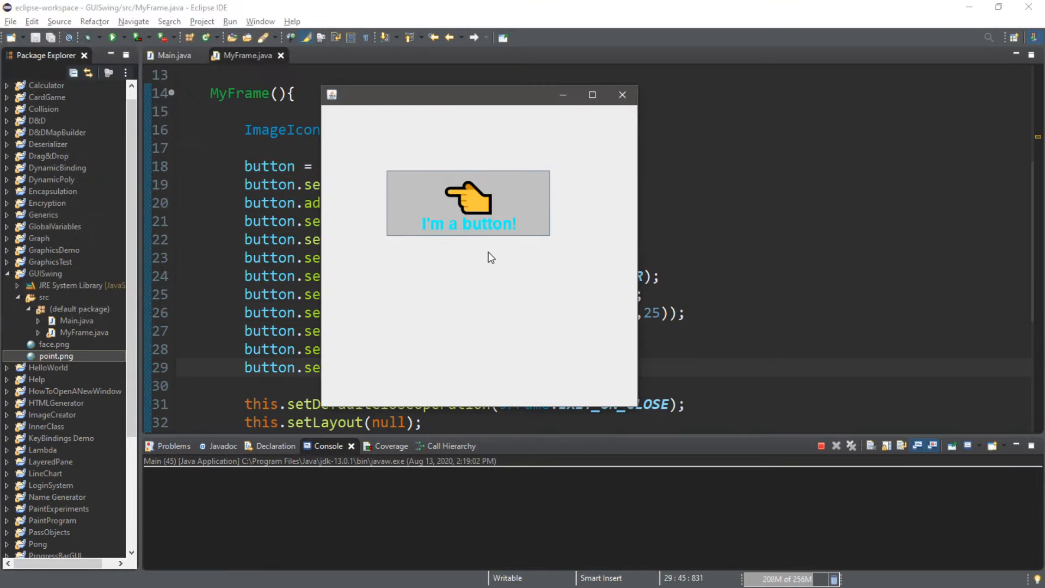
left_click(468, 204)
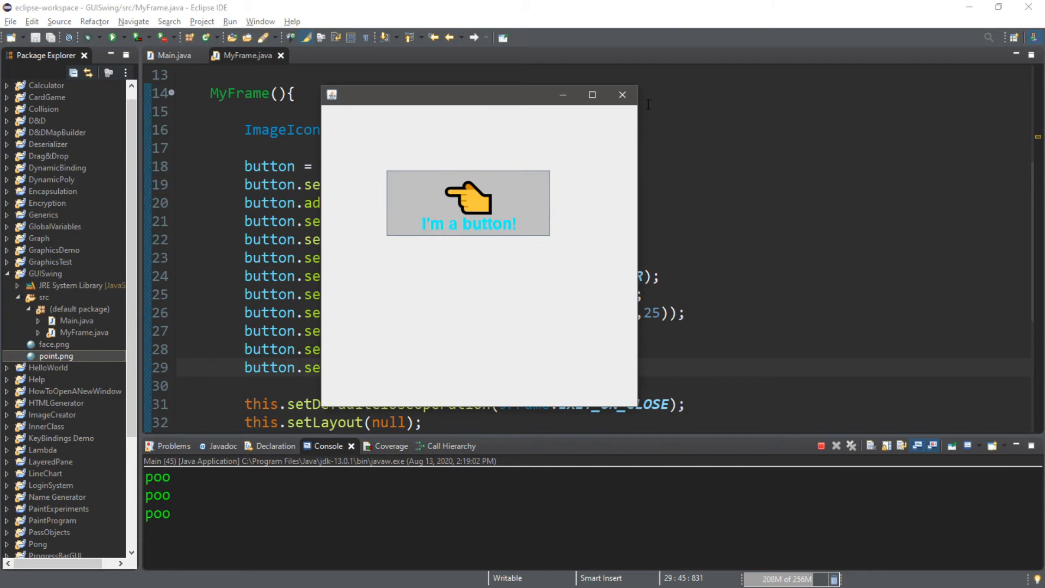
left_click(621, 94)
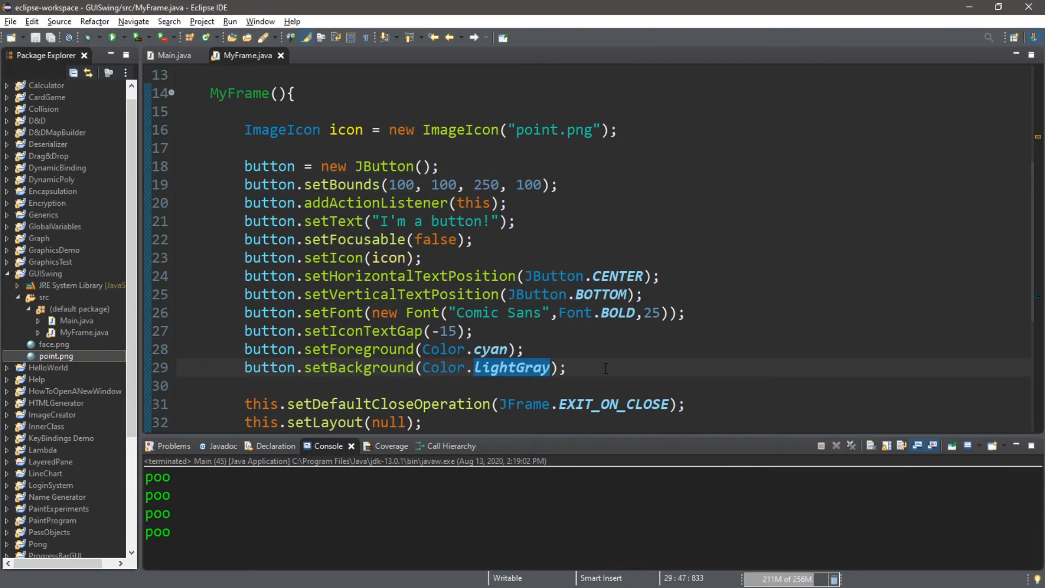
Add button.setBorder(BorderFactory.createEtchedBorder()); and run the program to see the etched border
type("button")
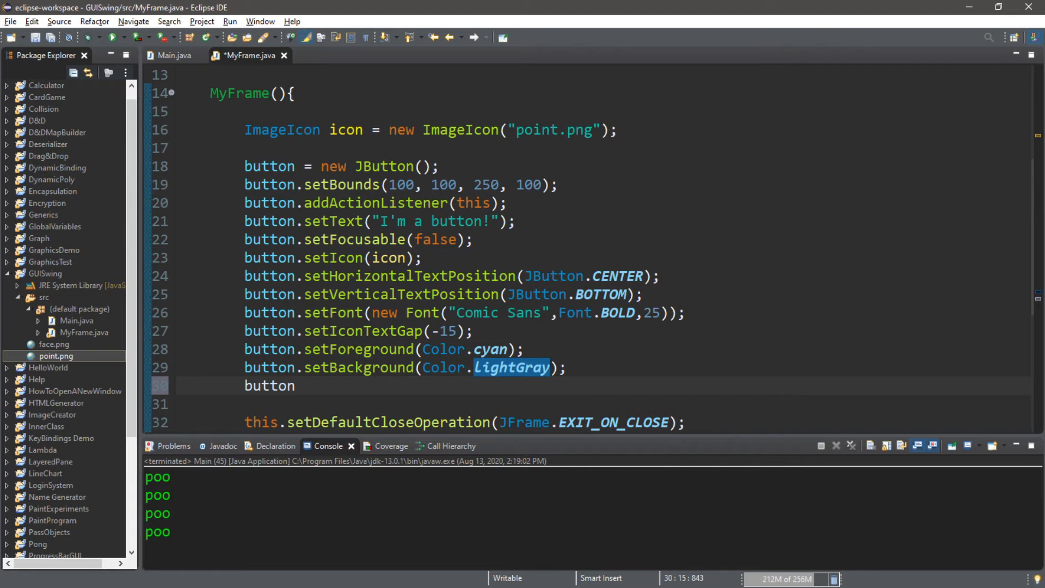
type(".setBorde")
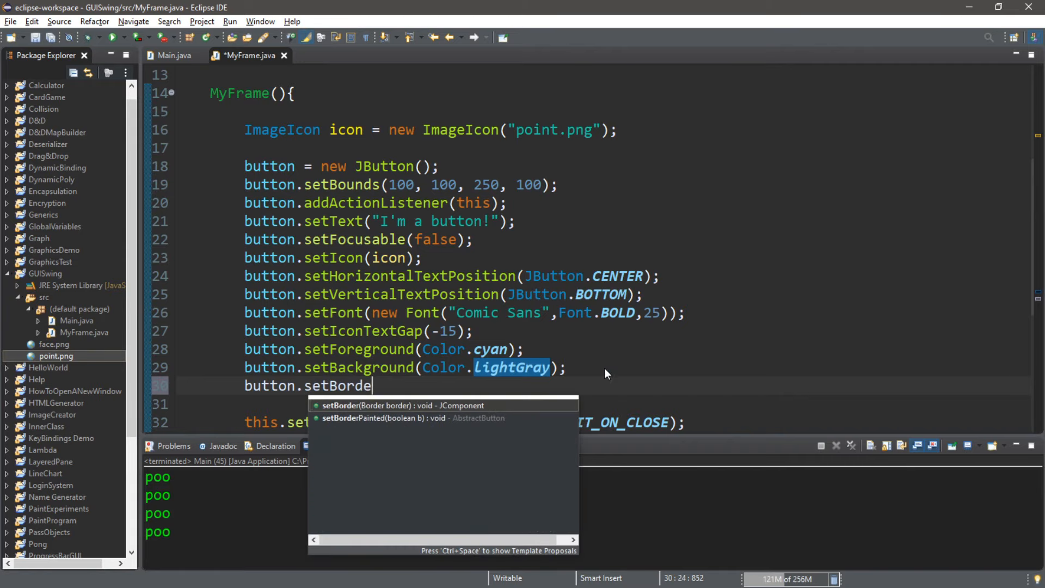
left_click(423, 405)
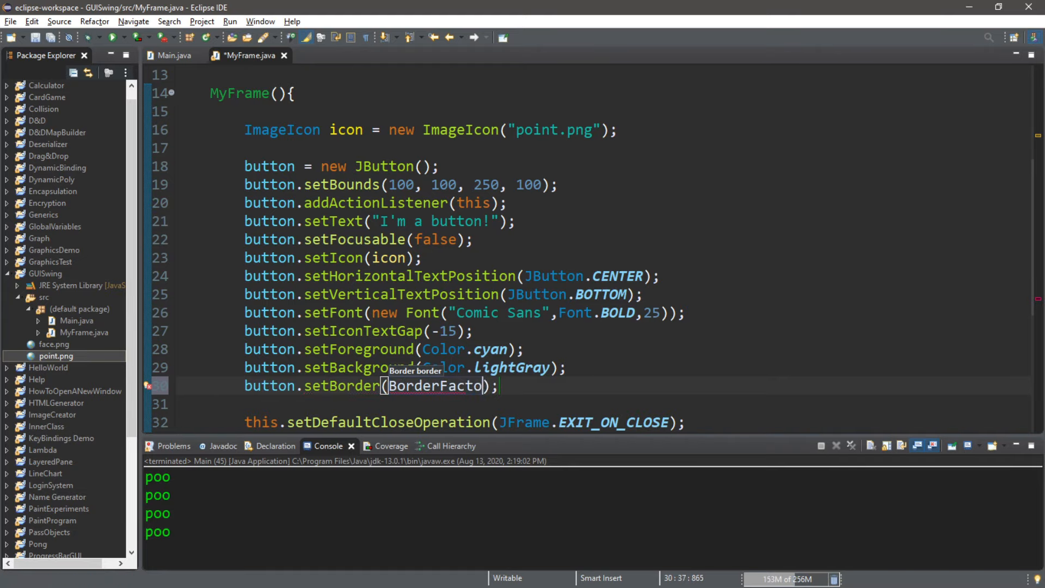
type("ry.c")
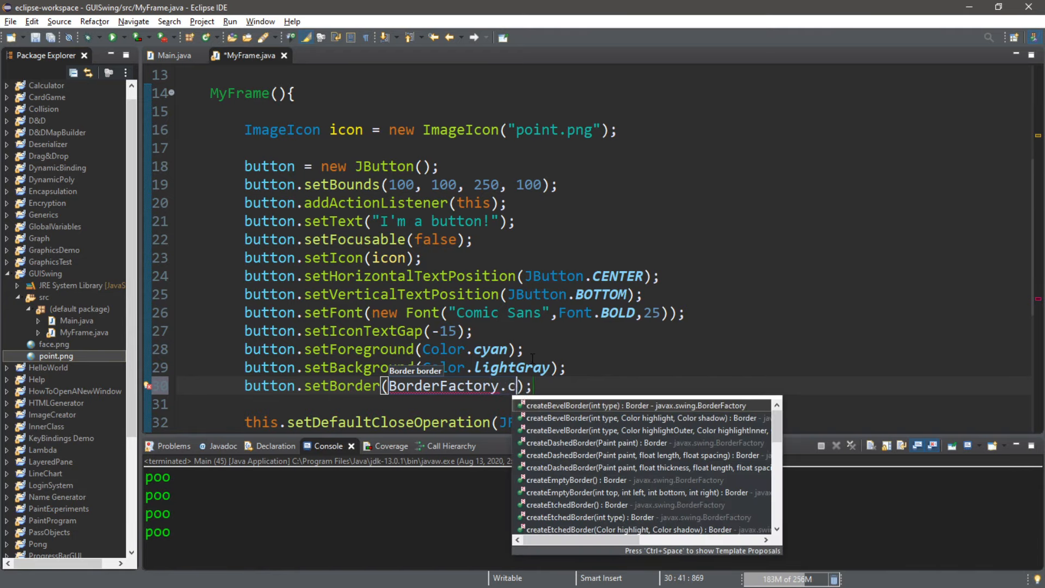
type("reate")
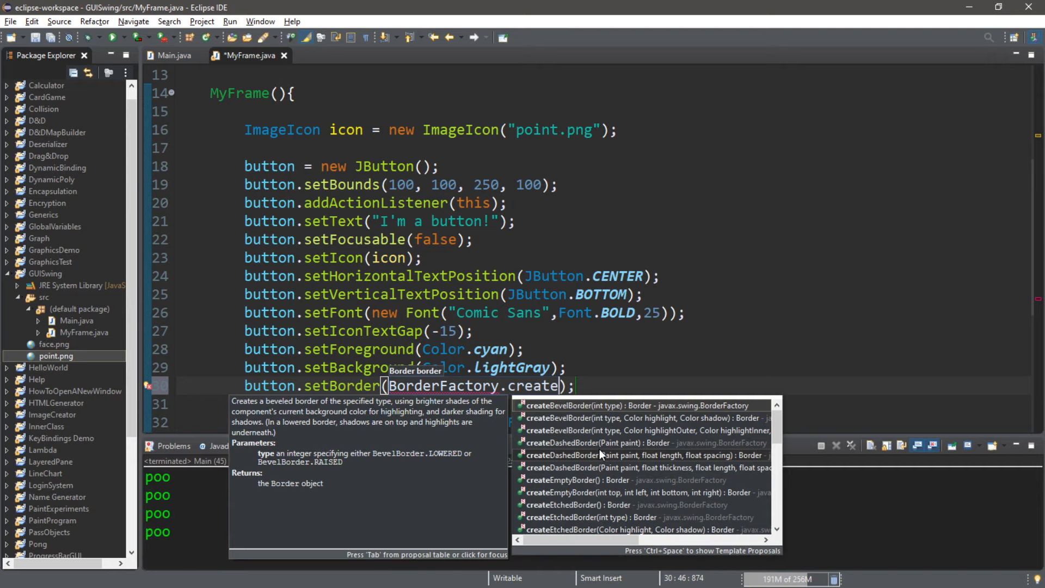
scroll("down", 3)
type("EtchedBorder()")
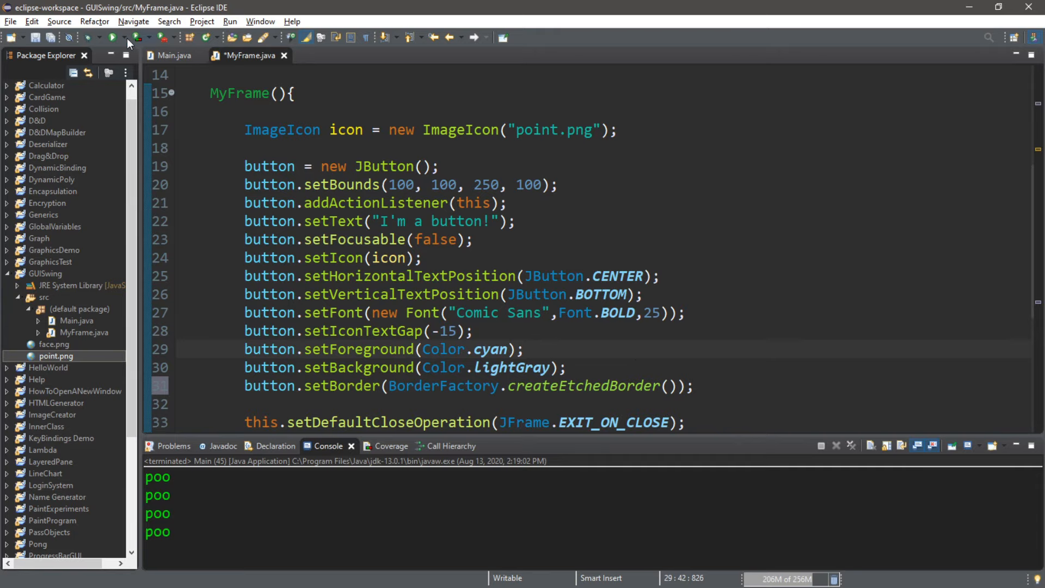
left_click(113, 37)
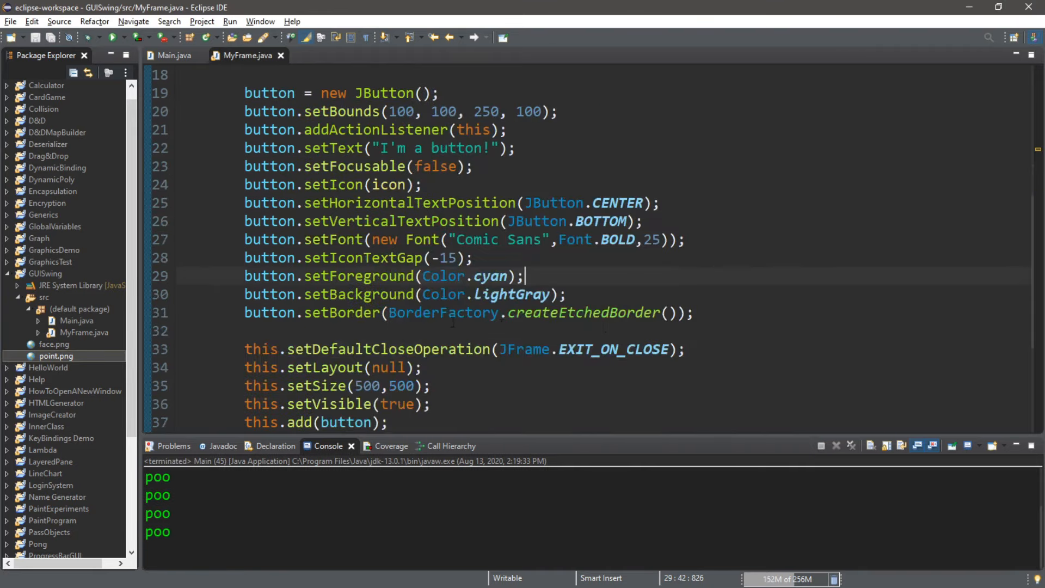
type("button.")
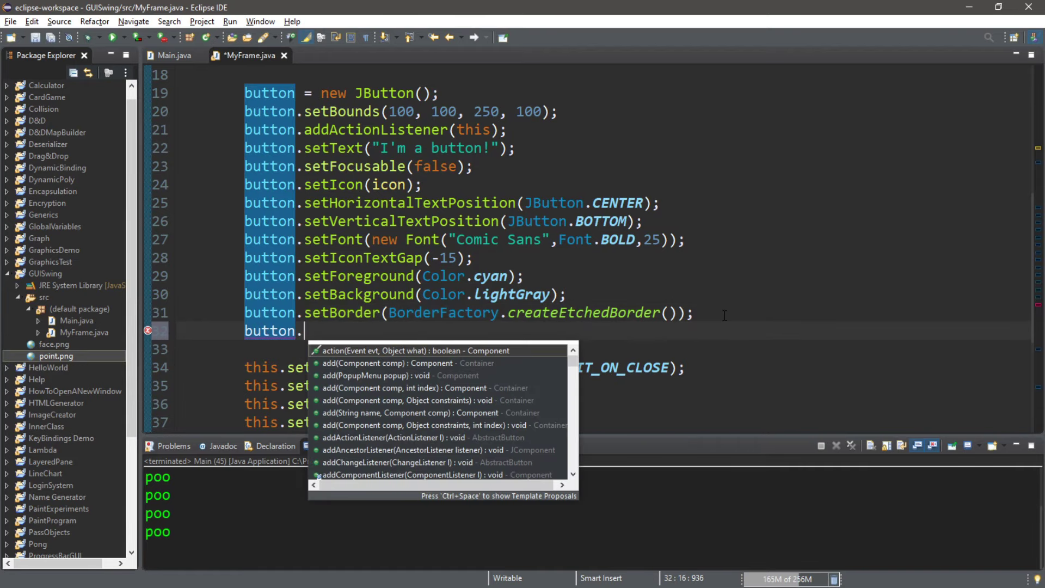
type("setEnabled(fals);")
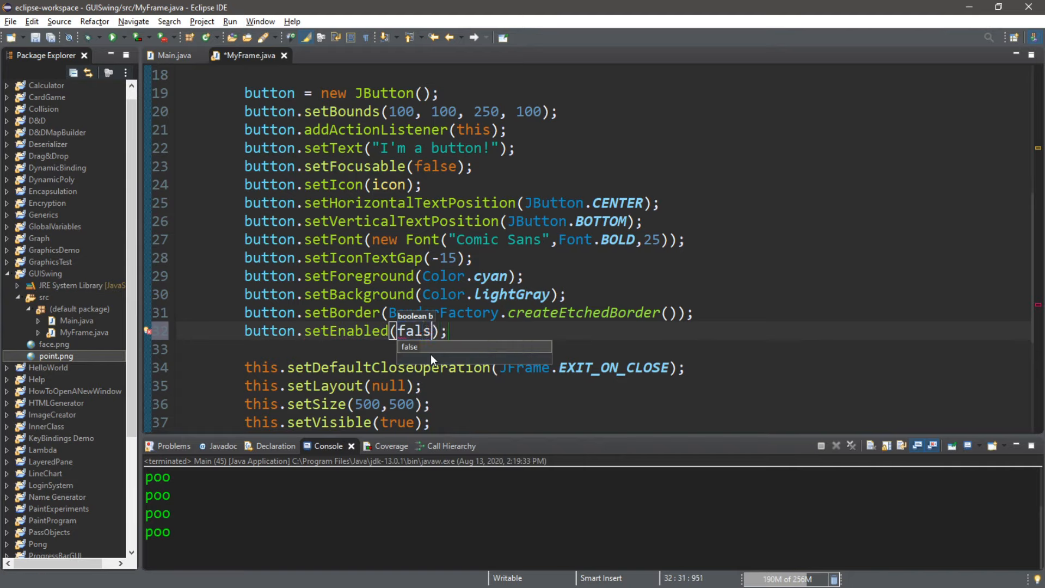
left_click(117, 37)
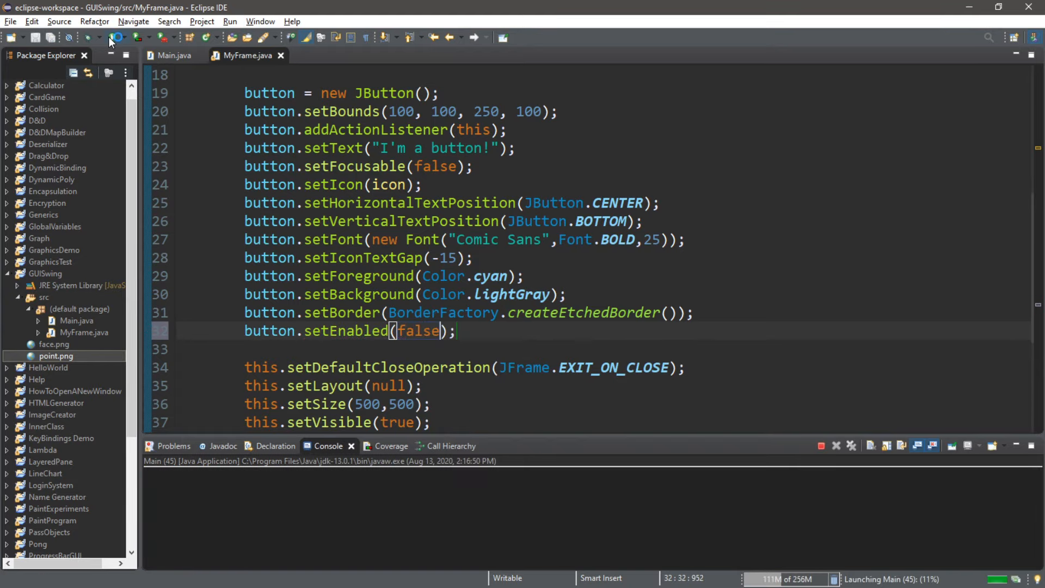
left_click(116, 37)
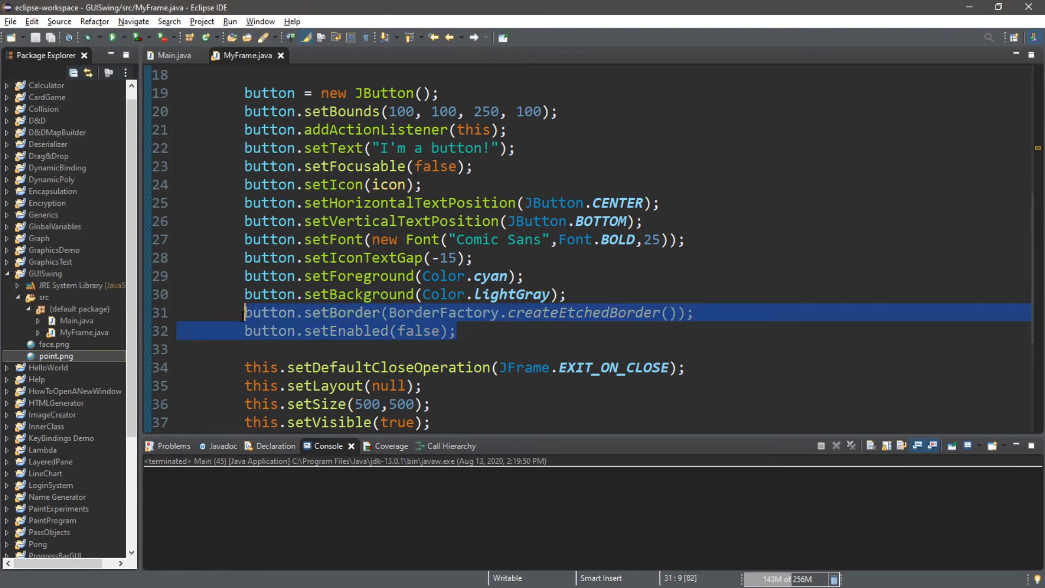
key("Delete")
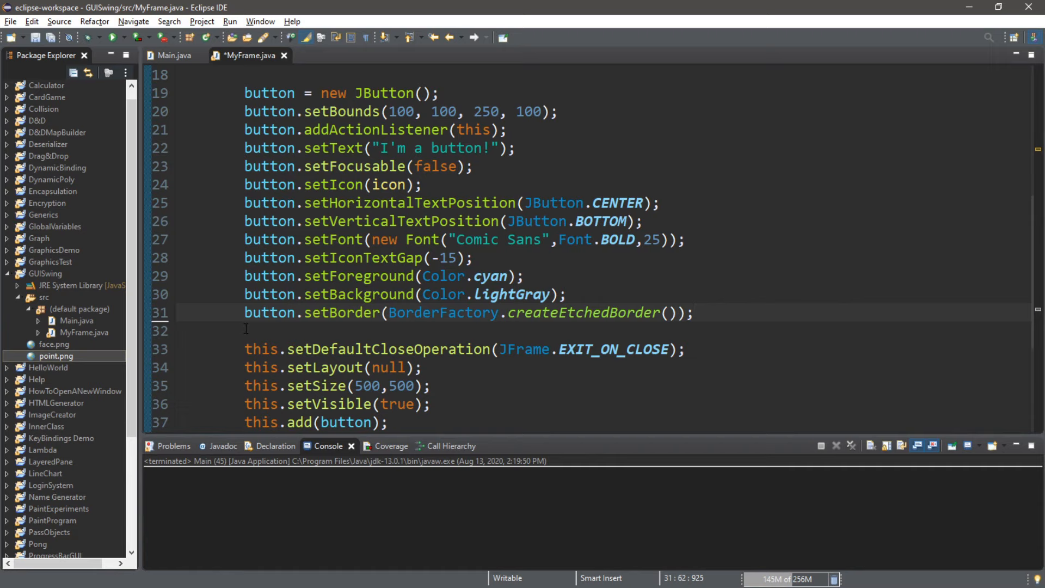
Add button.setEnabled(false); inside the actionPerformed if block and run the program
scroll("down", 3)
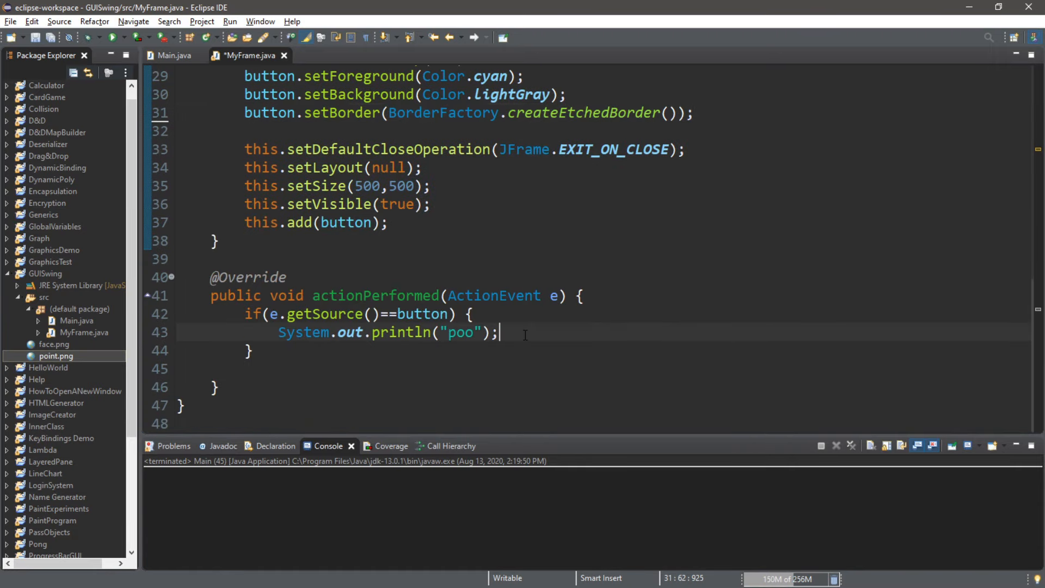
type("button.setEnabled(false);")
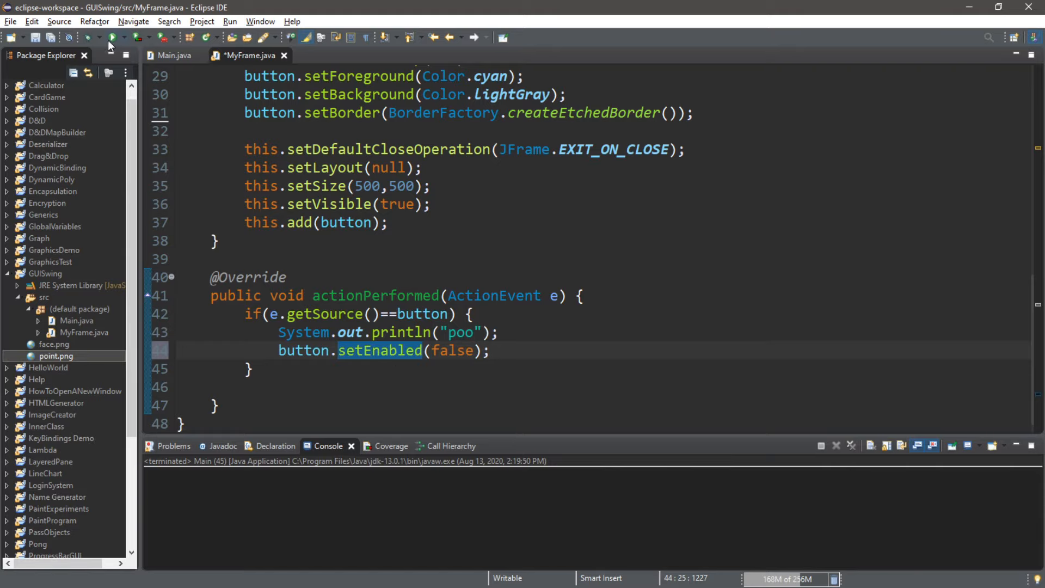
left_click(113, 37)
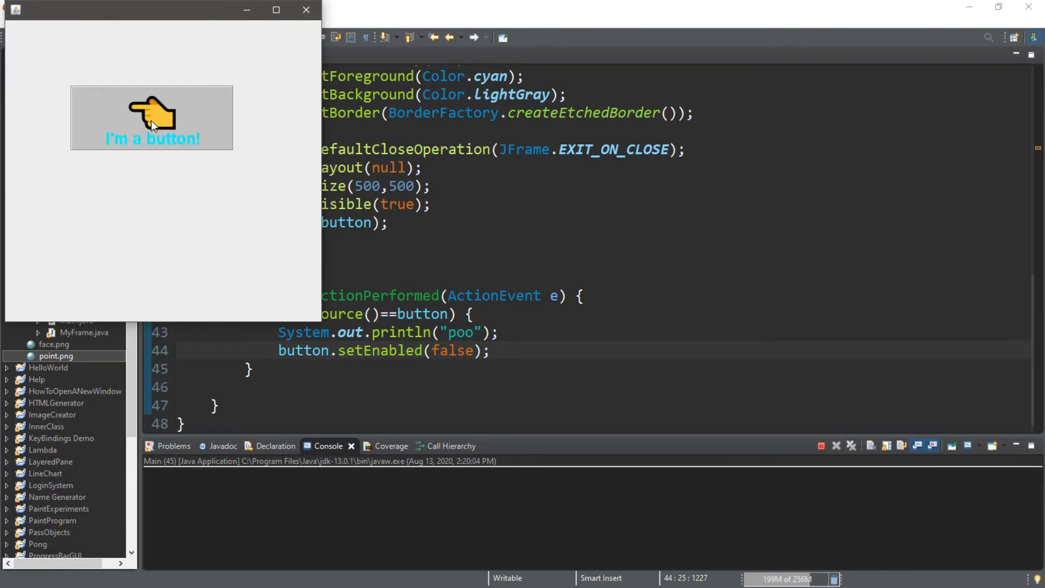
Test the 'I'm a button!' button so it prints poo, then close the test frame
left_click(152, 118)
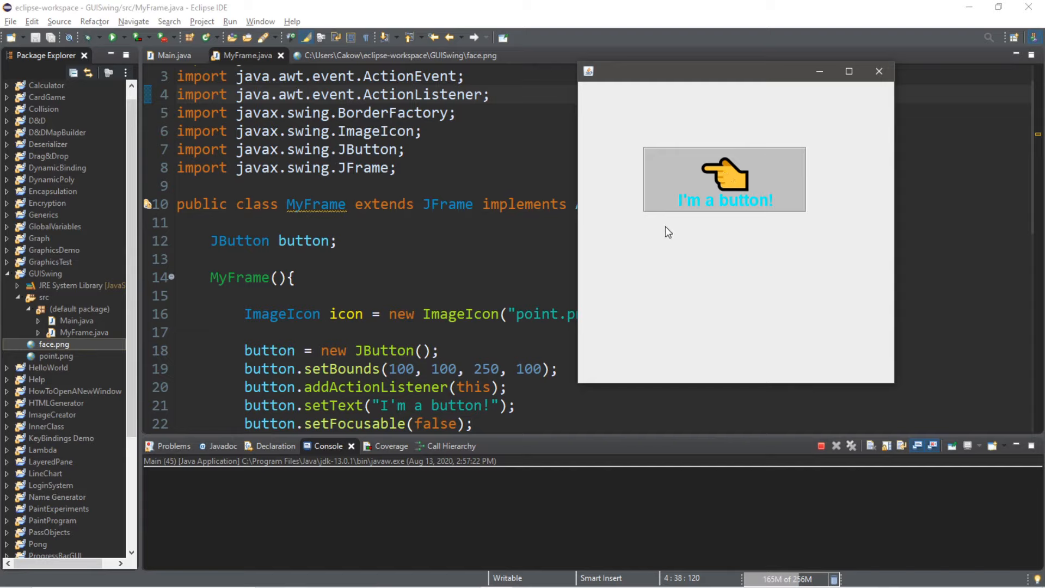
mouse_move(718, 181)
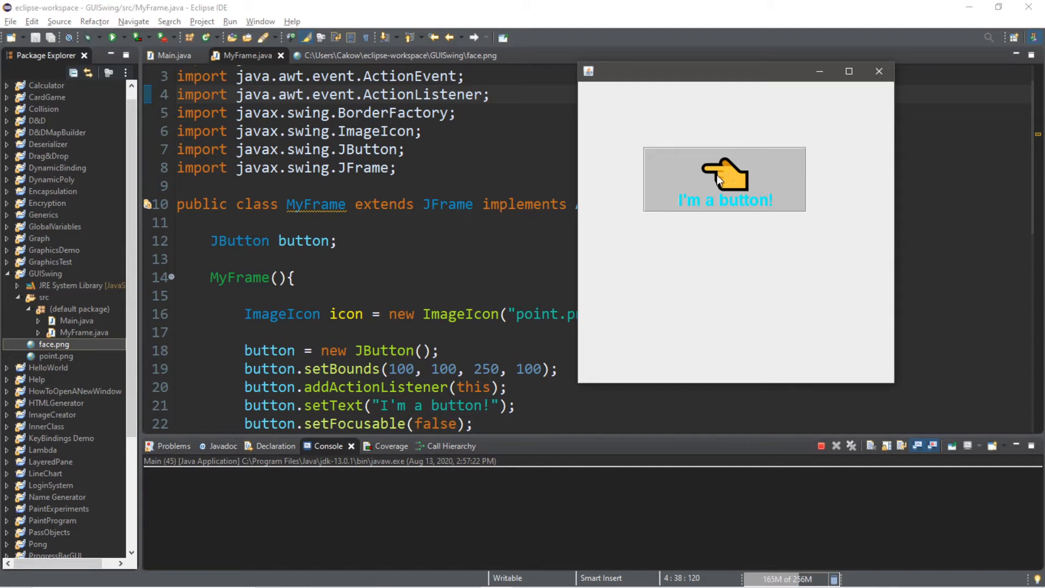
left_click(724, 178)
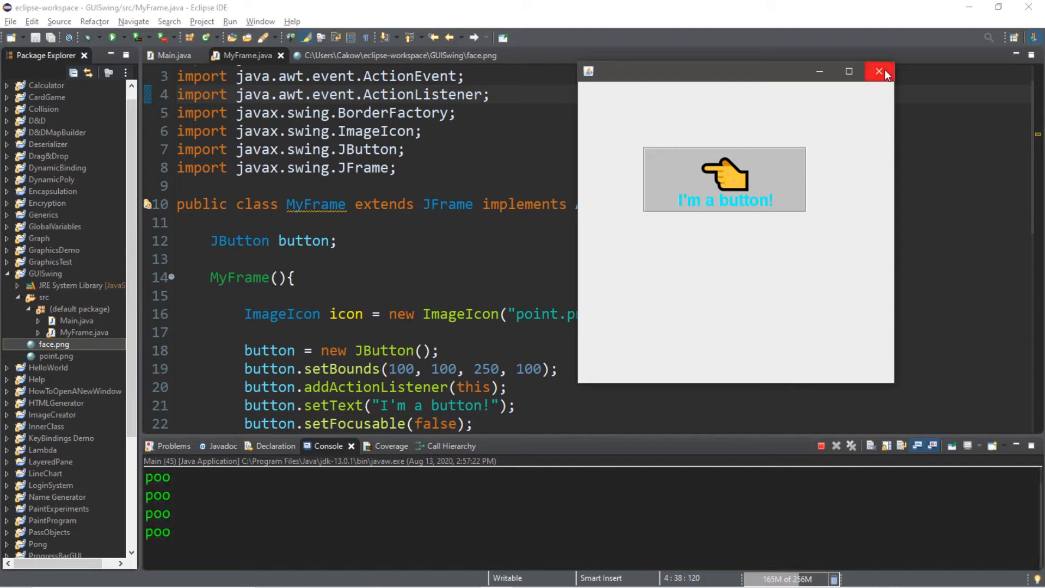
mouse_move(793, 249)
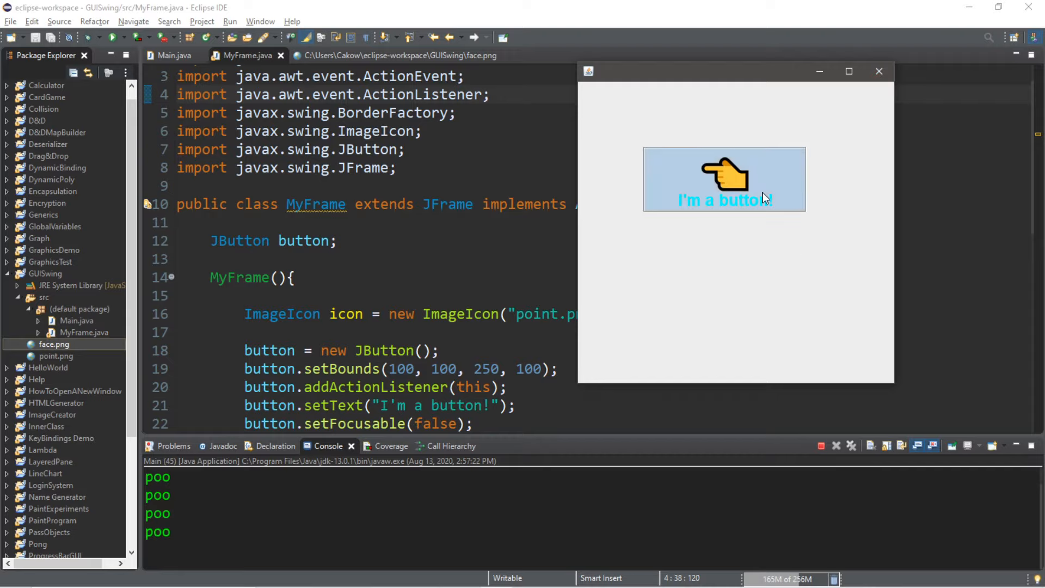
left_click(879, 71)
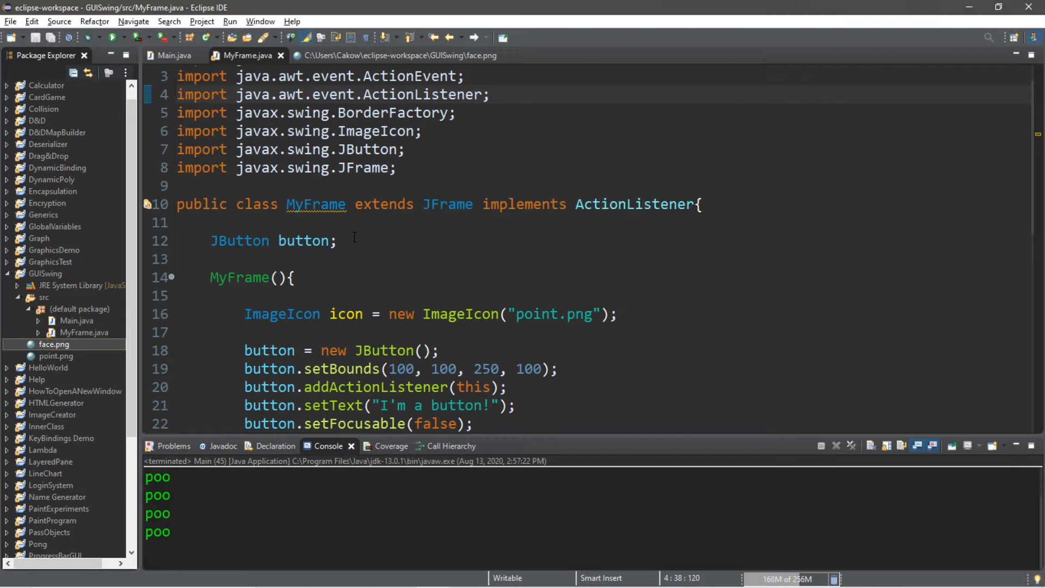
Declare a JLabel label; field under the button field
scroll("down", 3)
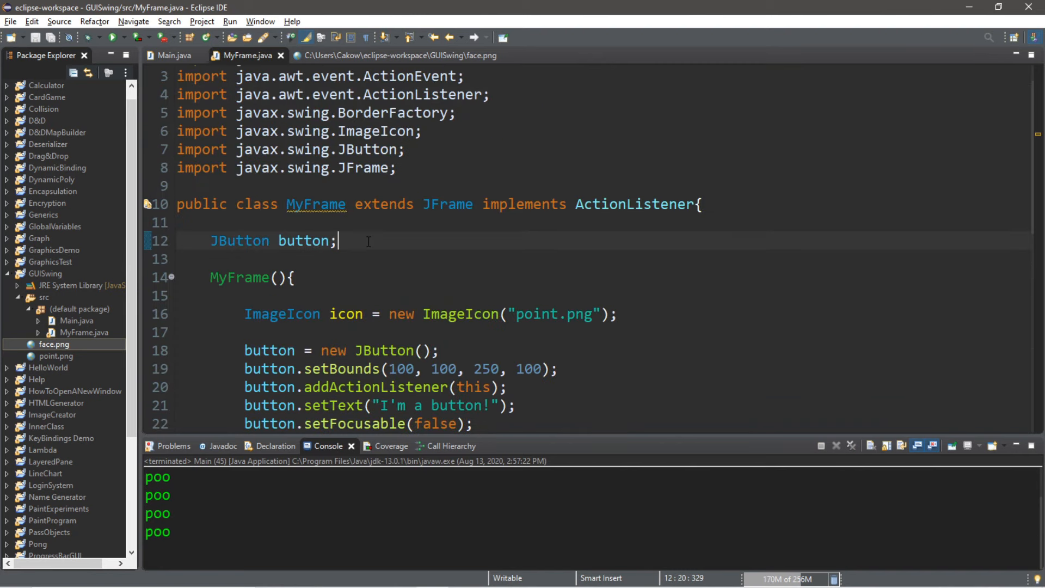
key("Return")
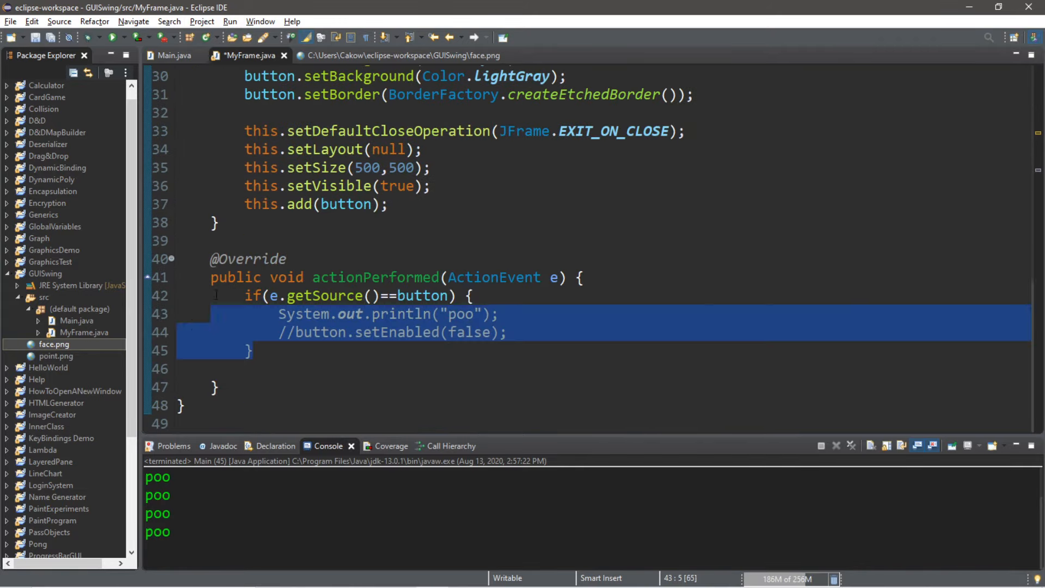
scroll("up", 3)
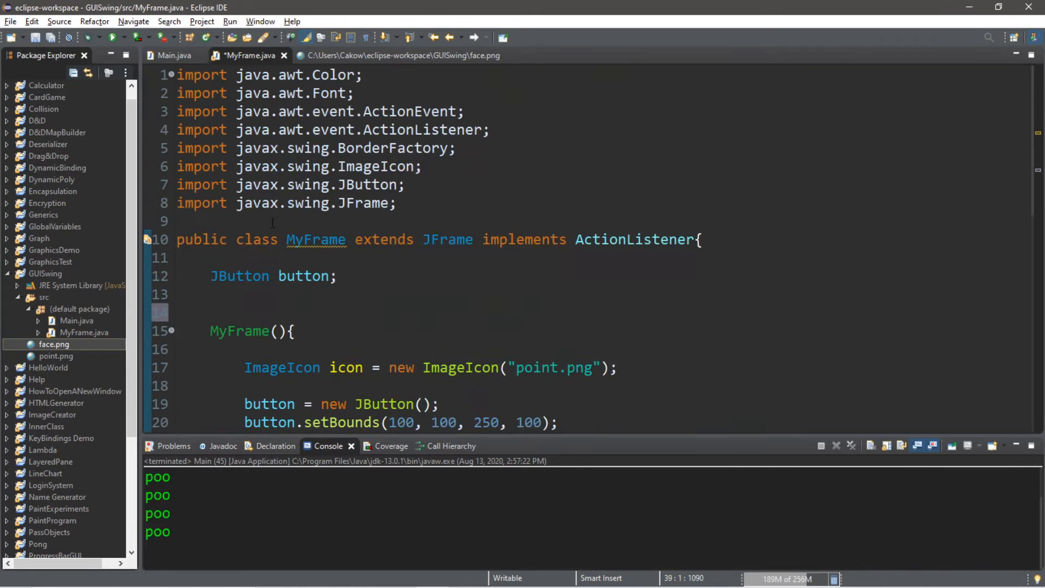
type("JLabel label")
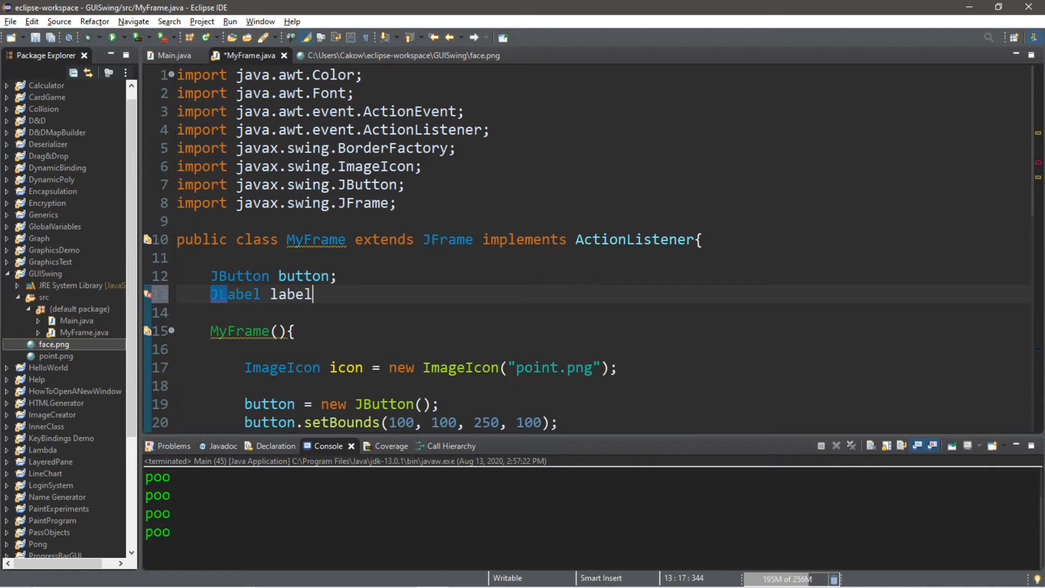
type(";")
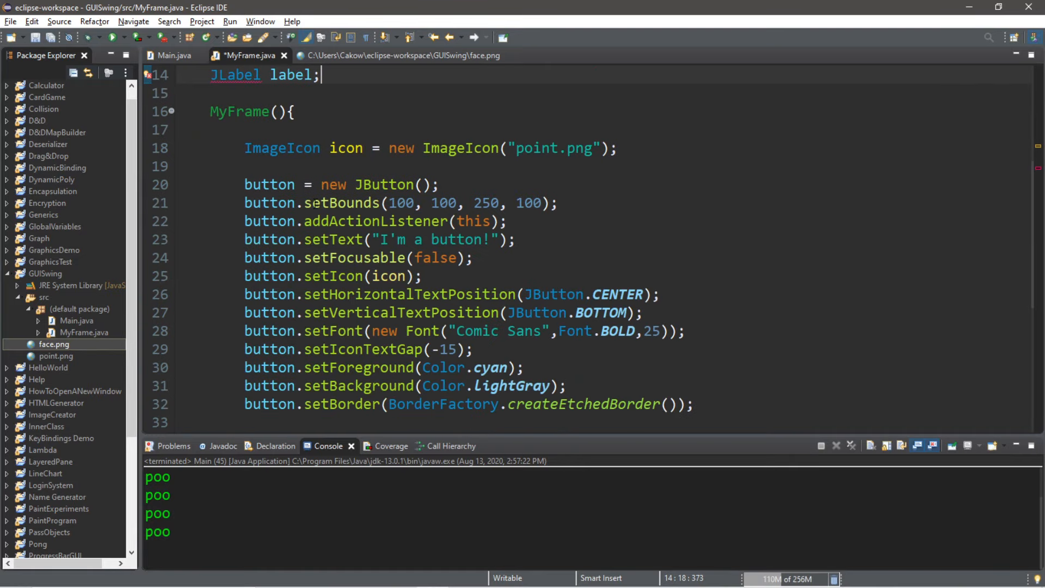
Create label = new JLabel(); in the constructor and glance at face.png
type("label = new")
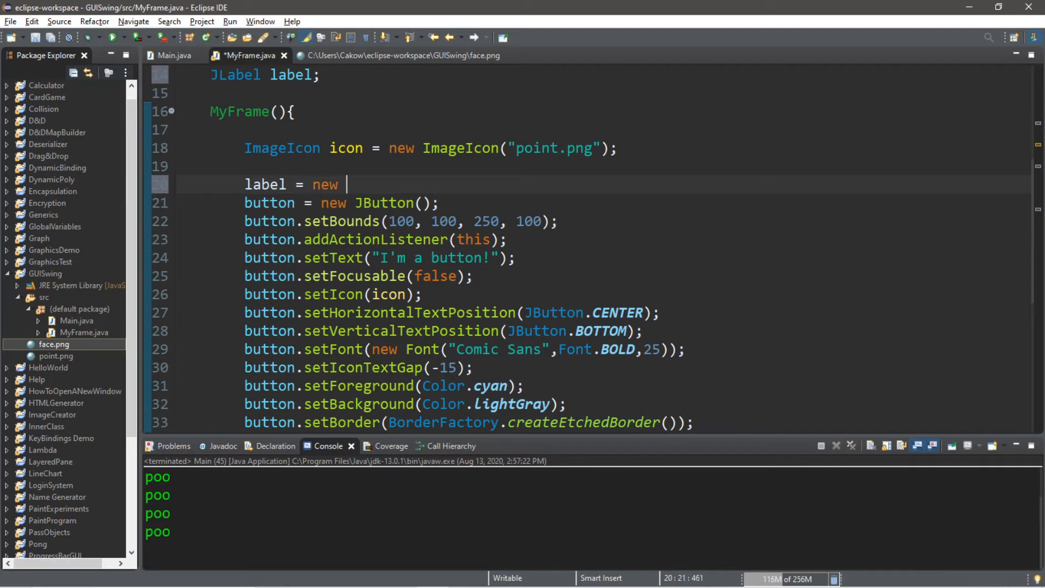
type("JLabel();")
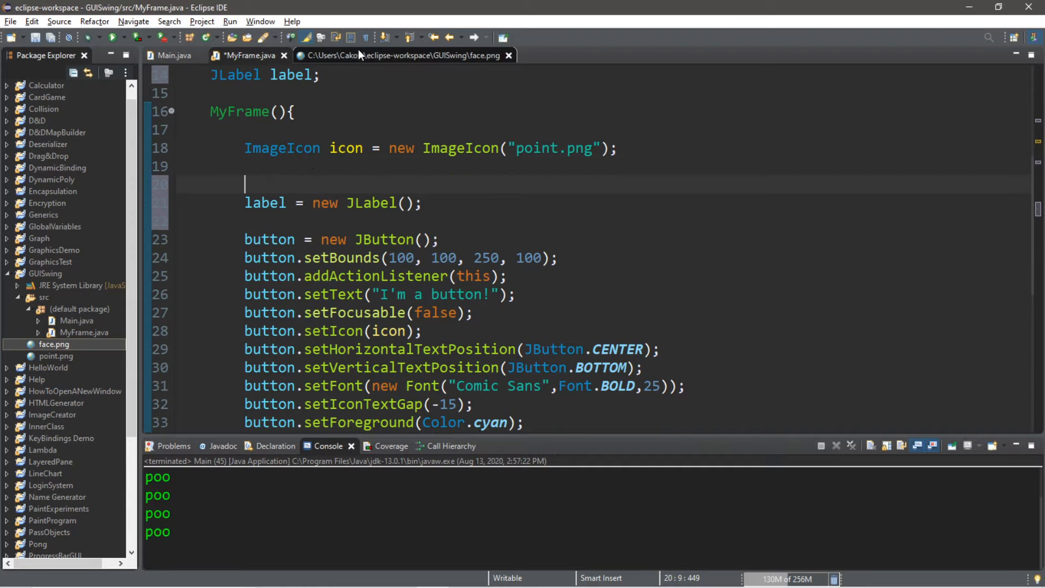
left_click(398, 55)
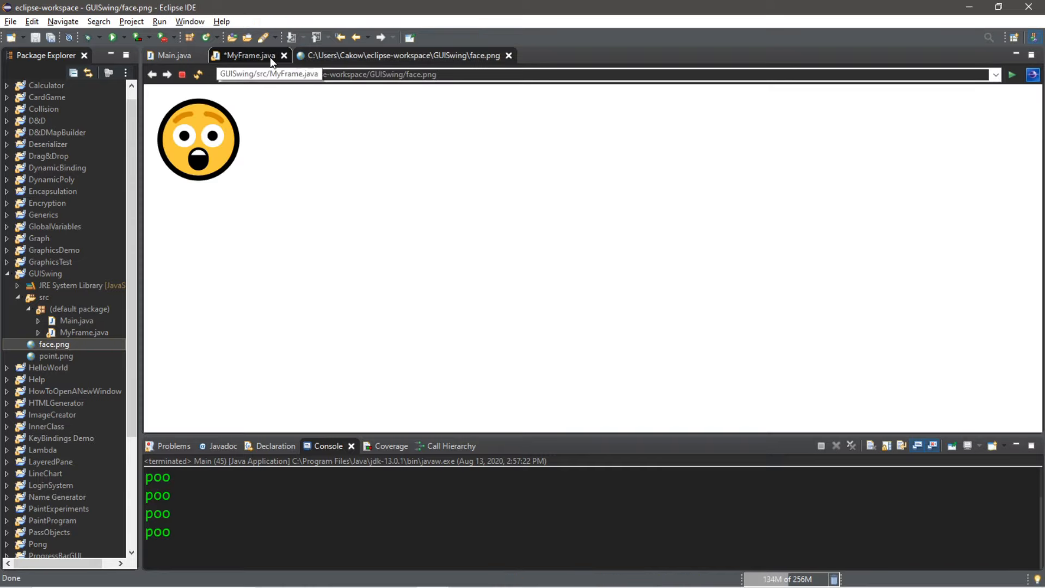
left_click(249, 55)
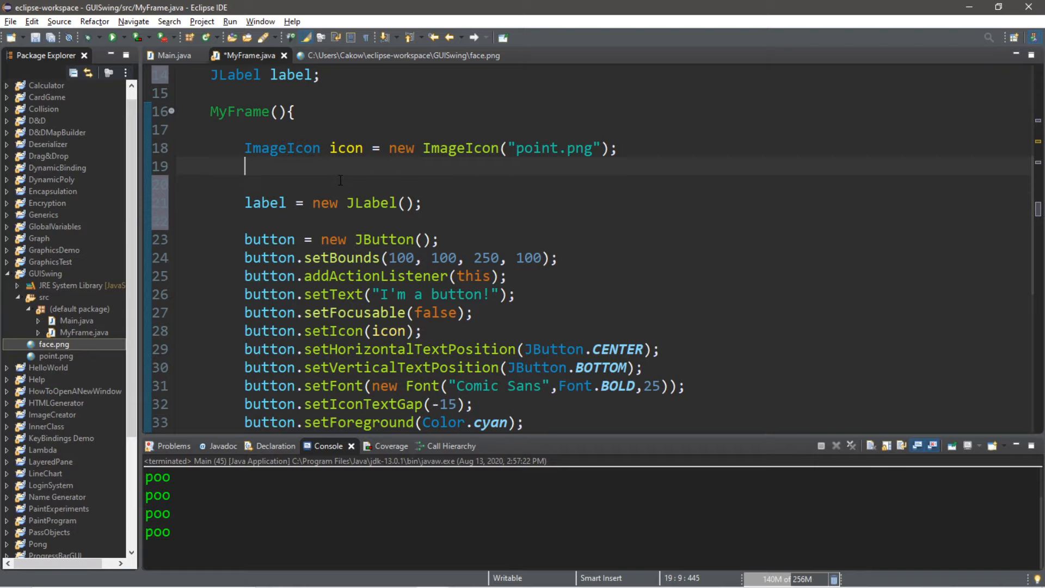
Create ImageIcon icon2 from "face.png" and set it as the label's icon
type("ImageI")
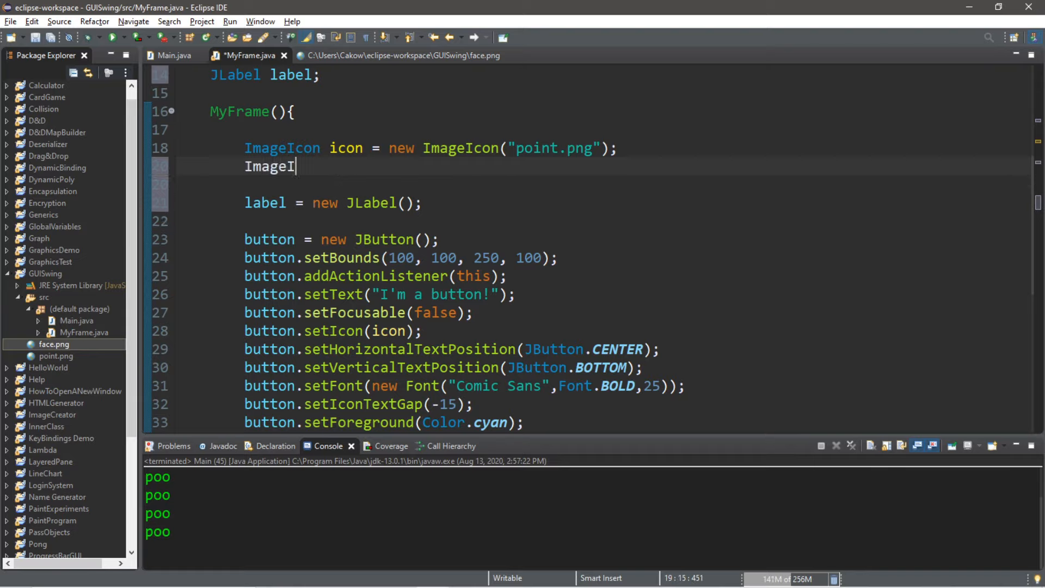
type("con i")
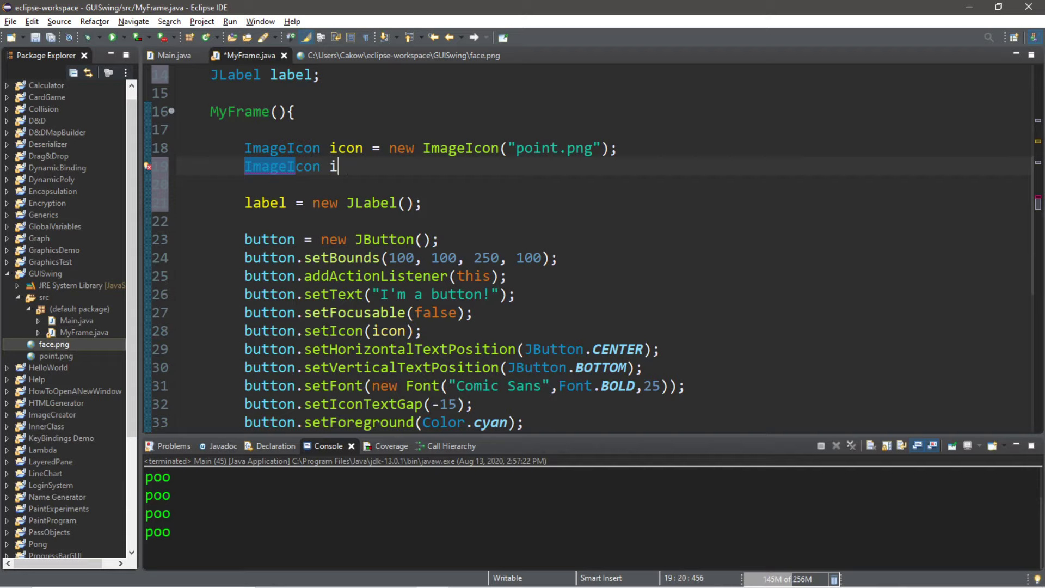
type("con2")
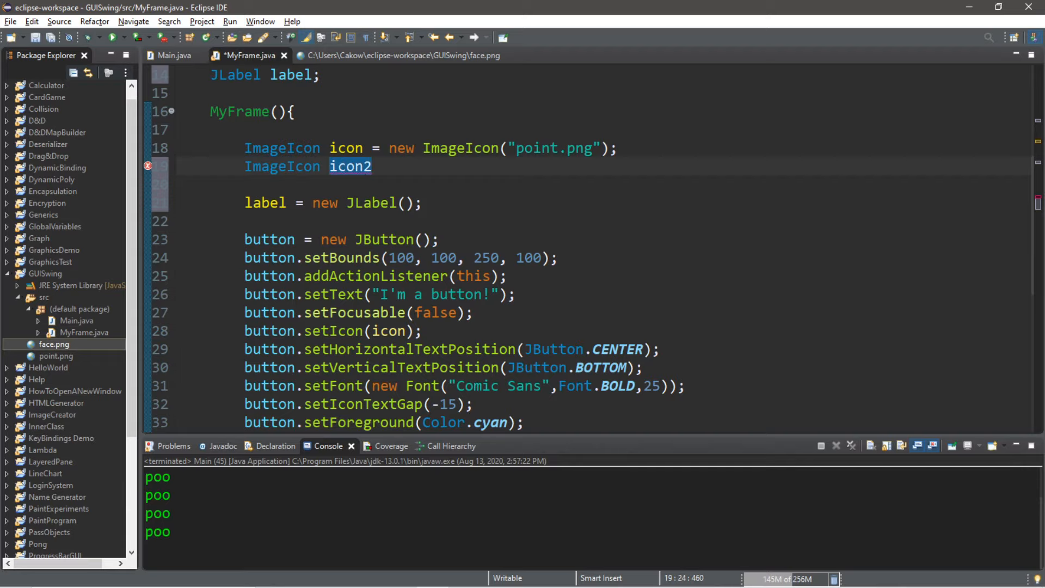
type("=")
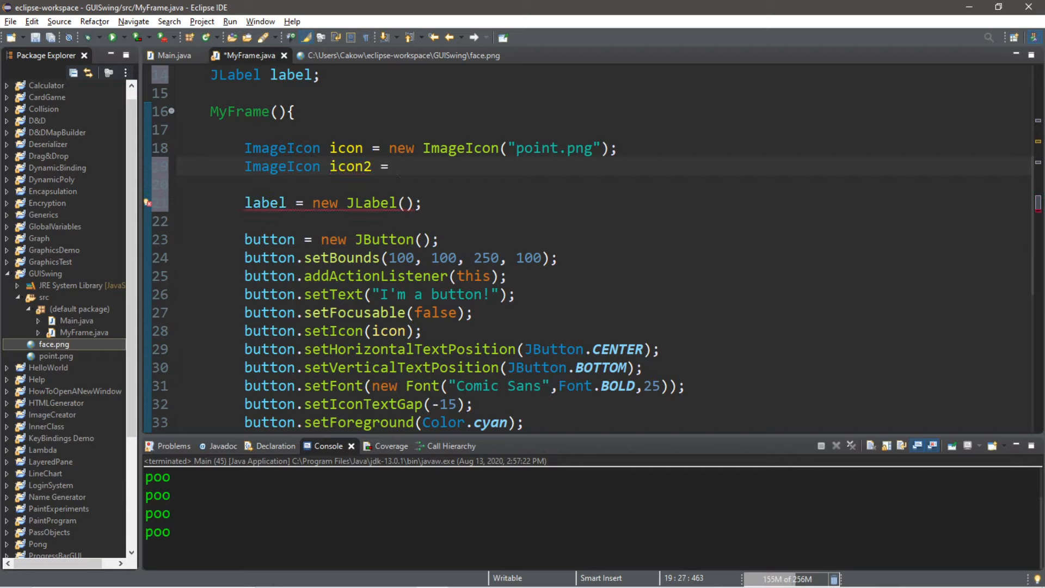
type("new ImageIcon(\"")
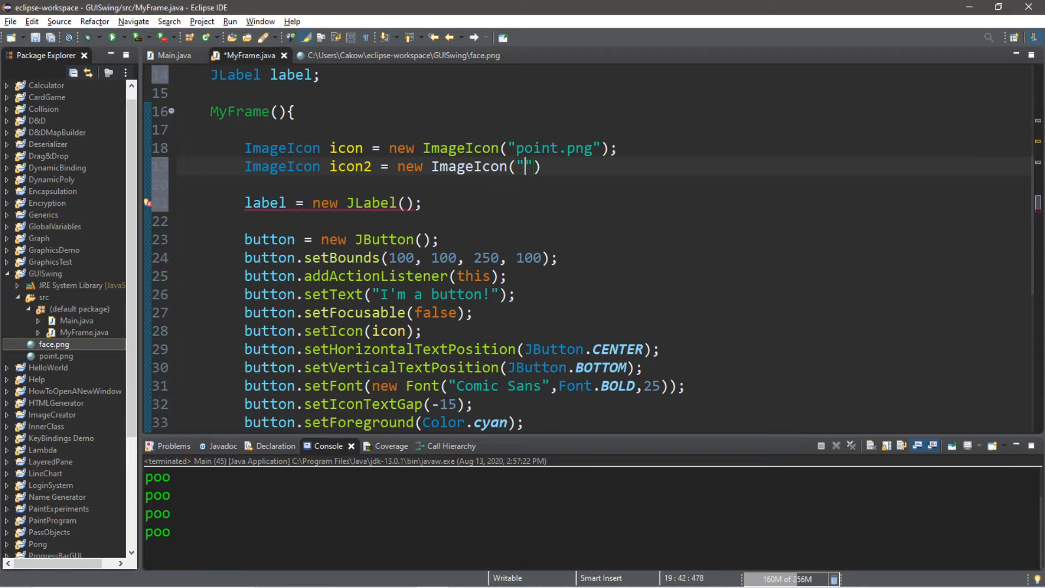
type("face.png")
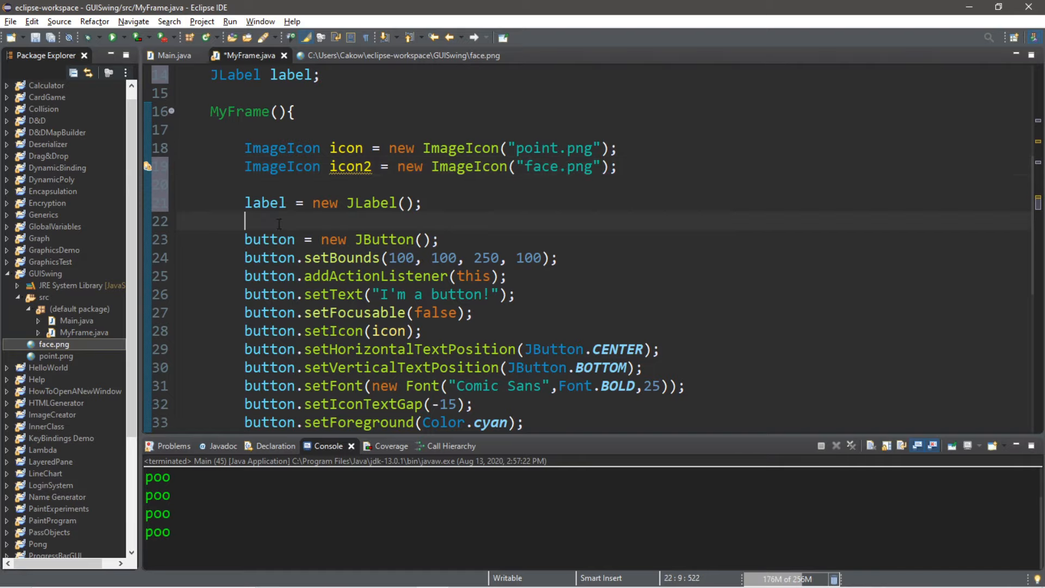
type("label.setIcon(icon2);")
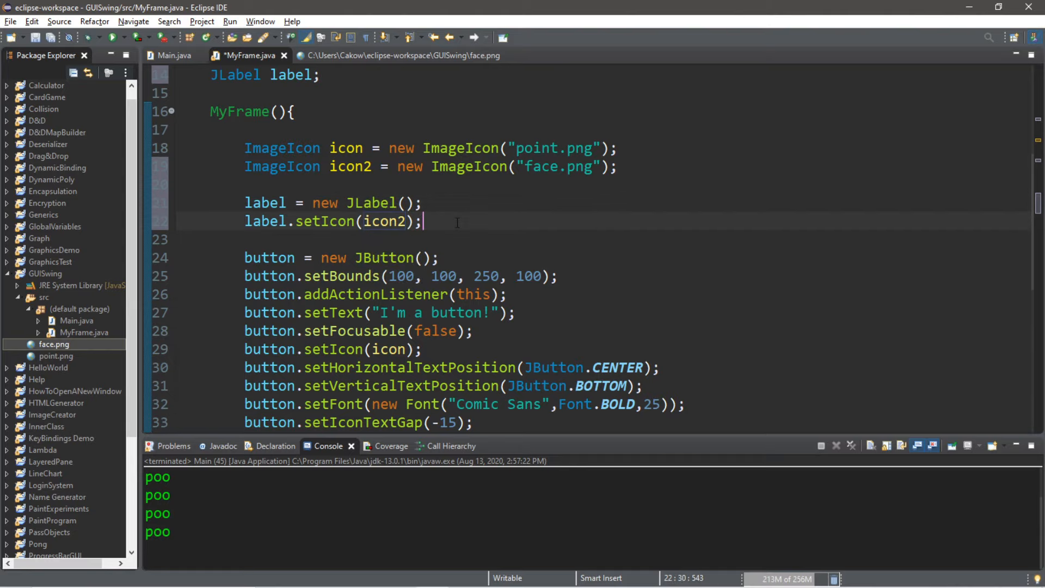
Set the label bounds to 150, 250, 150, 150 and make it initially hidden with setVisible(false)
type("label.")
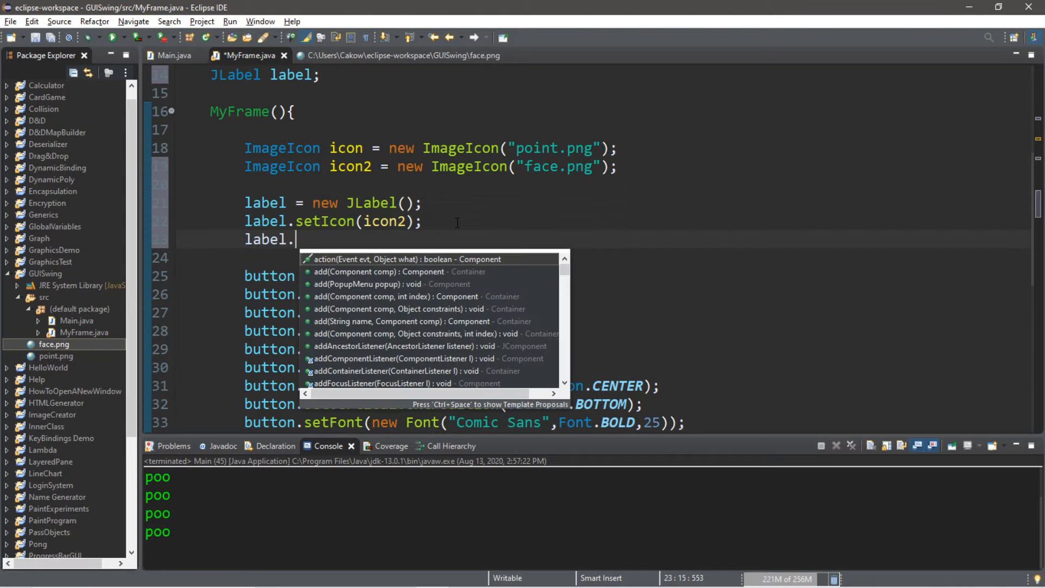
type("setBounds(x, y, width, height);")
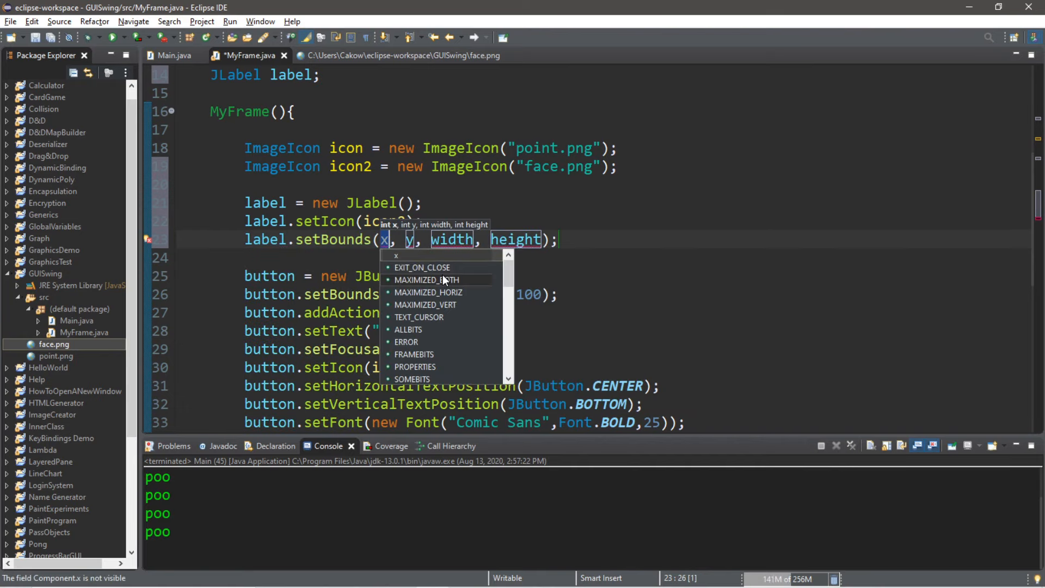
type("150")
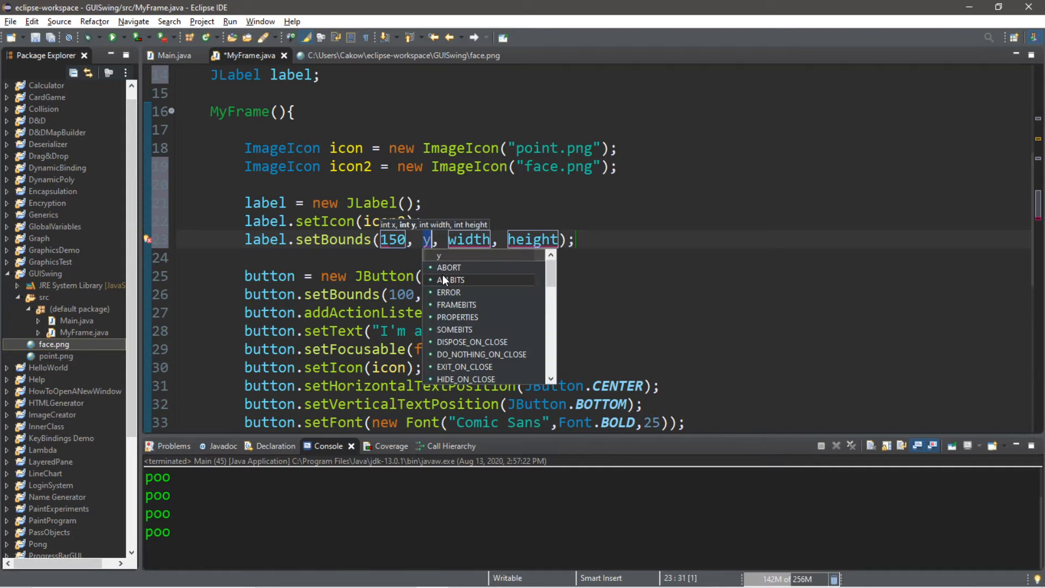
type("250")
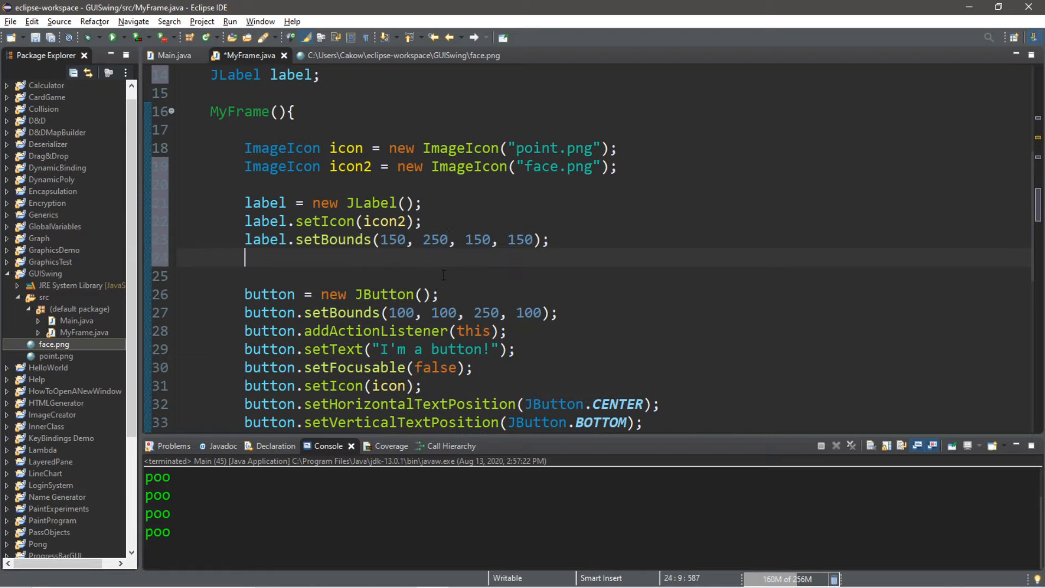
type("lab")
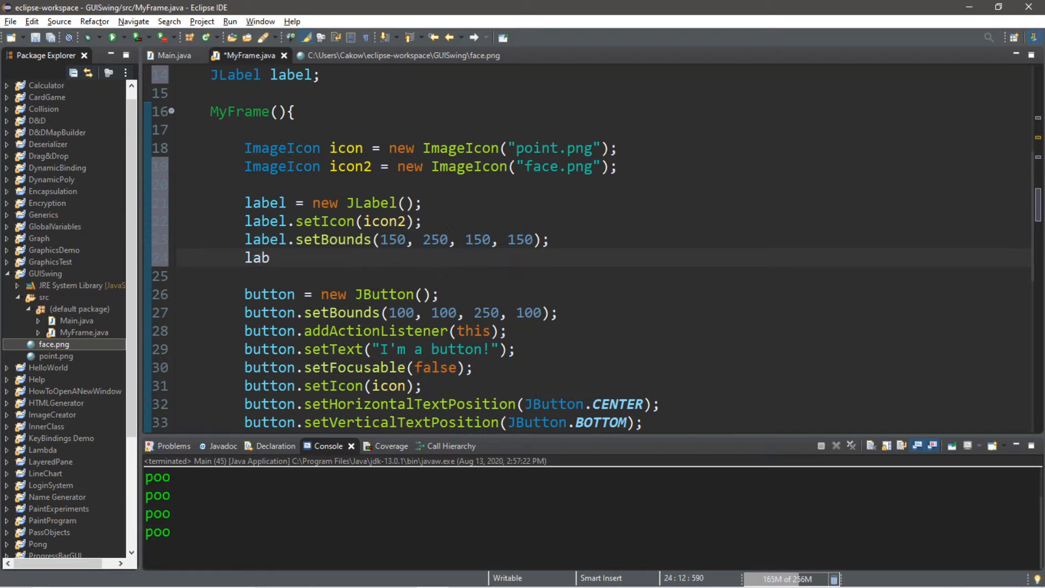
type("el")
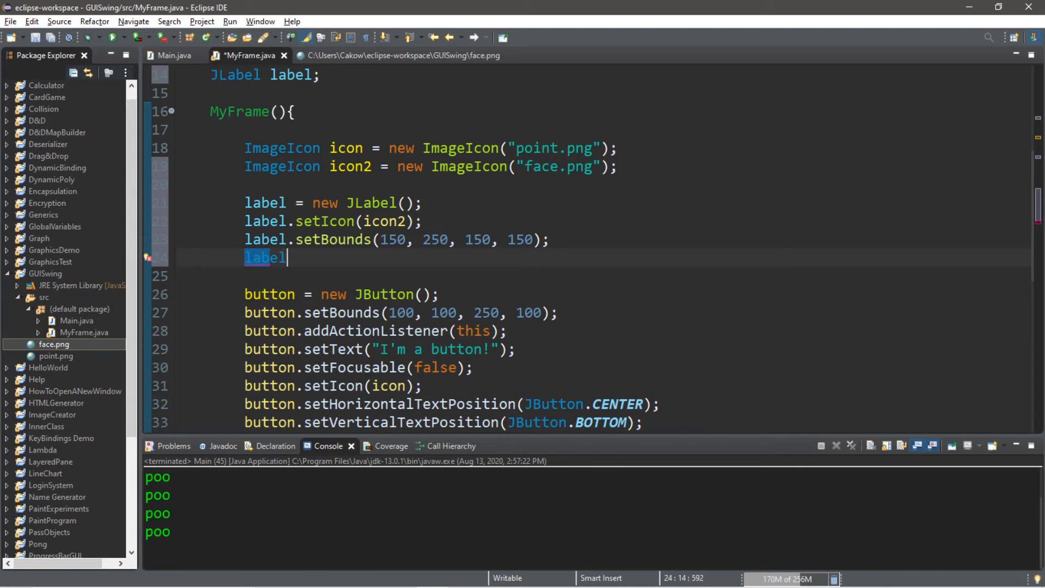
type(".setVisible(false);")
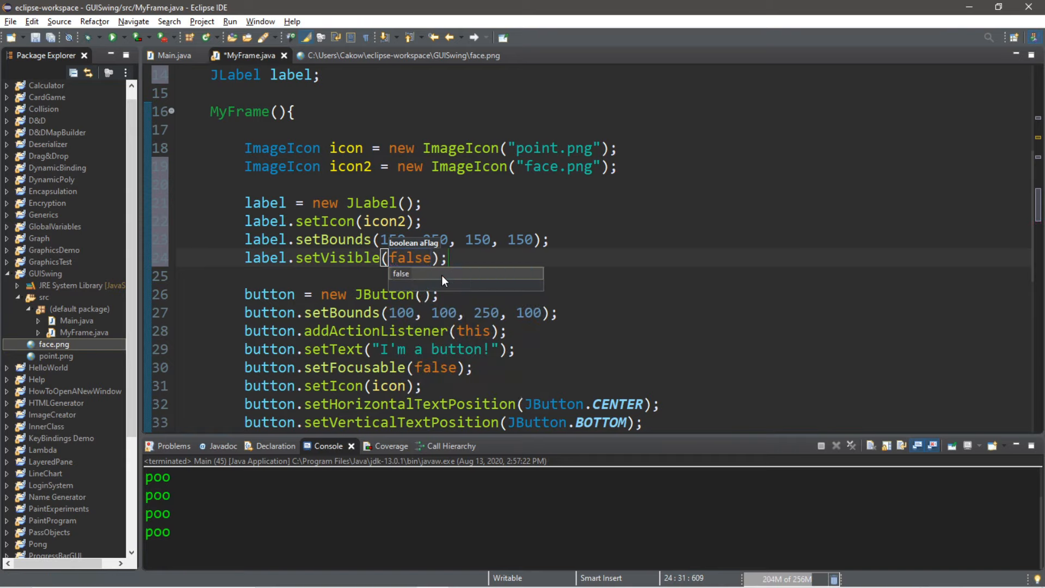
Add the label to the frame with this.add(label);
scroll("down", 3)
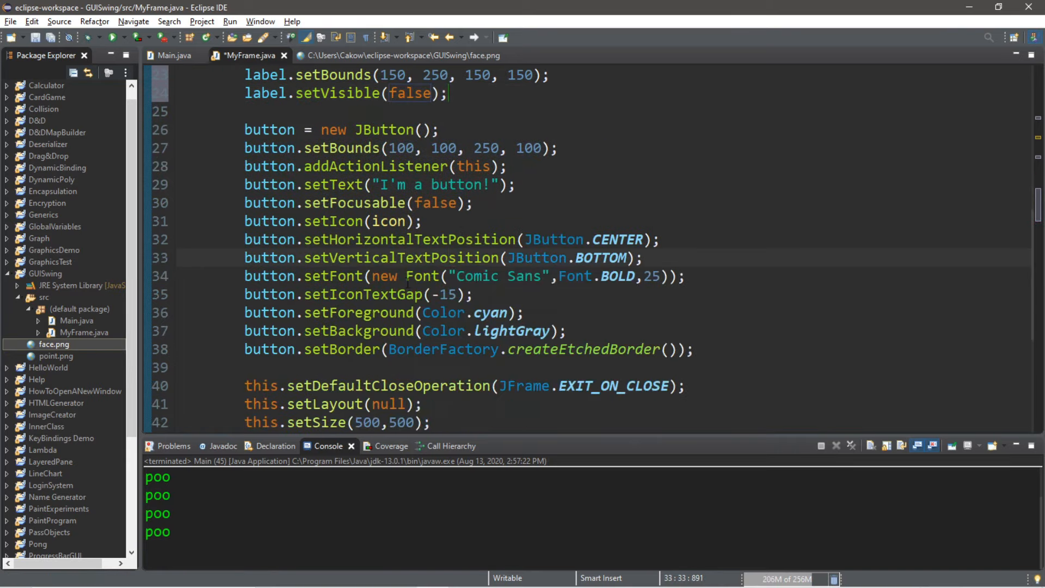
scroll("down", 3)
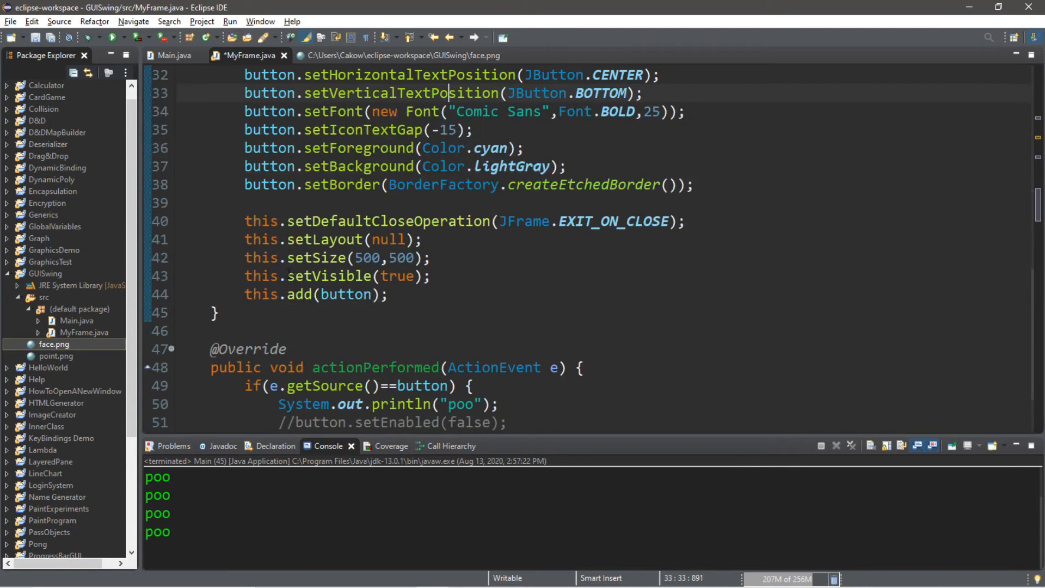
key("Enter")
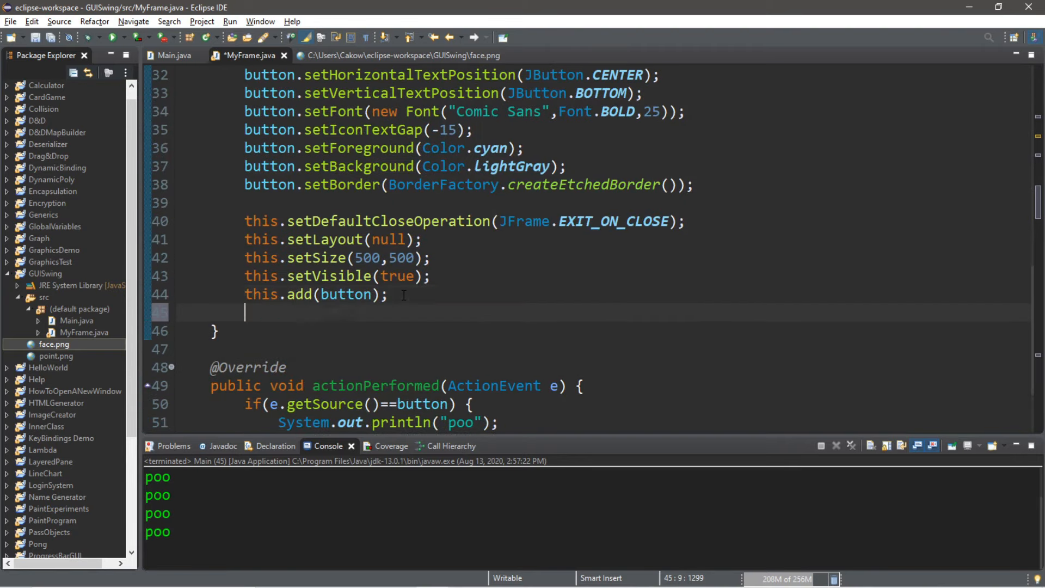
type("this.add")
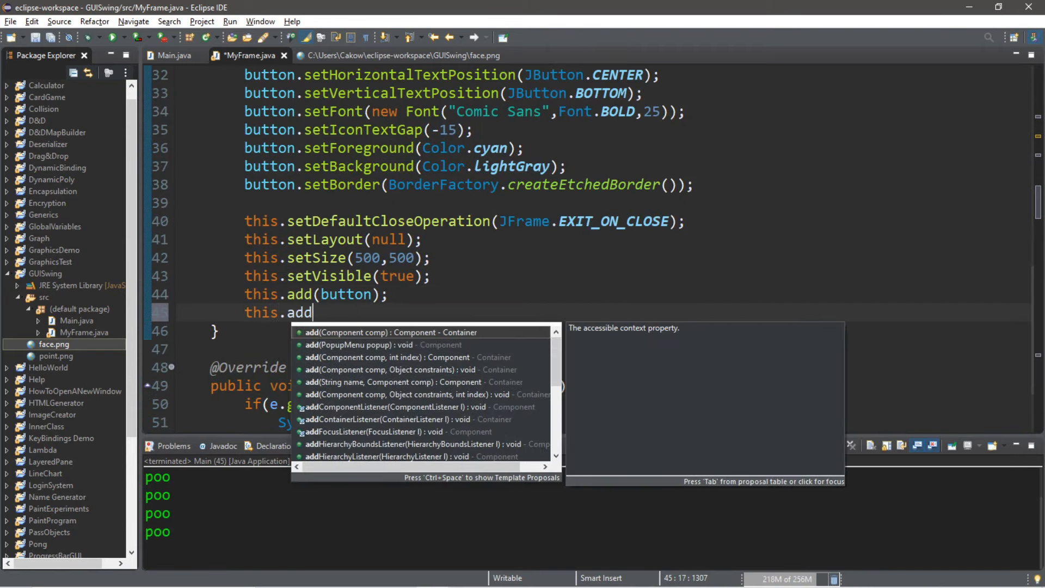
type("(label);")
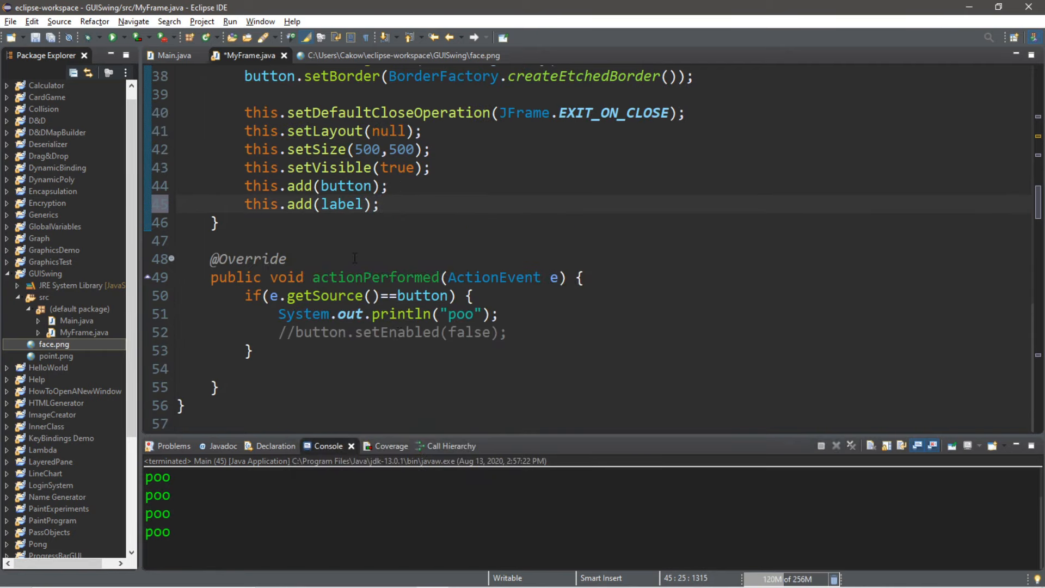
Make the button handler call label.setVisible(true) instead of printing poo, run, and close the window
left_click(280, 314)
type("//")
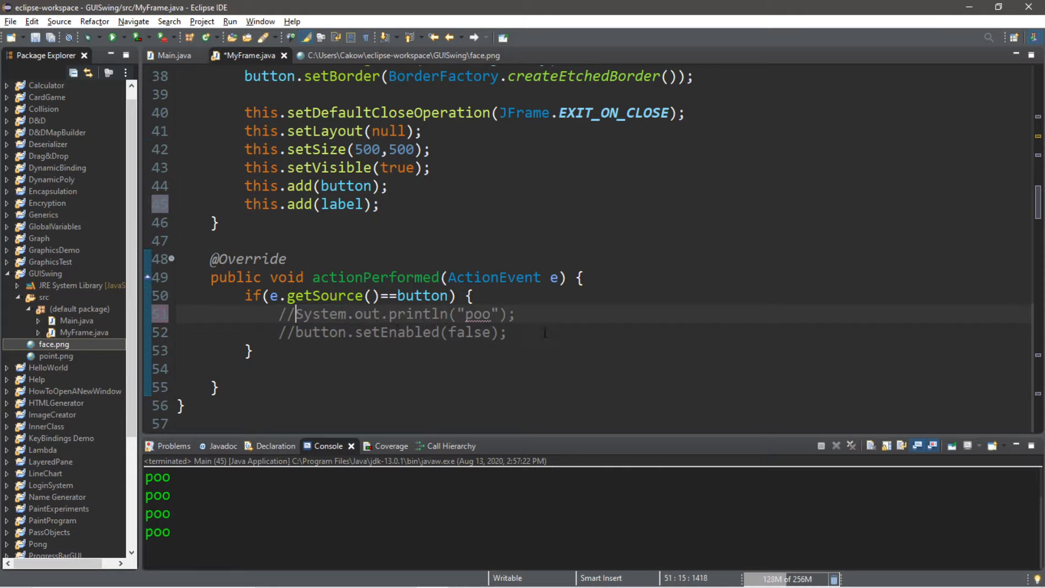
type("l")
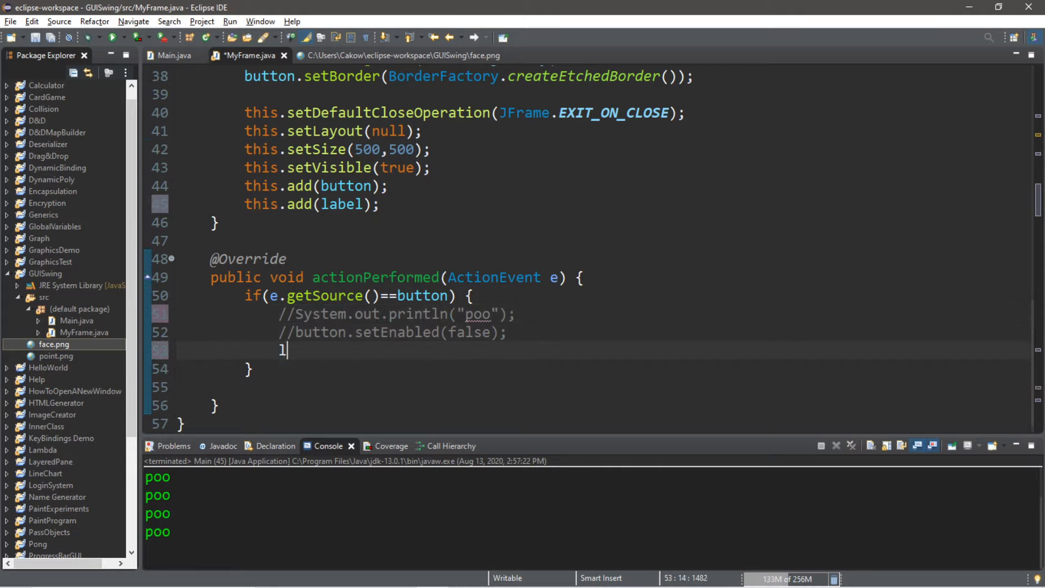
type("abel.setVisible(t")
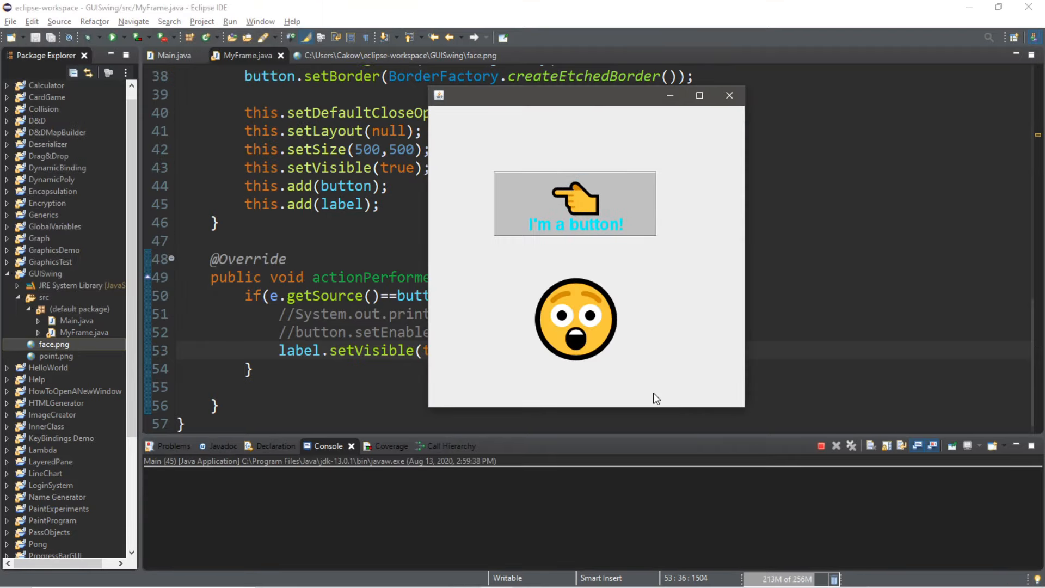
left_click(729, 94)
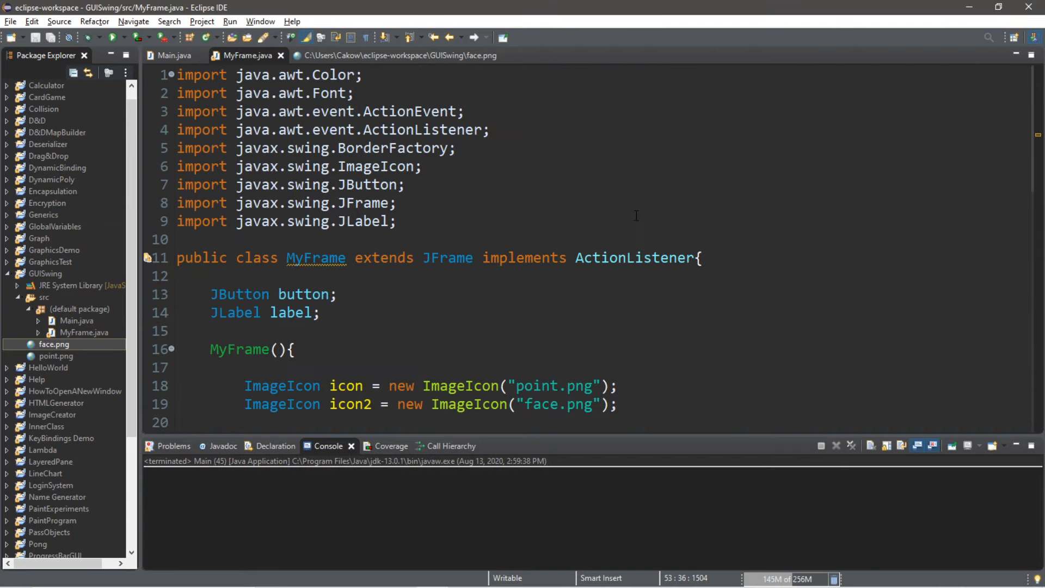
mouse_move(605, 216)
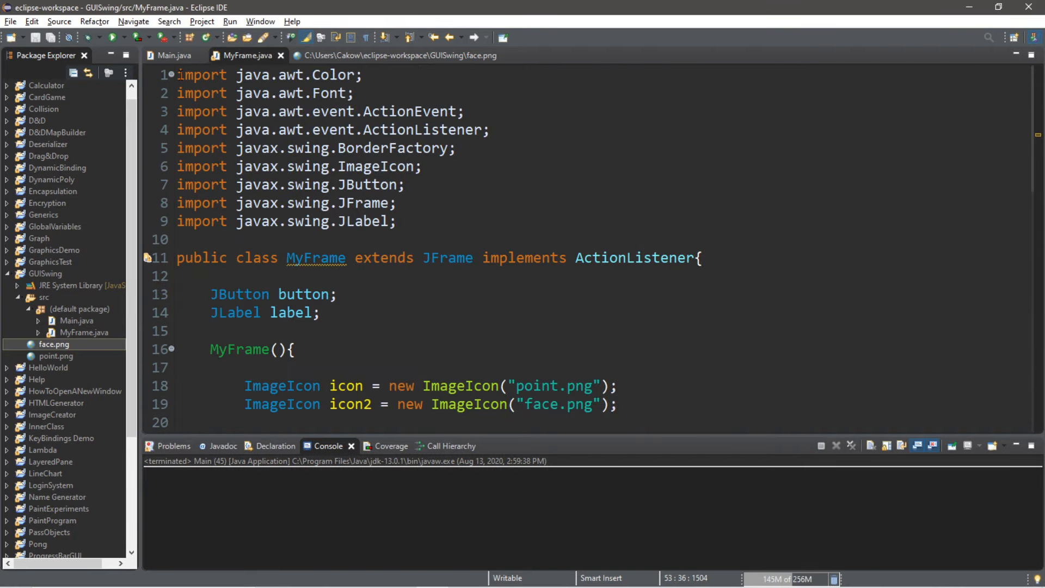
scroll("down", 3)
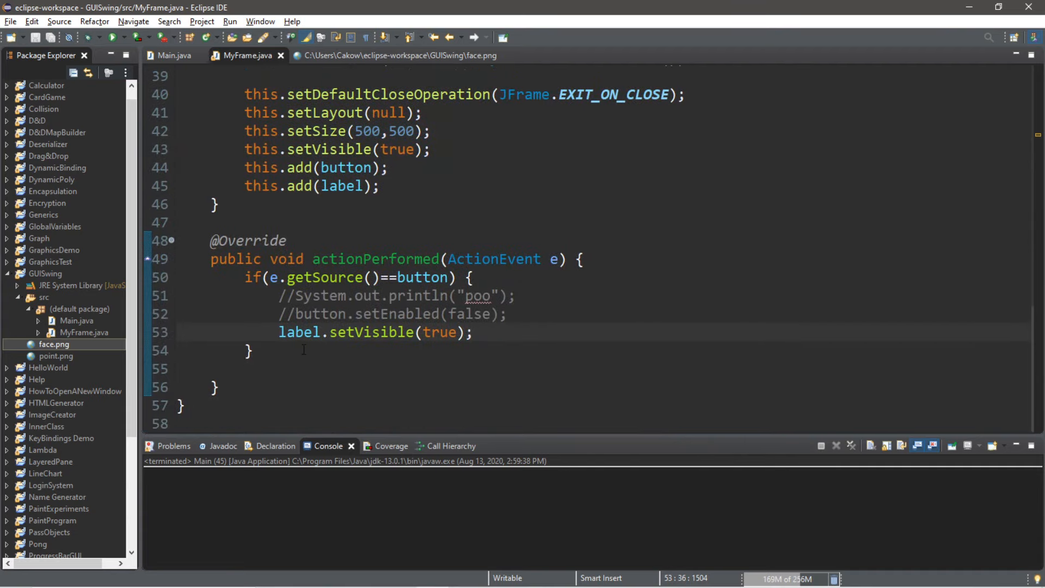
scroll("up", 3)
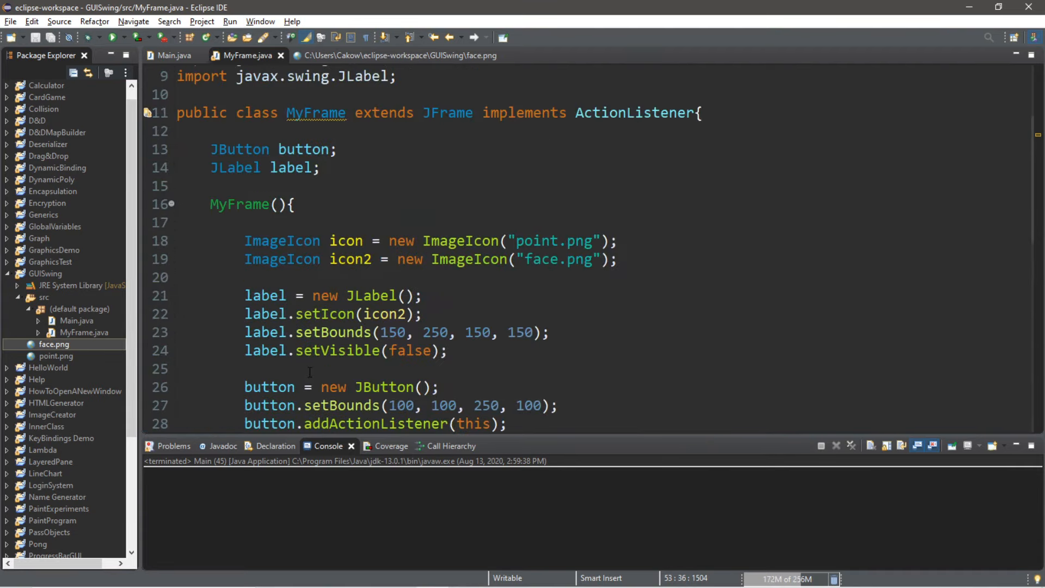